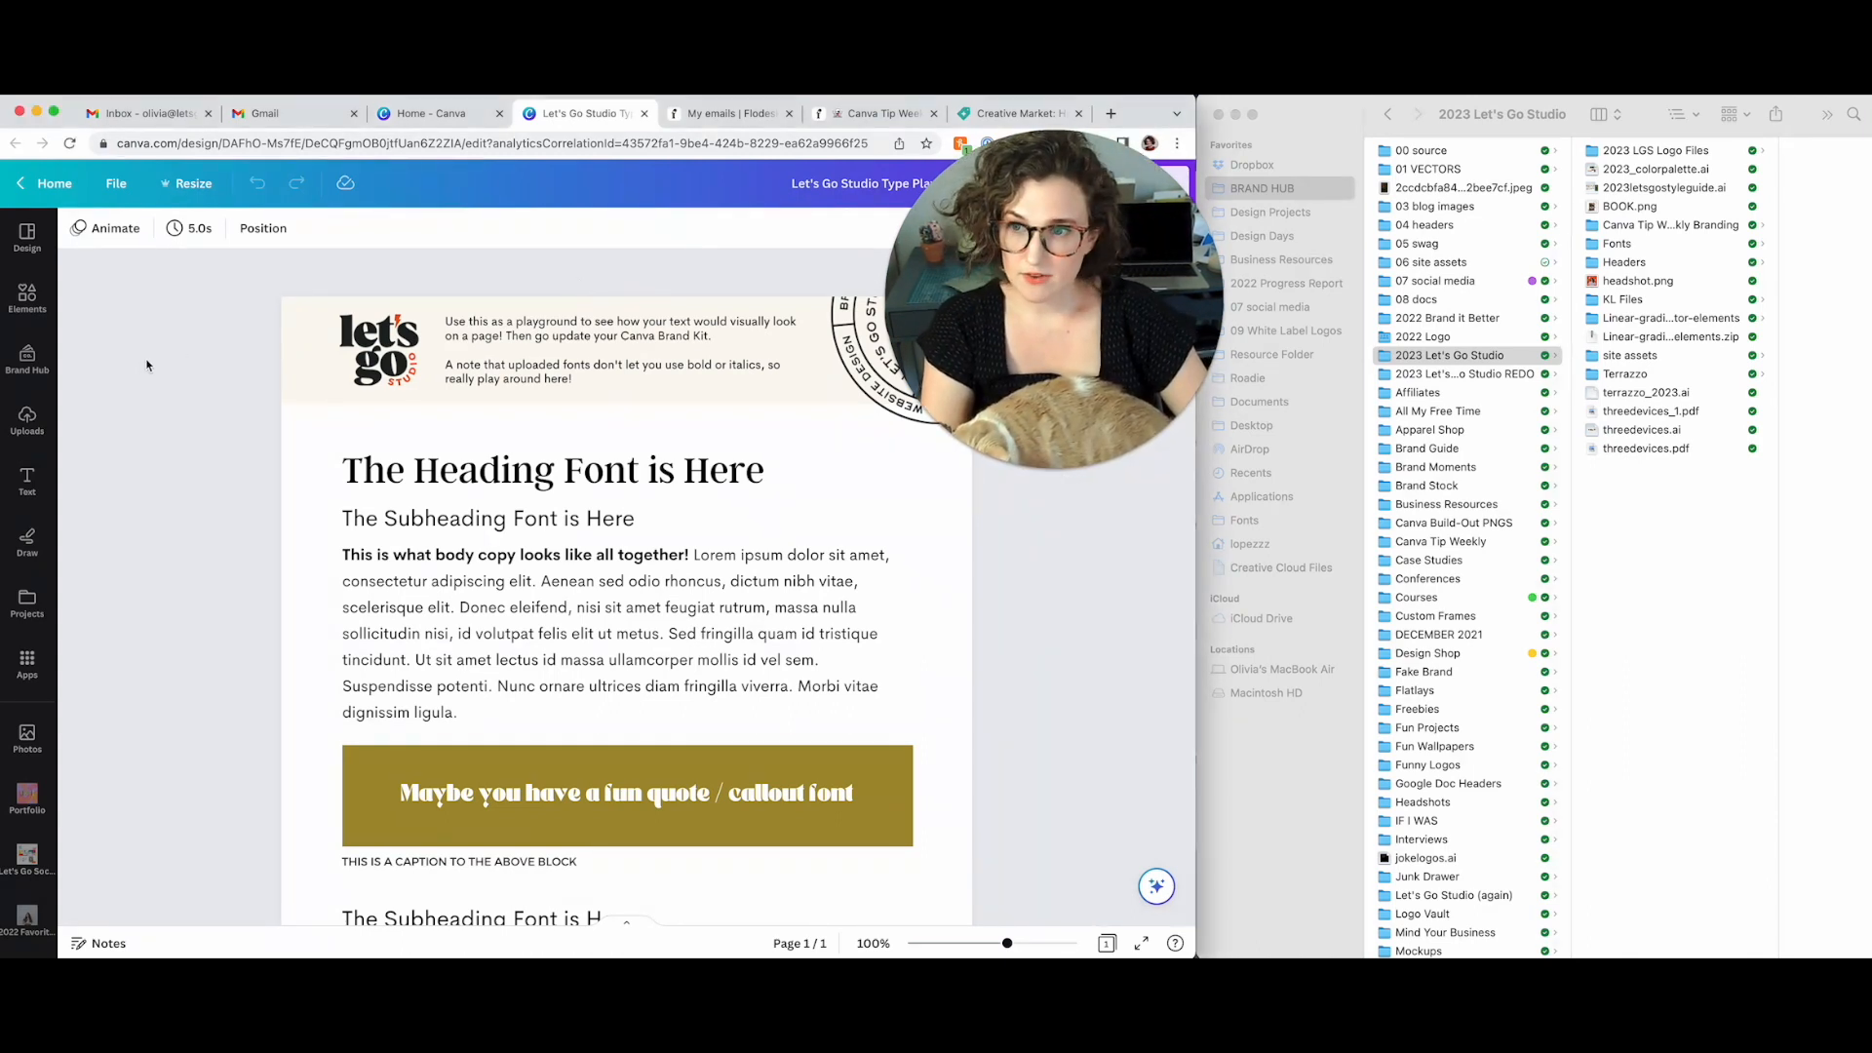
Select tattoo photos in Uploads and start moving them into a folder
{"action": "left_click", "coordinate": [27, 415]}
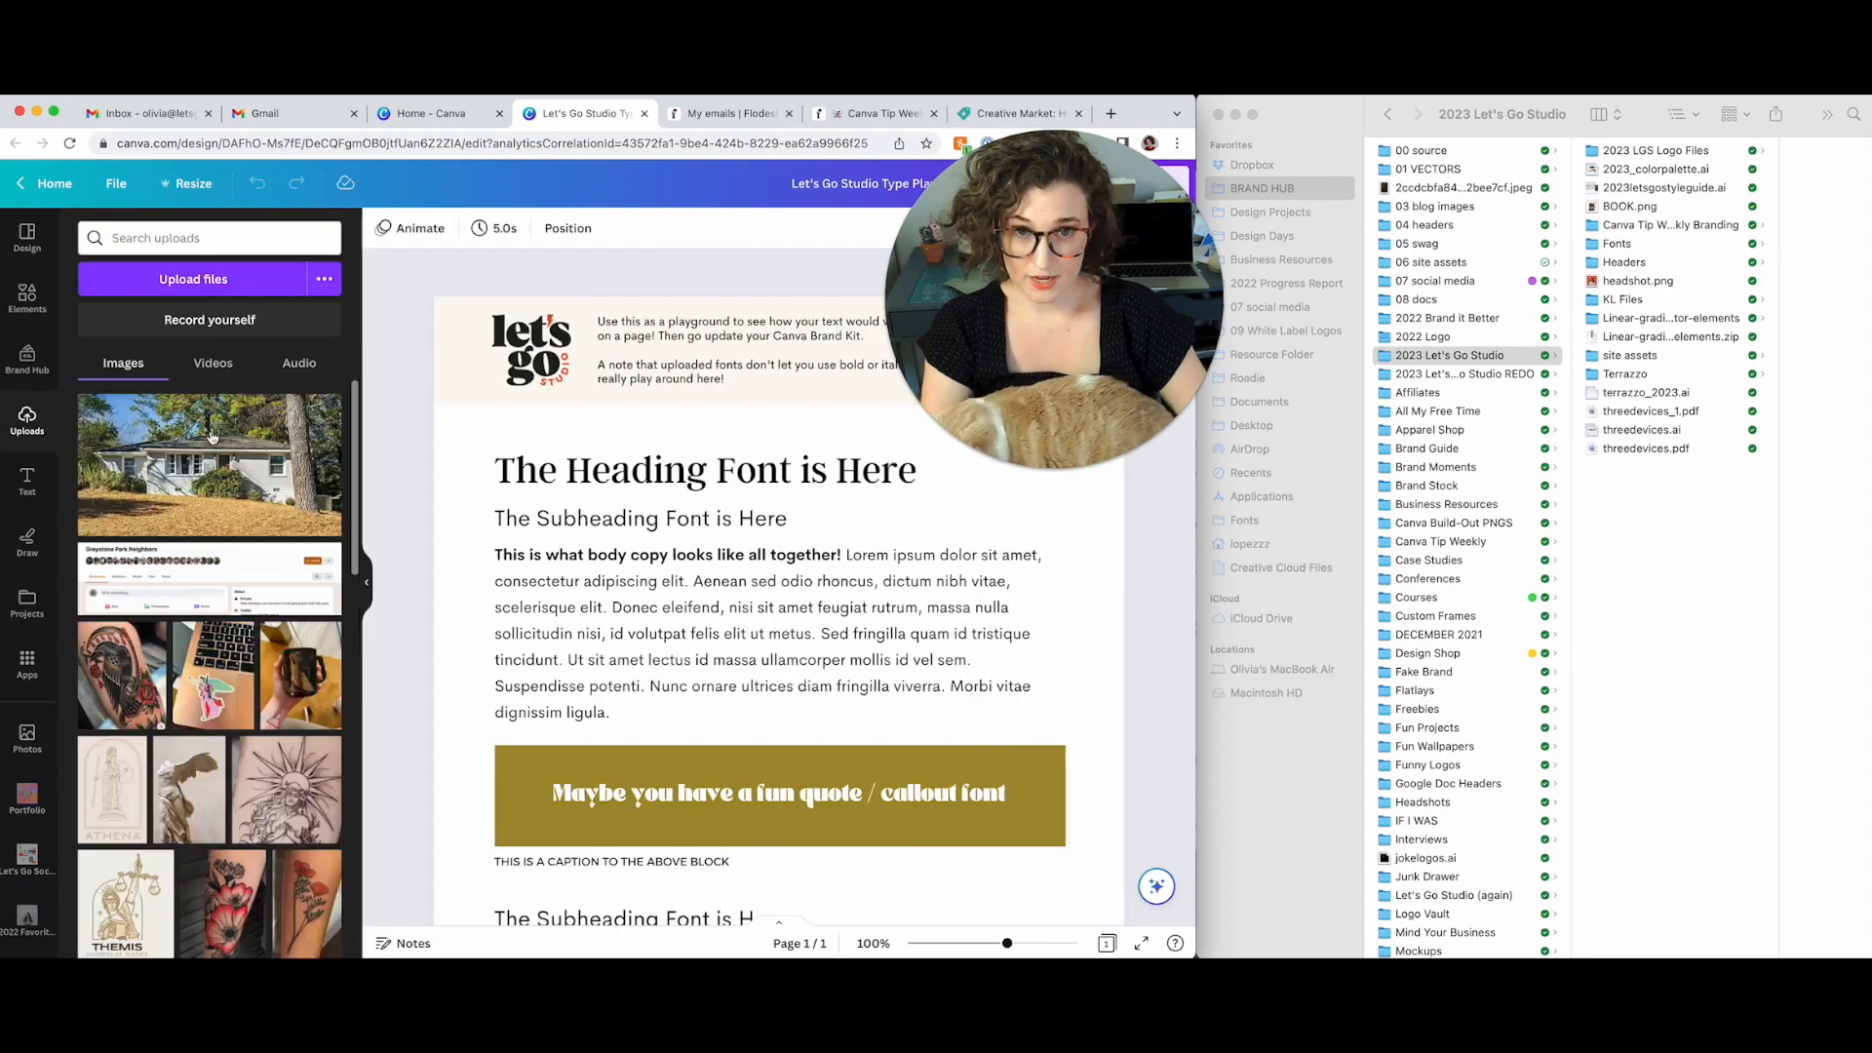
{"action": "scroll", "scroll_direction": "down", "scroll_amount": 3}
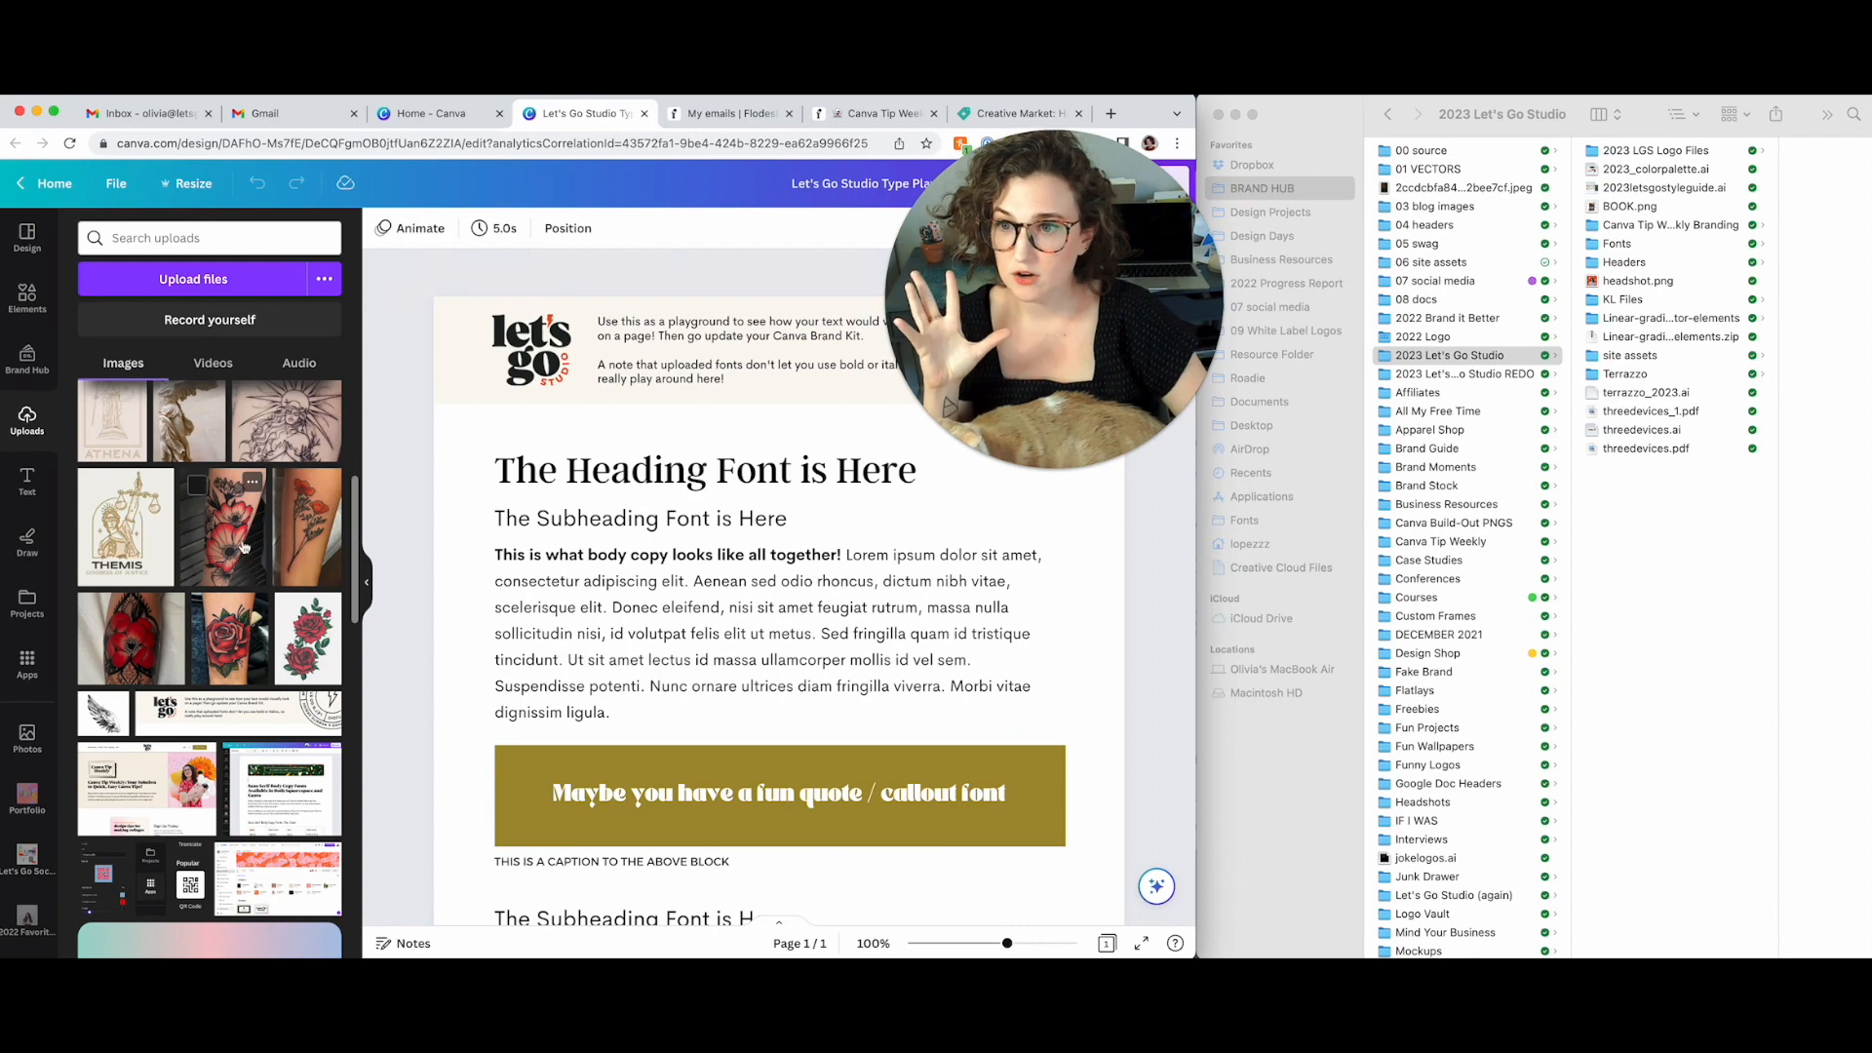
{"action": "left_click", "coordinate": [226, 635]}
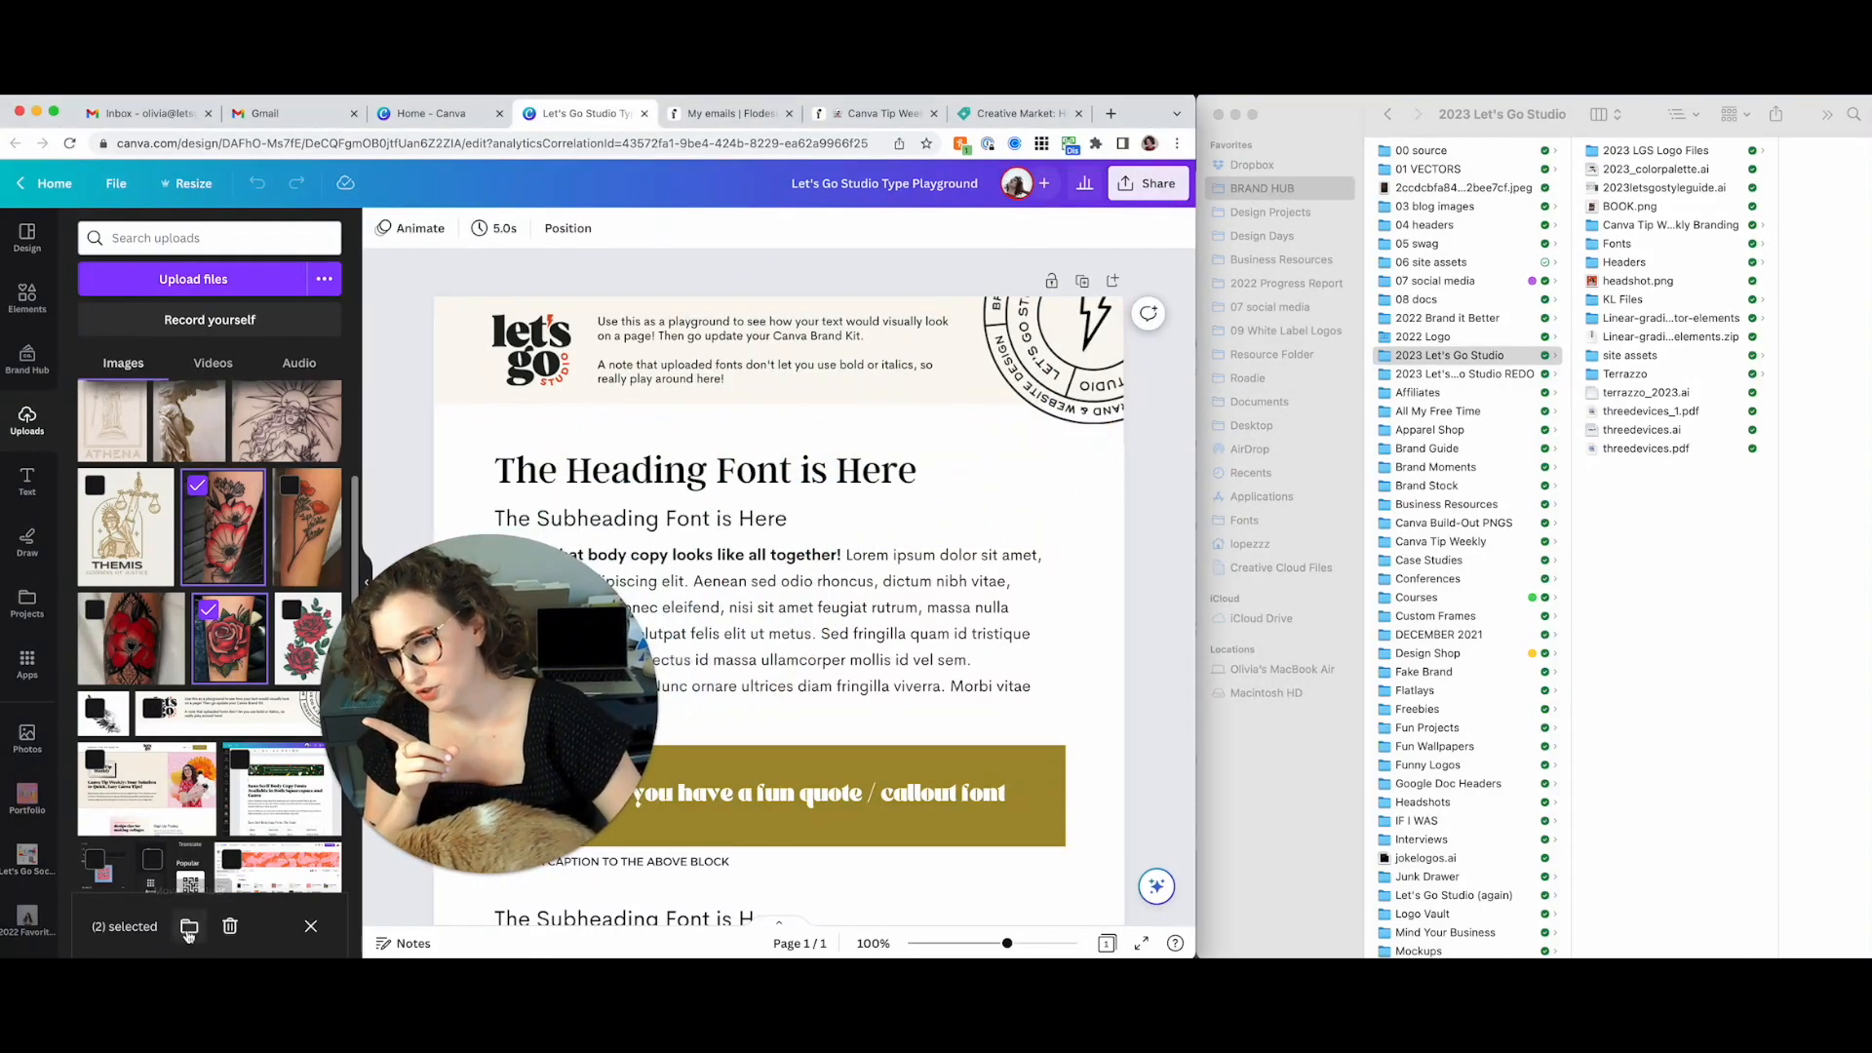
{"action": "left_click", "coordinate": [189, 928]}
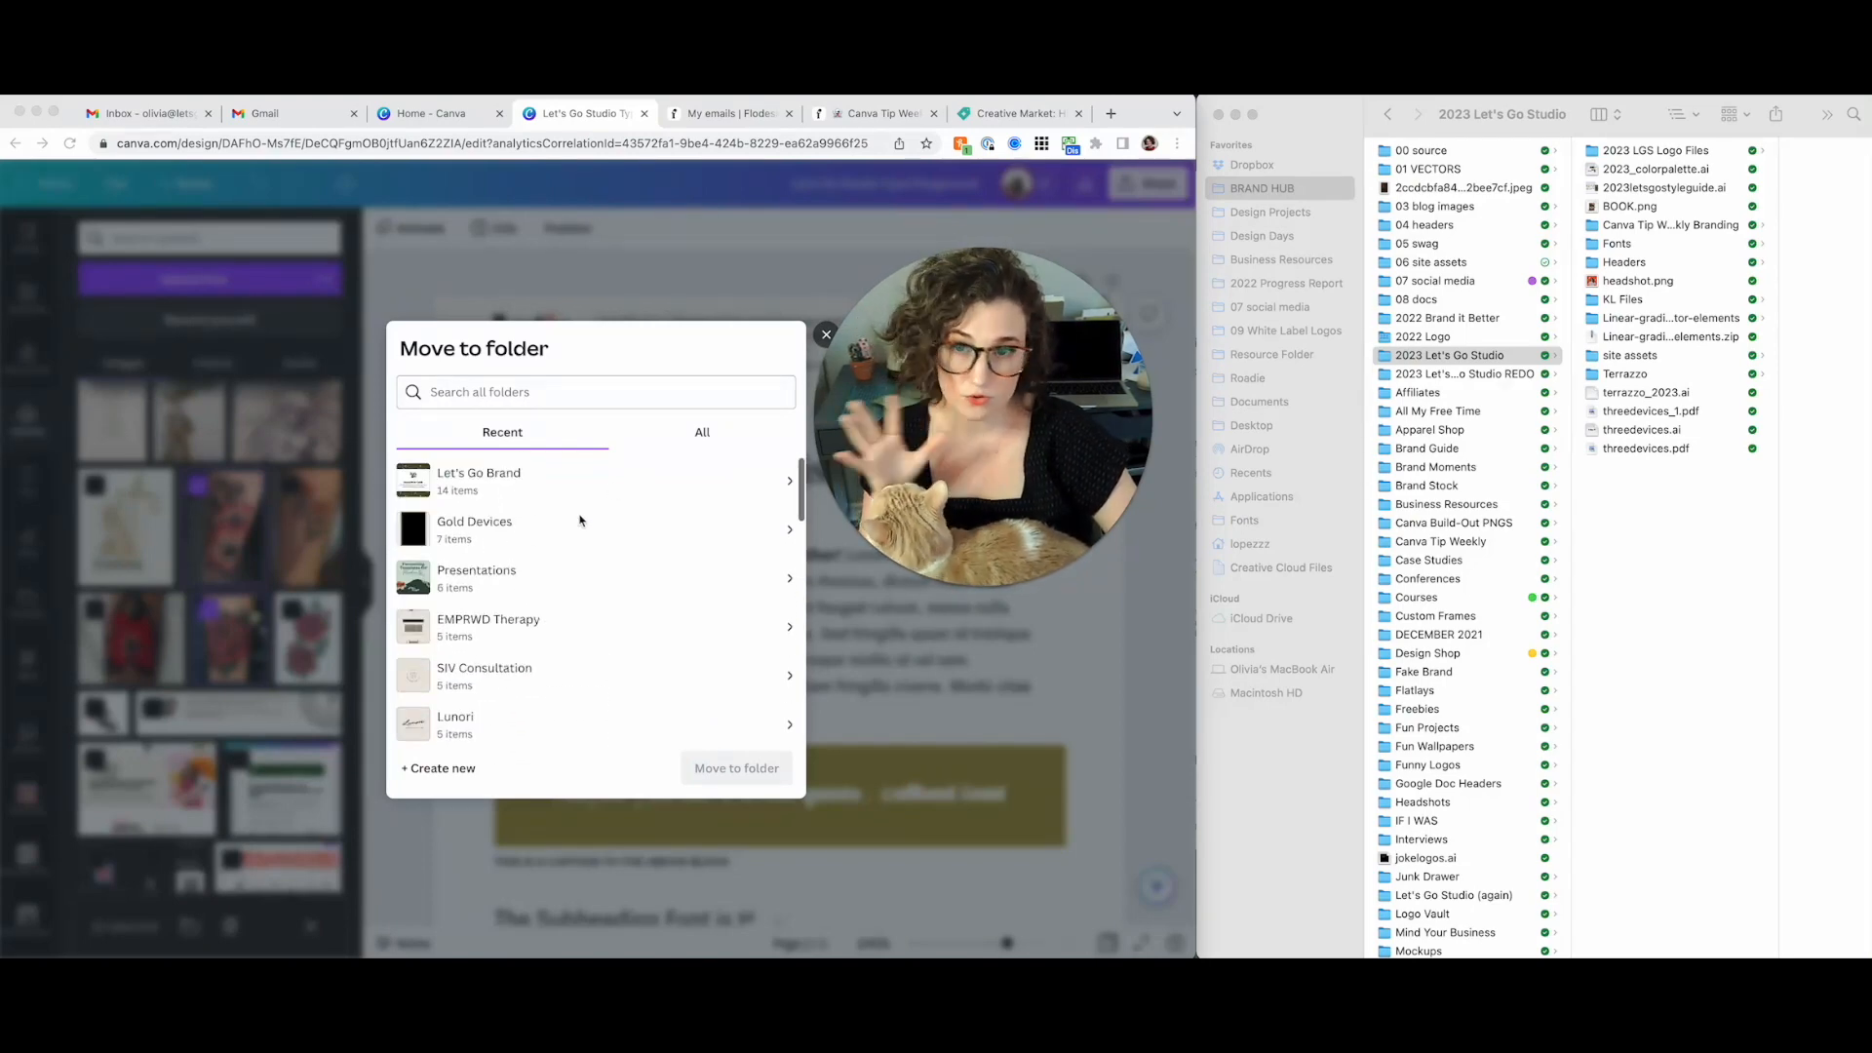
{"action": "scroll", "scroll_direction": "down", "scroll_amount": 3}
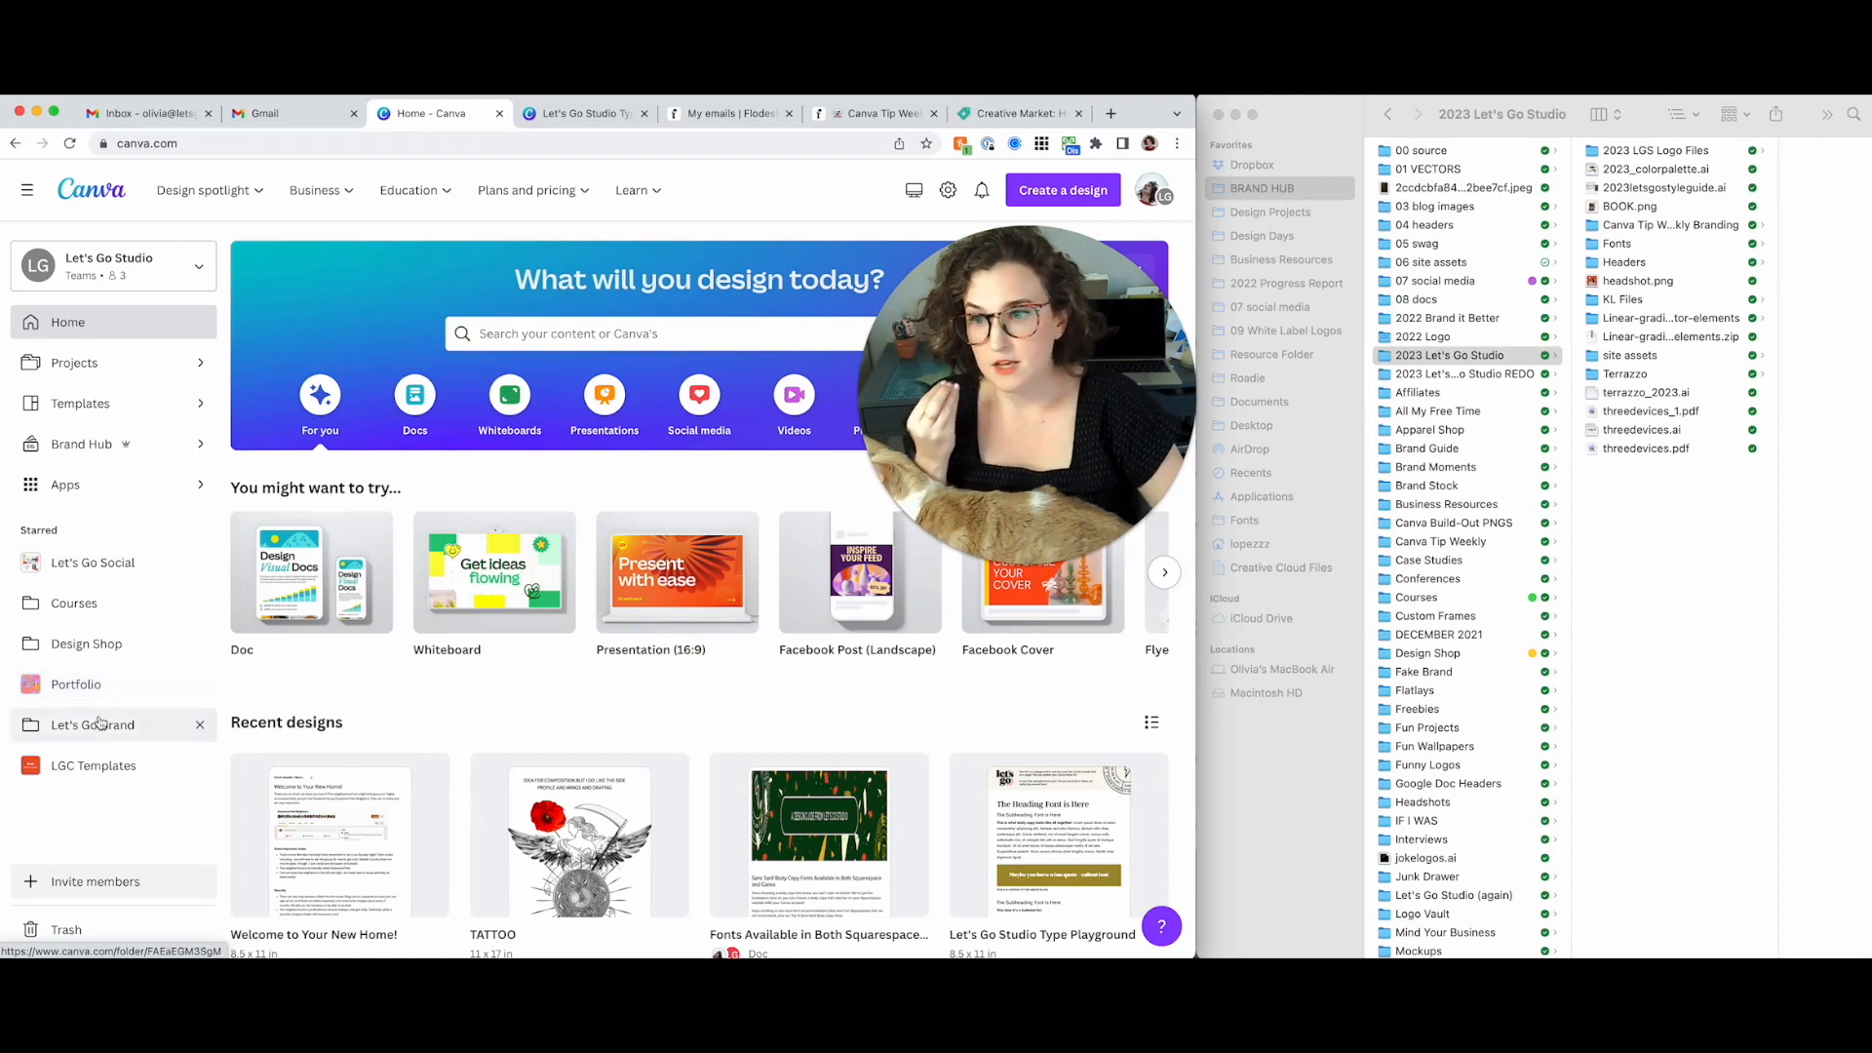
{"action": "left_click", "coordinate": [92, 724]}
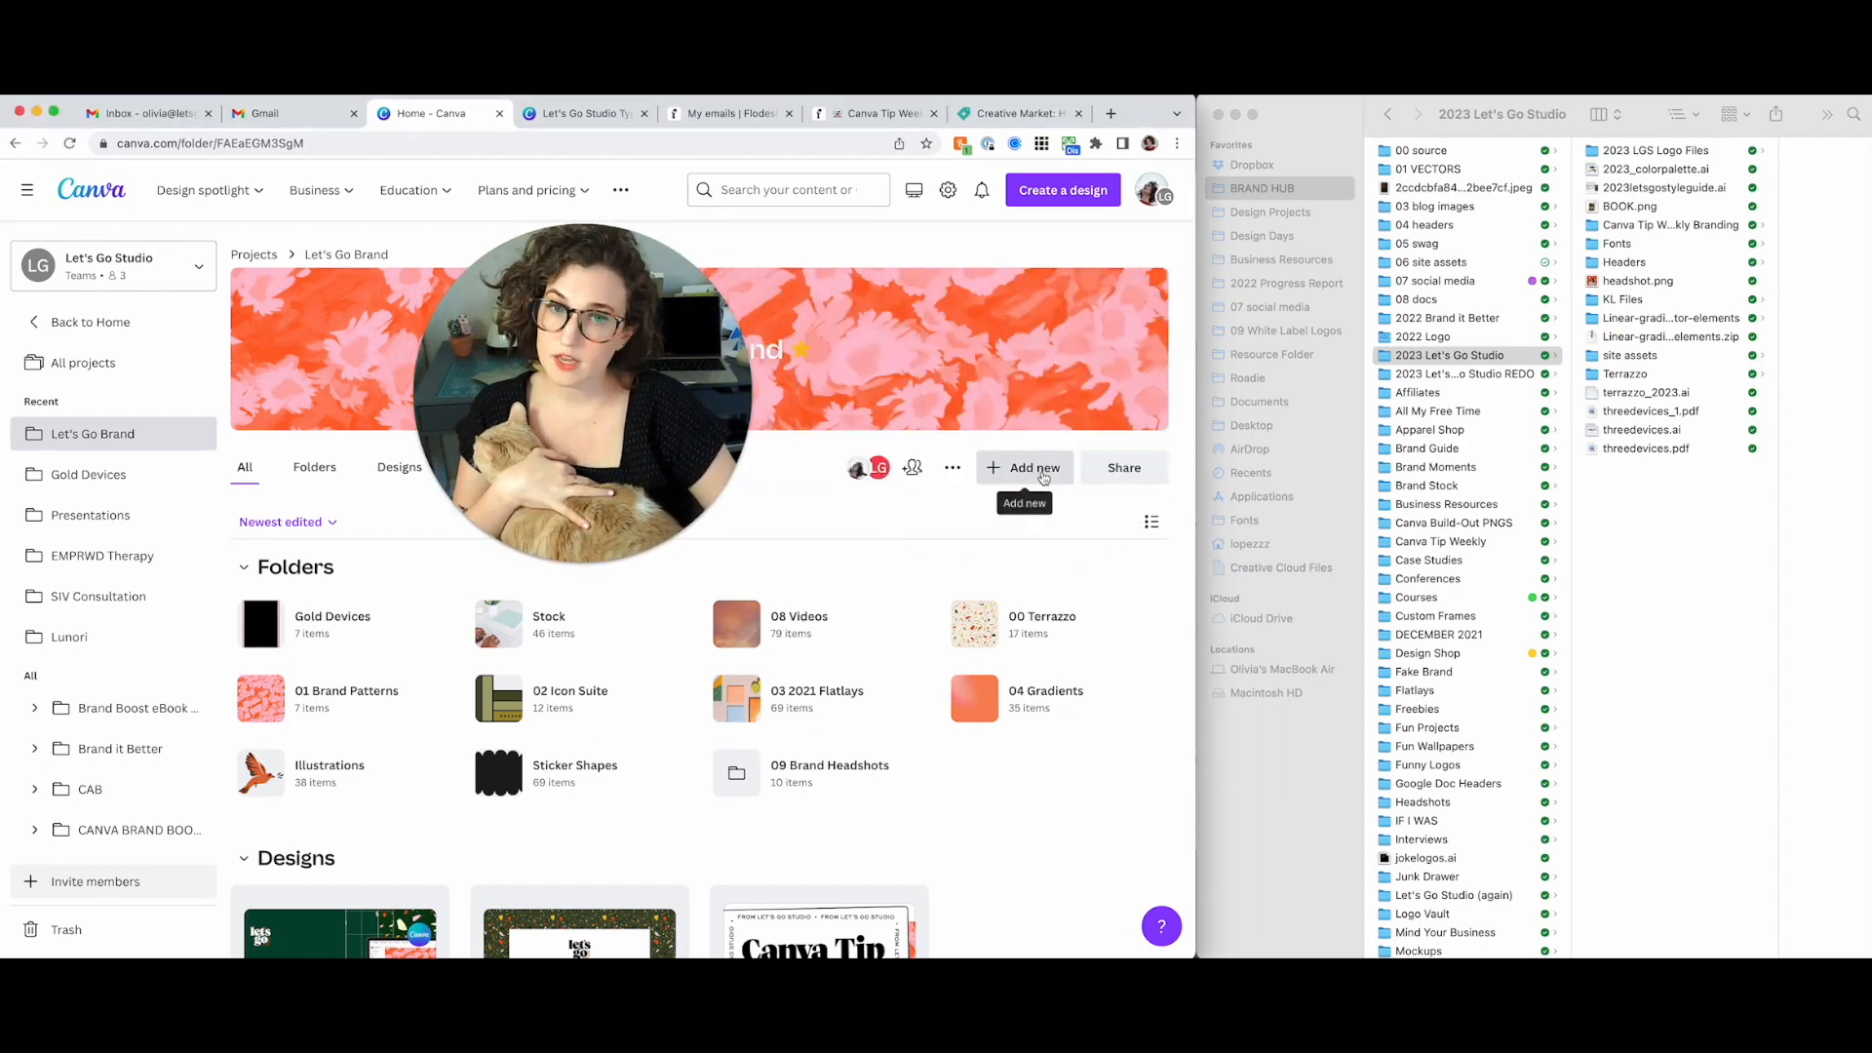
{"action": "left_click", "coordinate": [1024, 468]}
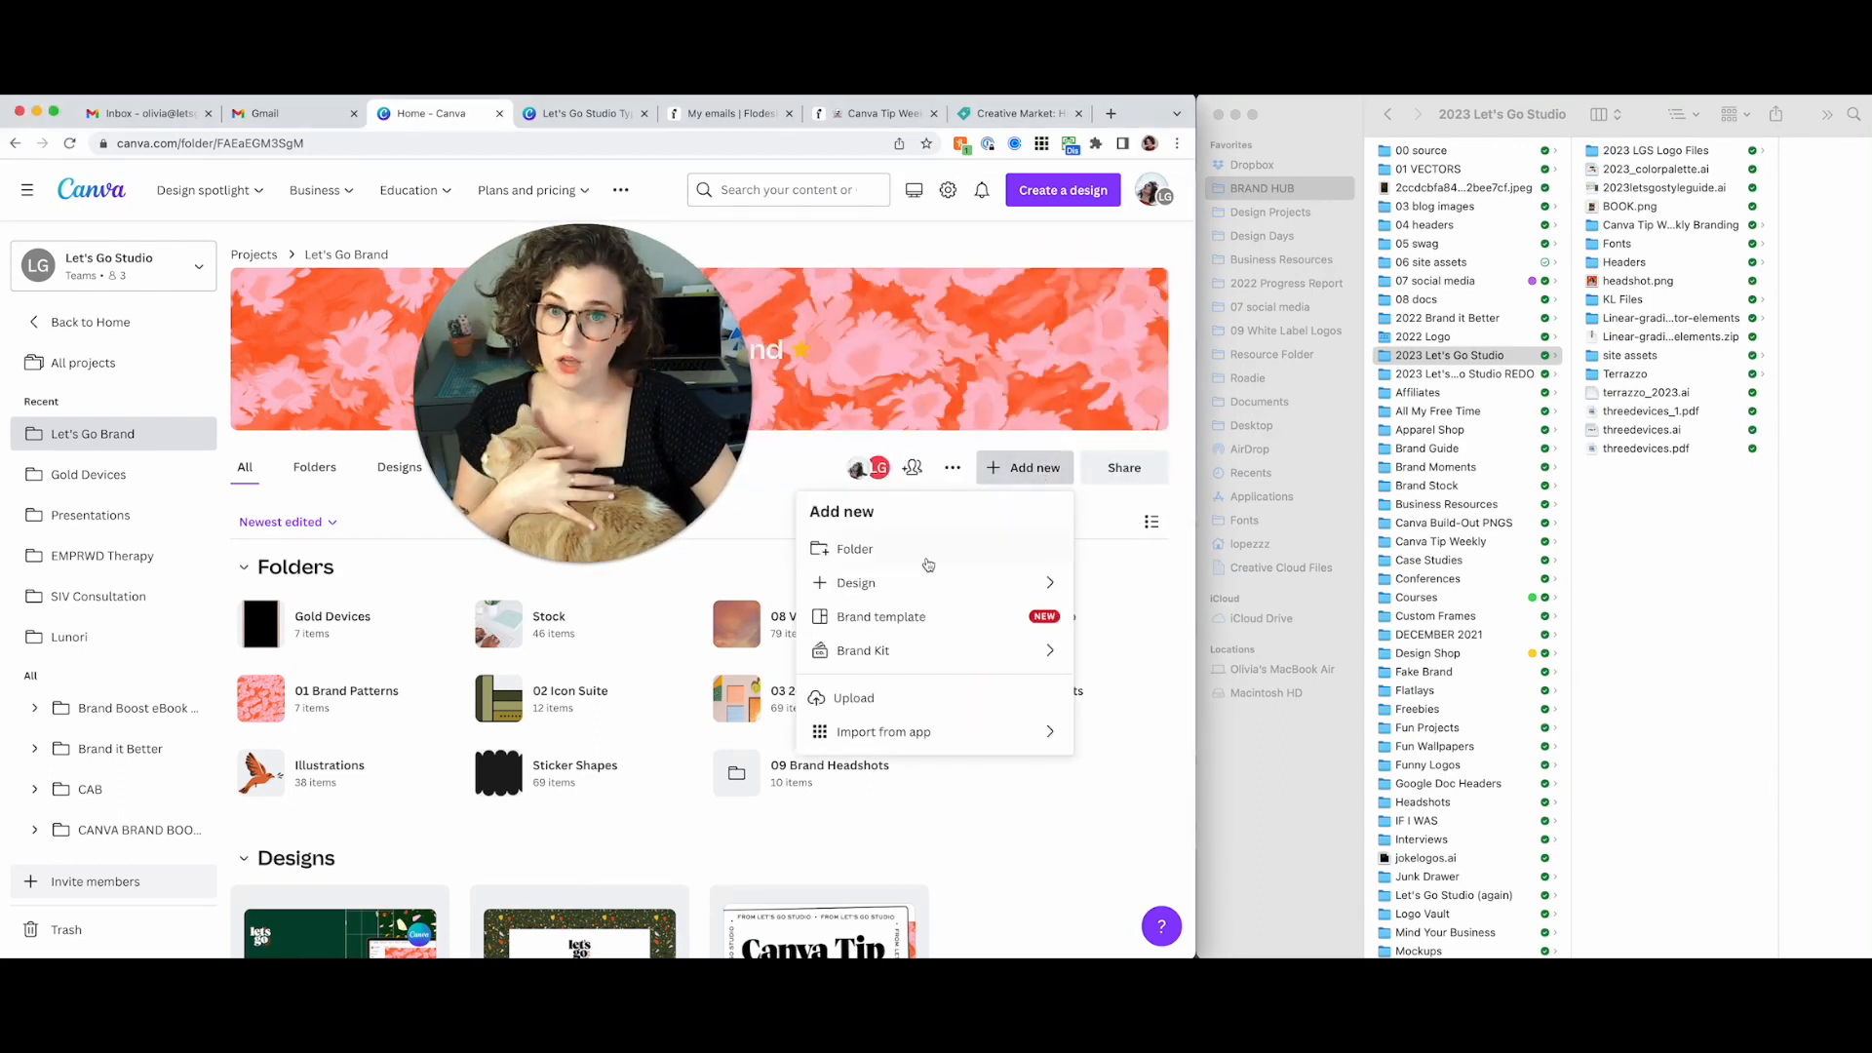
{"action": "left_click", "coordinate": [857, 581]}
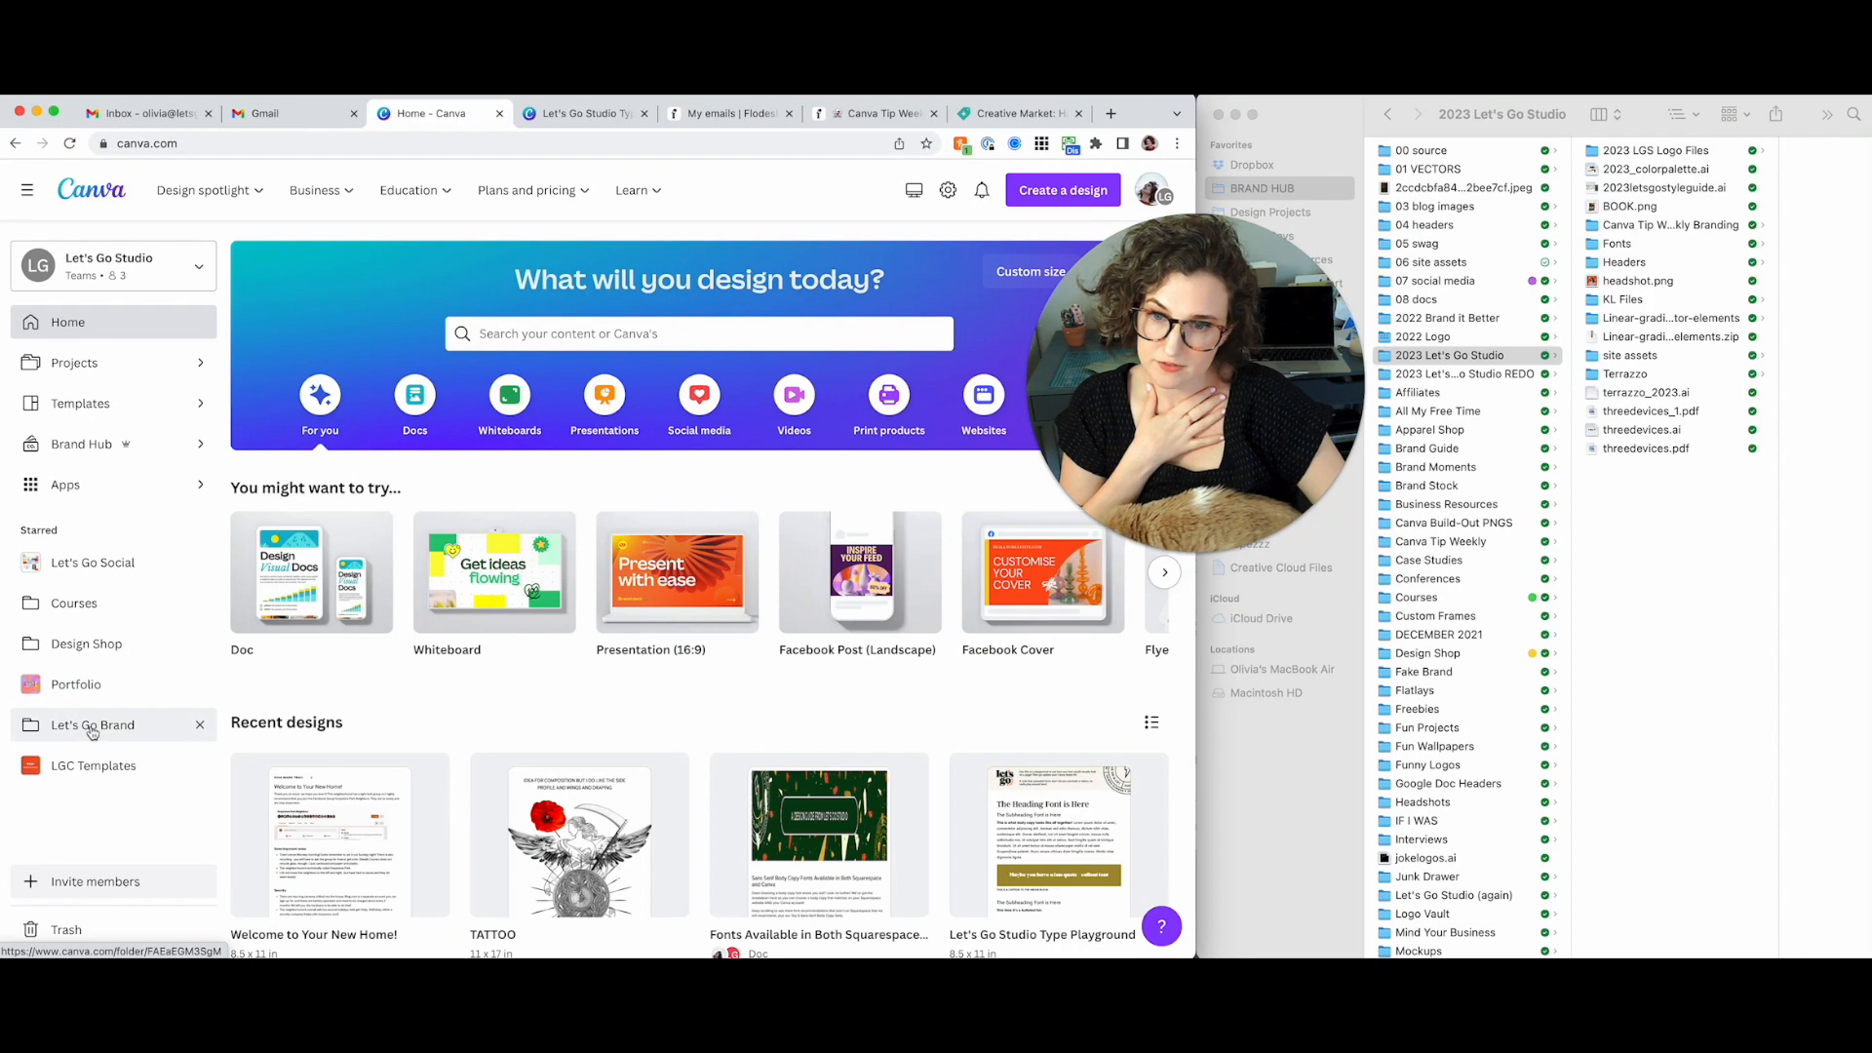
Select the Best Practices for Using Canva presentation inside the Let's Go Brand folder
{"action": "left_click", "coordinate": [93, 723]}
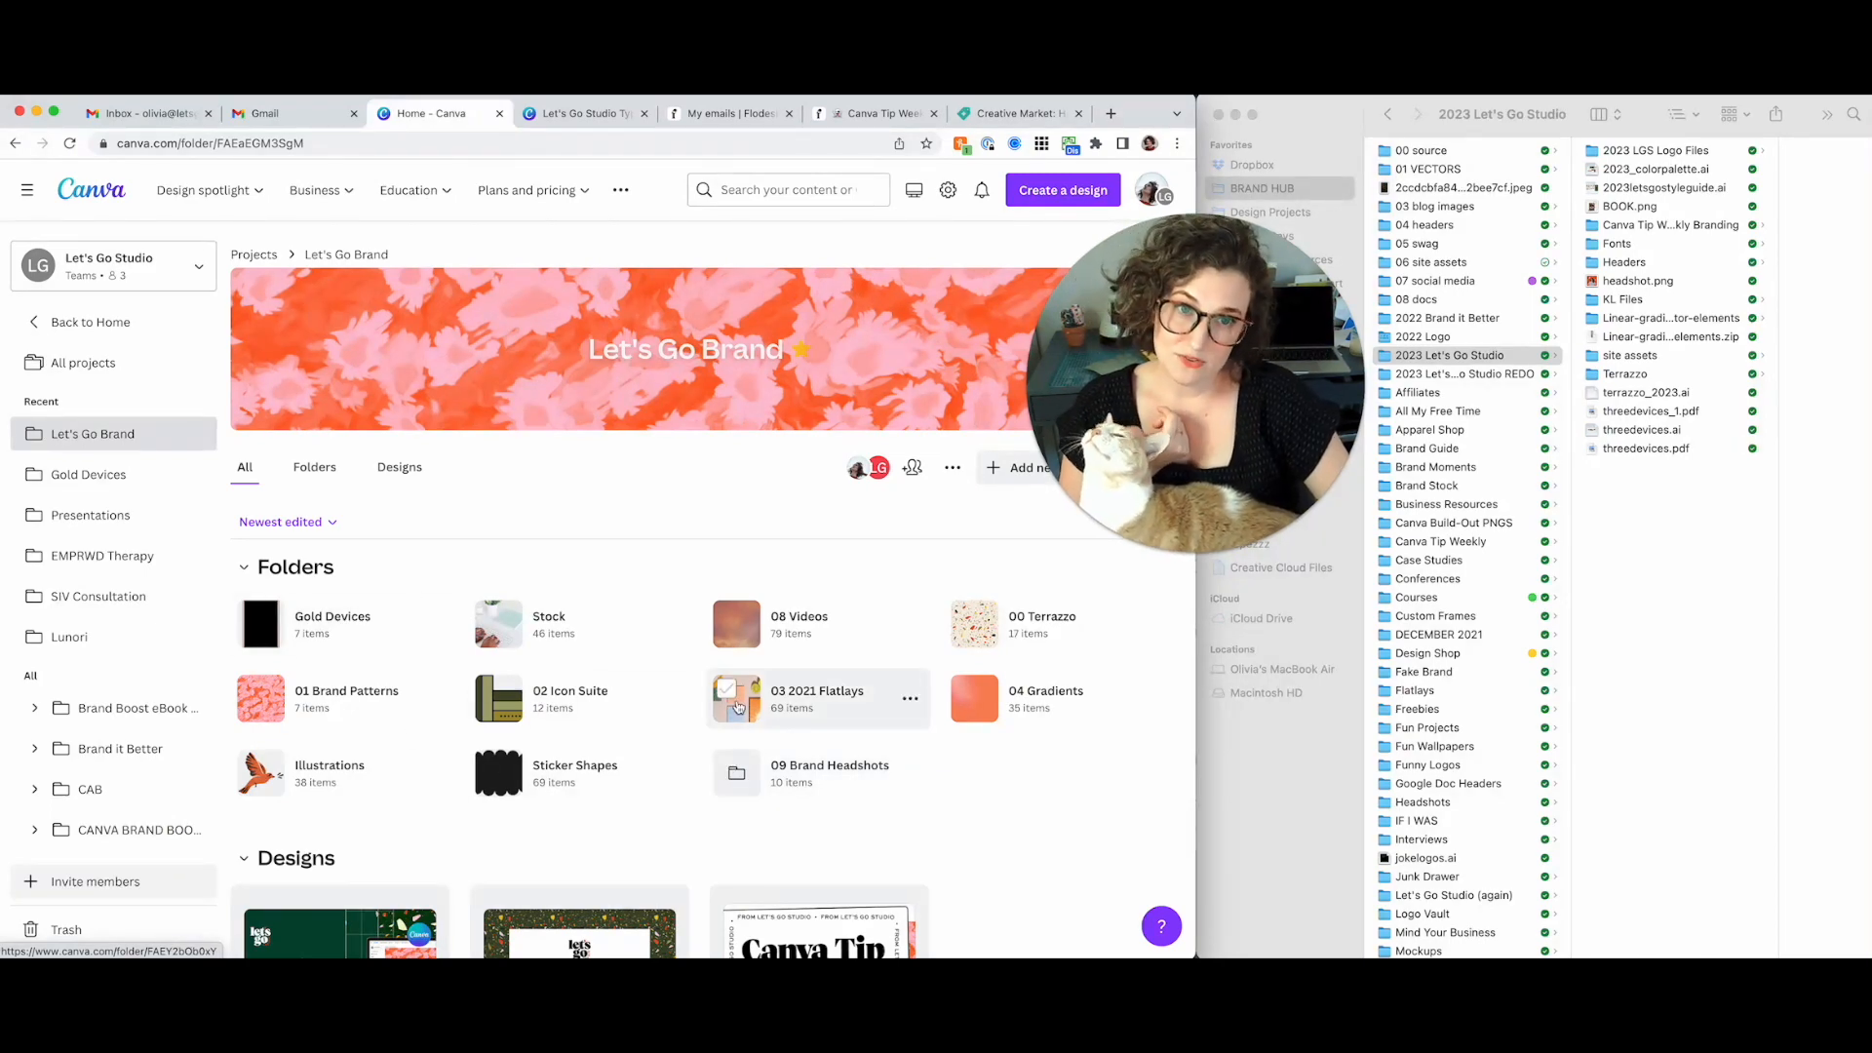
{"action": "scroll", "scroll_direction": "down", "scroll_amount": 3}
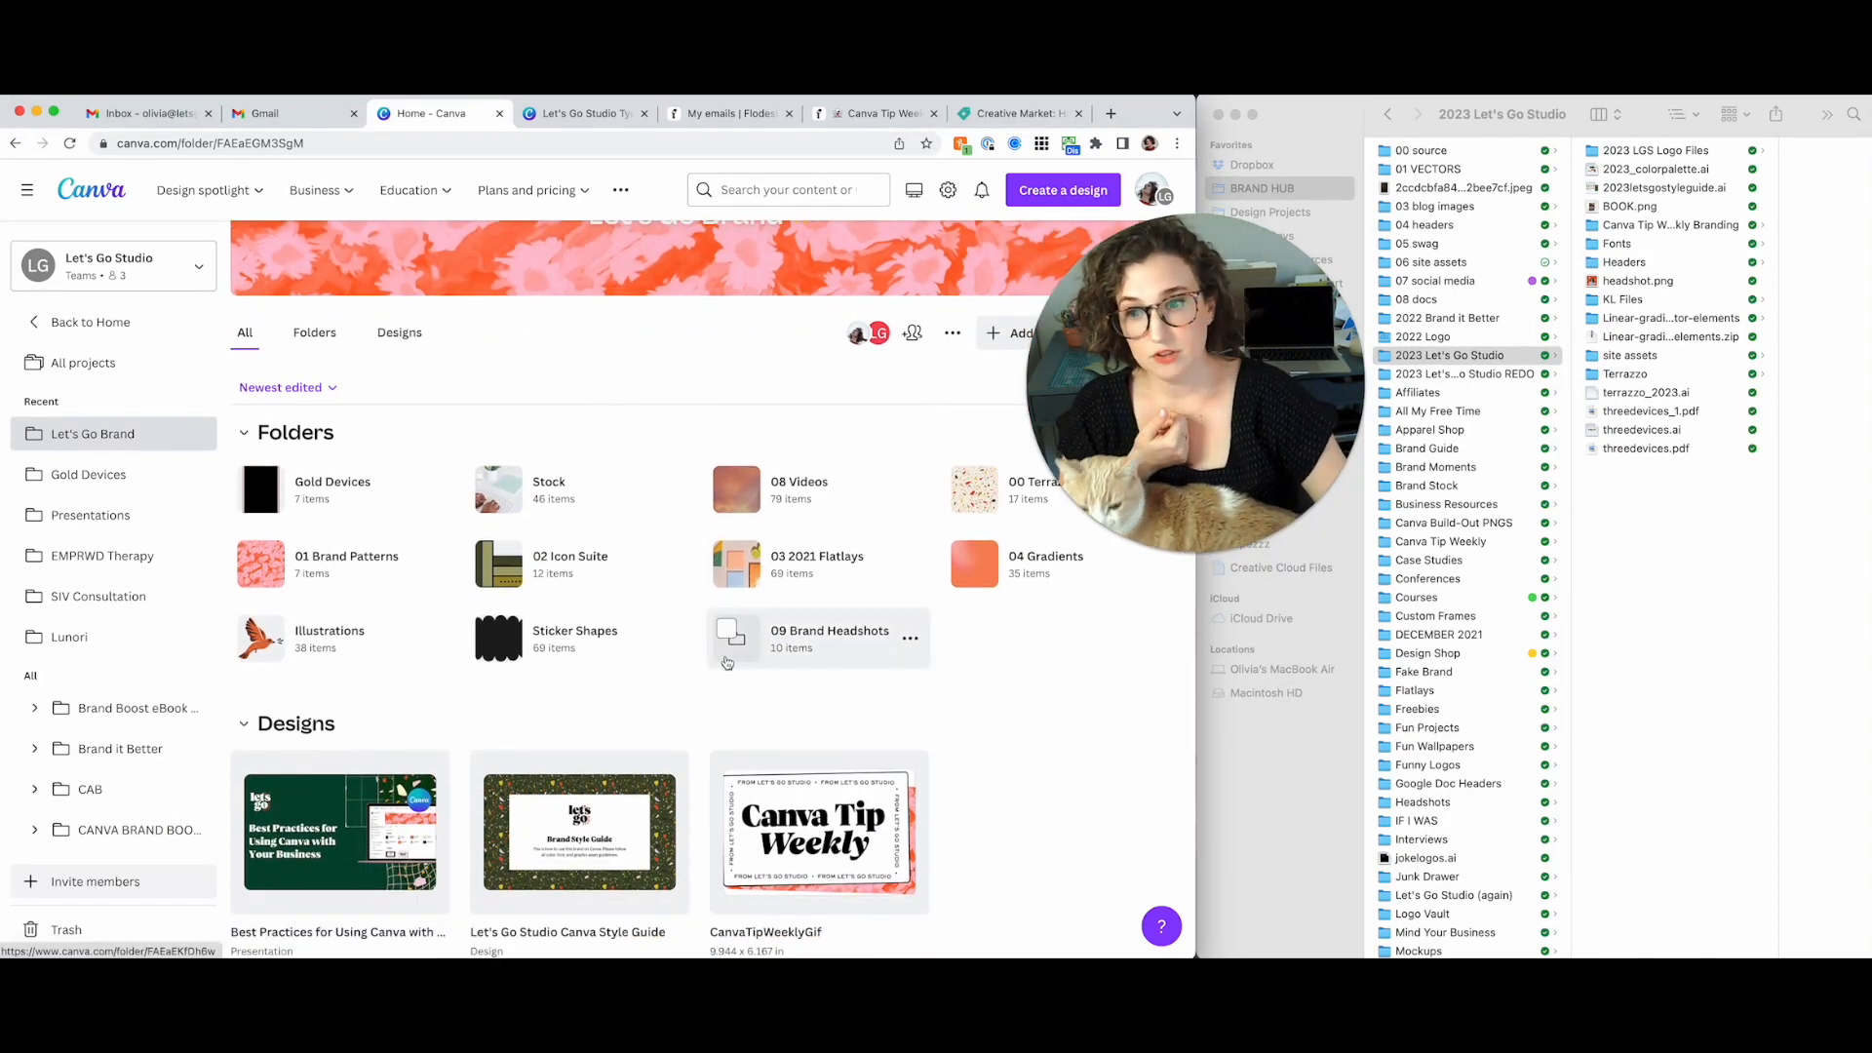
{"action": "scroll", "scroll_direction": "down", "scroll_amount": 3}
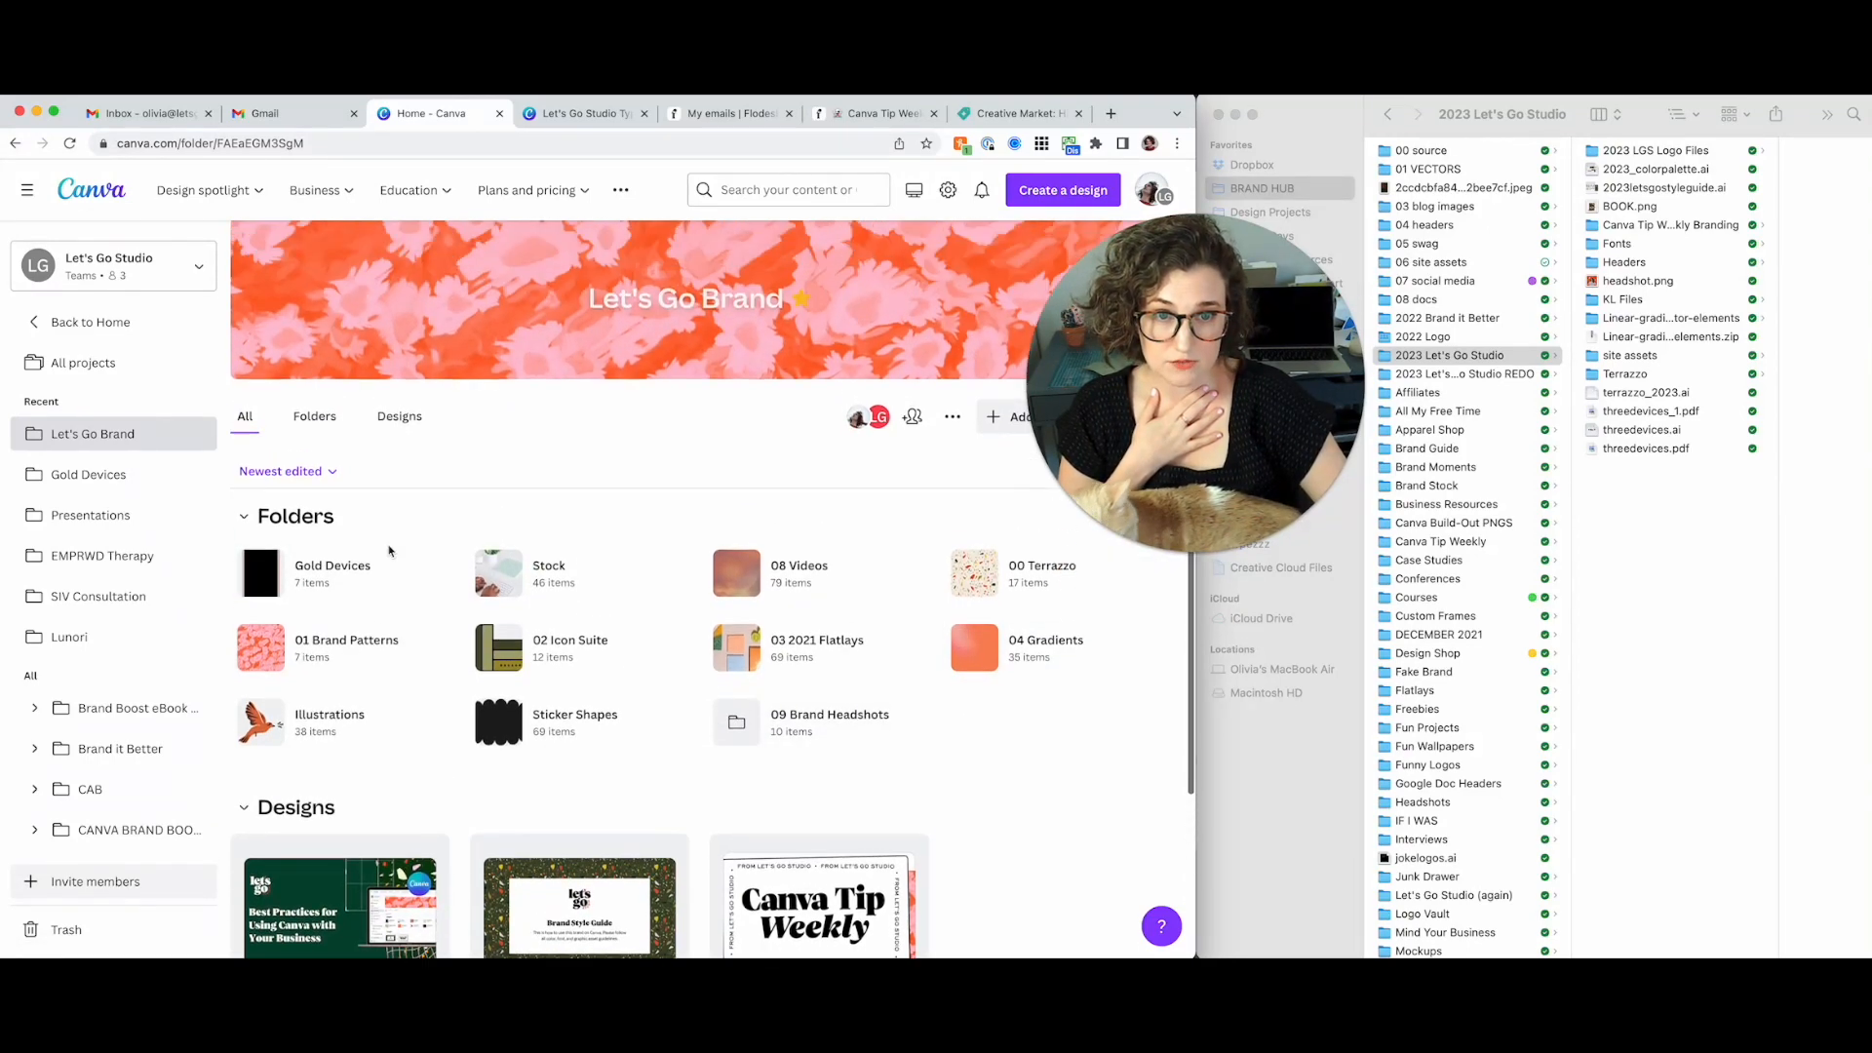
{"action": "scroll", "scroll_direction": "down", "scroll_amount": 3}
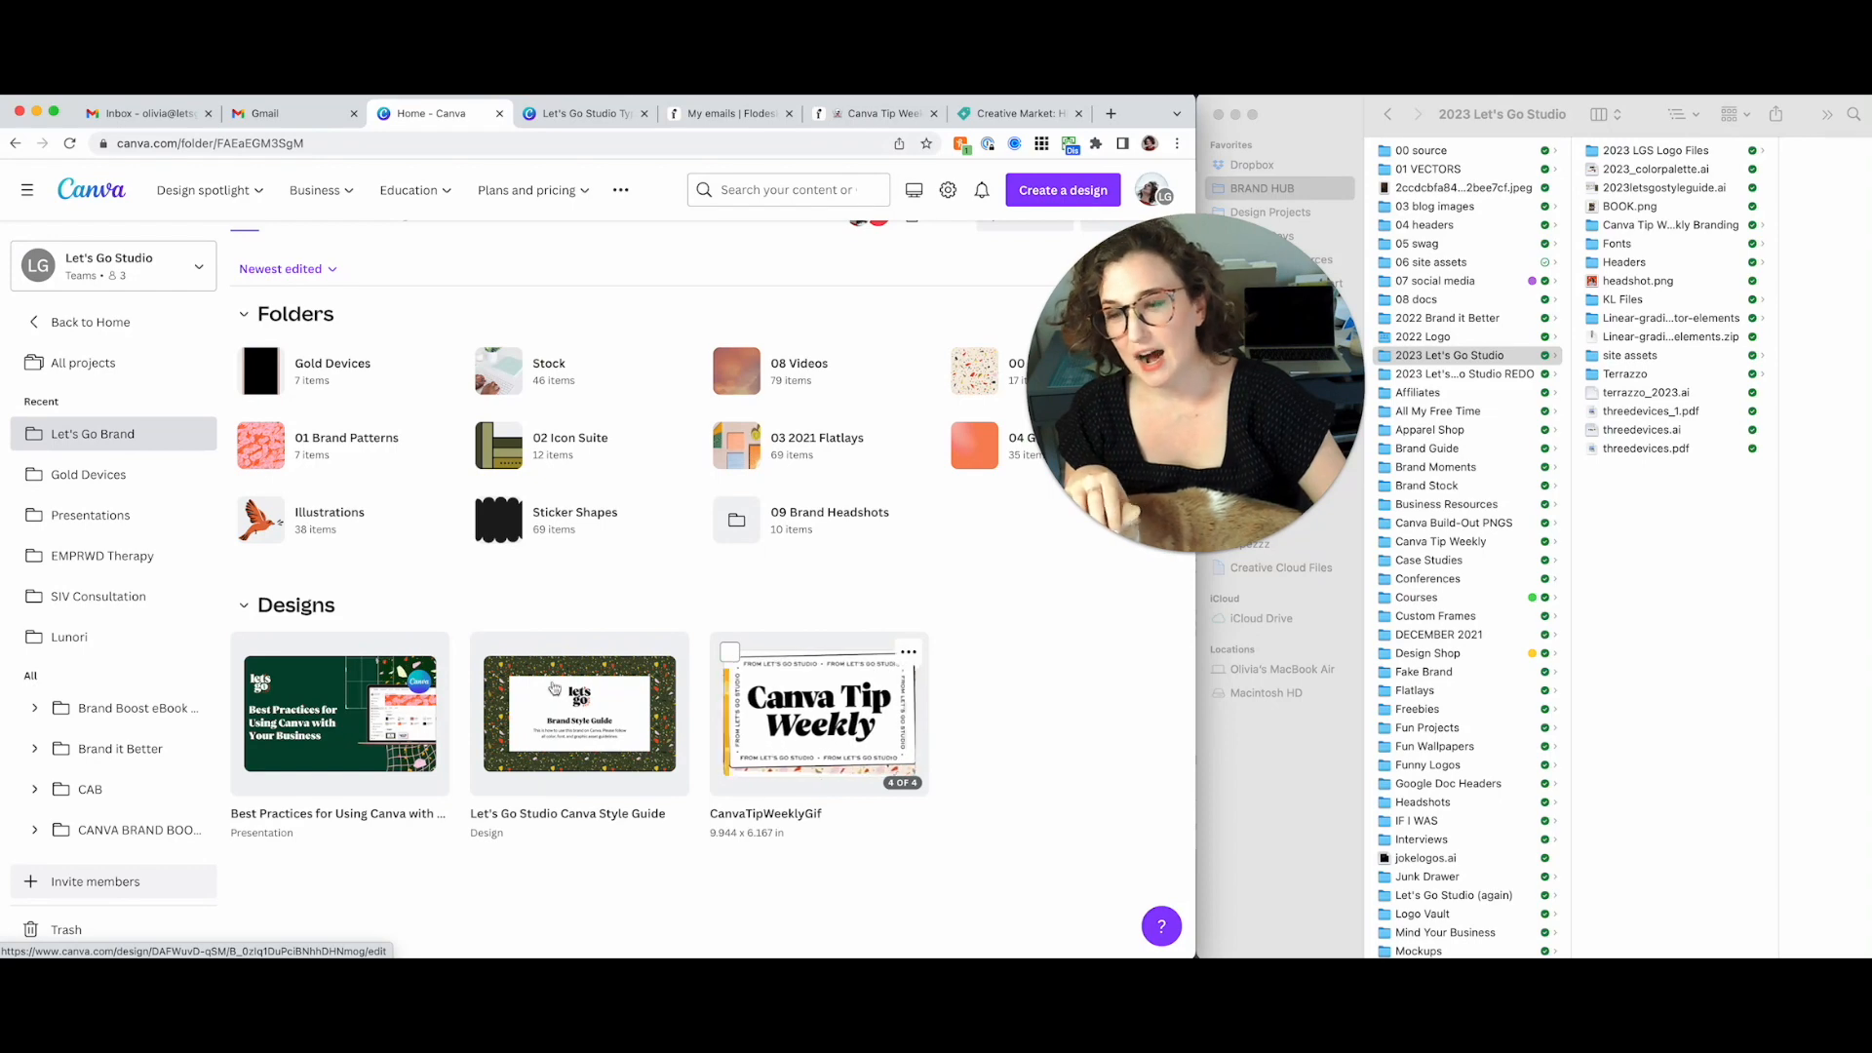
{"action": "left_click", "coordinate": [251, 655]}
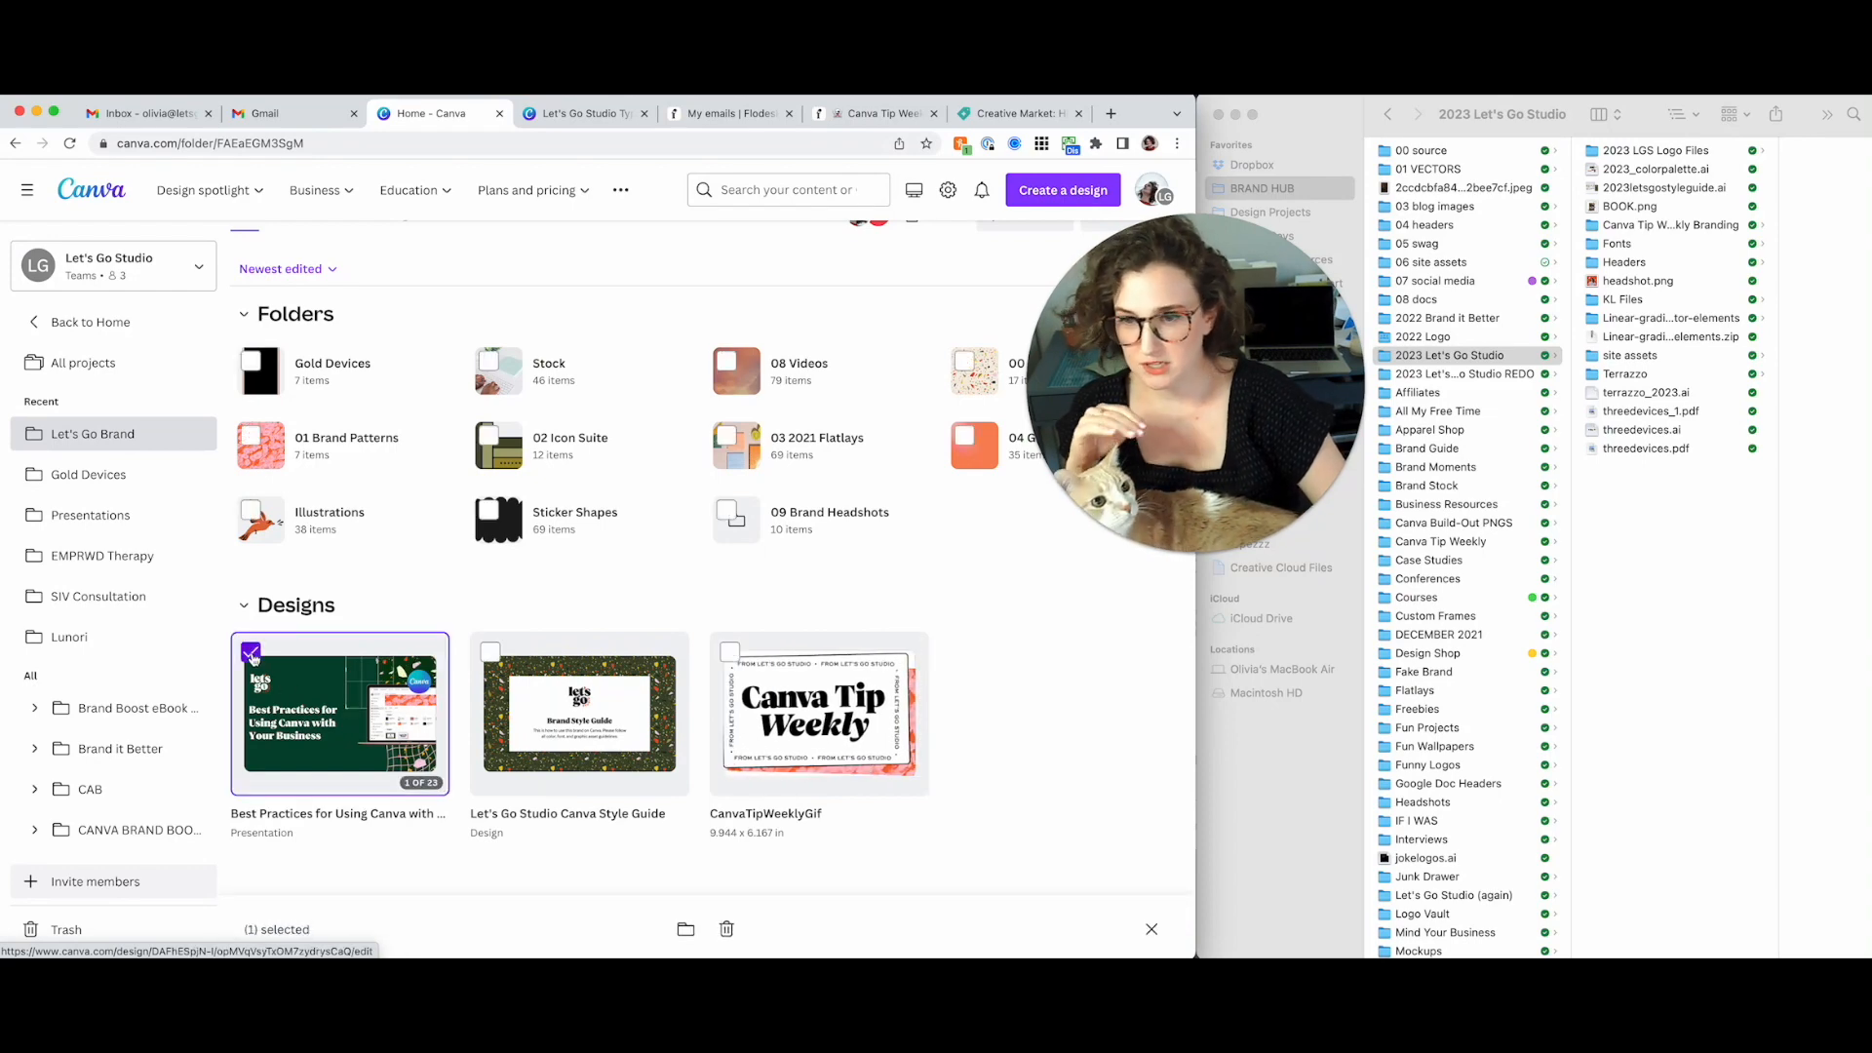
Move the selected presentation into the Presentations folder found by searching 'prese'
{"action": "left_click", "coordinate": [684, 928]}
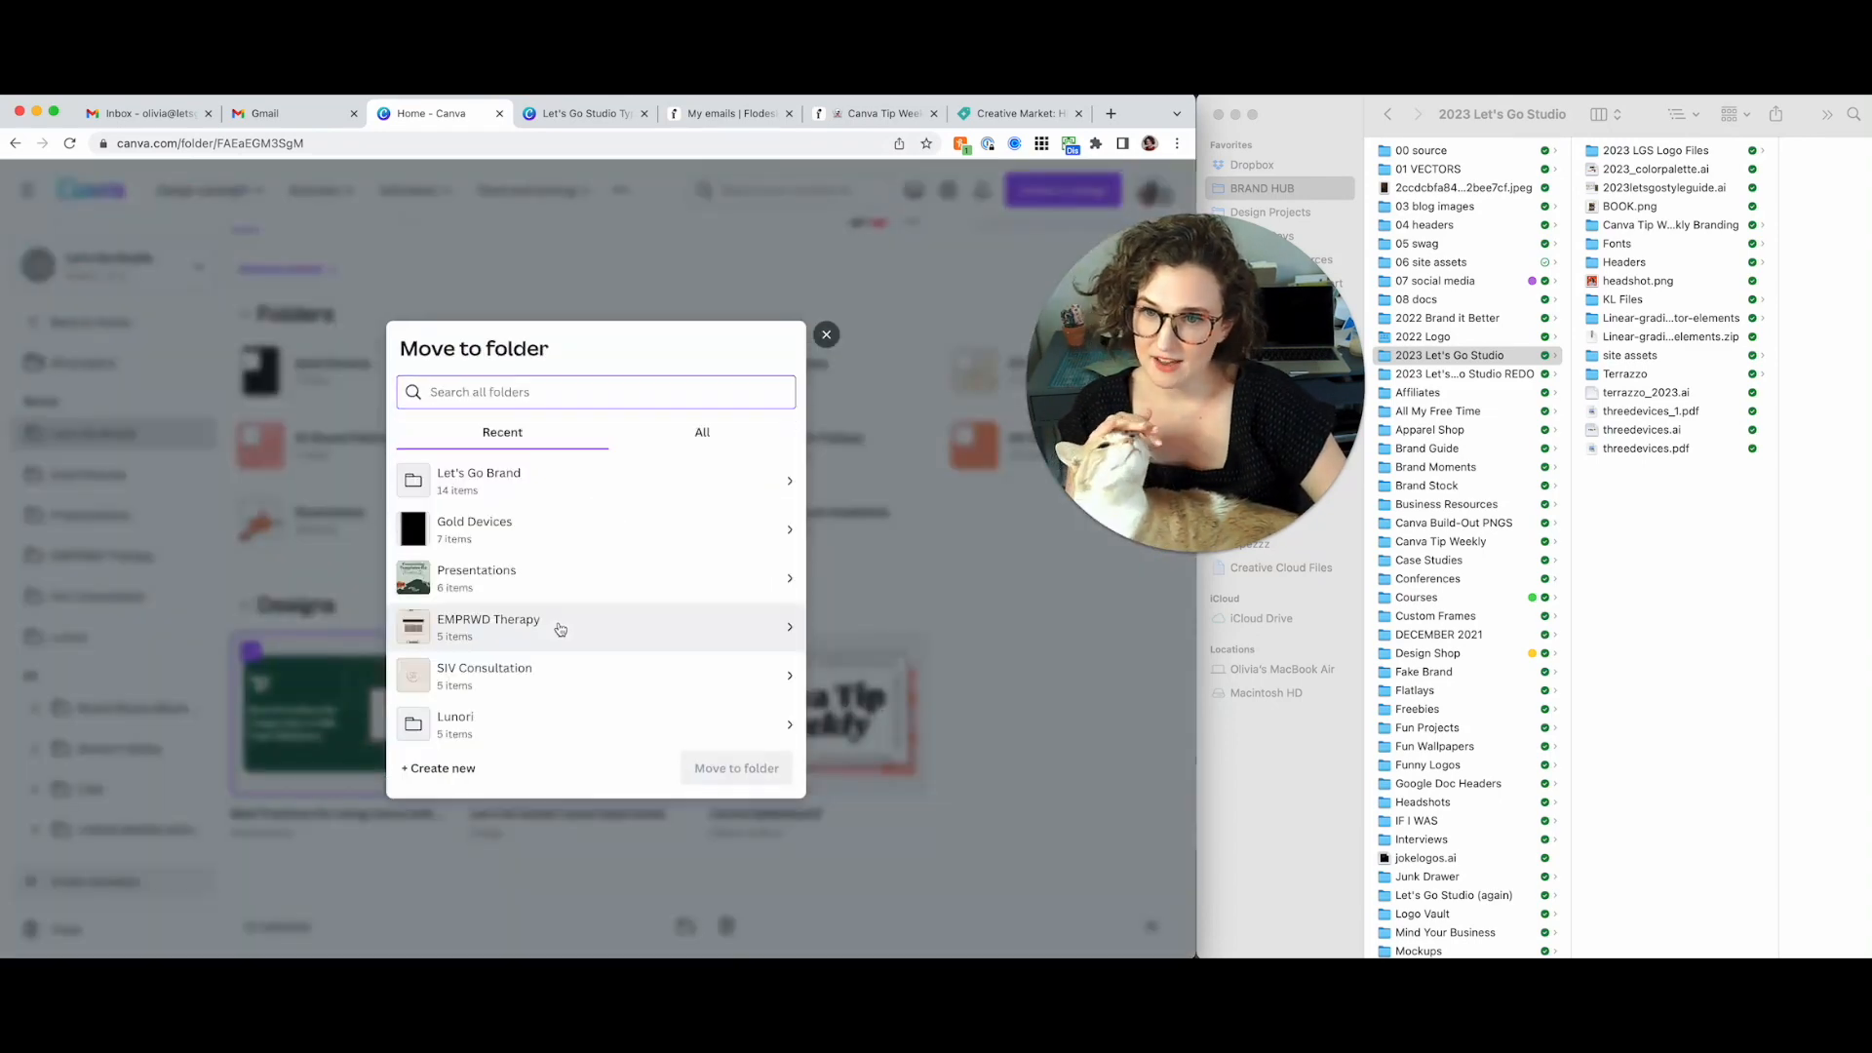
{"action": "type", "text": "presen"}
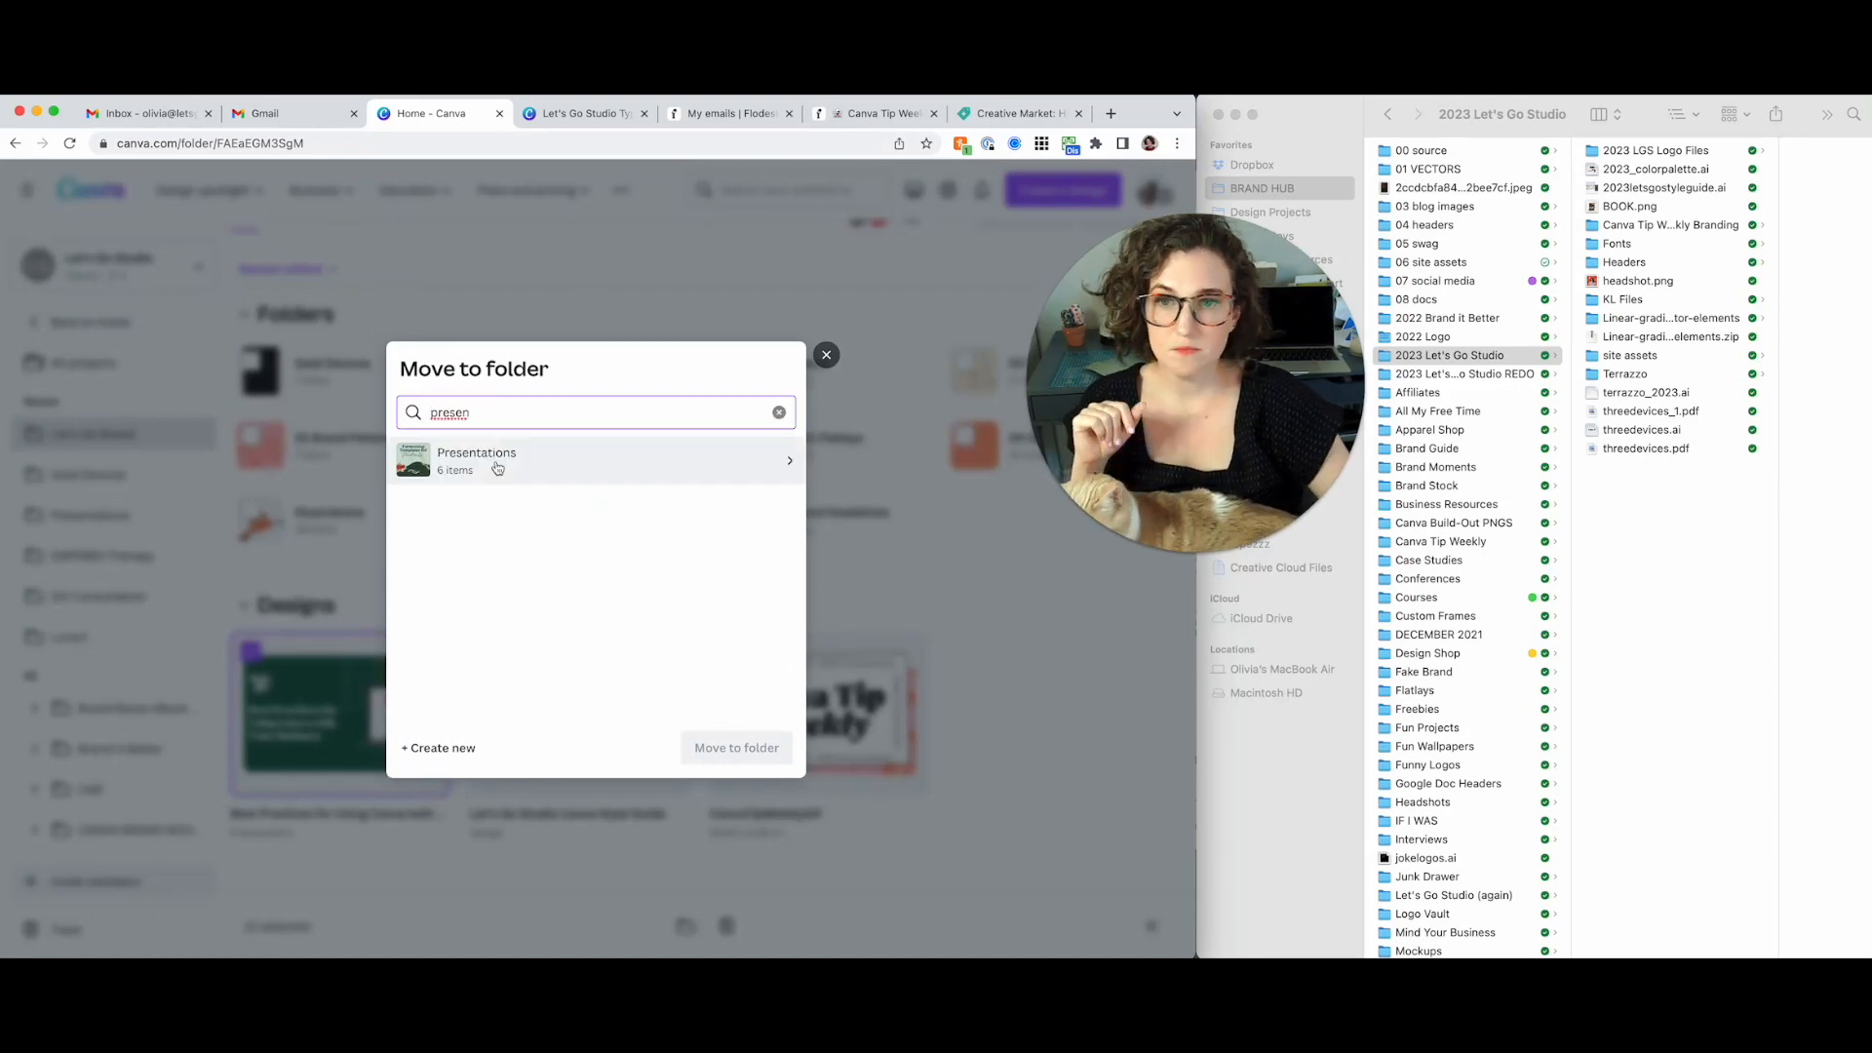
{"action": "left_click", "coordinate": [476, 458]}
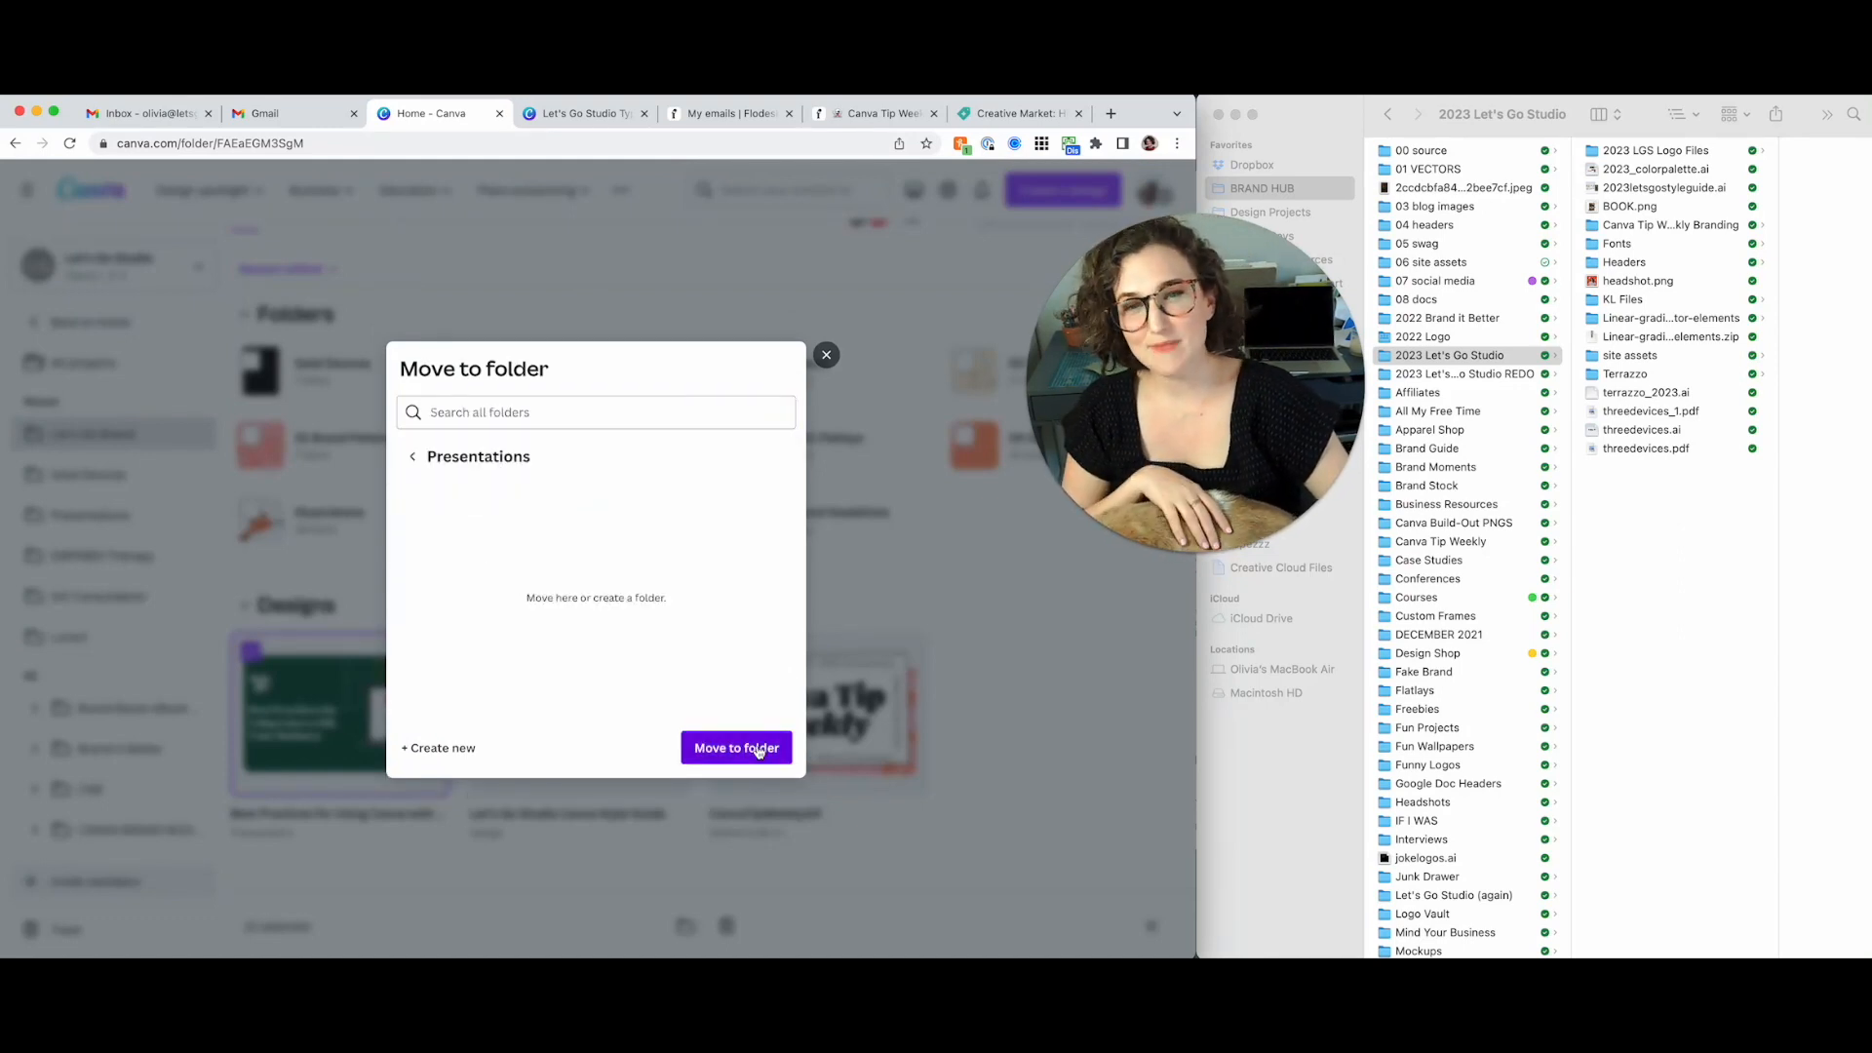
{"action": "left_click", "coordinate": [738, 749]}
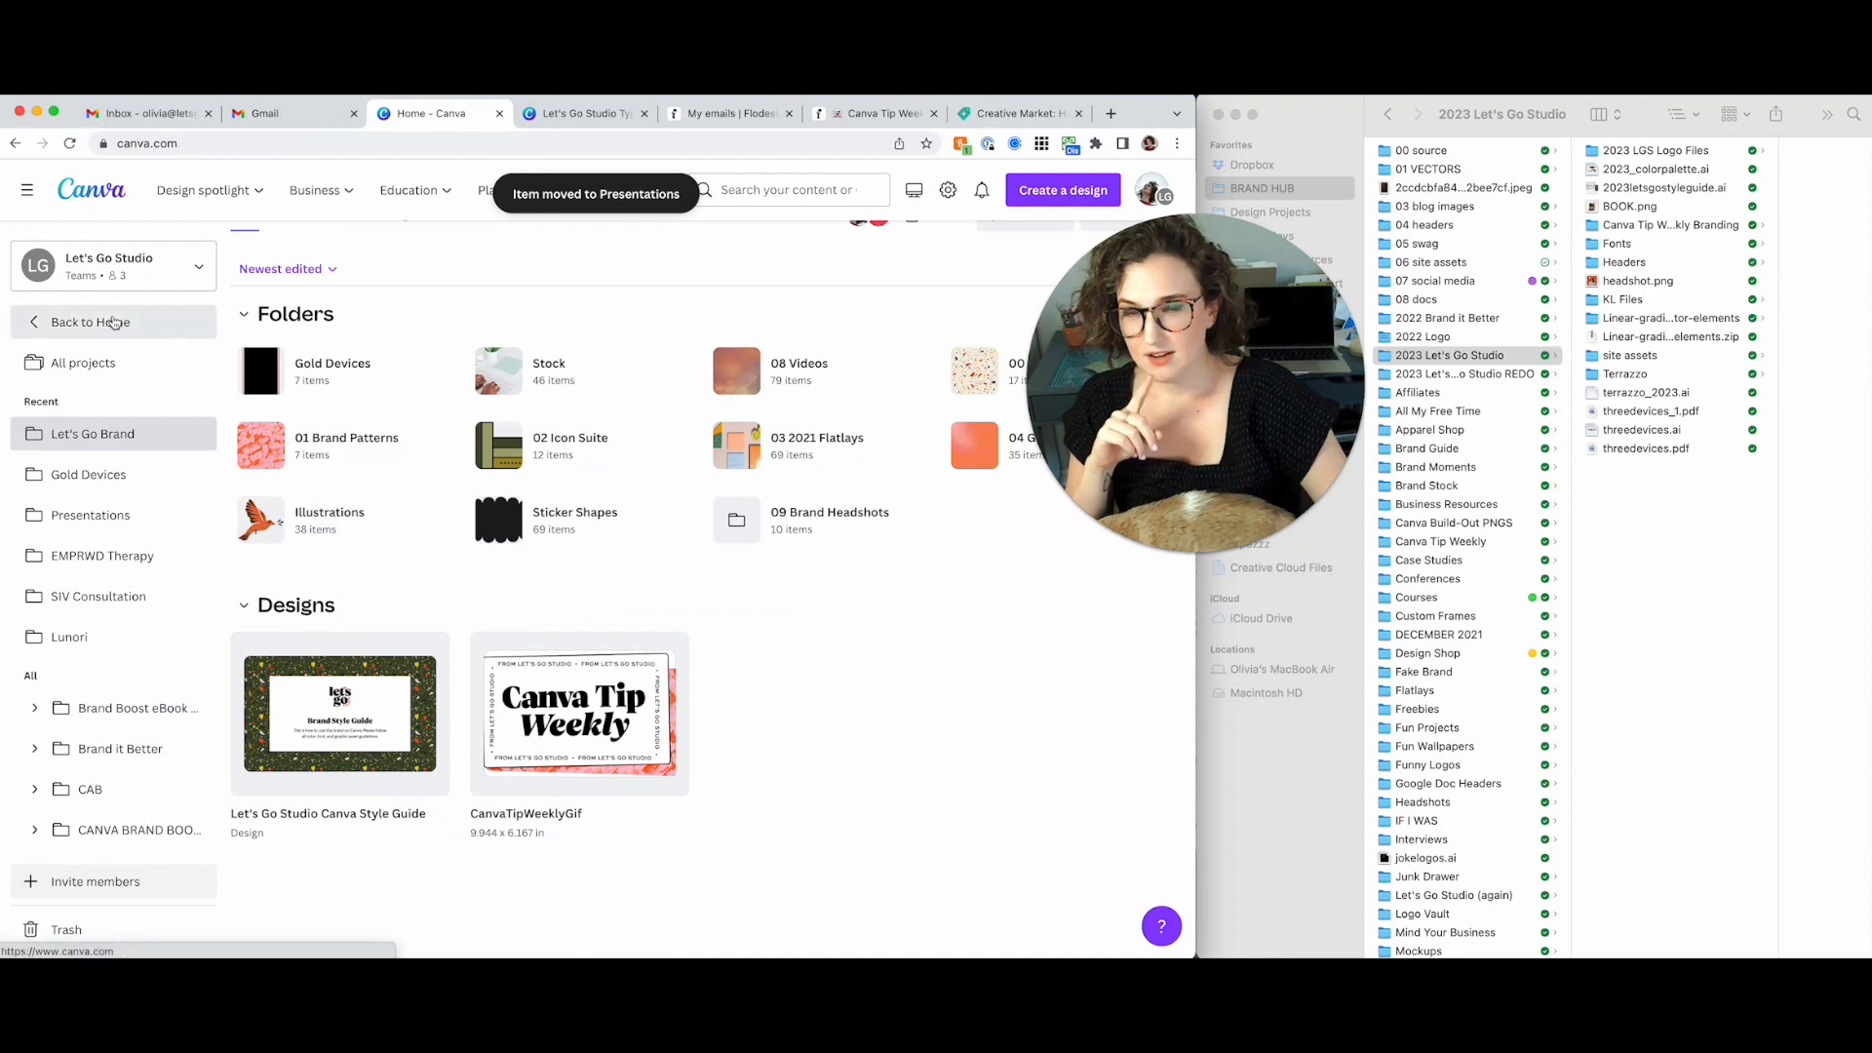
Open the Let's Go Studio Brand Kit from Brand Hub and review its logos, colors and fonts
{"action": "left_click", "coordinate": [94, 322]}
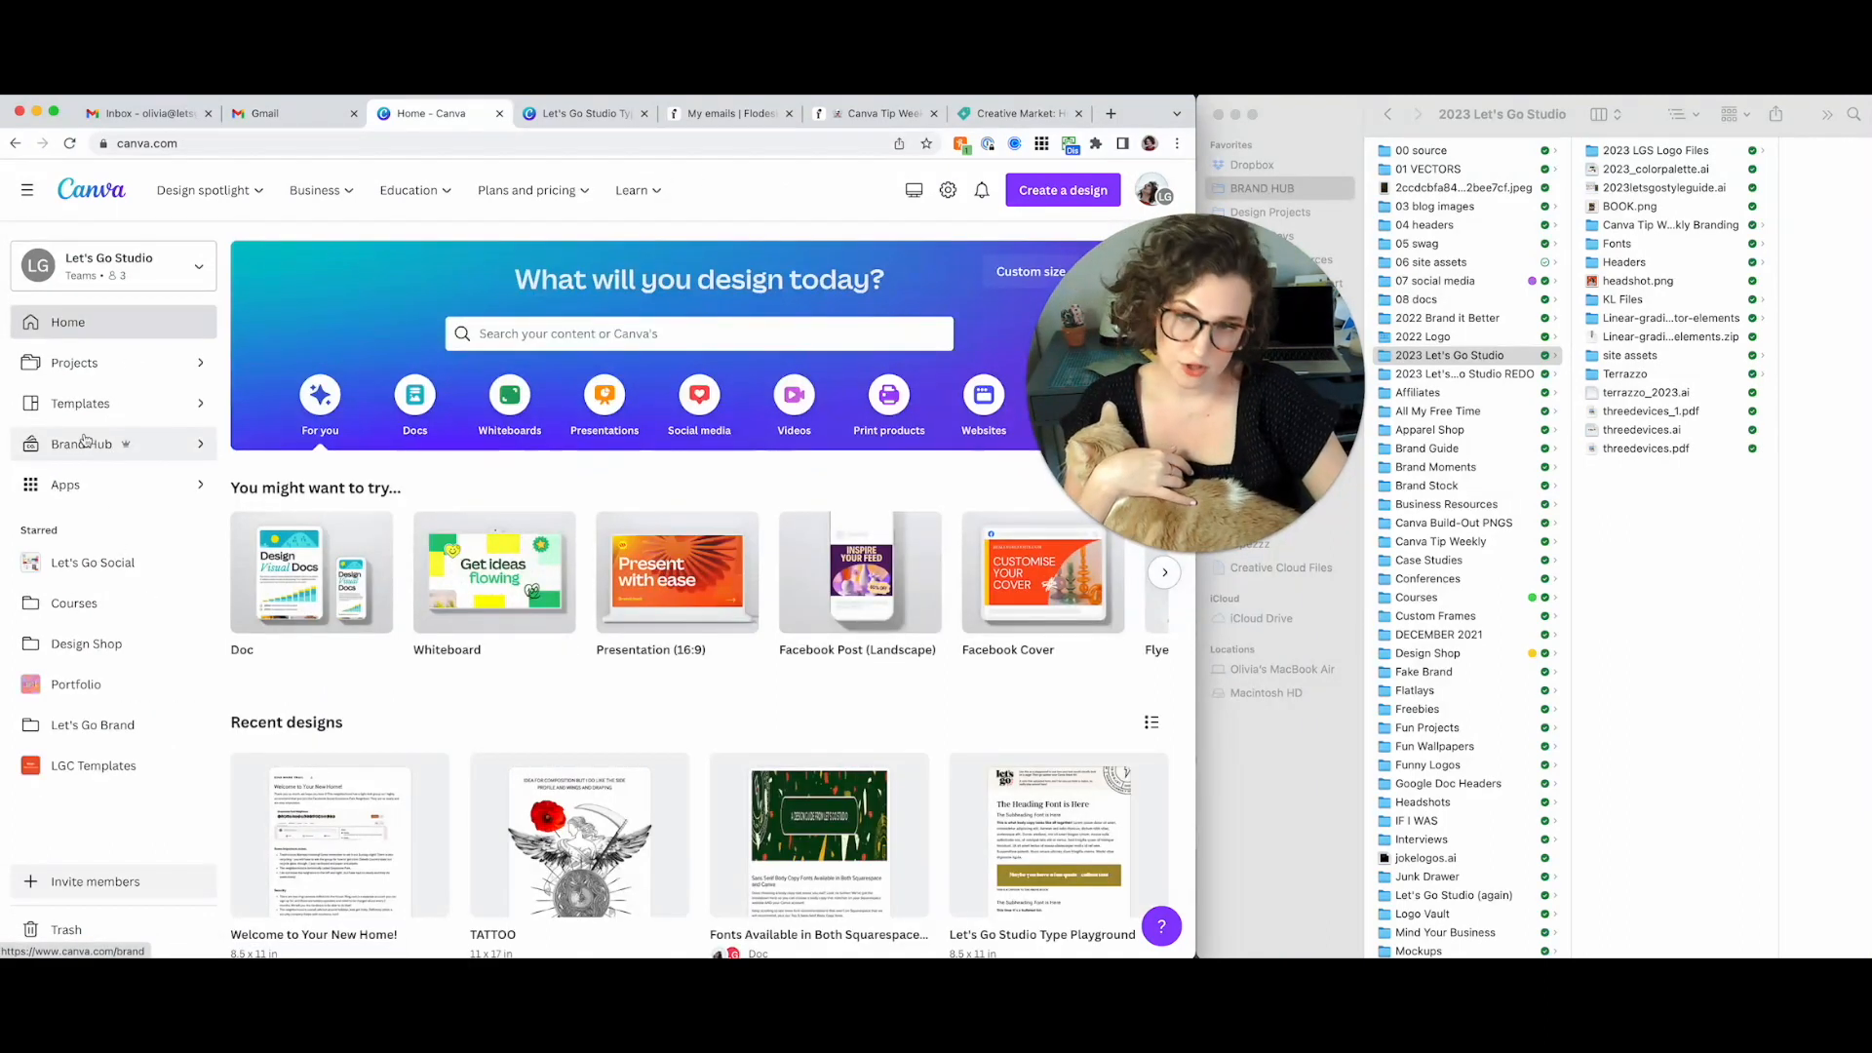
{"action": "left_click", "coordinate": [82, 445]}
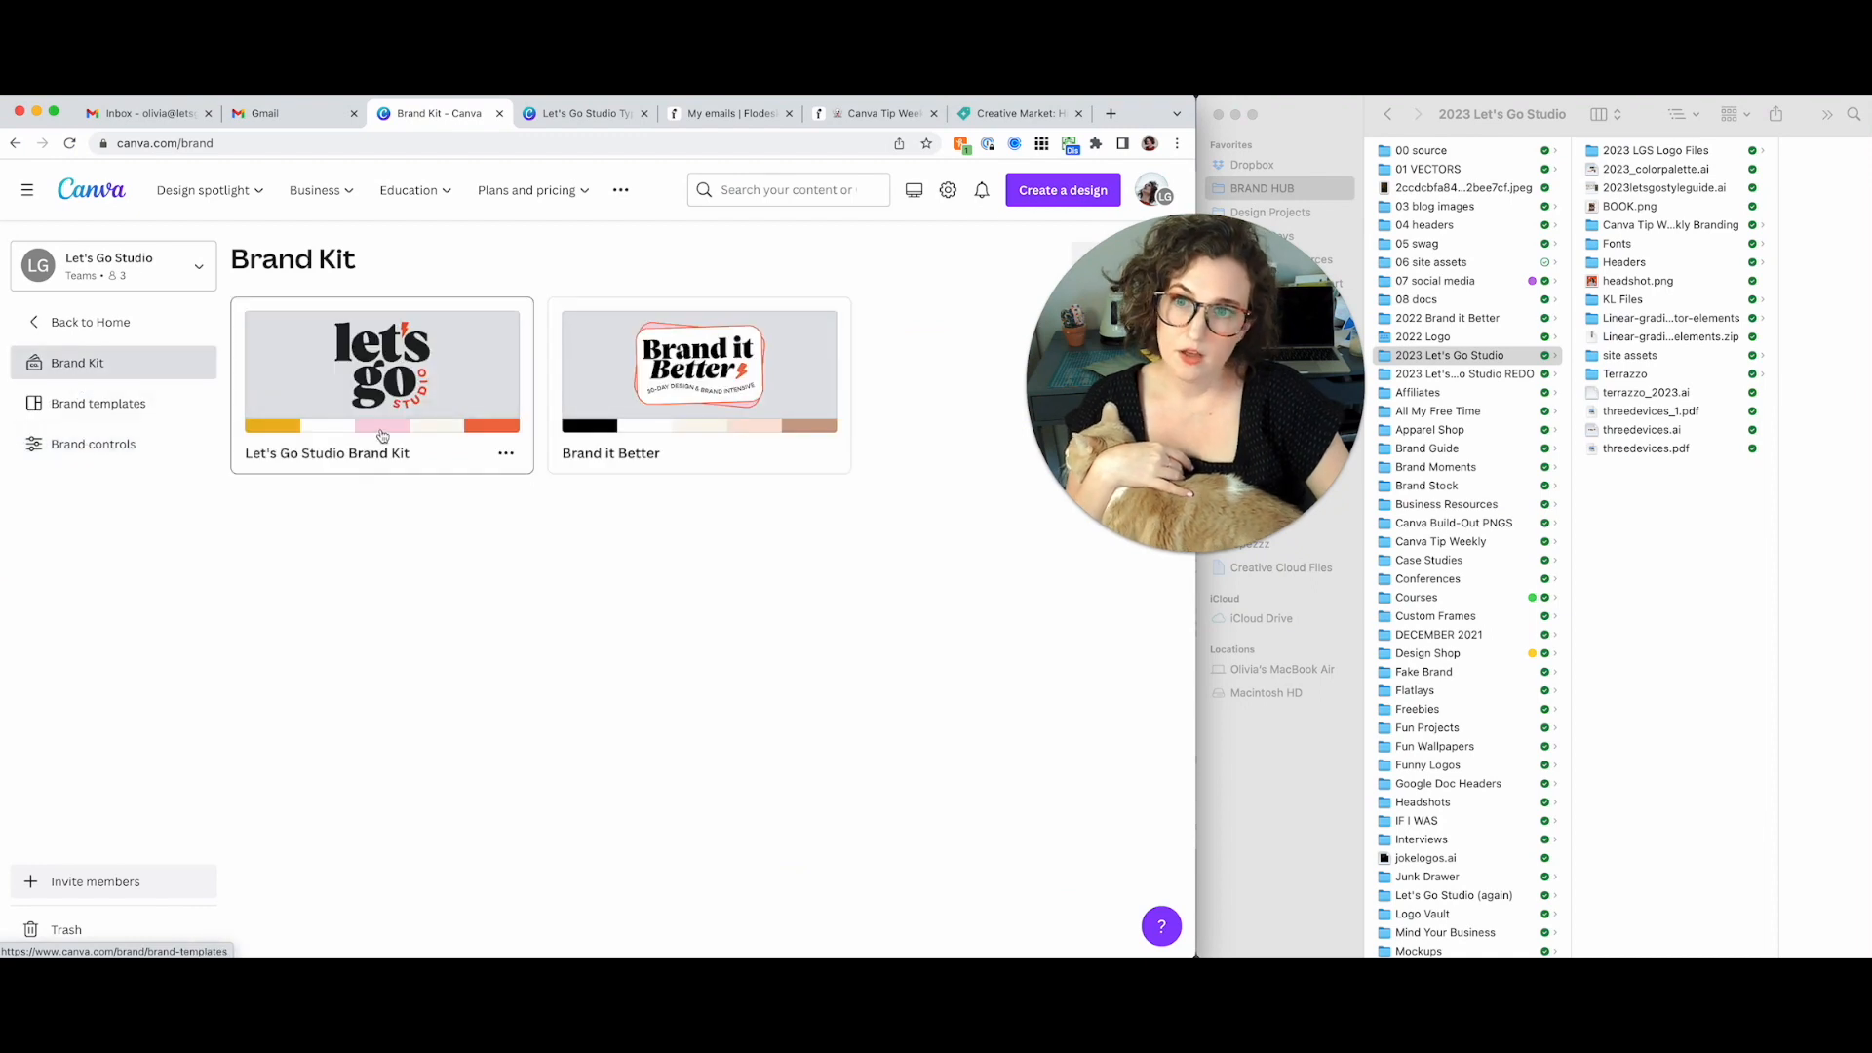
{"action": "left_click", "coordinate": [383, 370]}
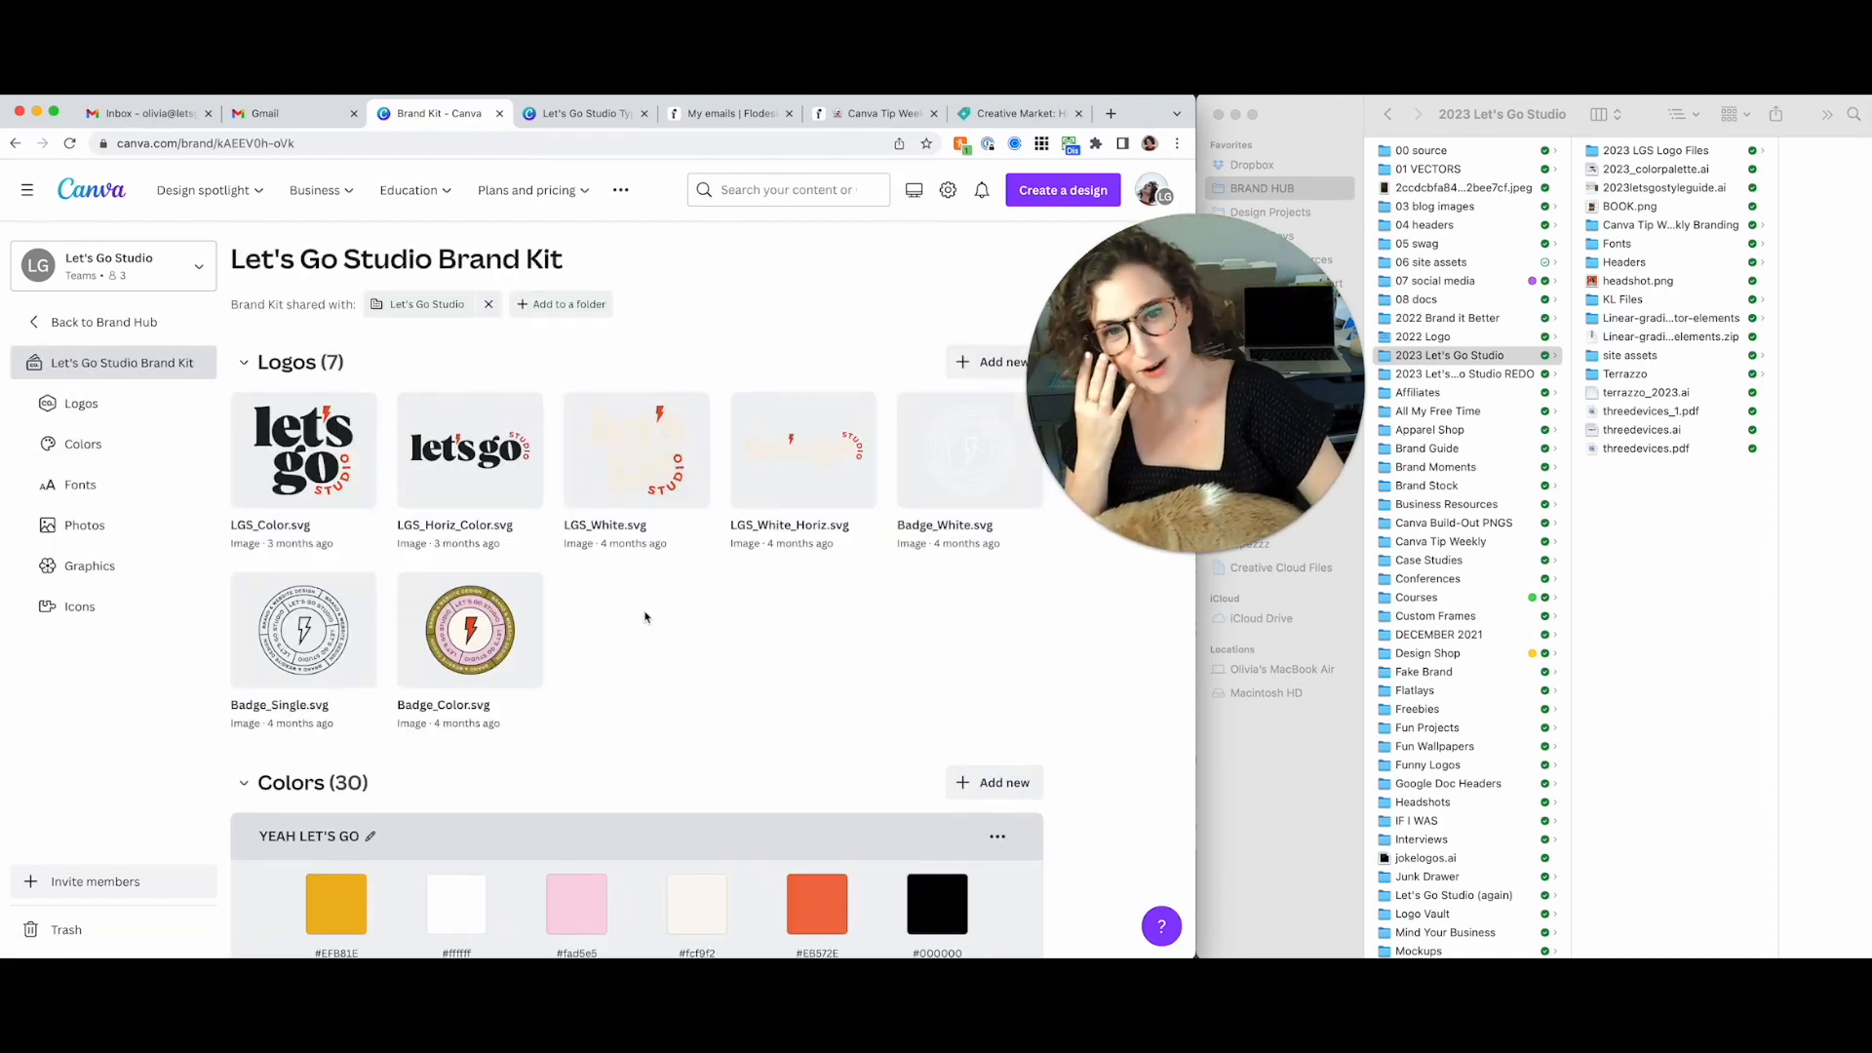
{"action": "scroll", "scroll_direction": "down", "scroll_amount": 3}
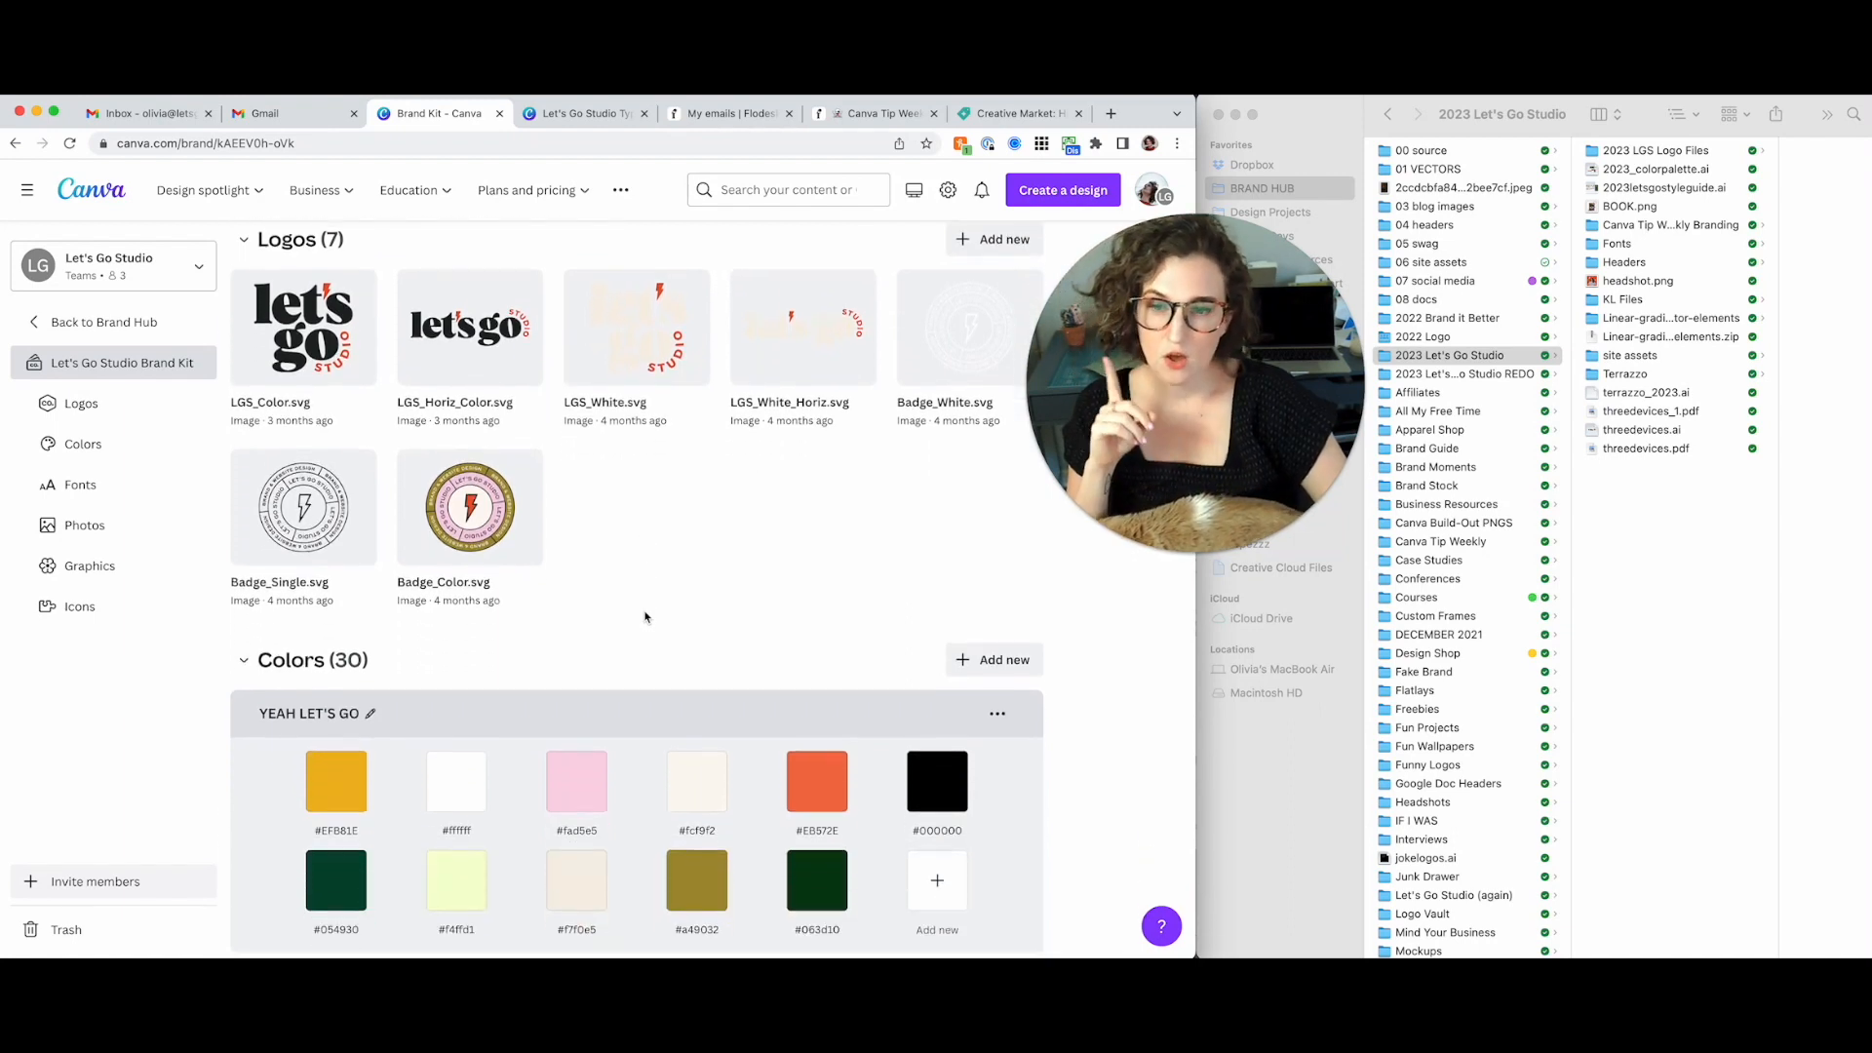
{"action": "scroll", "scroll_direction": "down", "scroll_amount": 3}
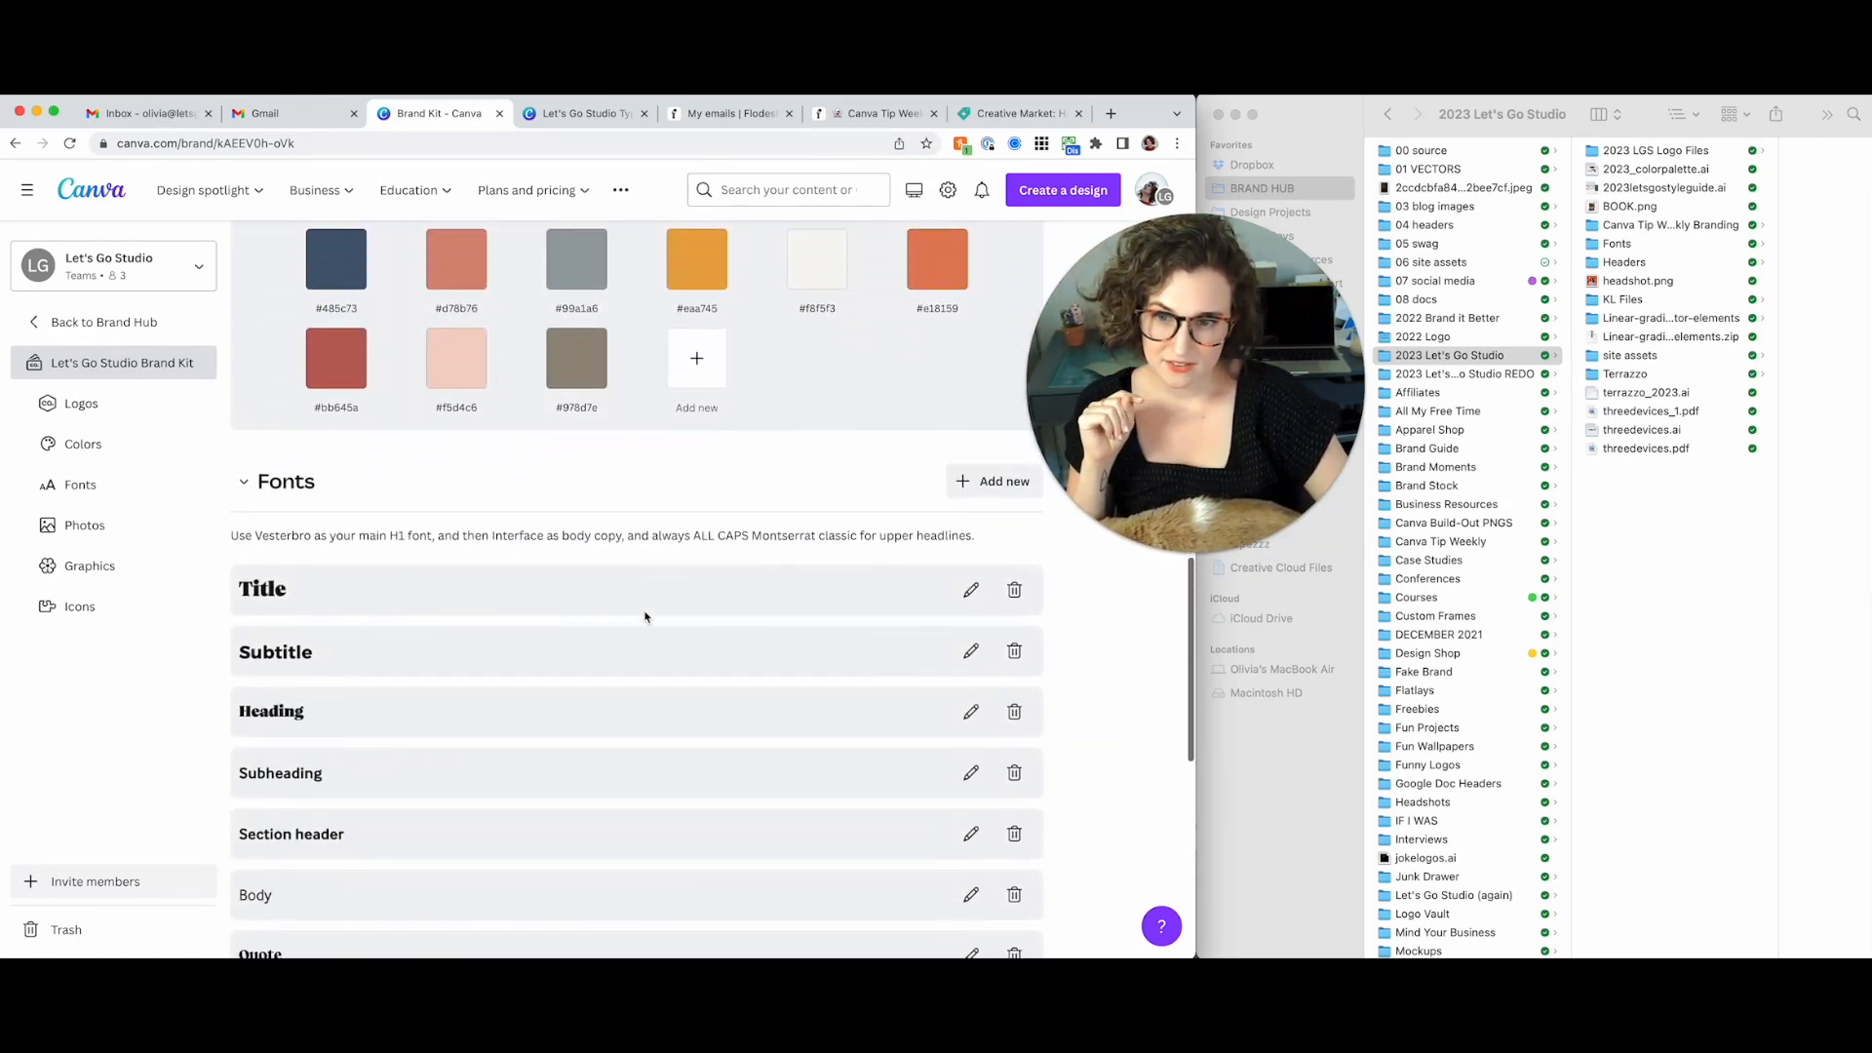
{"action": "scroll", "scroll_direction": "down", "scroll_amount": 3}
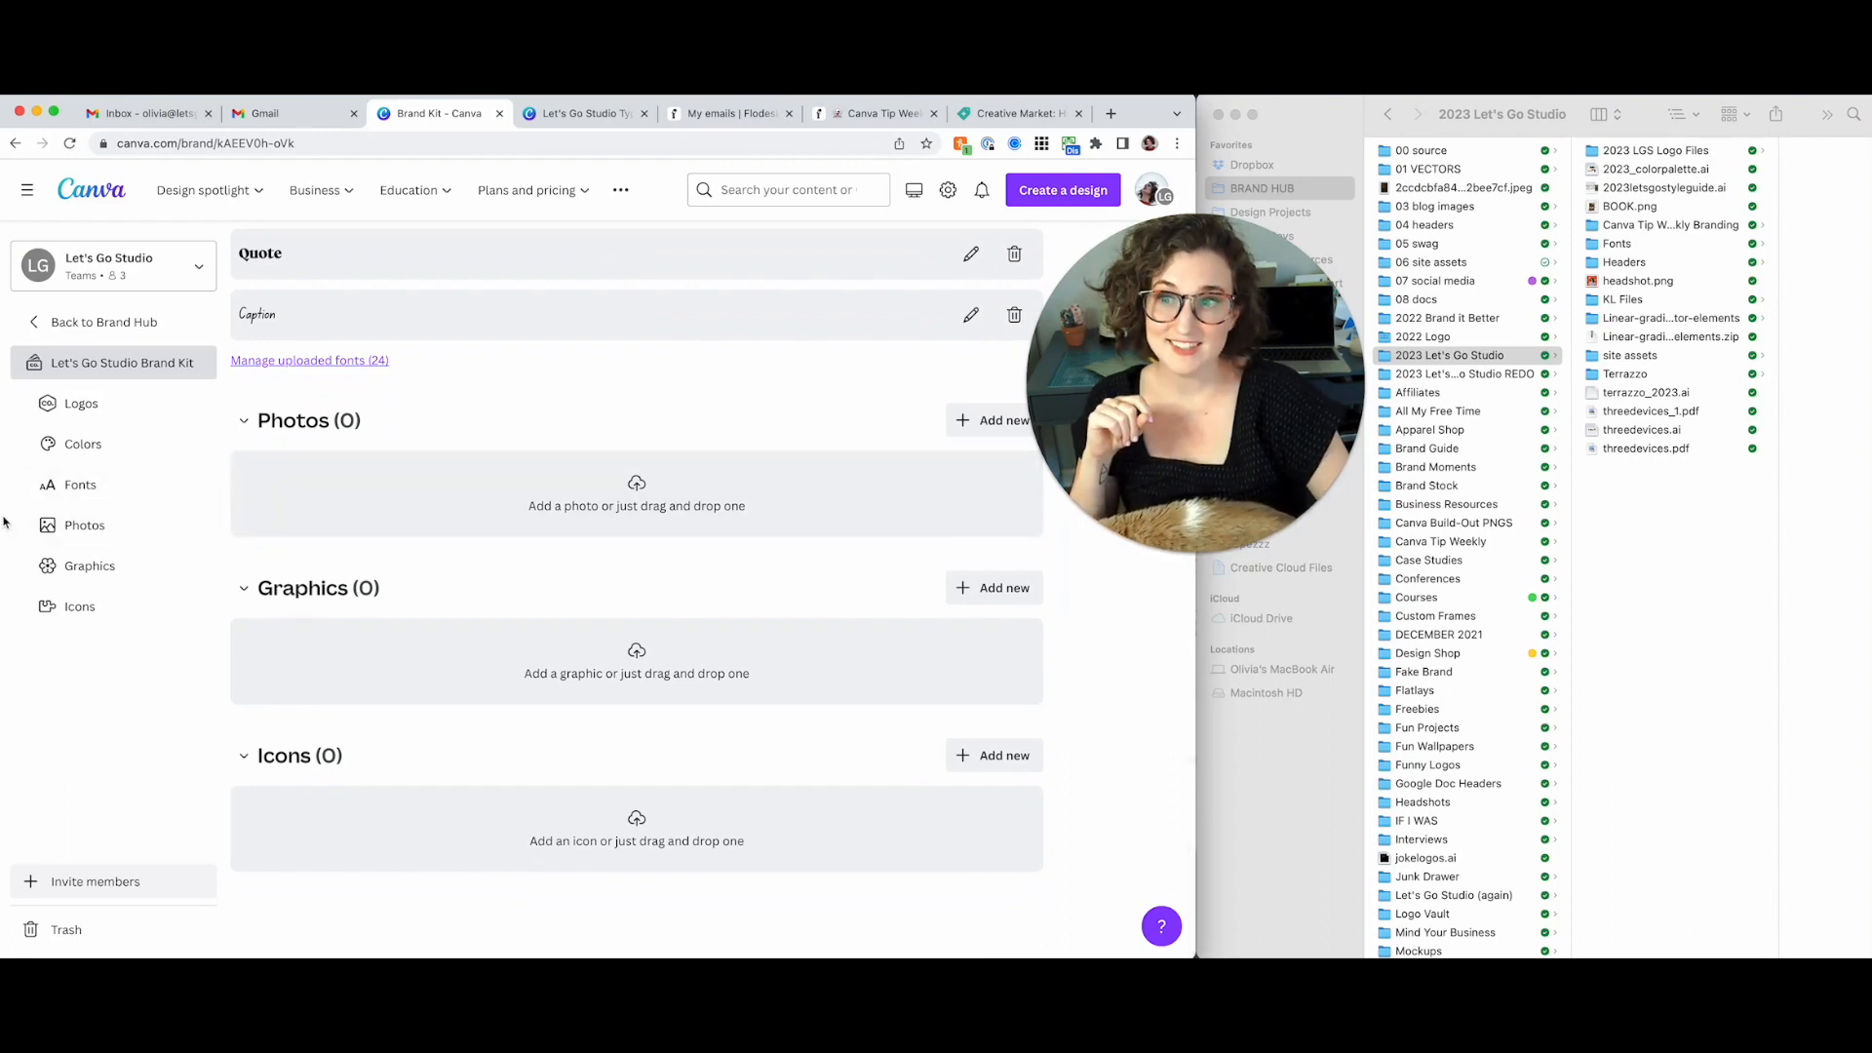
{"action": "mouse_move", "coordinate": [470, 480]}
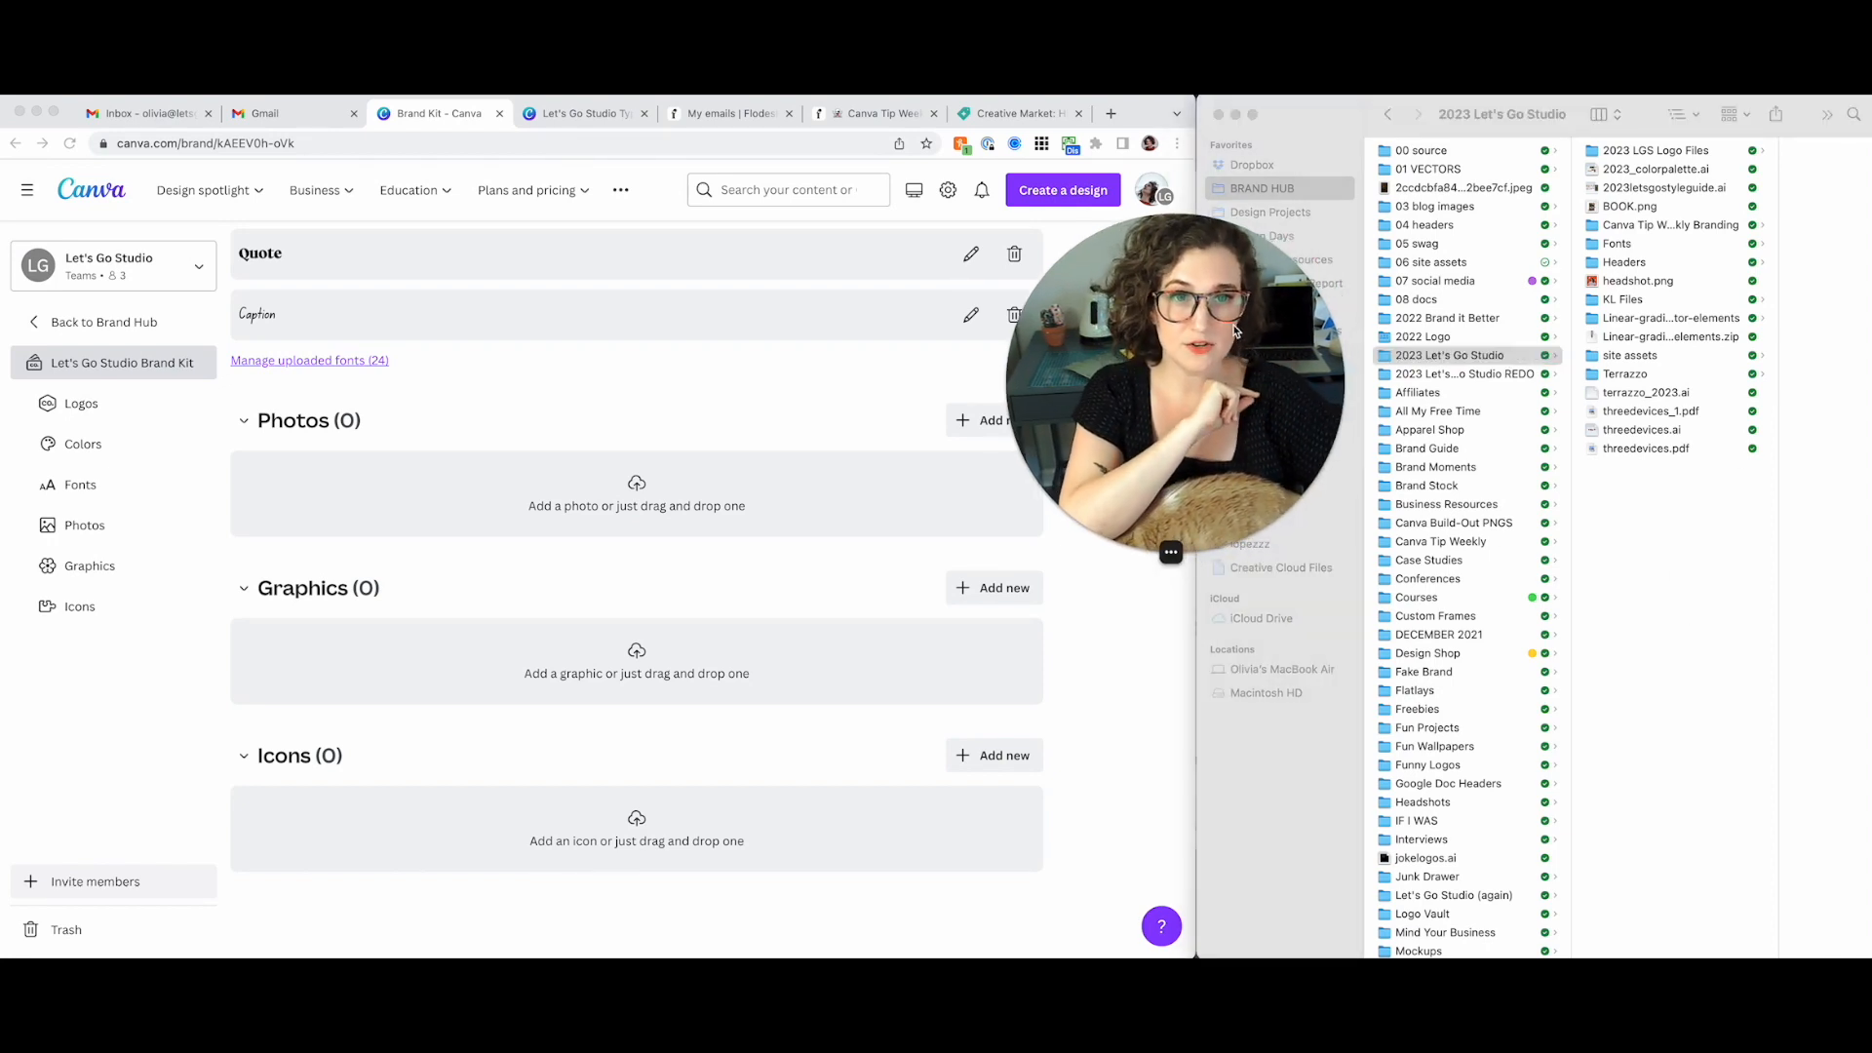
Browse Dropbox > BRAND HUB > Headshots > 04 Q3 2021 and preview shoot photos
{"action": "left_click", "coordinate": [1449, 355]}
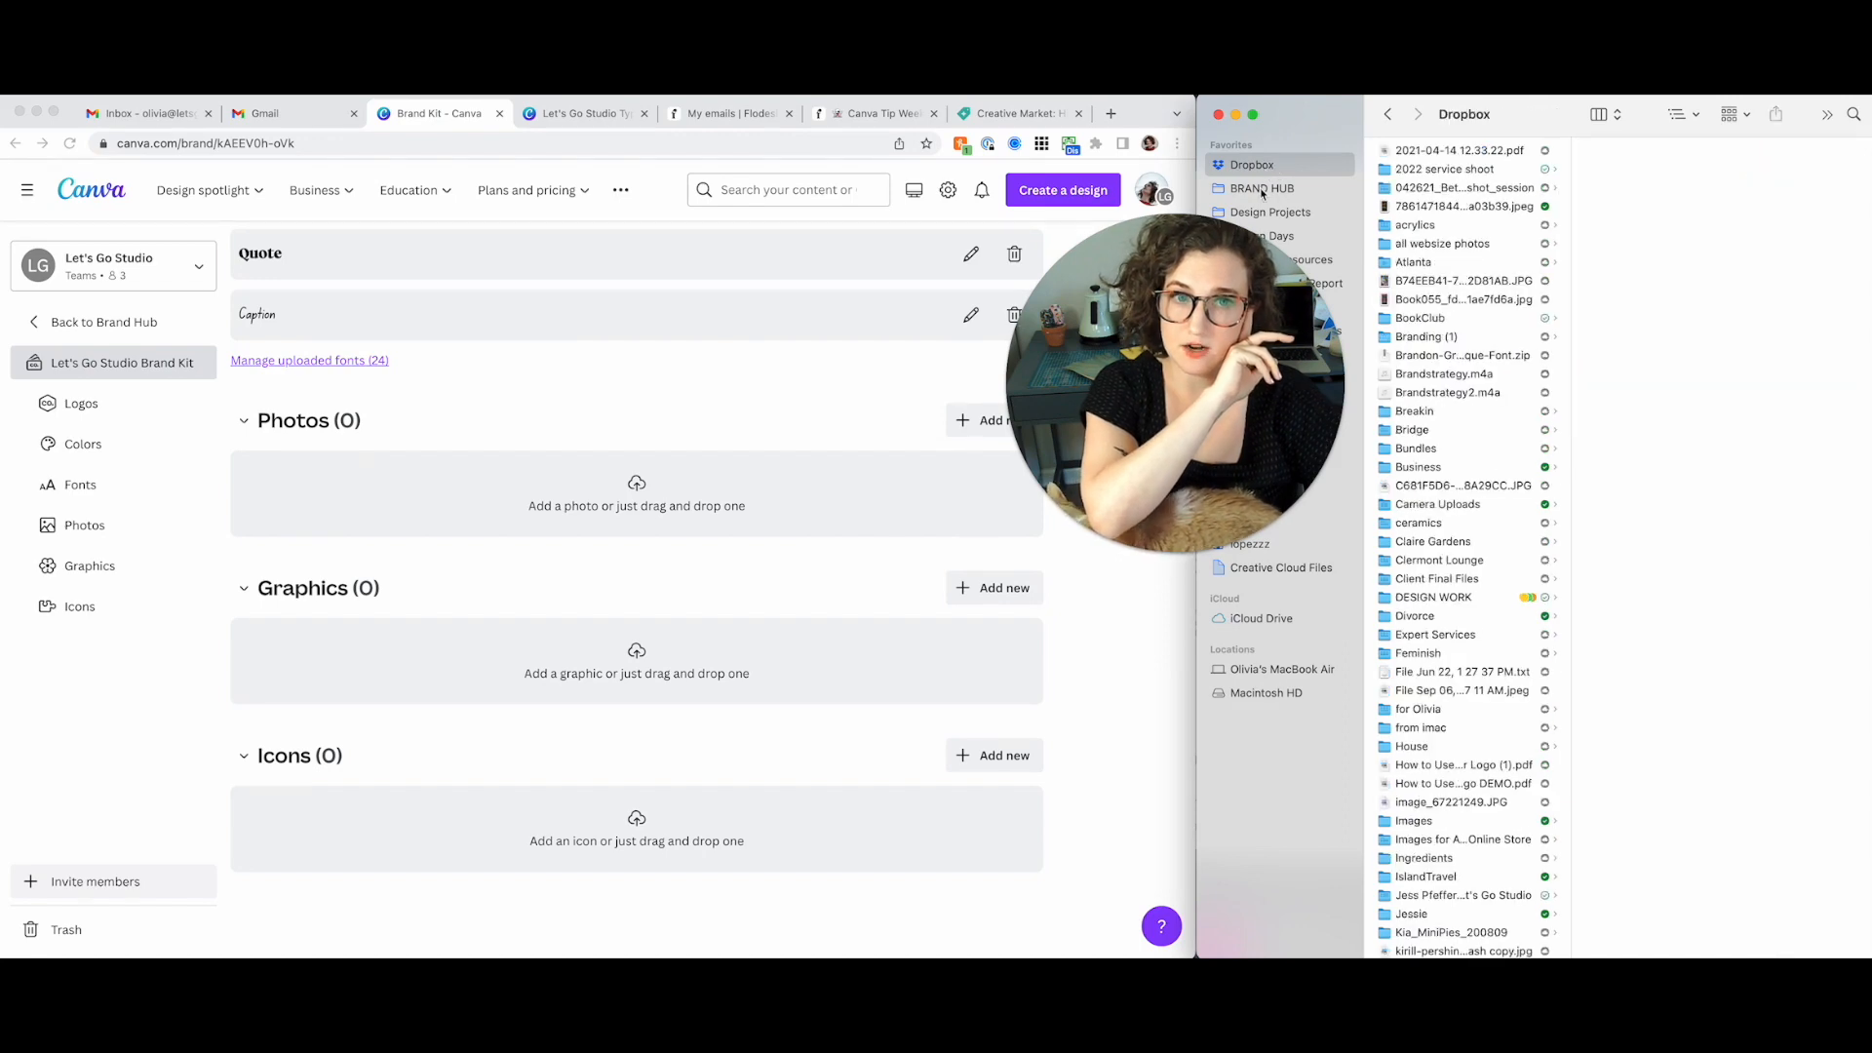
{"action": "left_click", "coordinate": [1261, 190]}
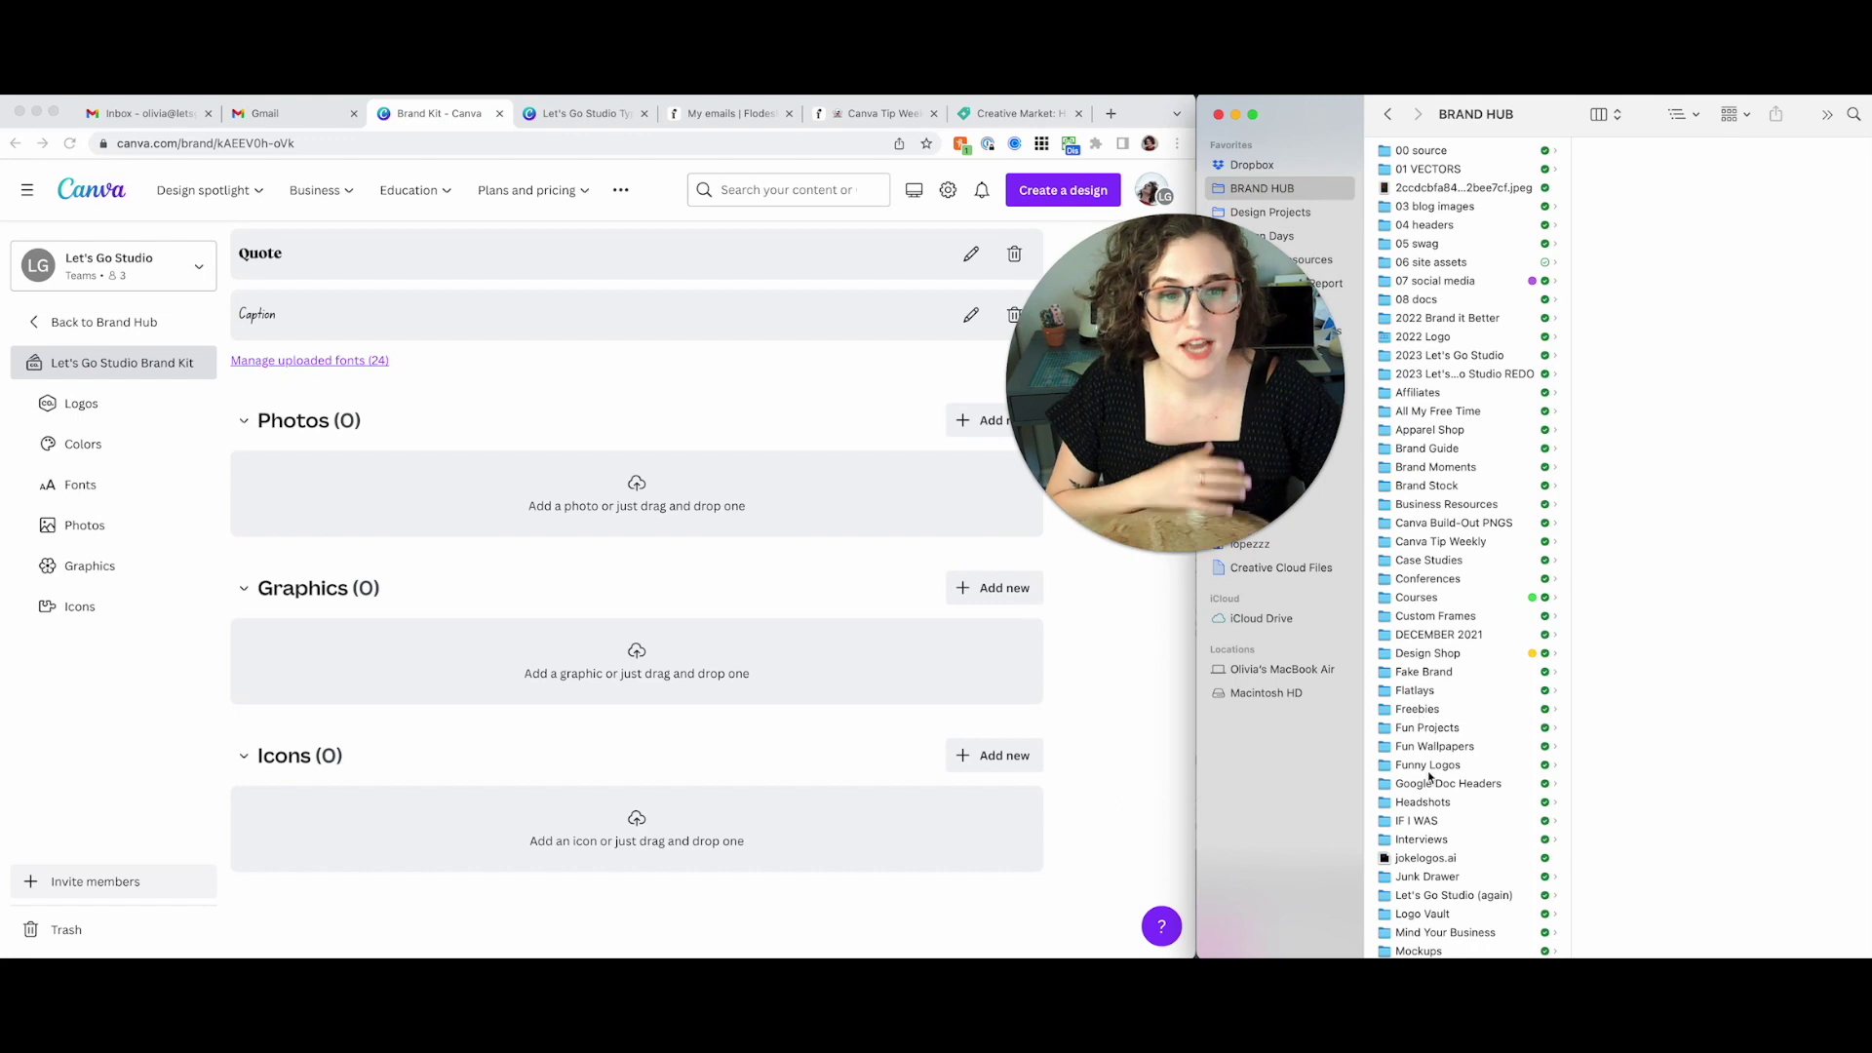
{"action": "left_click", "coordinate": [1423, 802]}
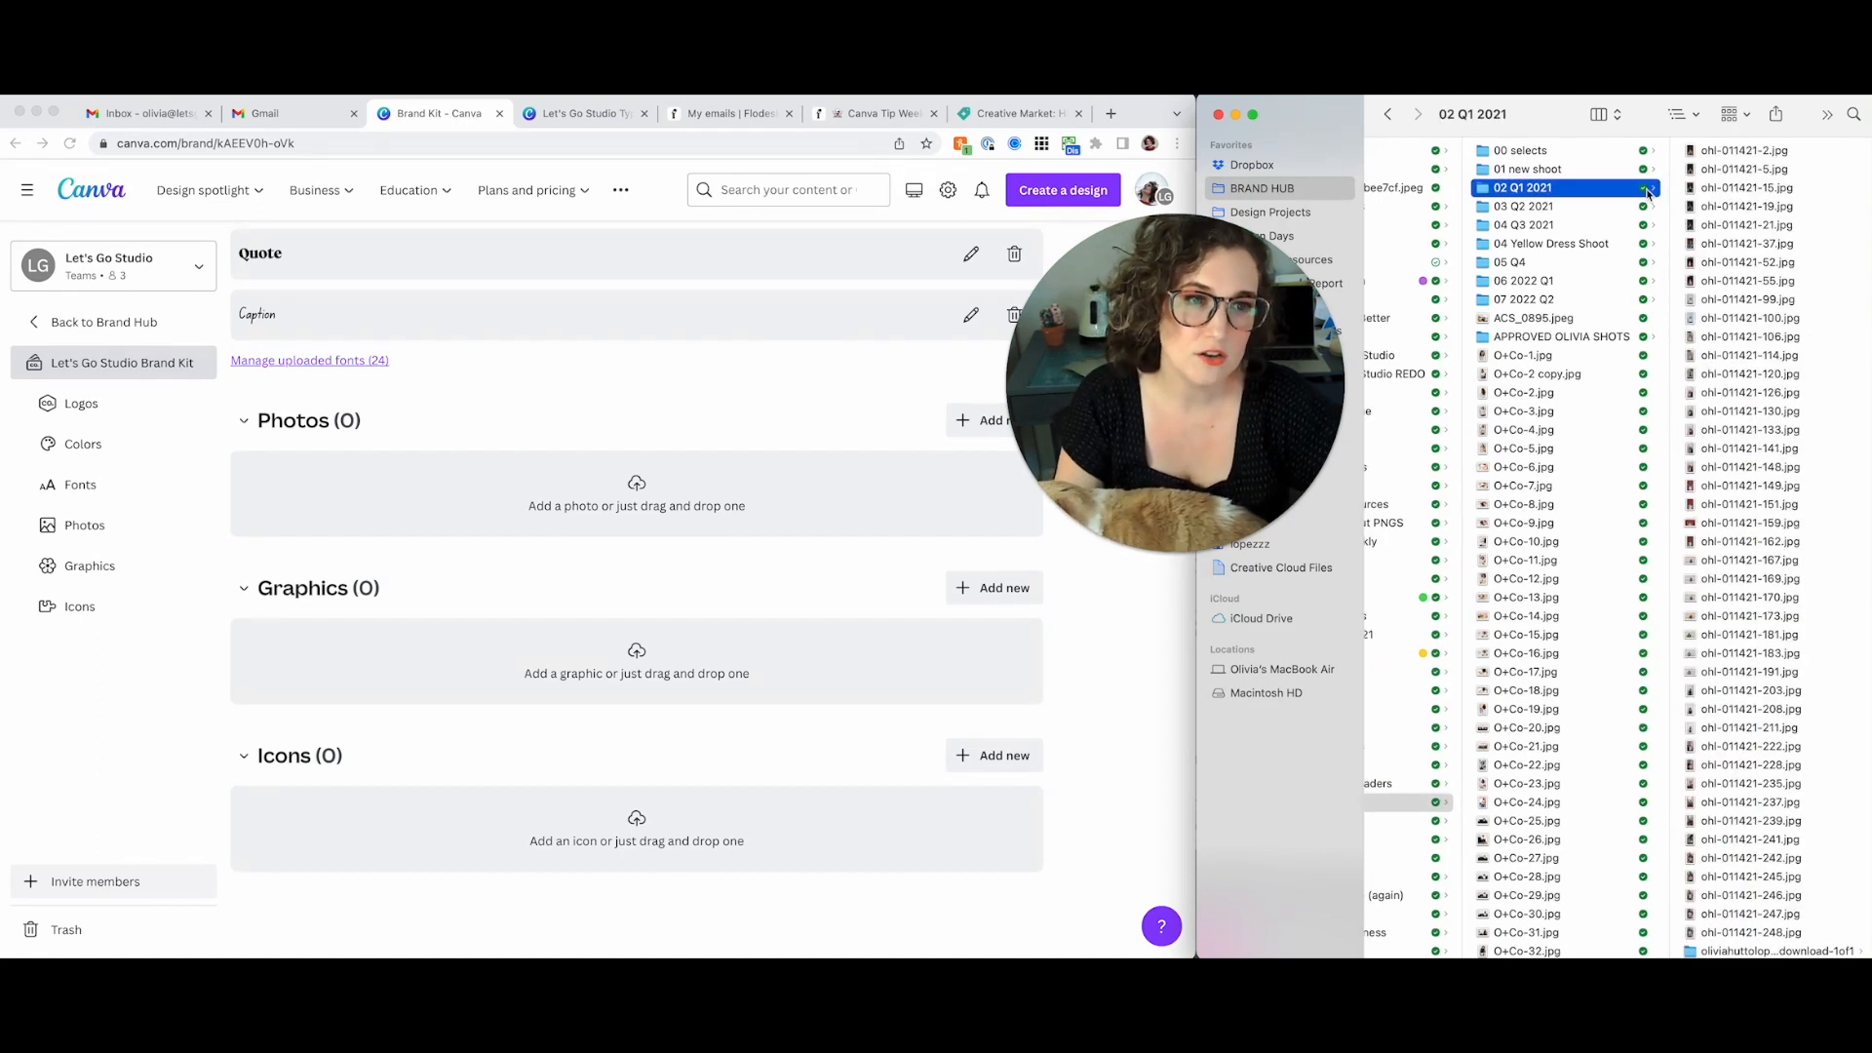
{"action": "left_click", "coordinate": [1525, 225]}
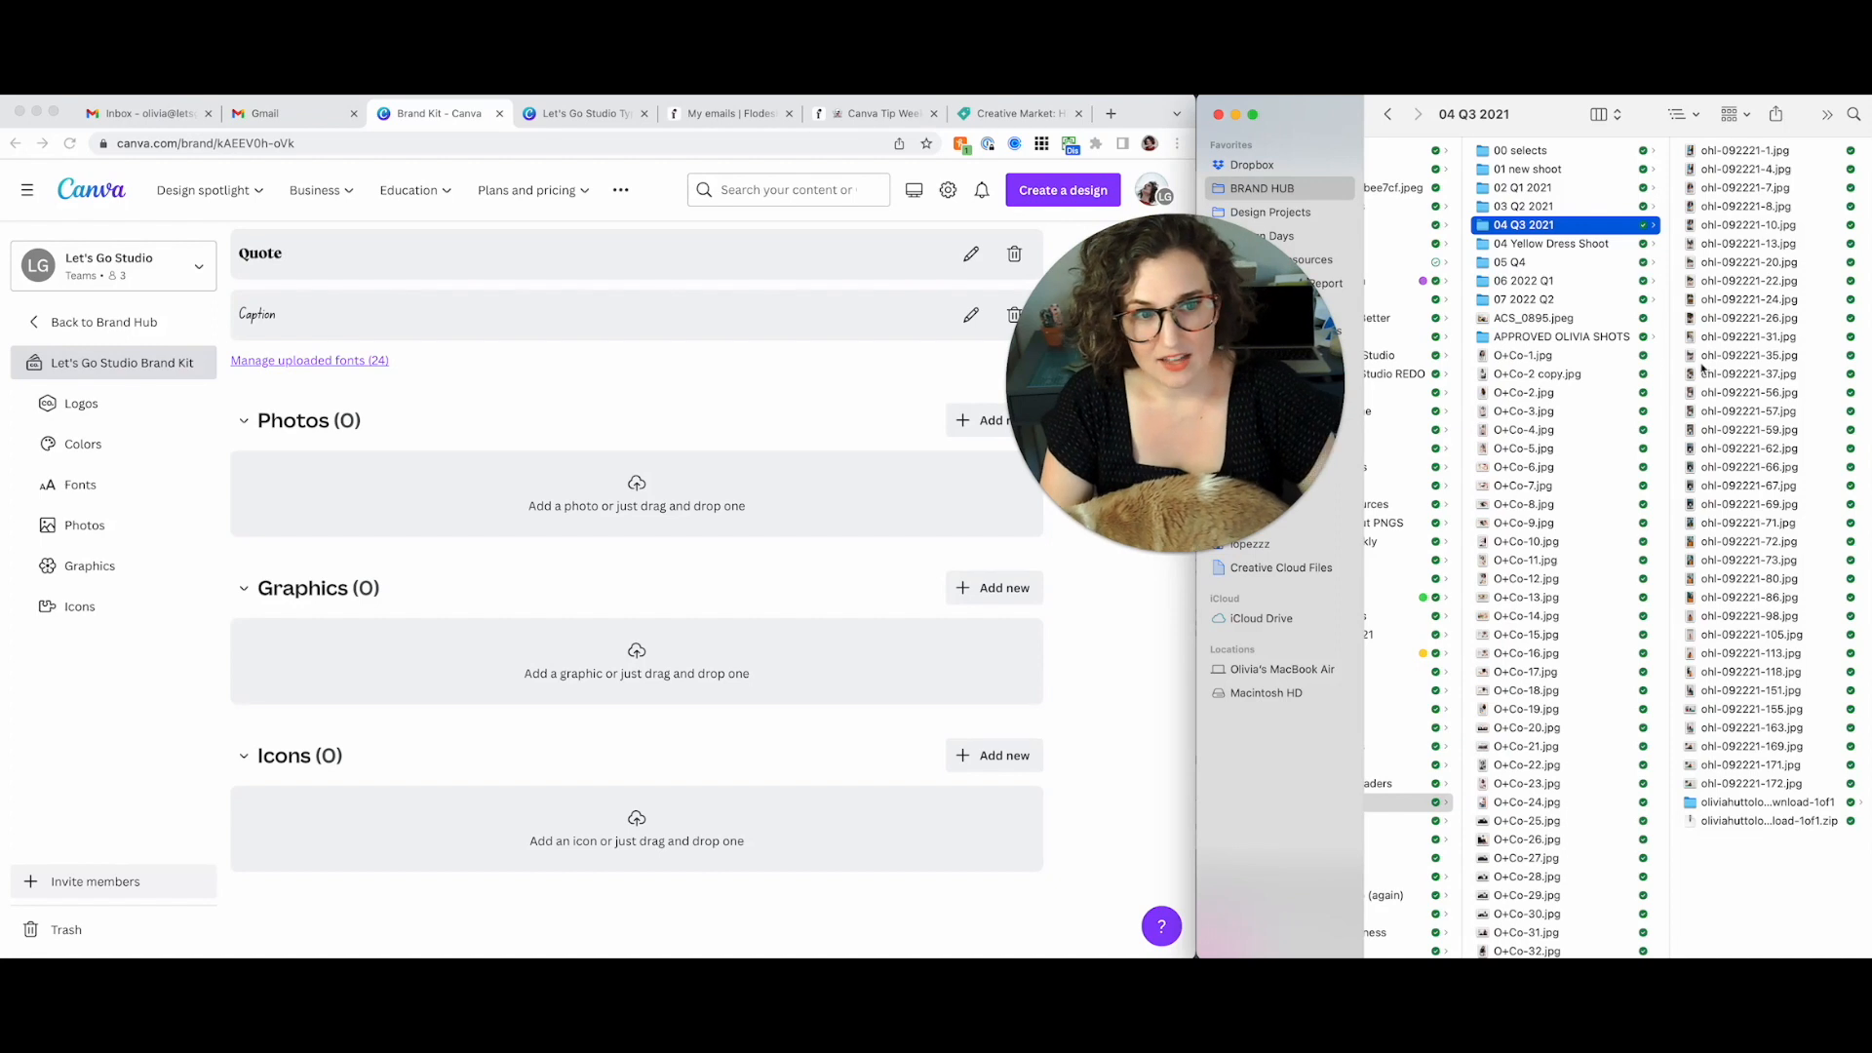
{"action": "left_click", "coordinate": [1544, 503]}
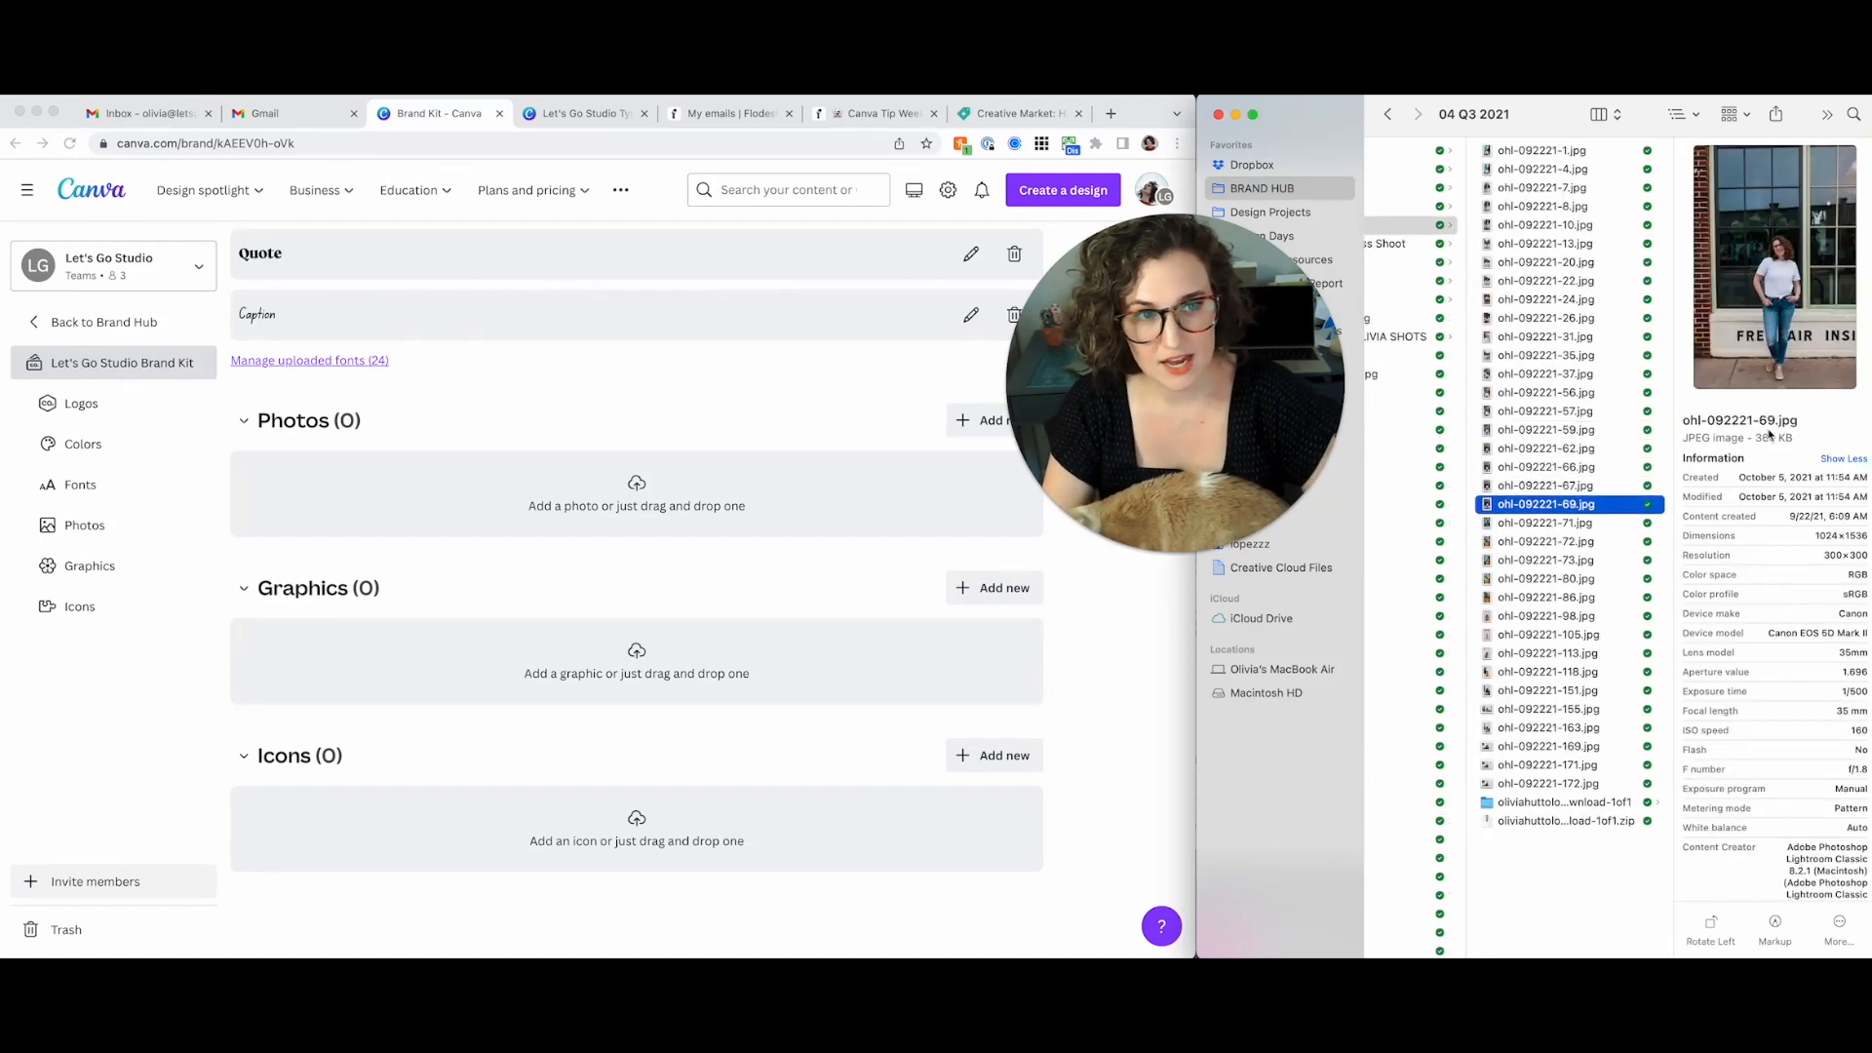
{"action": "left_click", "coordinate": [1549, 727]}
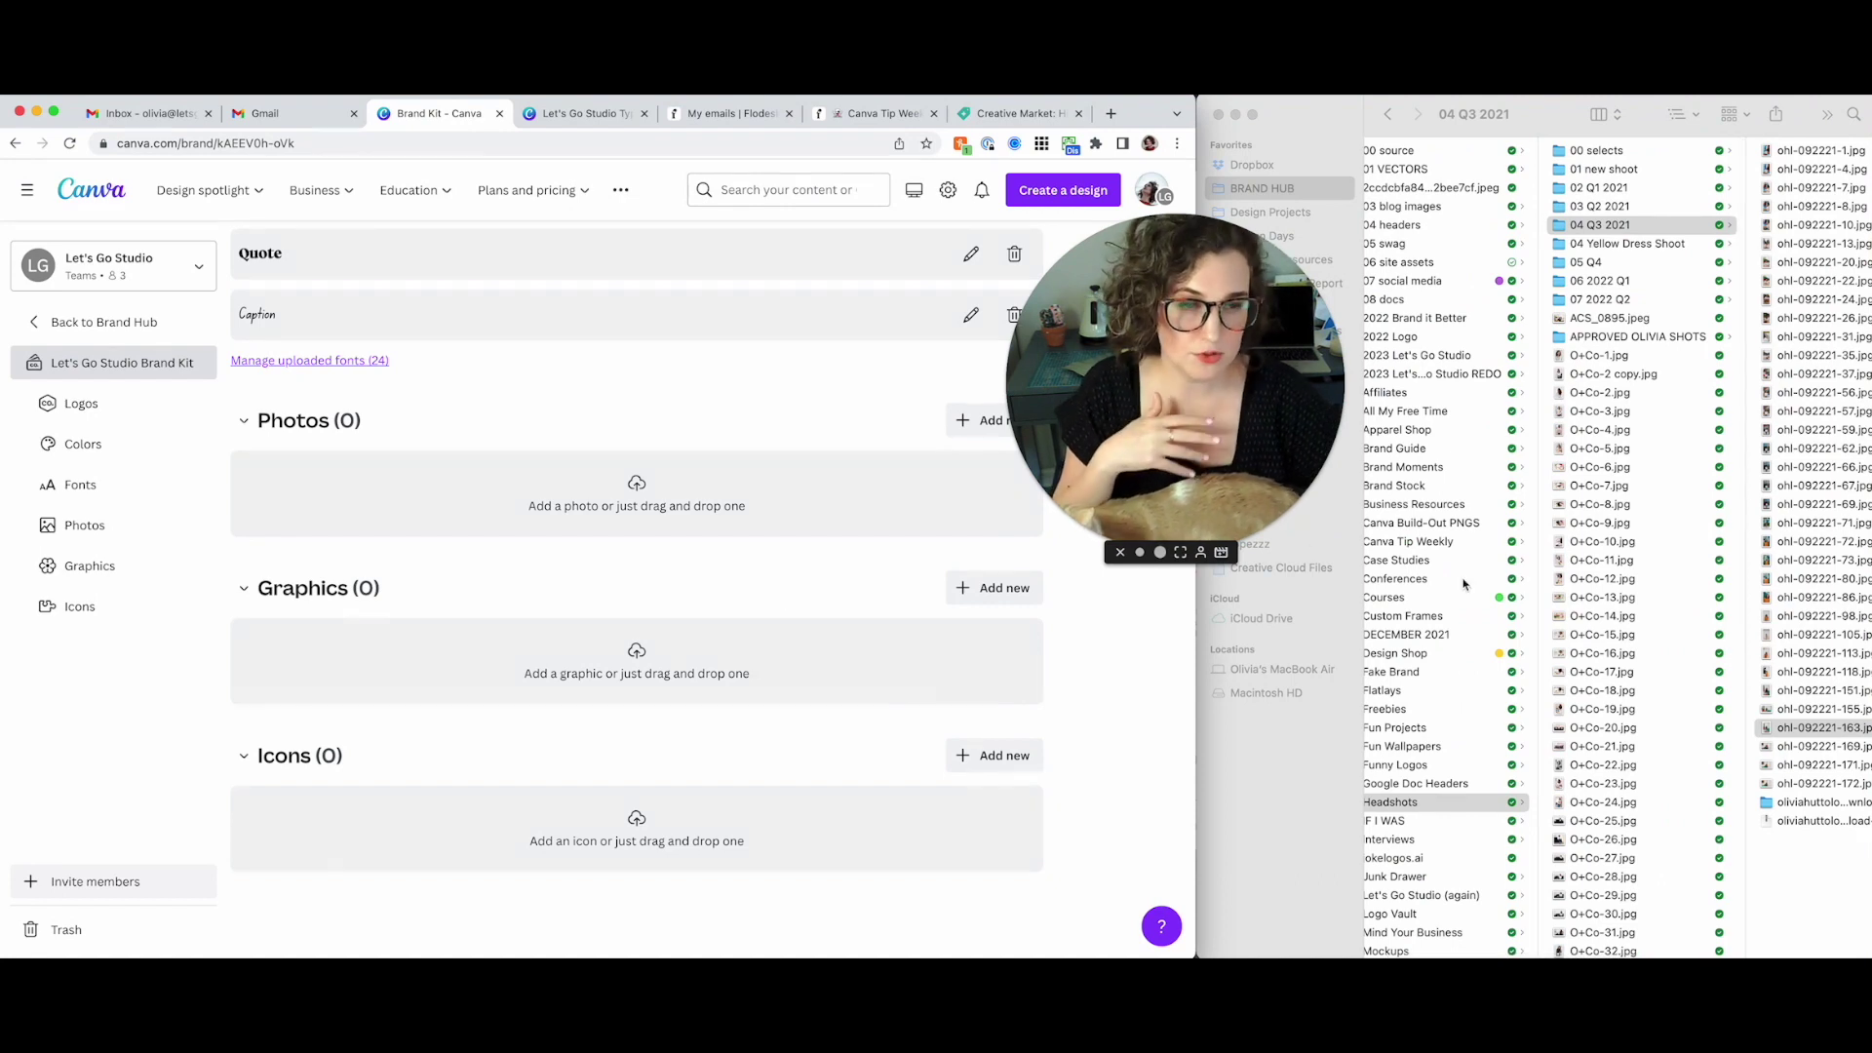
Select Terrazzo 1–7 in 2023 Let's Go Studio > Terrazzo > Backgrounds for the Graphics section
{"action": "left_click", "coordinate": [1443, 354]}
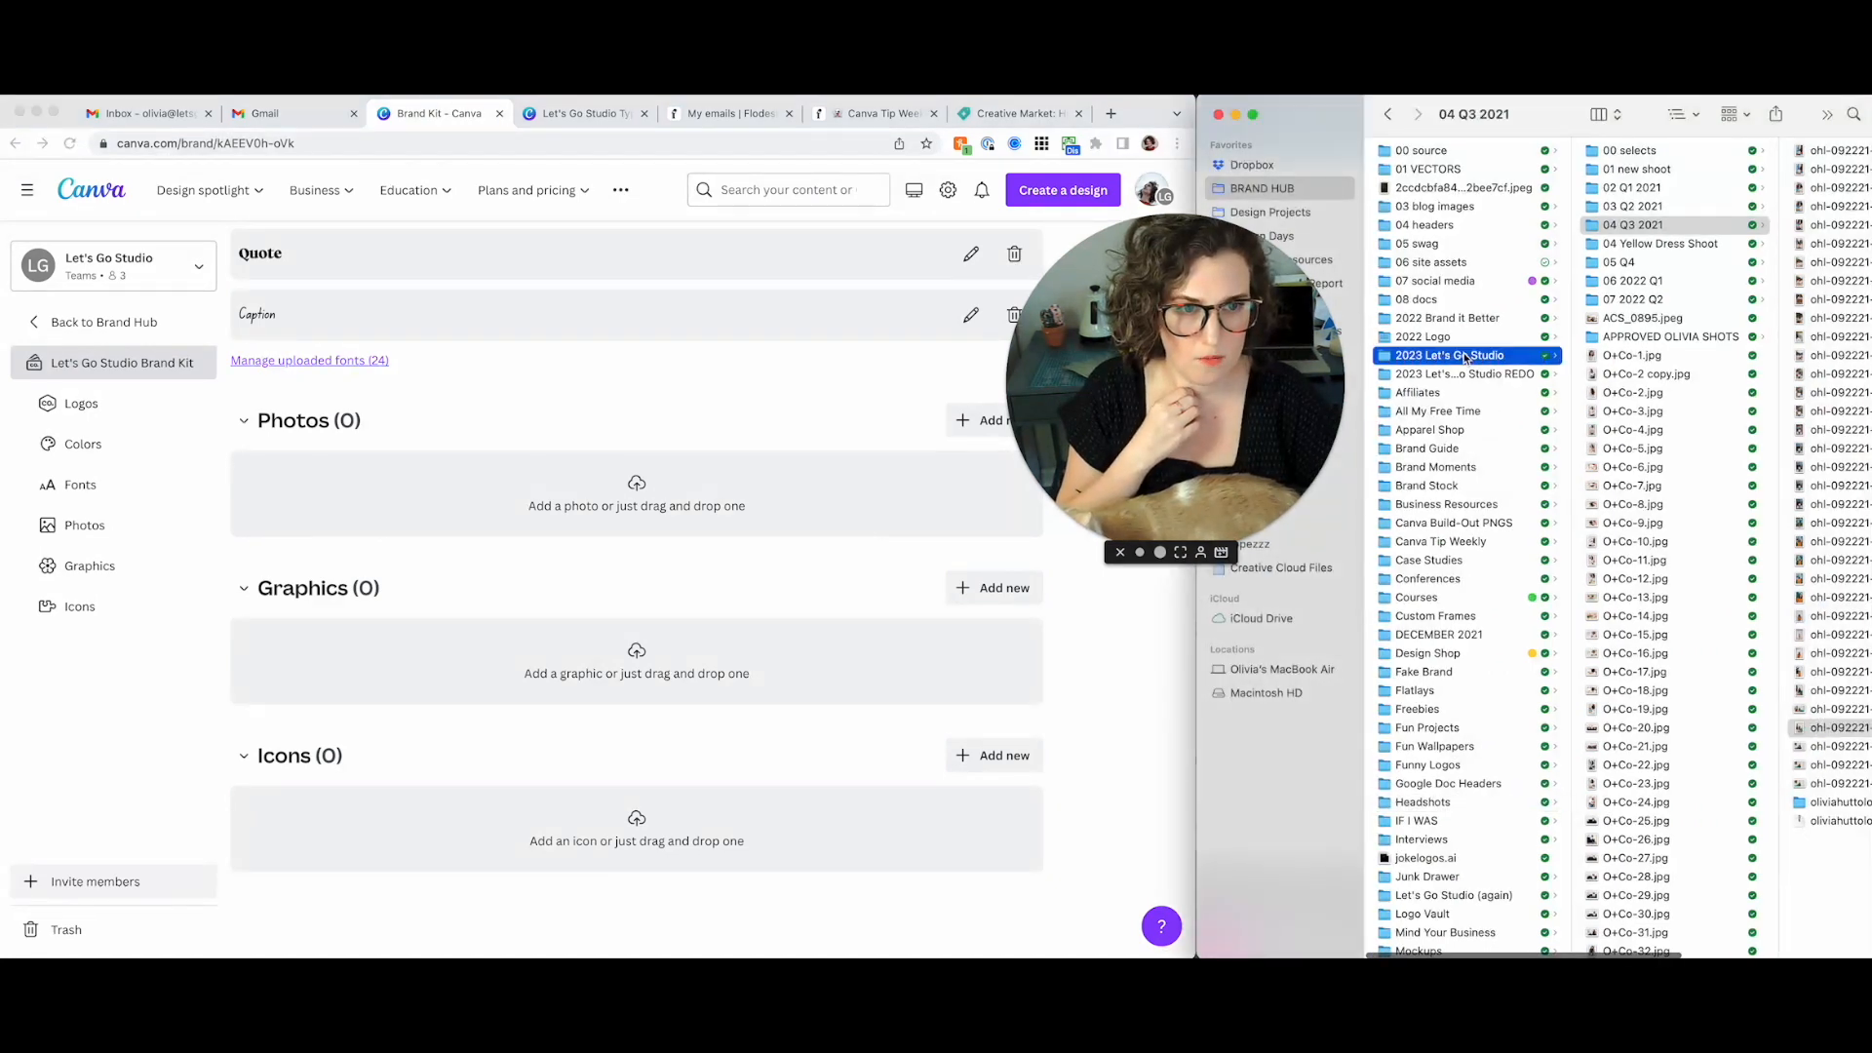
{"action": "double_click", "coordinate": [1451, 355]}
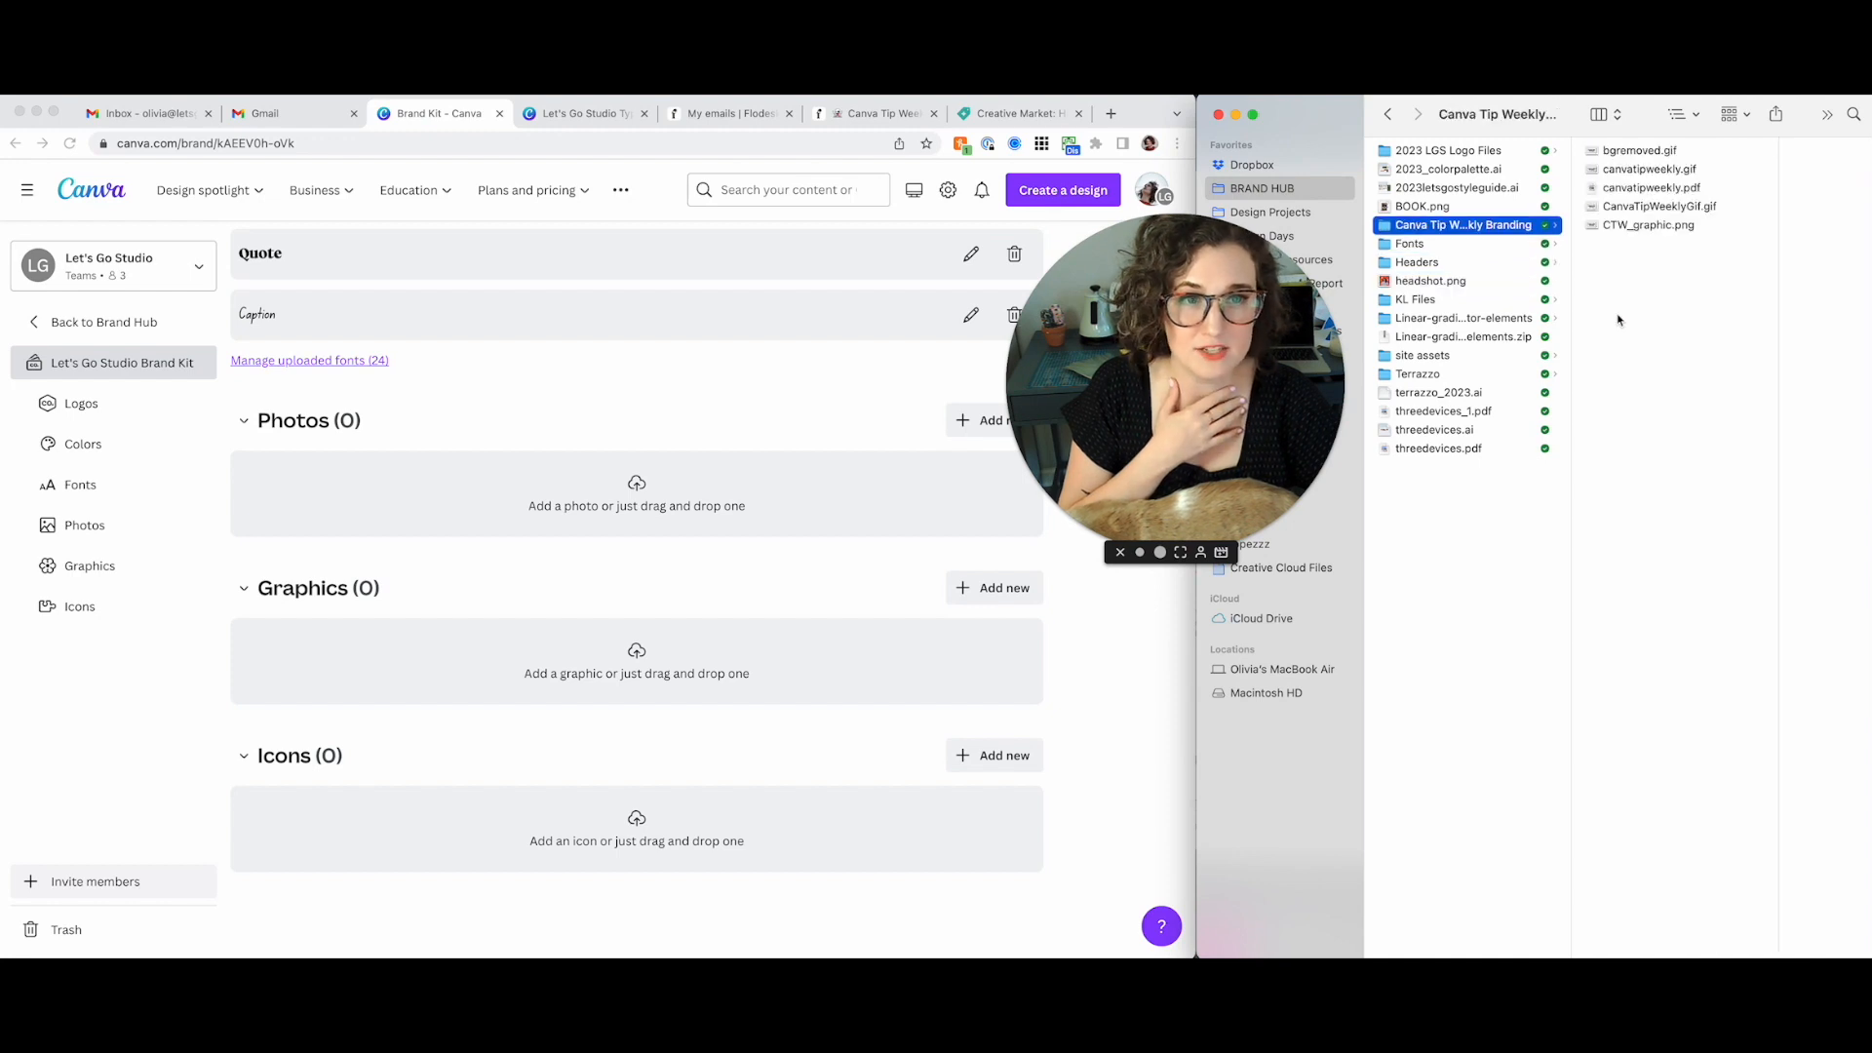
{"action": "left_click", "coordinate": [1431, 281]}
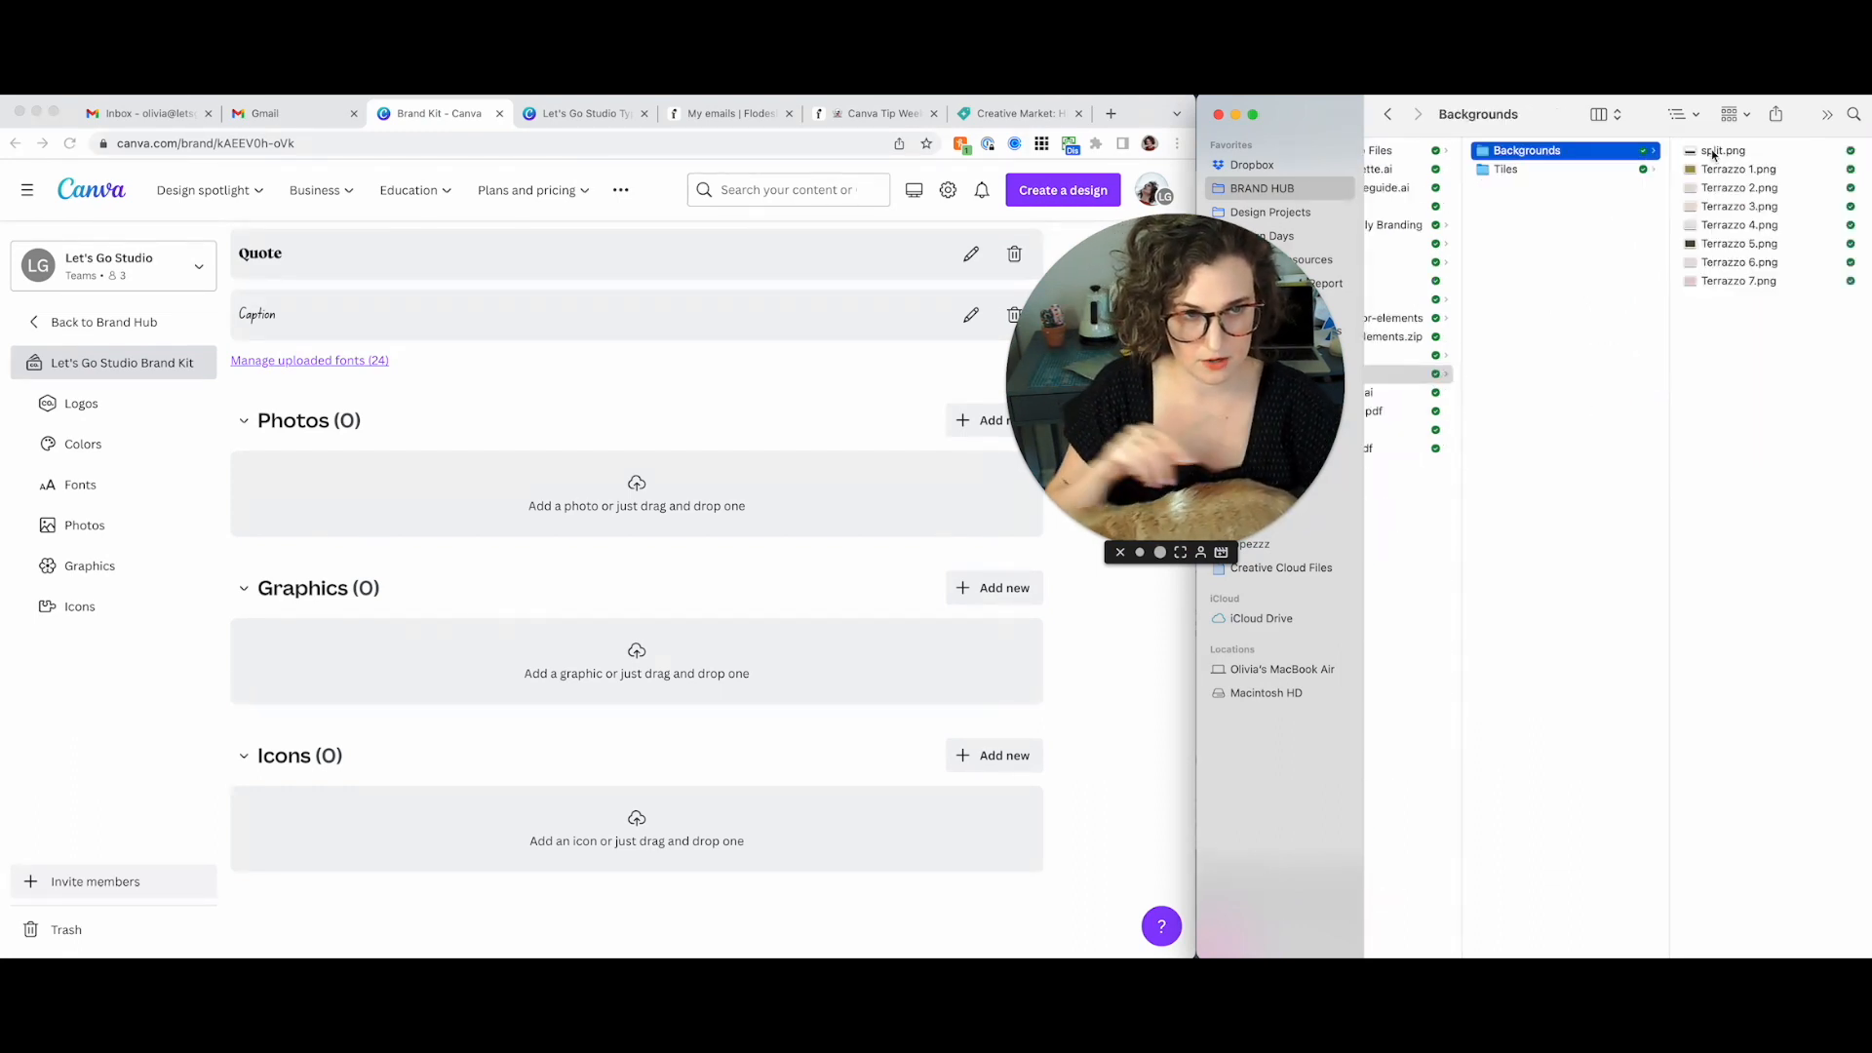
{"action": "left_click", "coordinate": [1388, 113]}
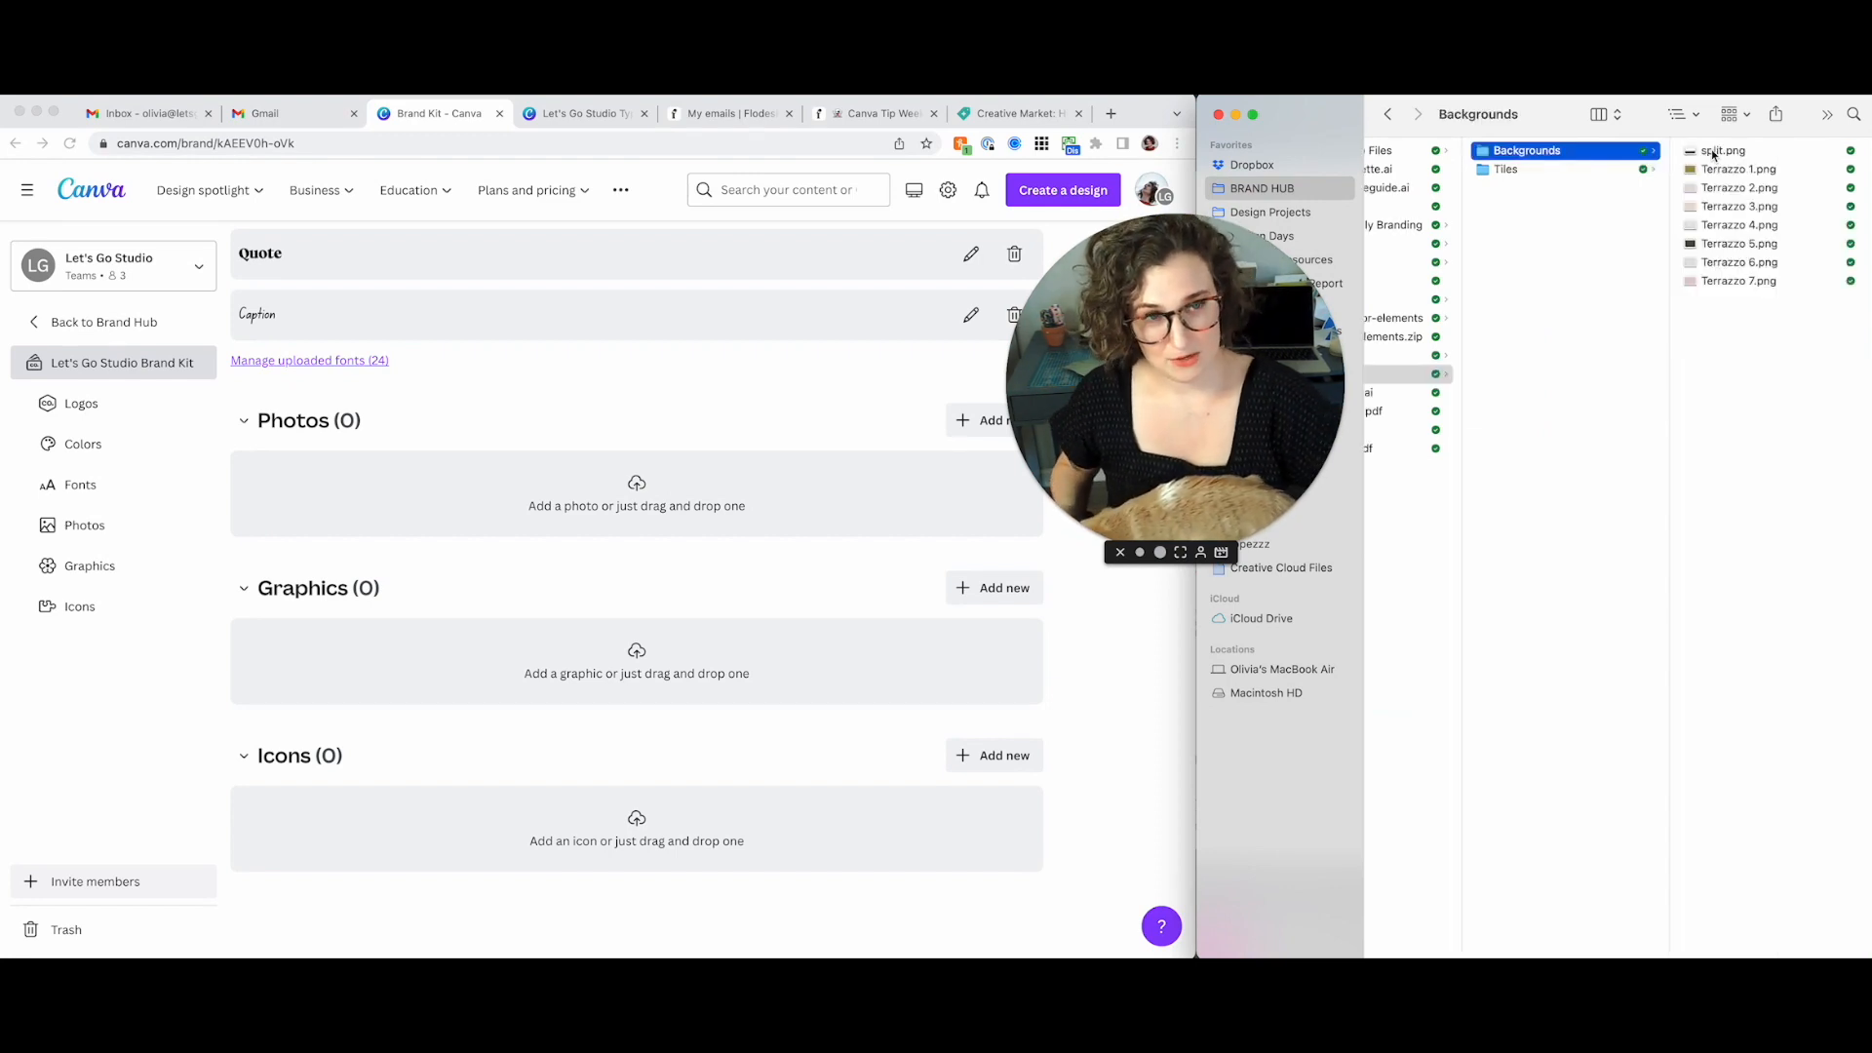
{"action": "left_click", "coordinate": [1505, 168]}
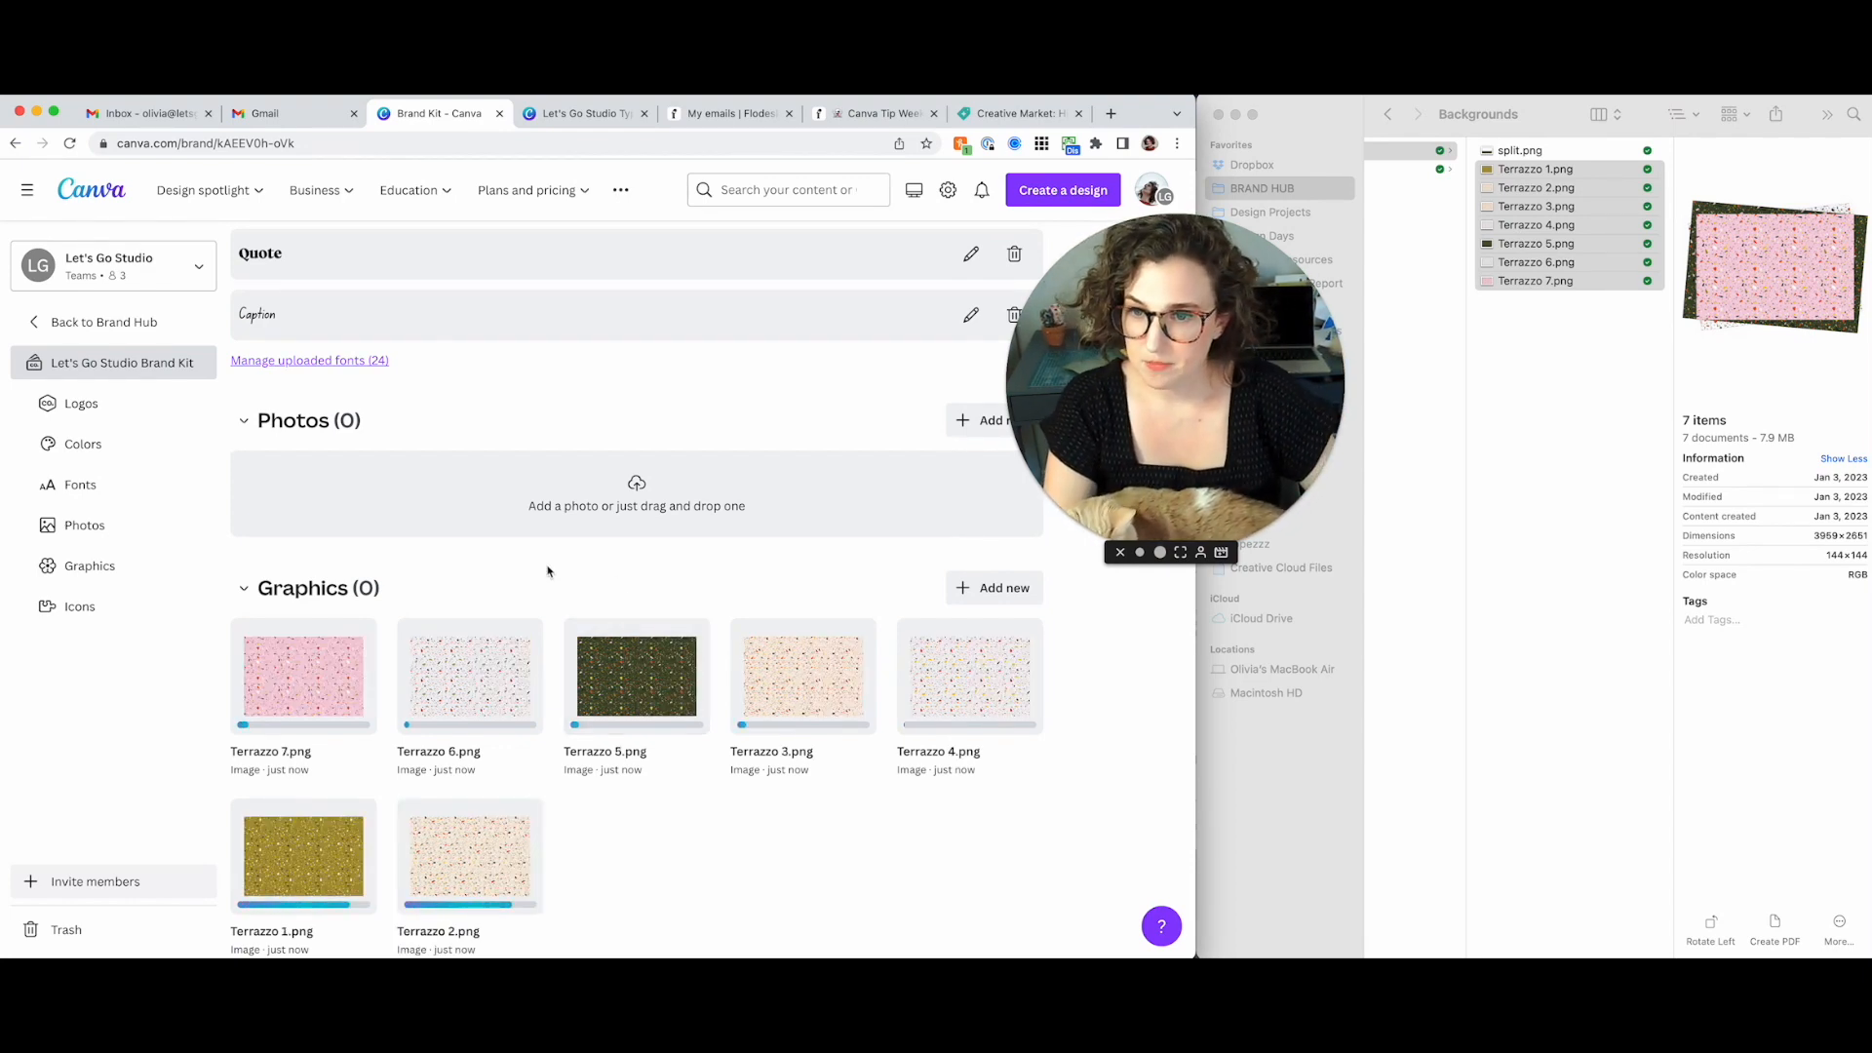
Switch to the Type Playground design and select its page
{"action": "scroll", "scroll_direction": "down", "scroll_amount": 3}
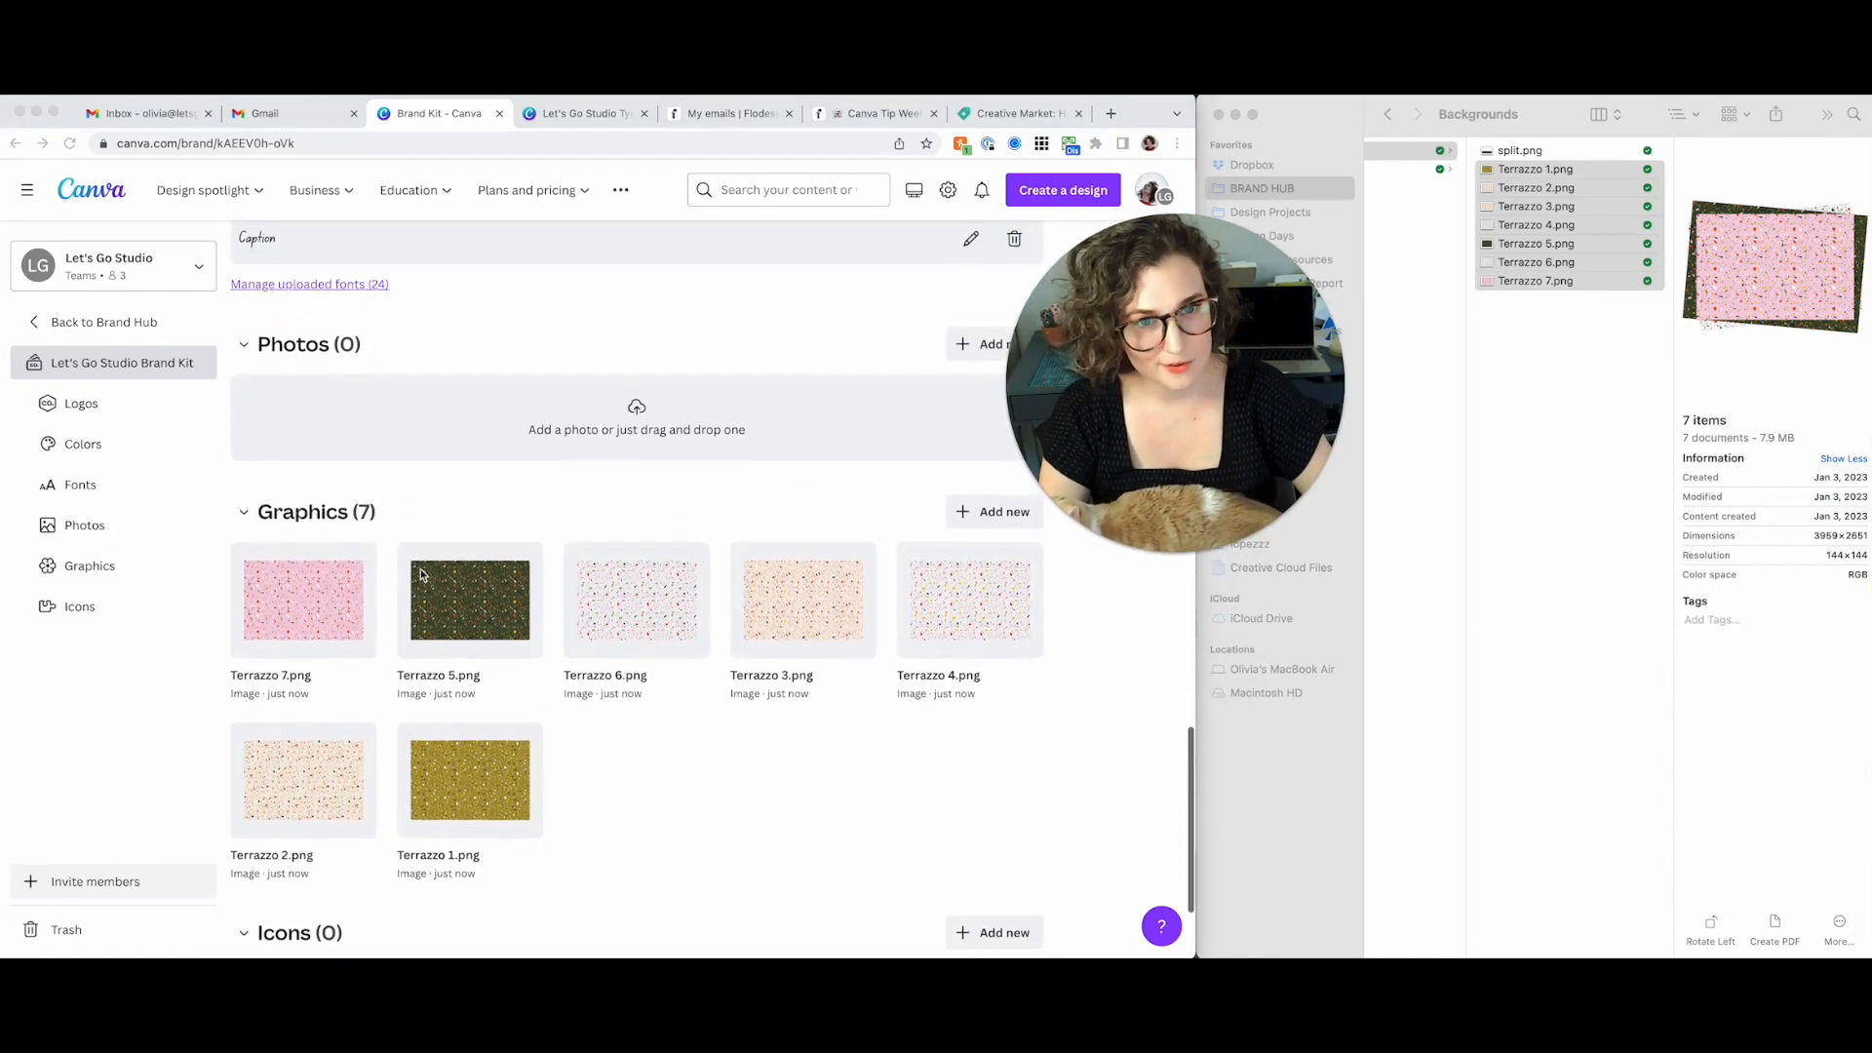
{"action": "left_click", "coordinate": [583, 113]}
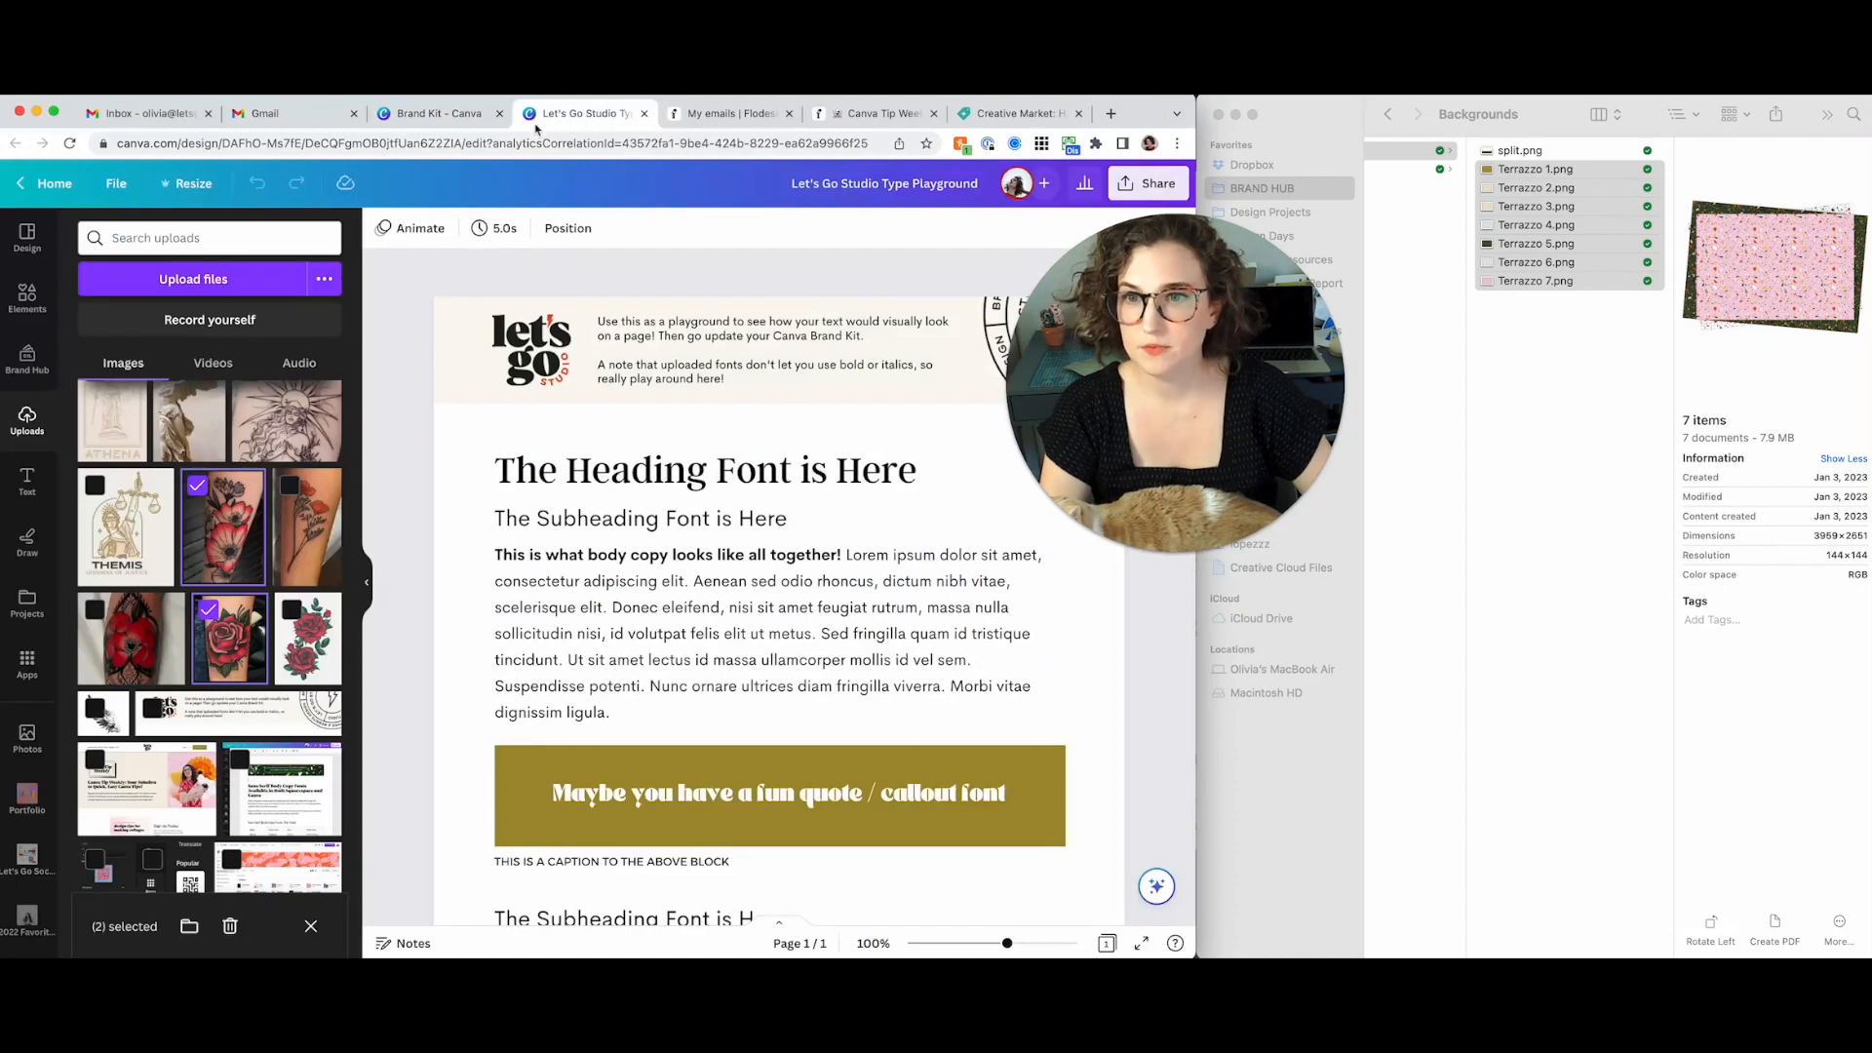
{"action": "scroll", "scroll_direction": "down", "scroll_amount": 3}
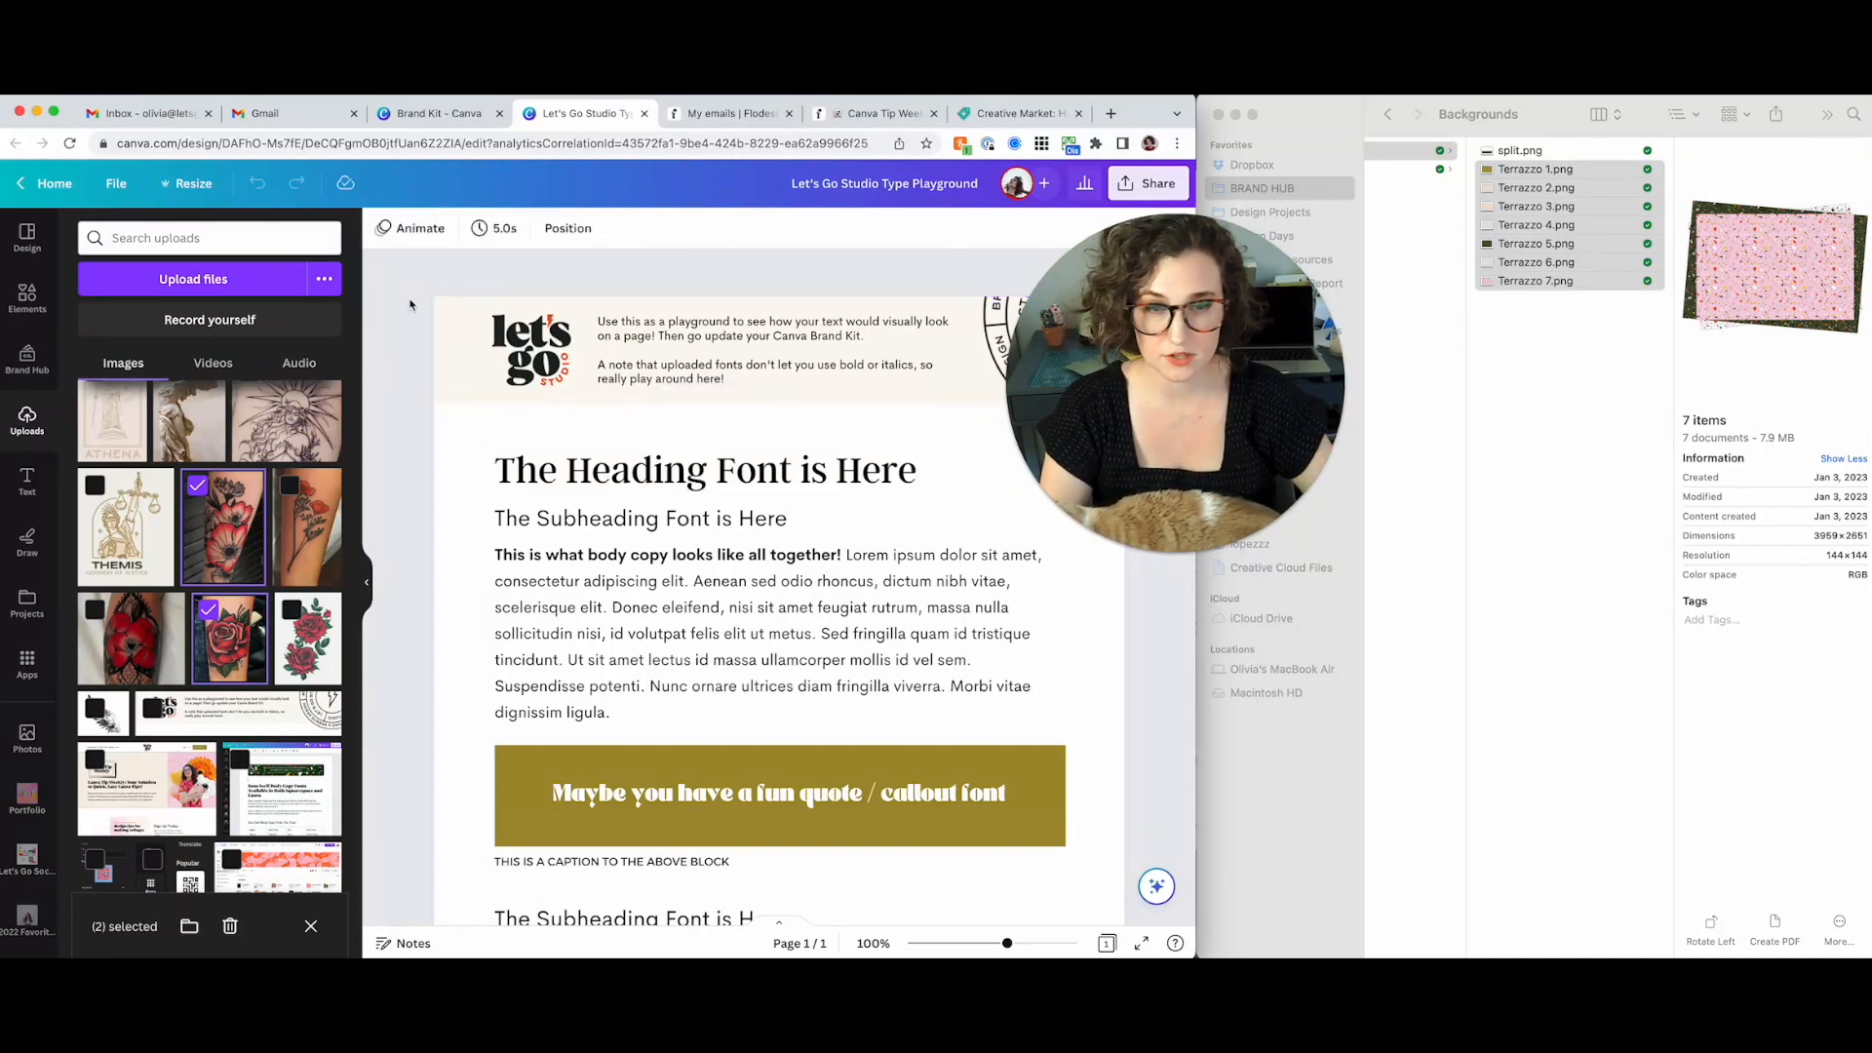
{"action": "left_click", "coordinate": [1084, 183]}
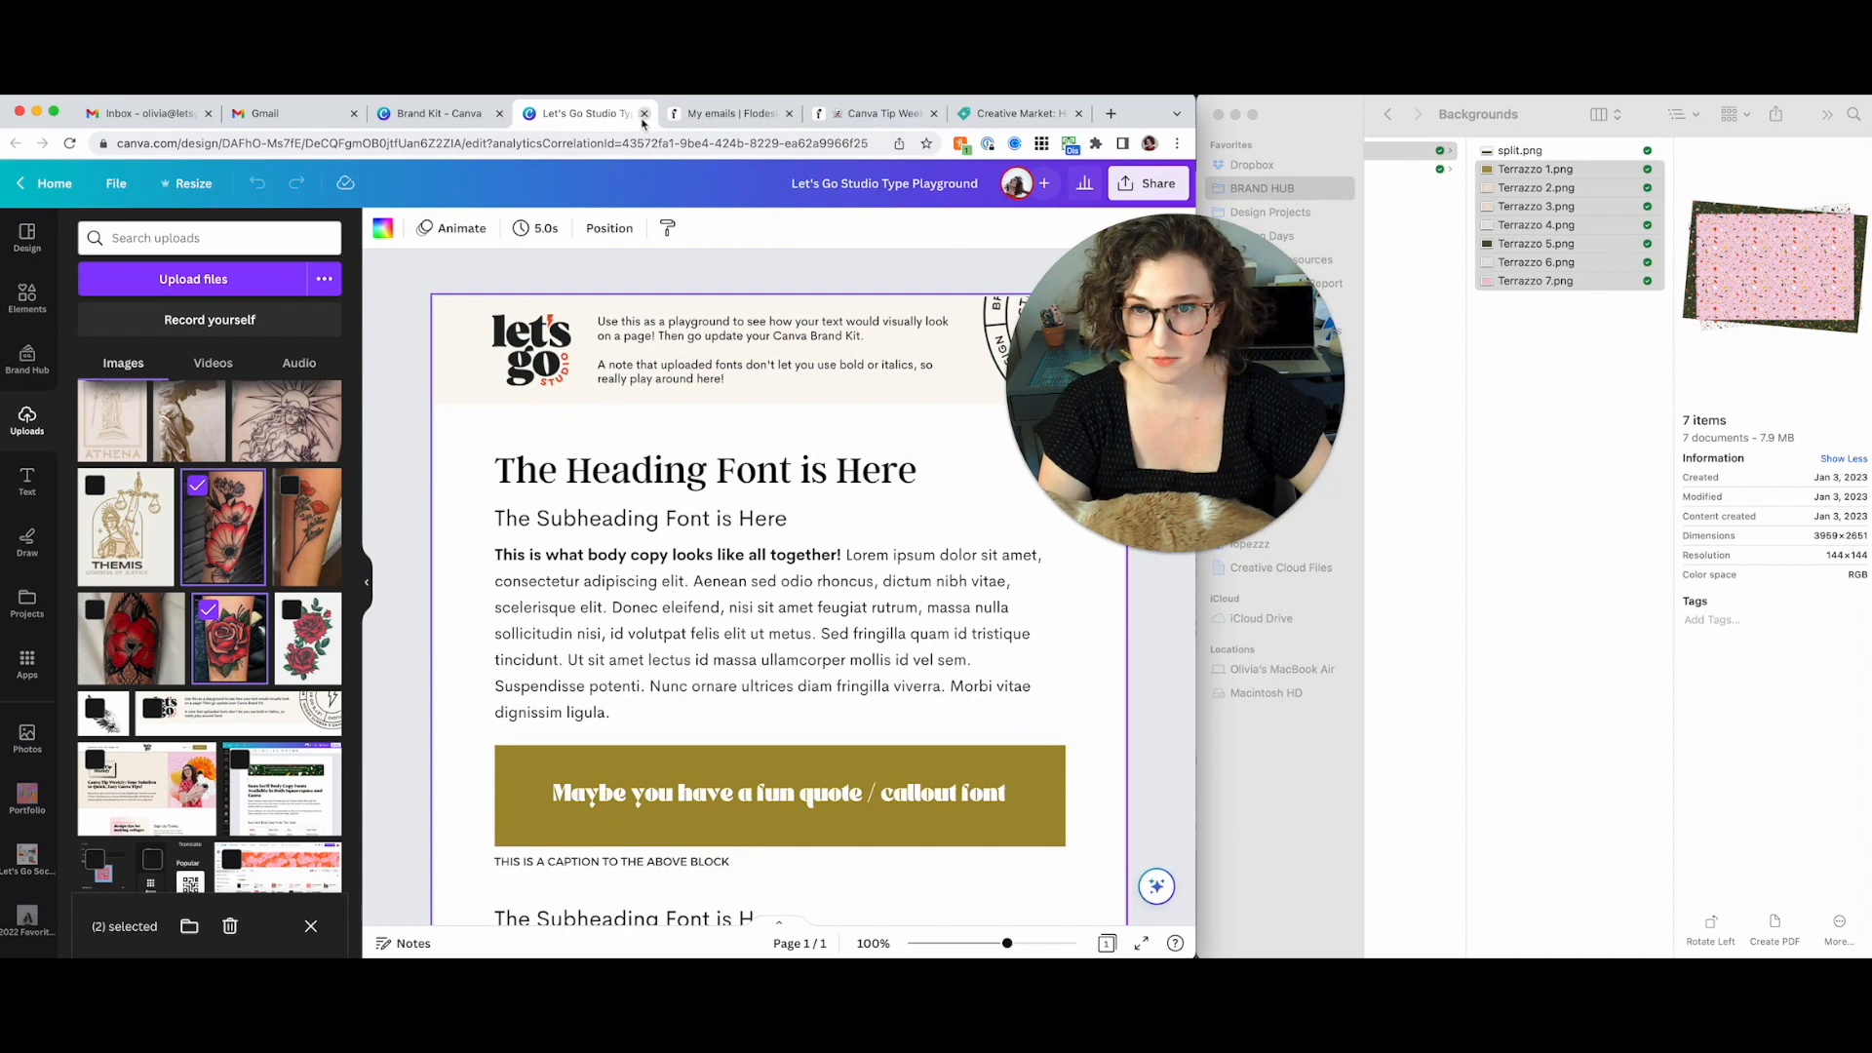
Close the Type Playground design and pick icon files from the SVGs folder
{"action": "left_click", "coordinate": [445, 114]}
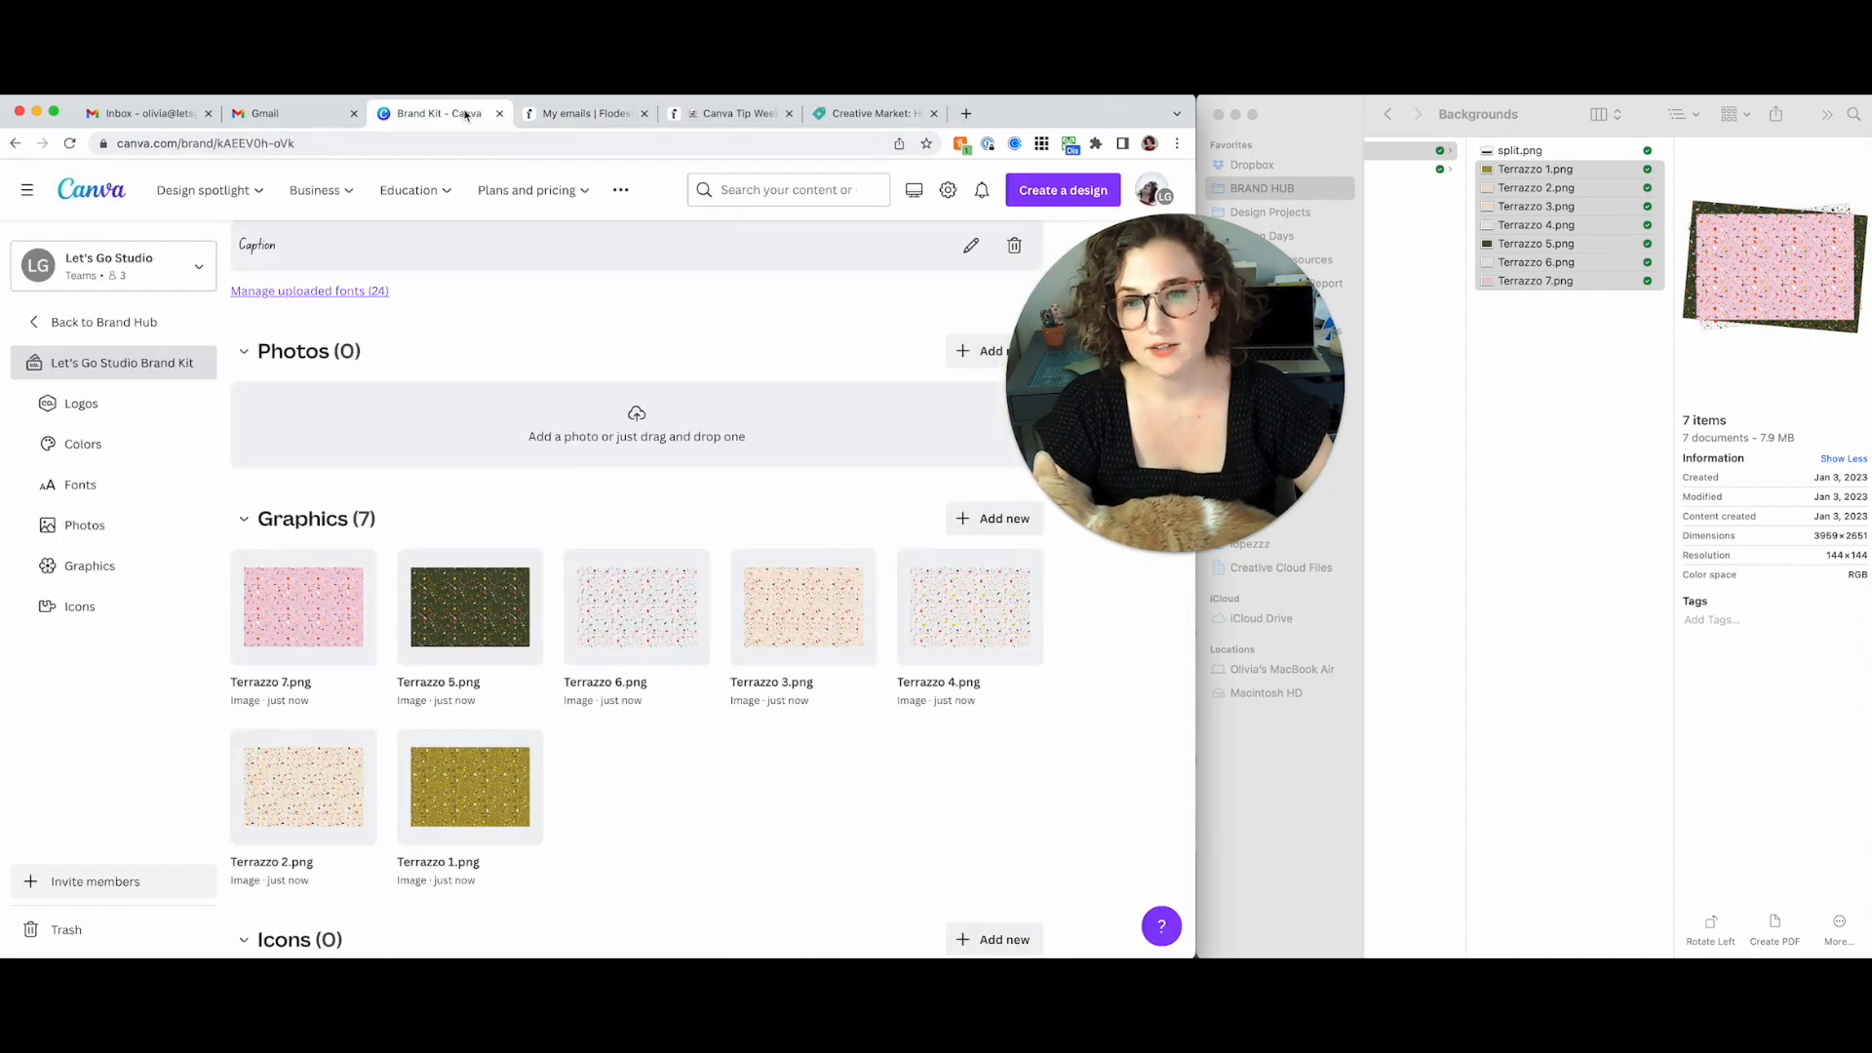
{"action": "mouse_move", "coordinate": [618, 643]}
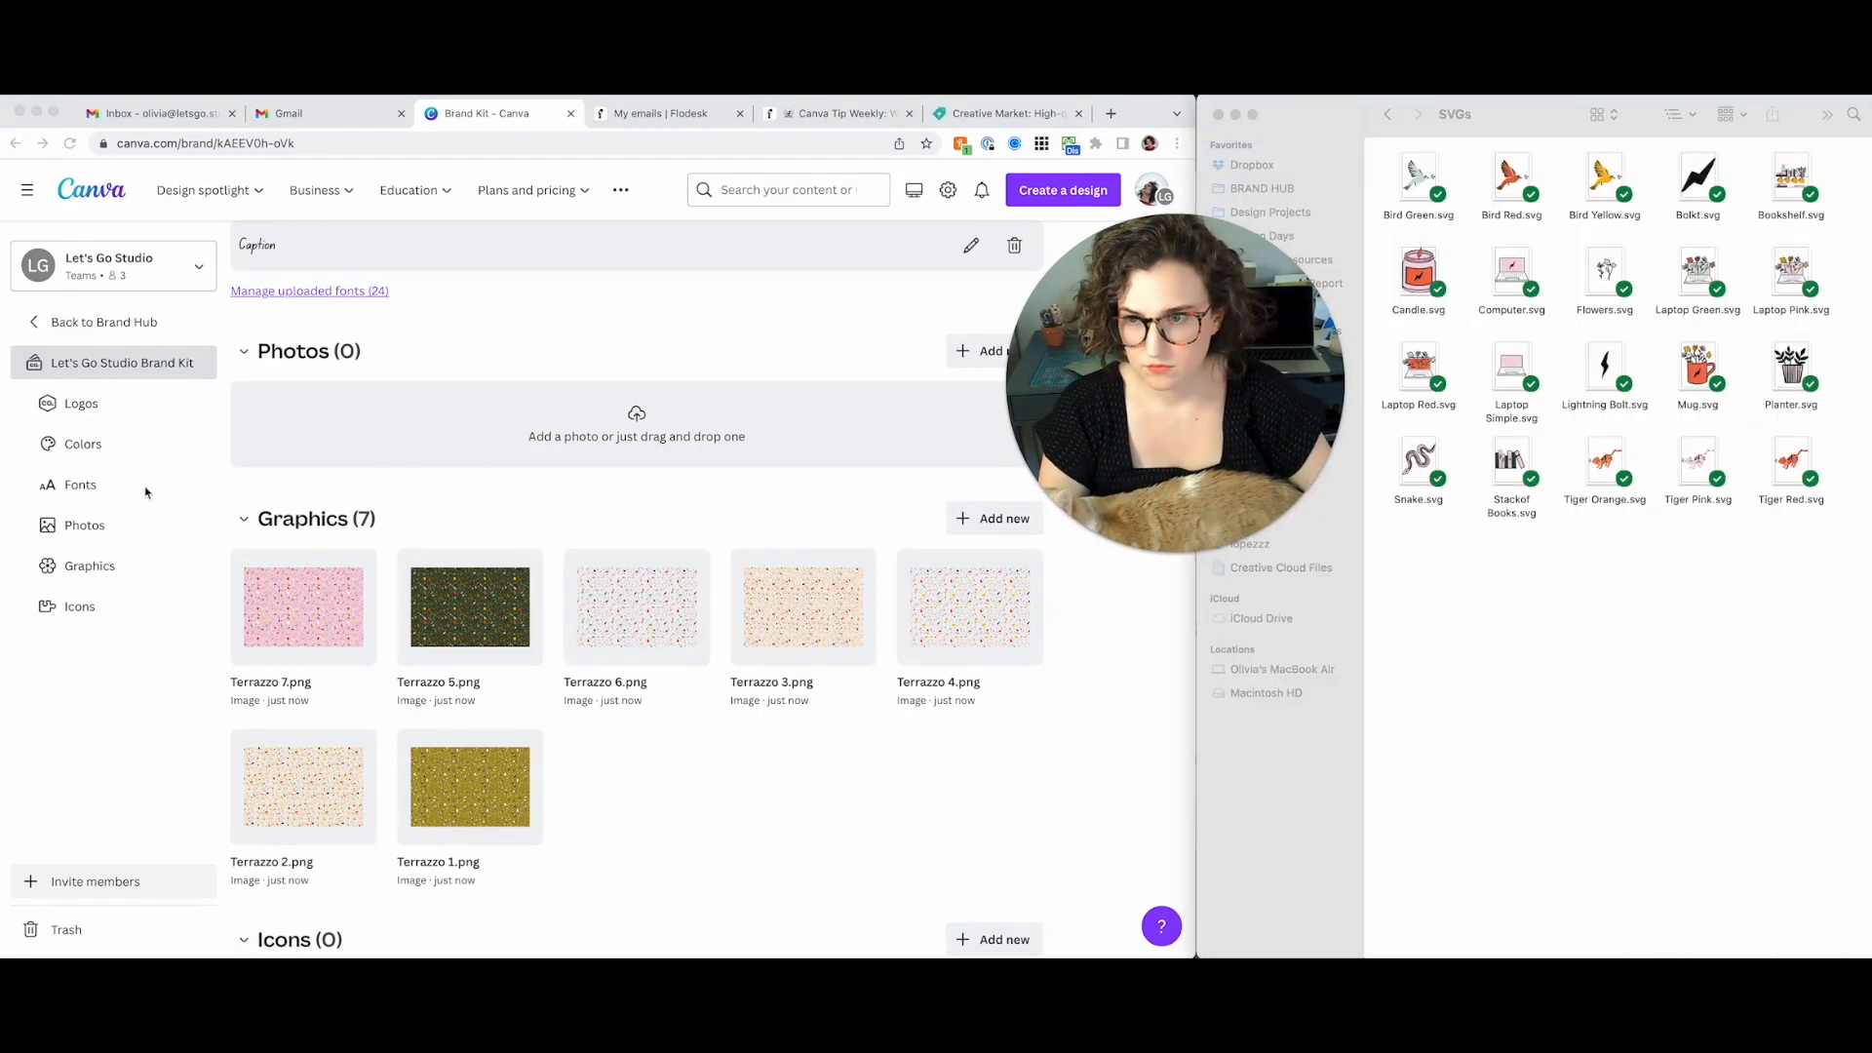
{"action": "left_click", "coordinate": [1511, 462]}
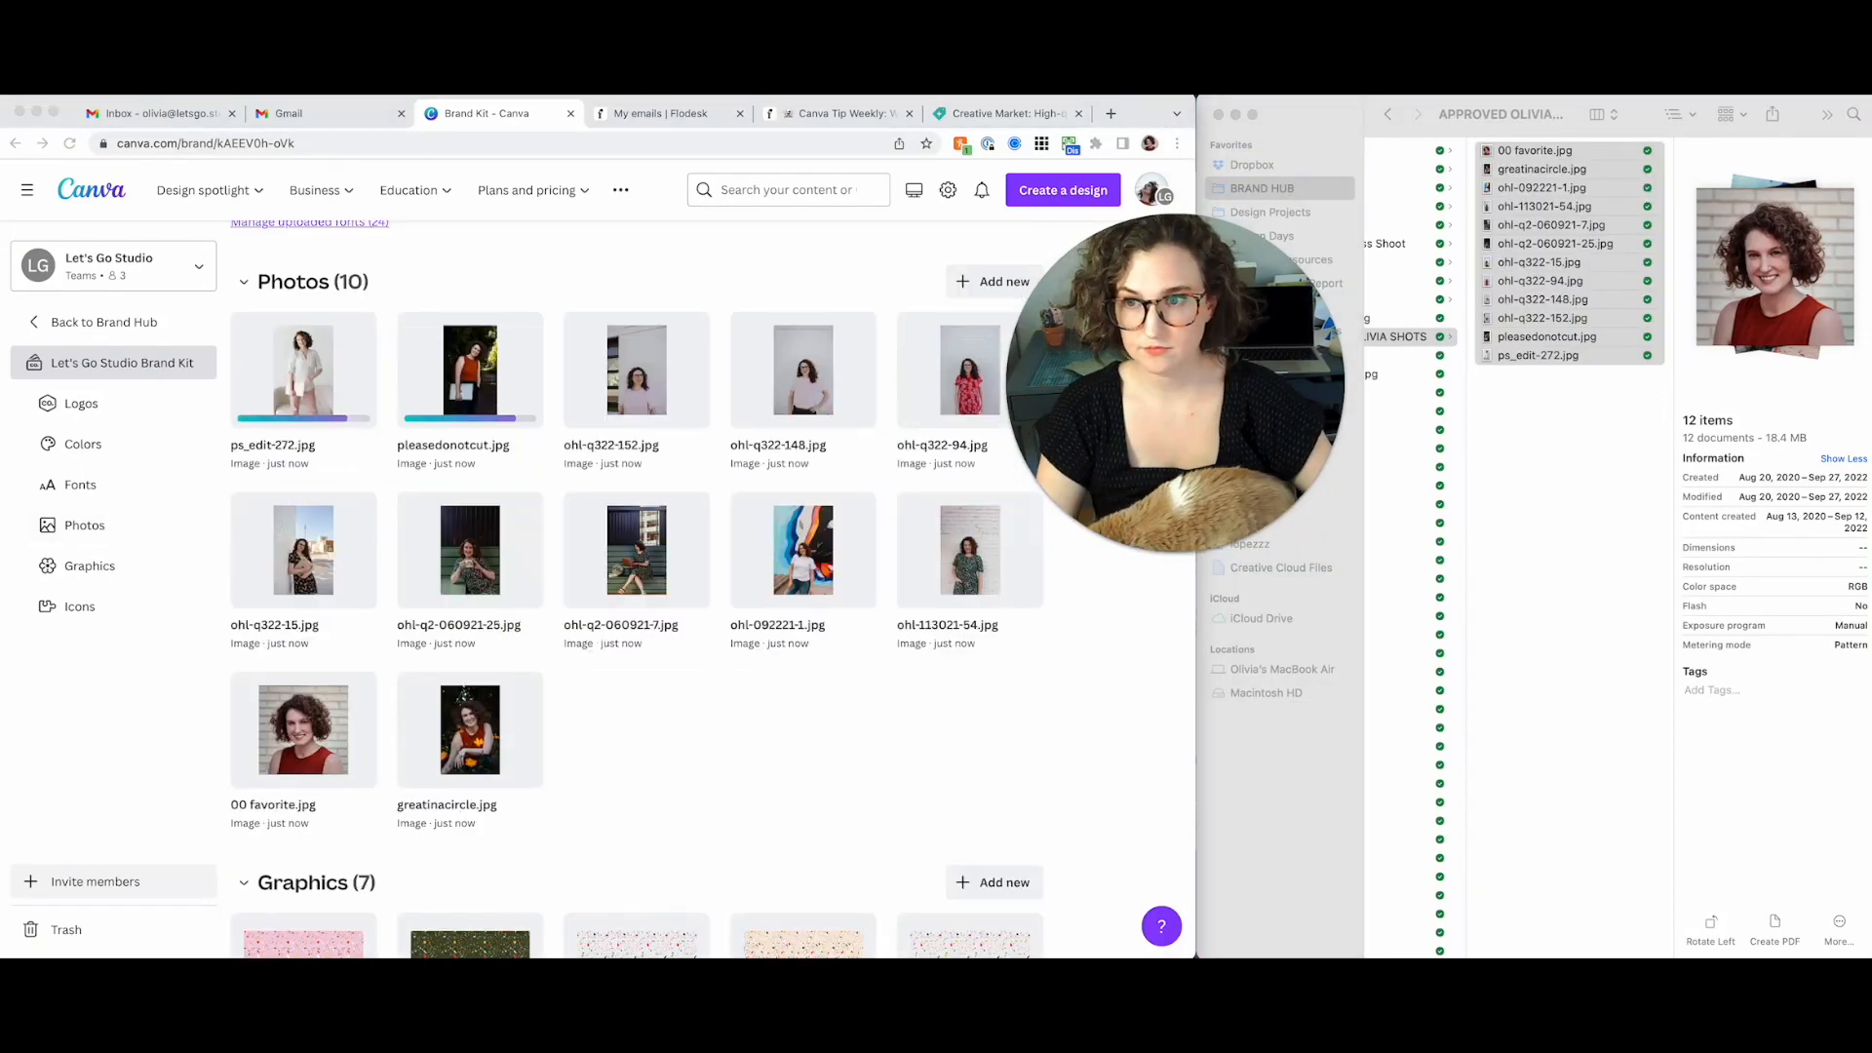
{"action": "scroll", "scroll_direction": "down", "scroll_amount": 3}
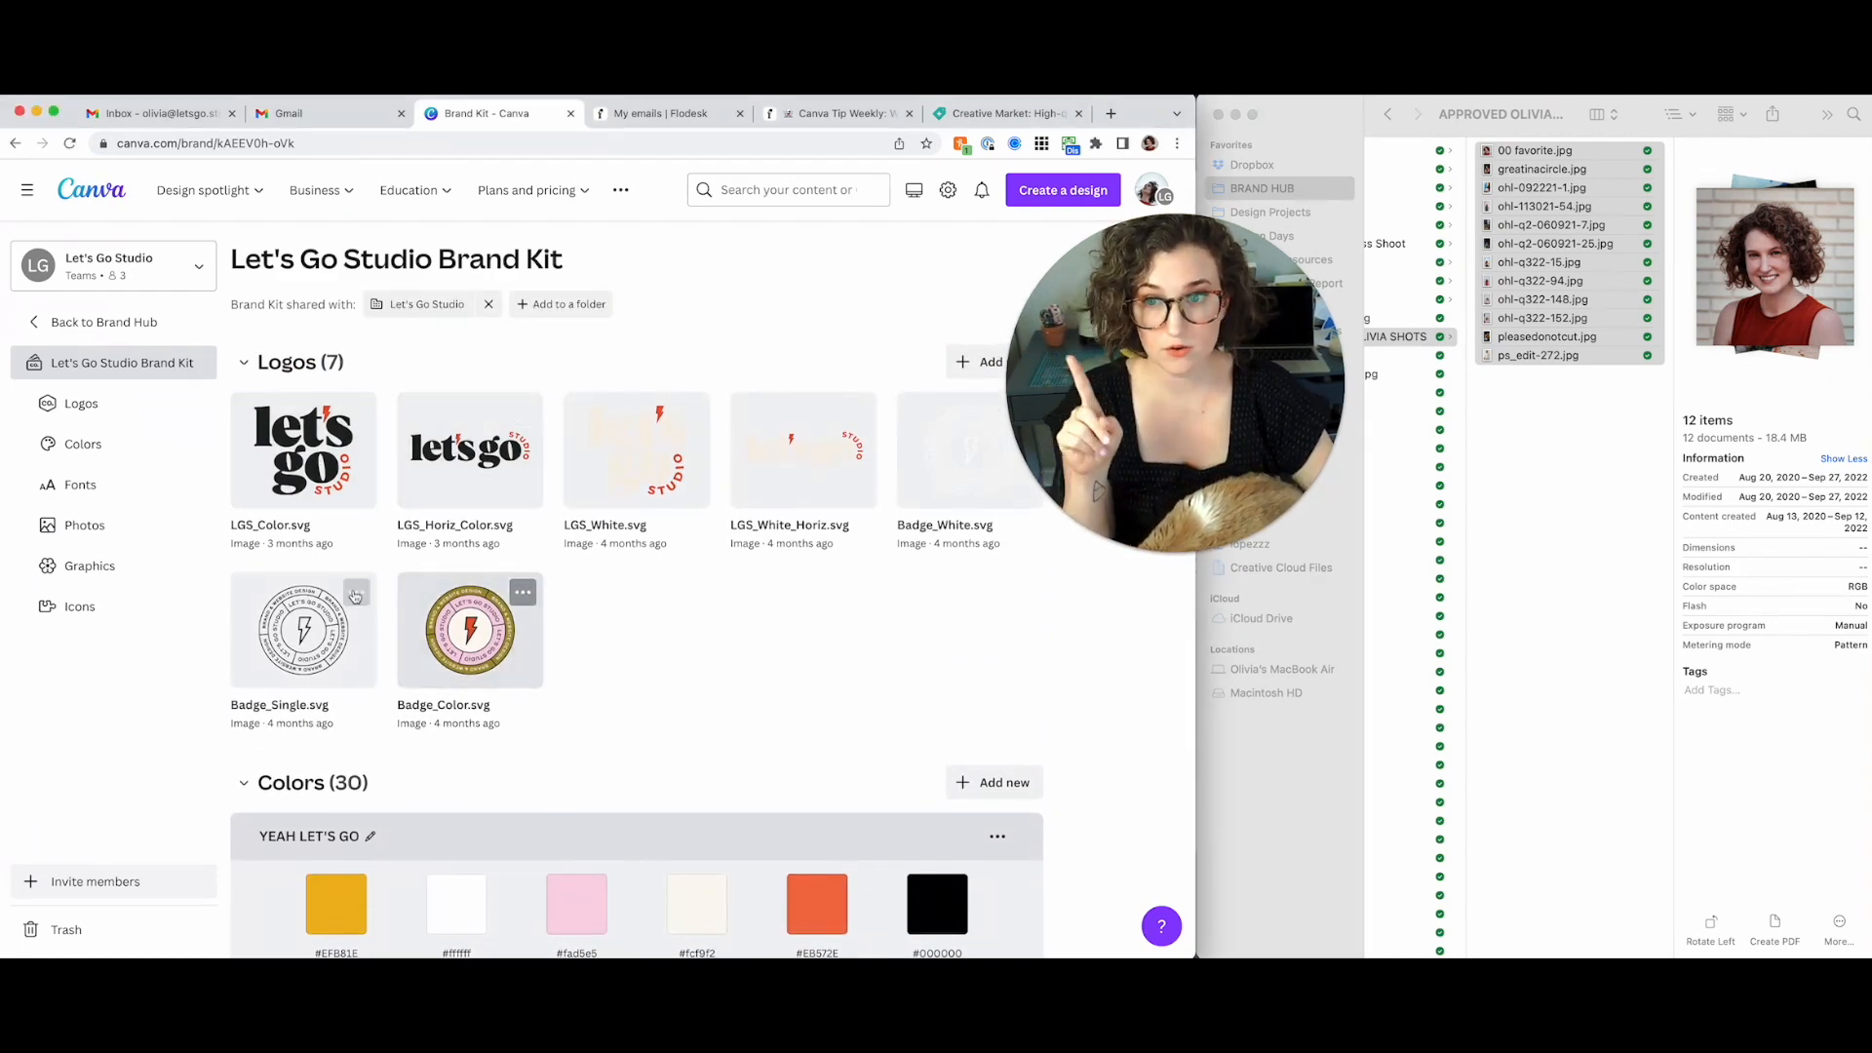
{"action": "scroll", "scroll_direction": "down", "scroll_amount": 3}
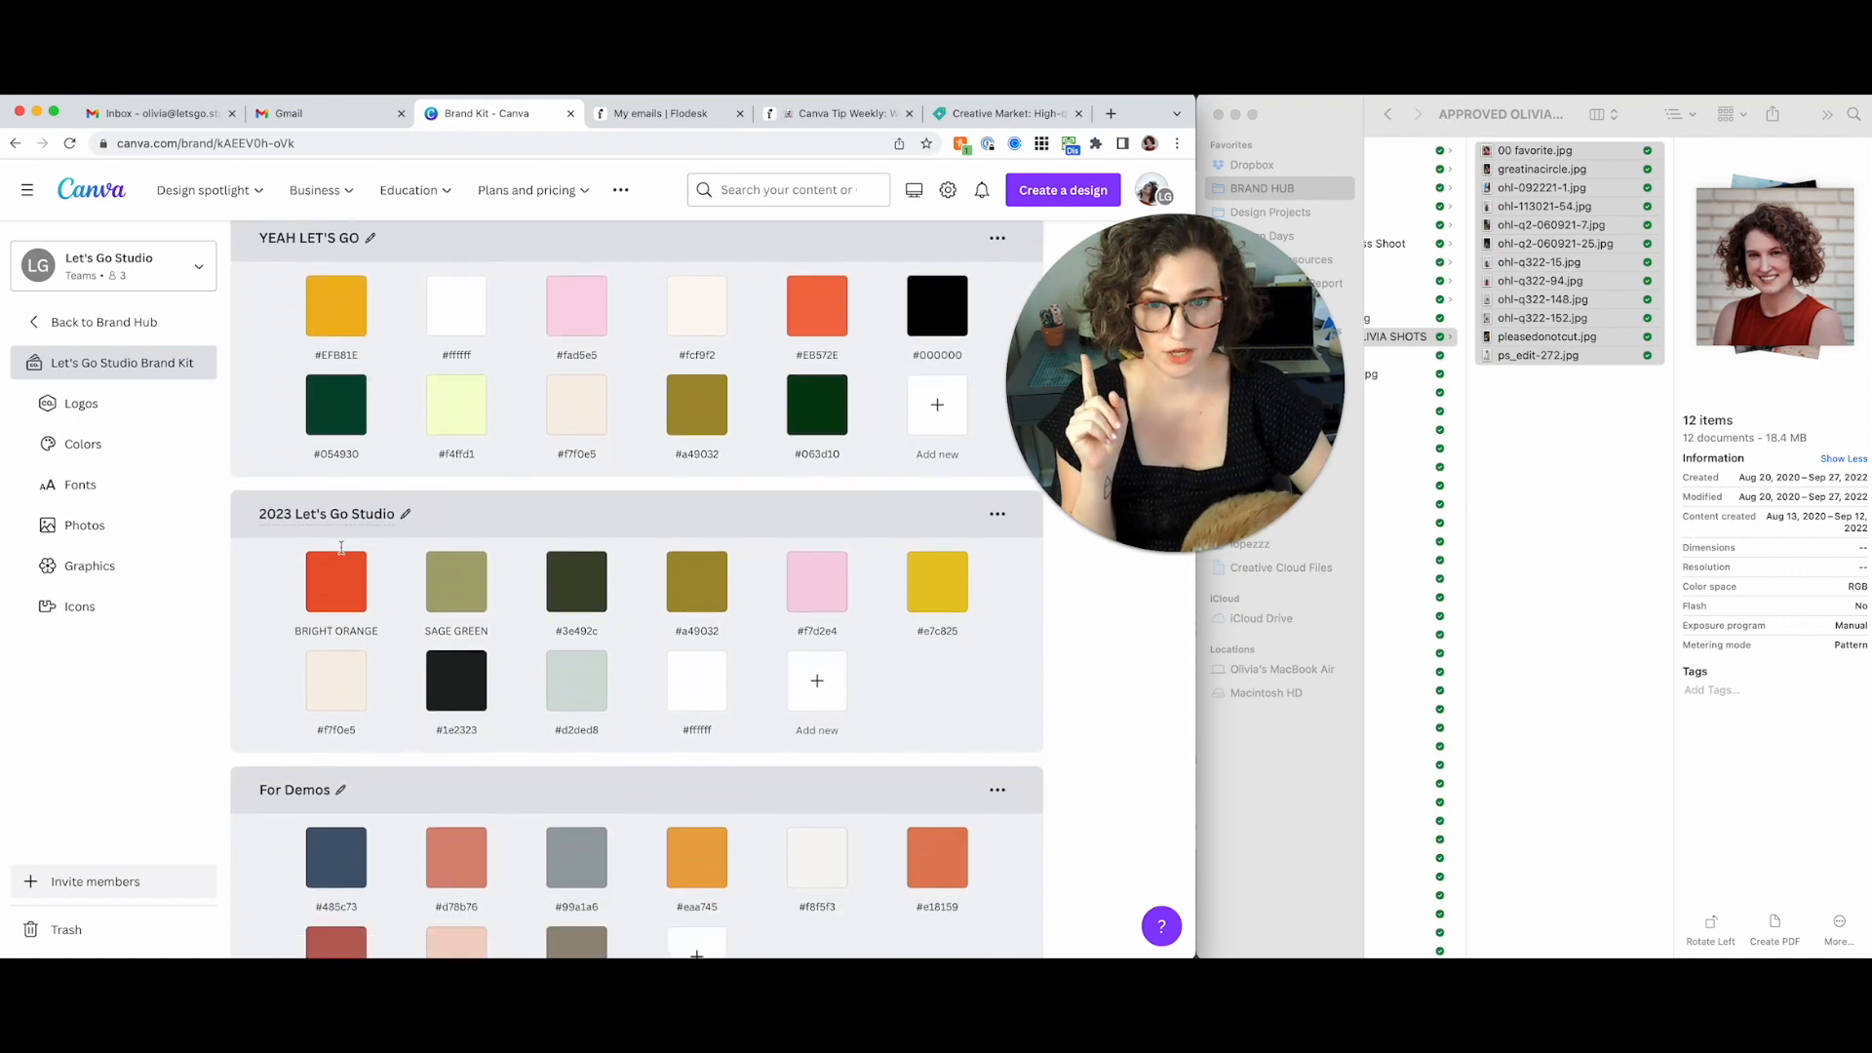
{"action": "scroll", "scroll_direction": "down", "scroll_amount": 3}
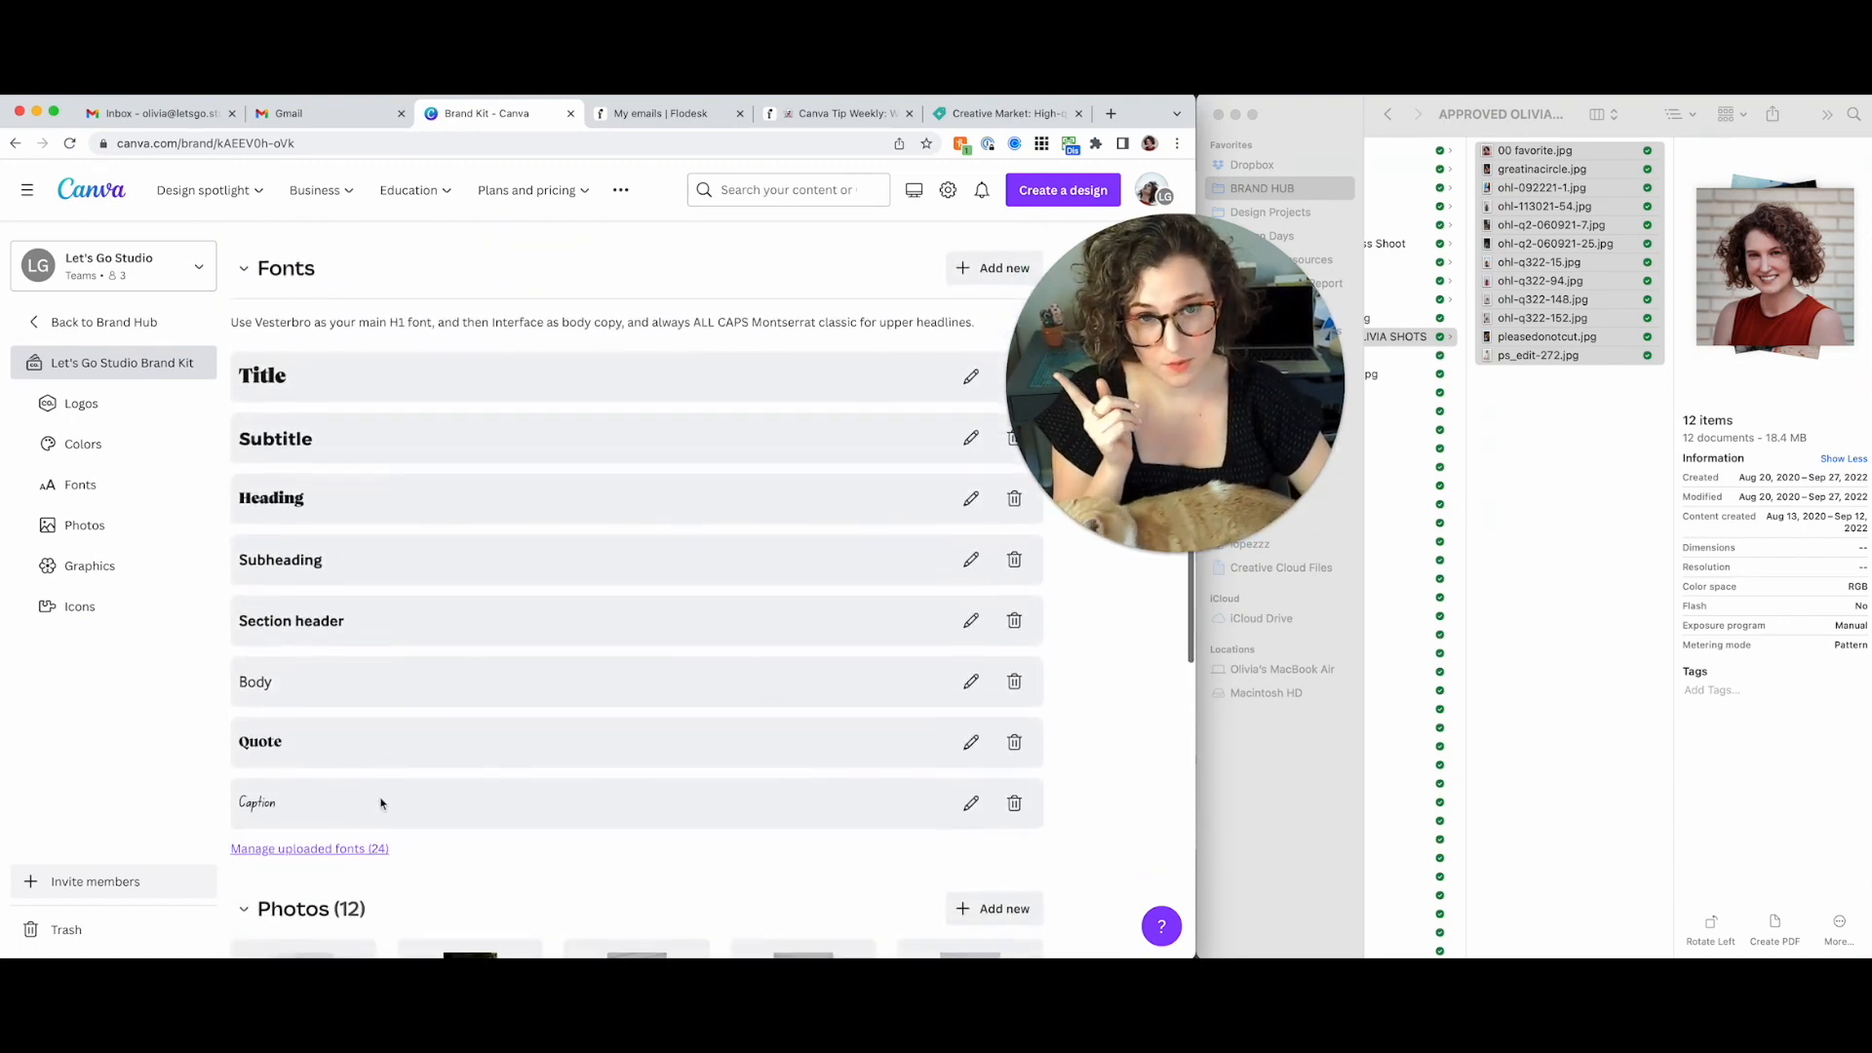
{"action": "scroll", "scroll_direction": "down", "scroll_amount": 3}
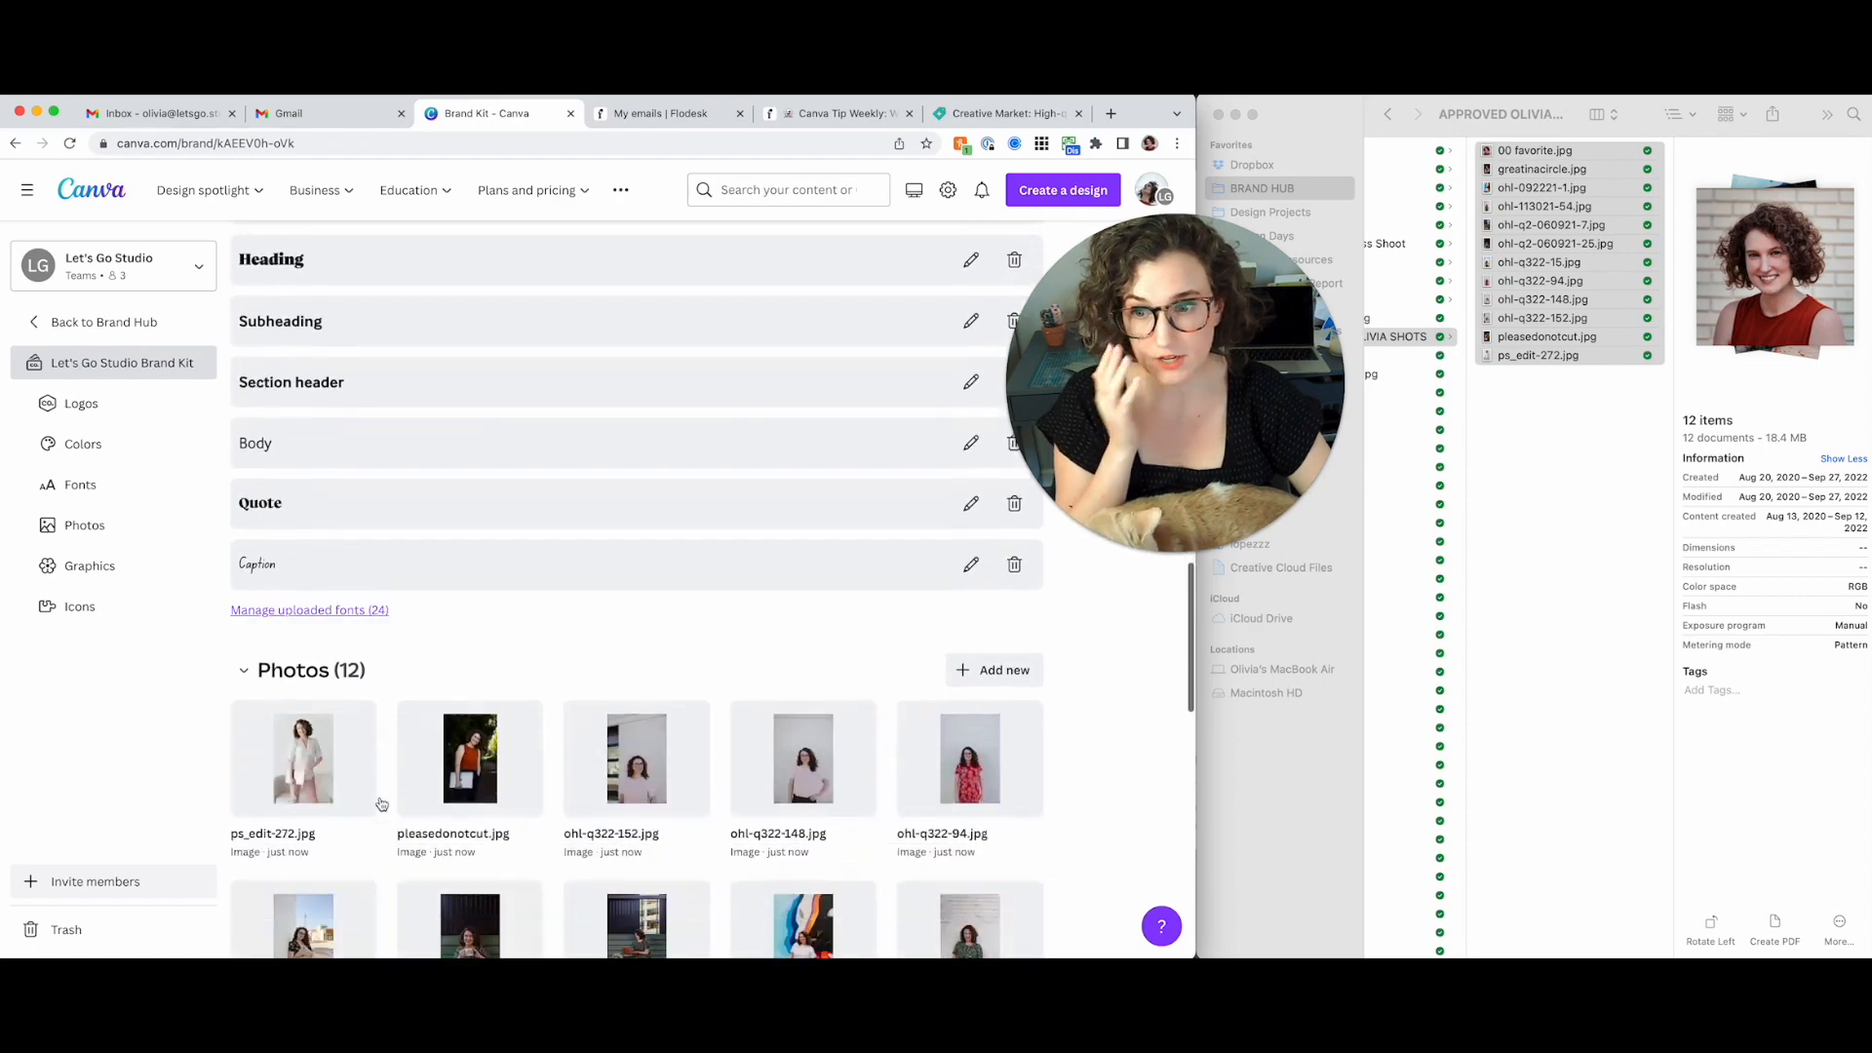
{"action": "scroll", "scroll_direction": "down", "scroll_amount": 3}
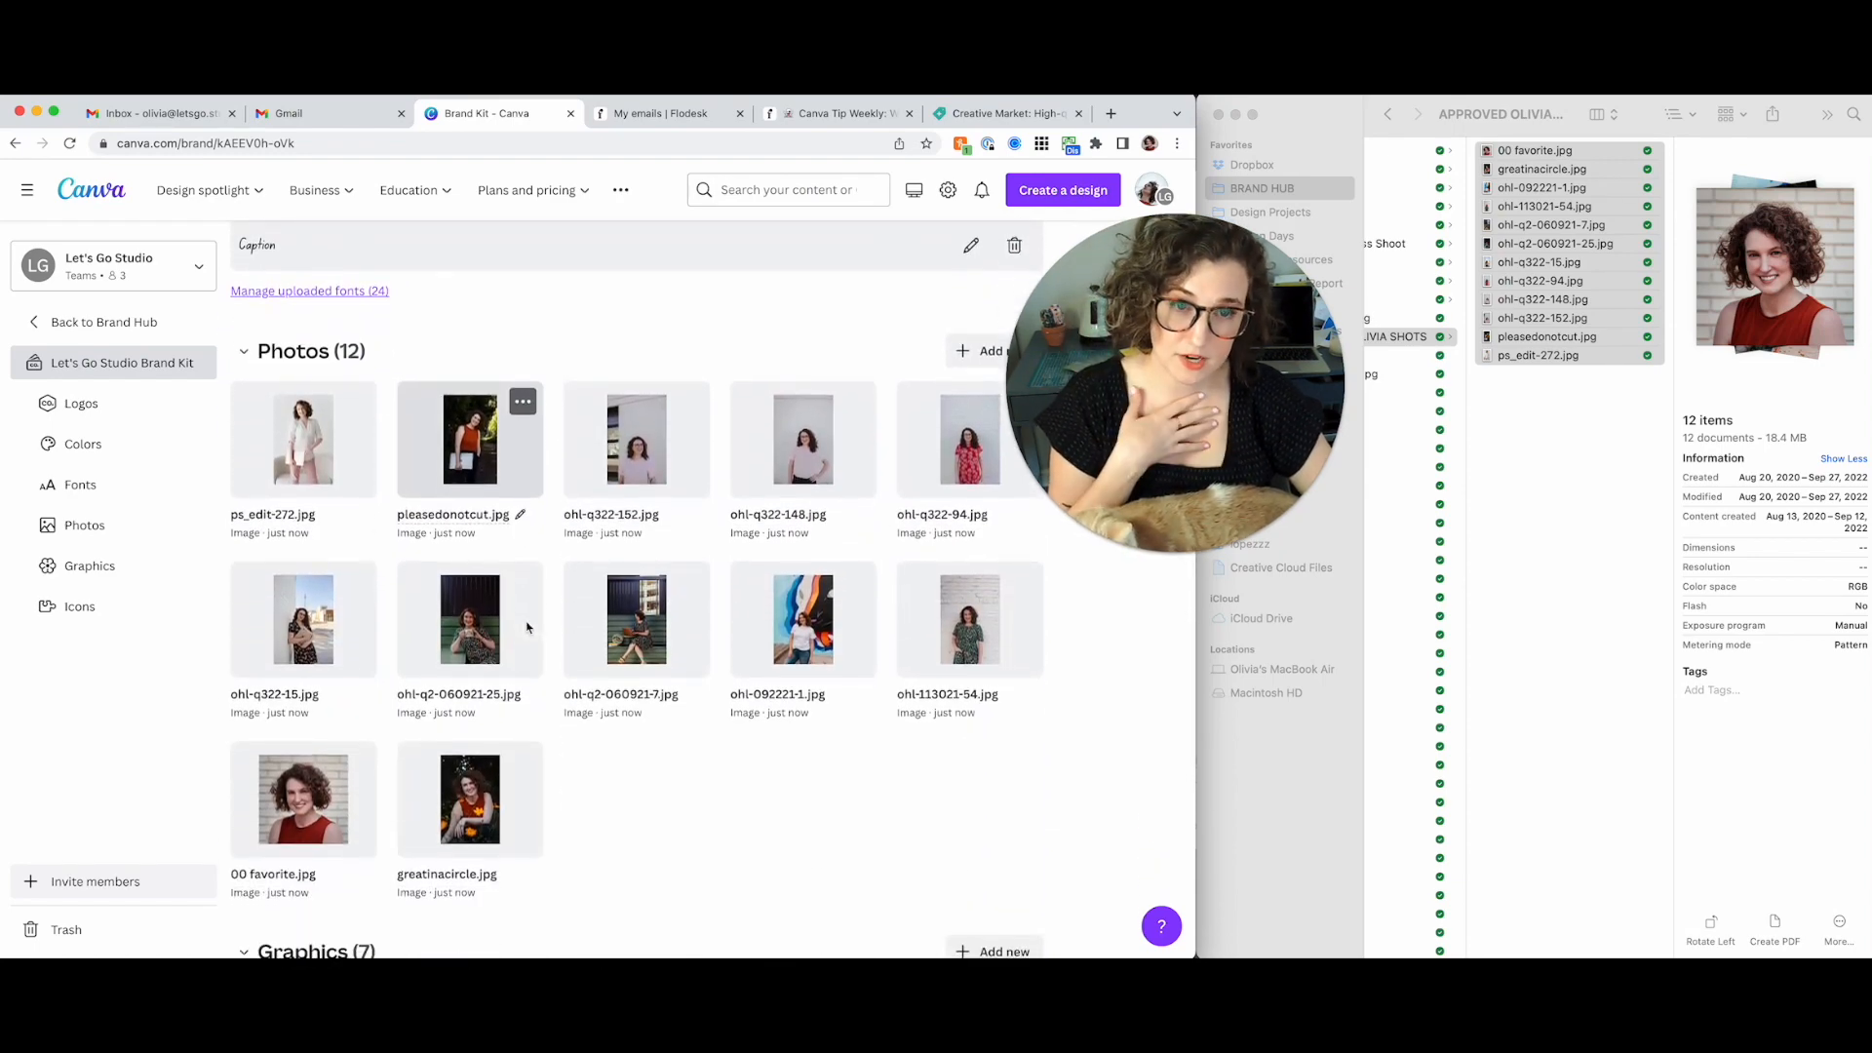
{"action": "scroll", "scroll_direction": "down", "scroll_amount": 3}
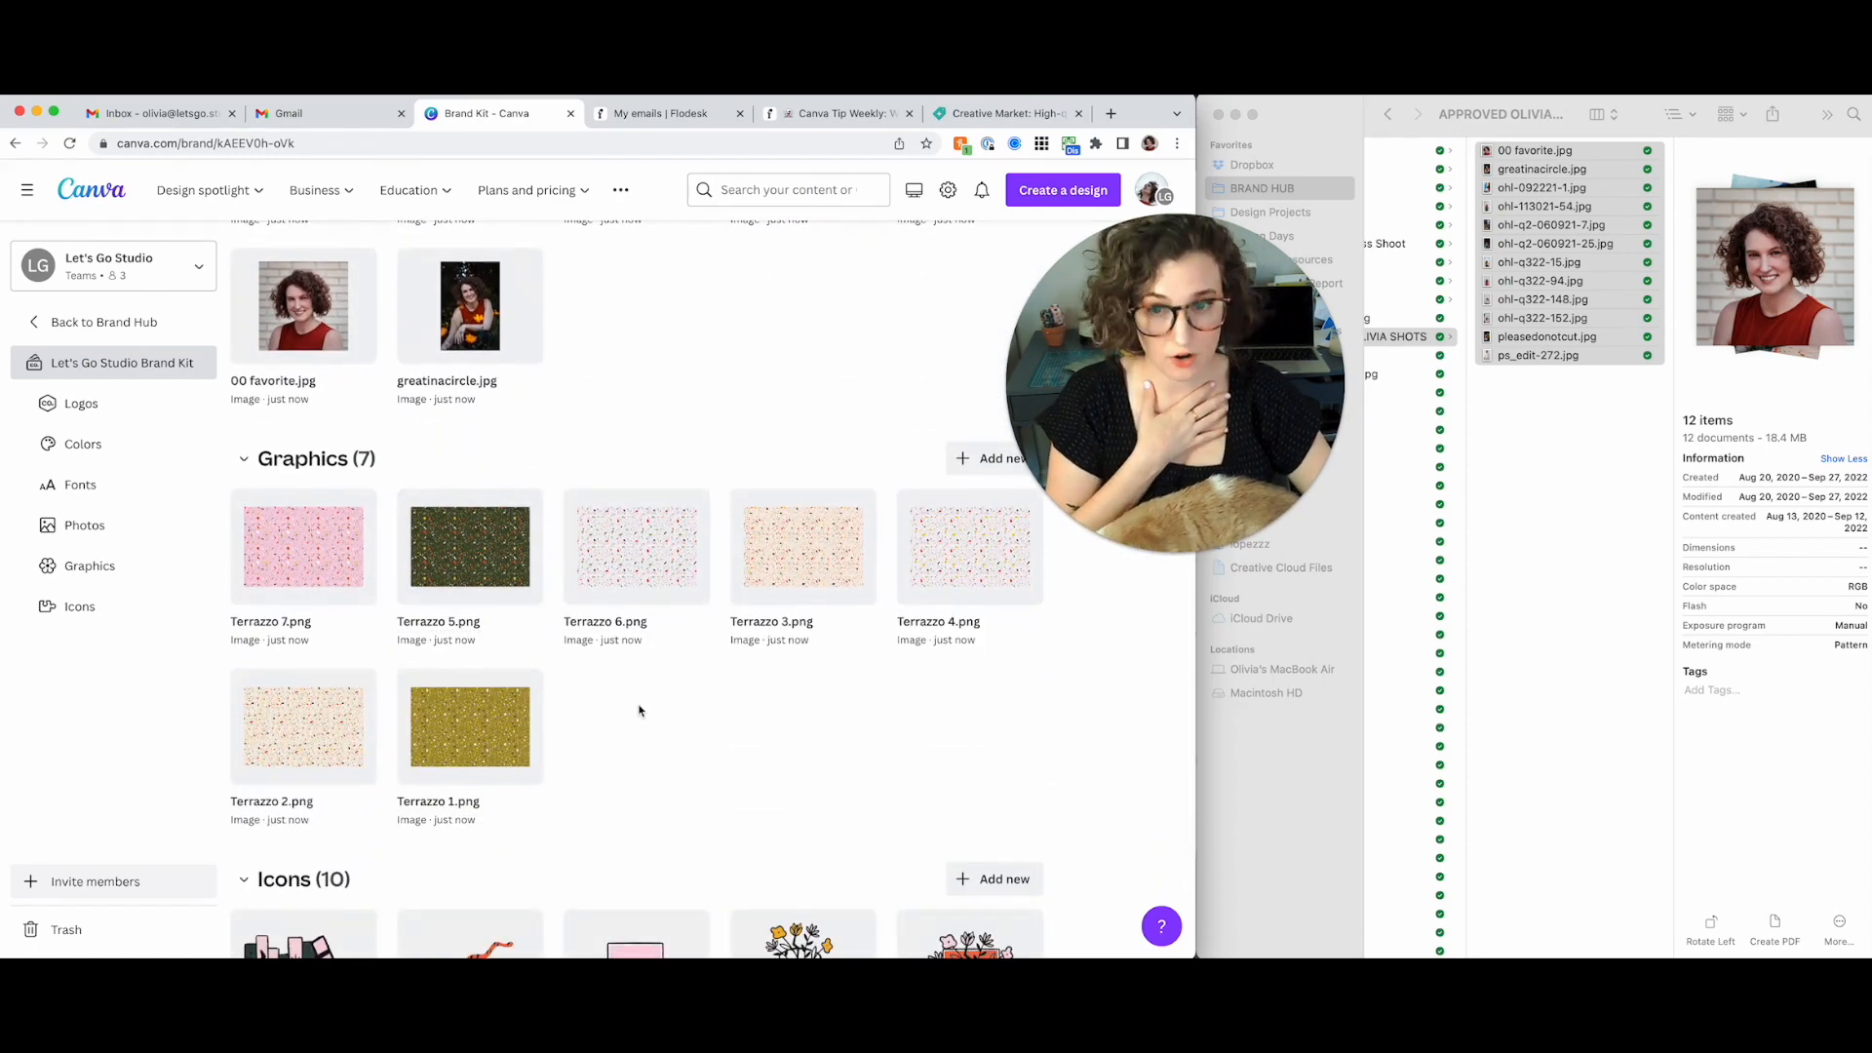
{"action": "scroll", "scroll_direction": "down", "scroll_amount": 3}
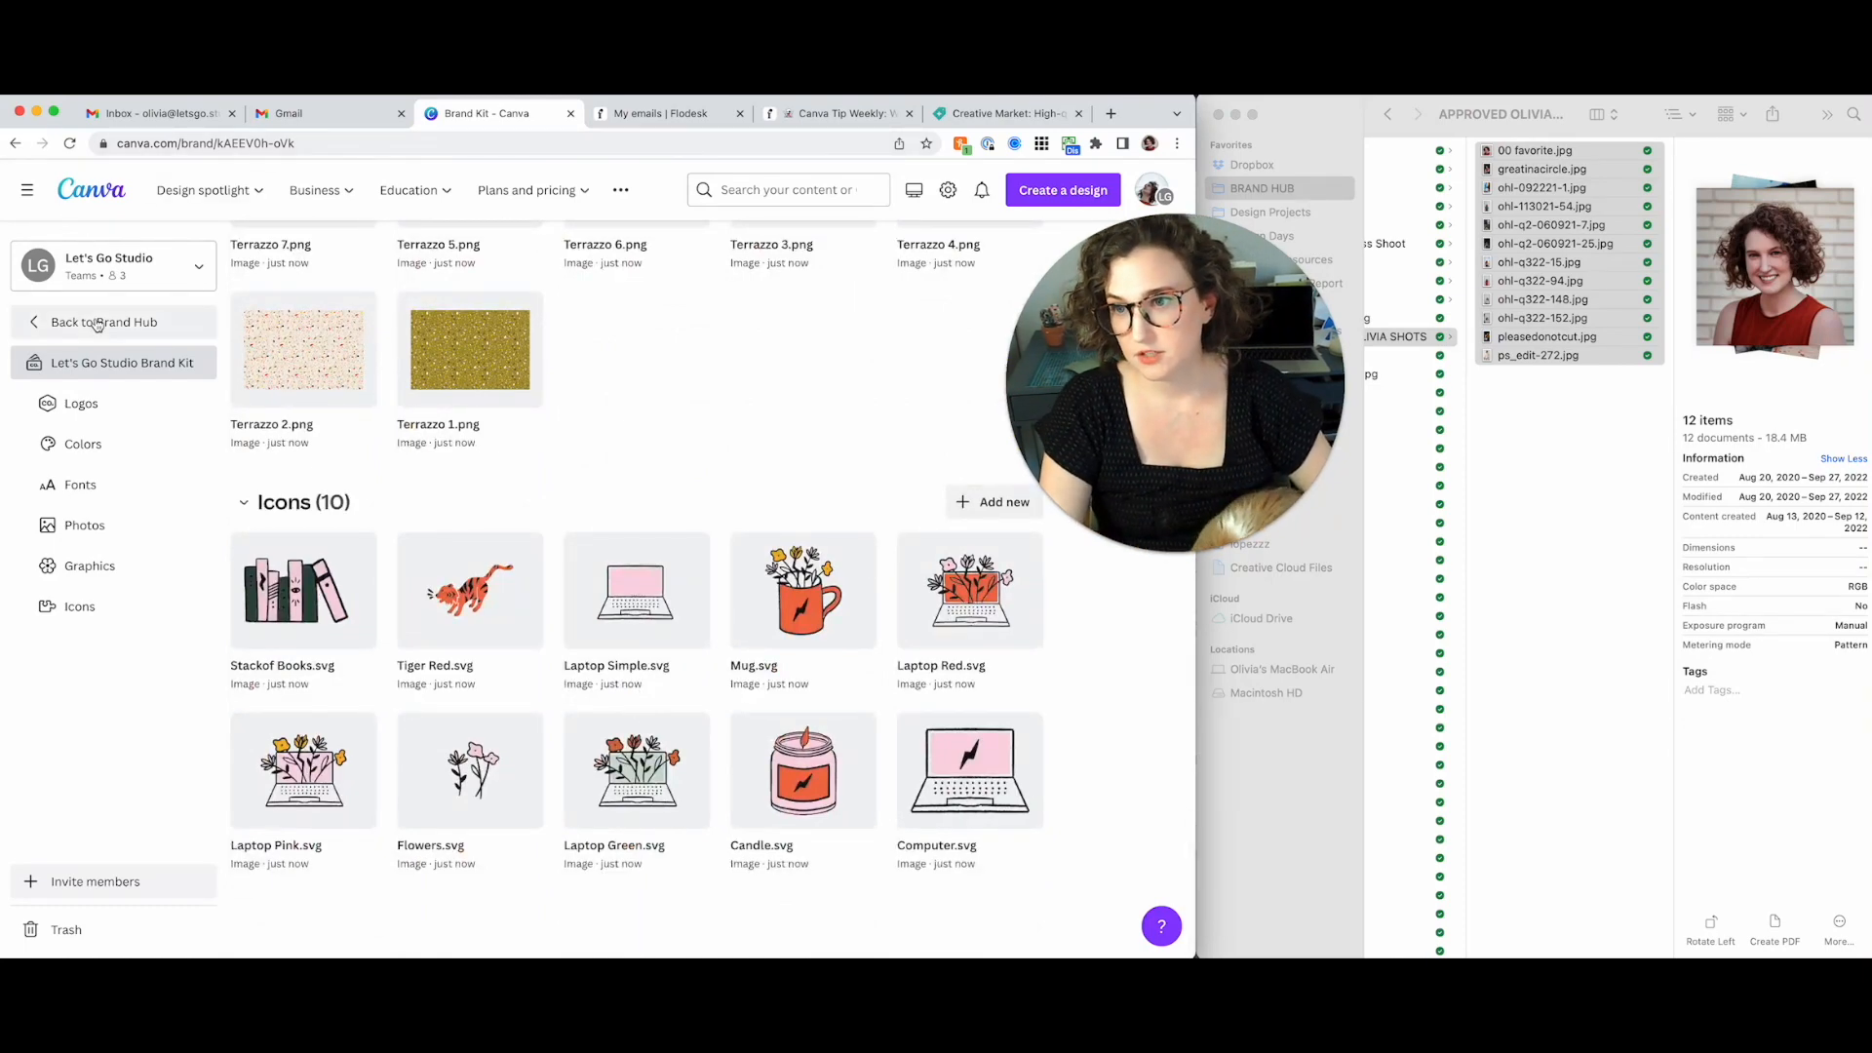
Return home, open the starred Let's Go Social folder and start adding a design
{"action": "left_click", "coordinate": [98, 322]}
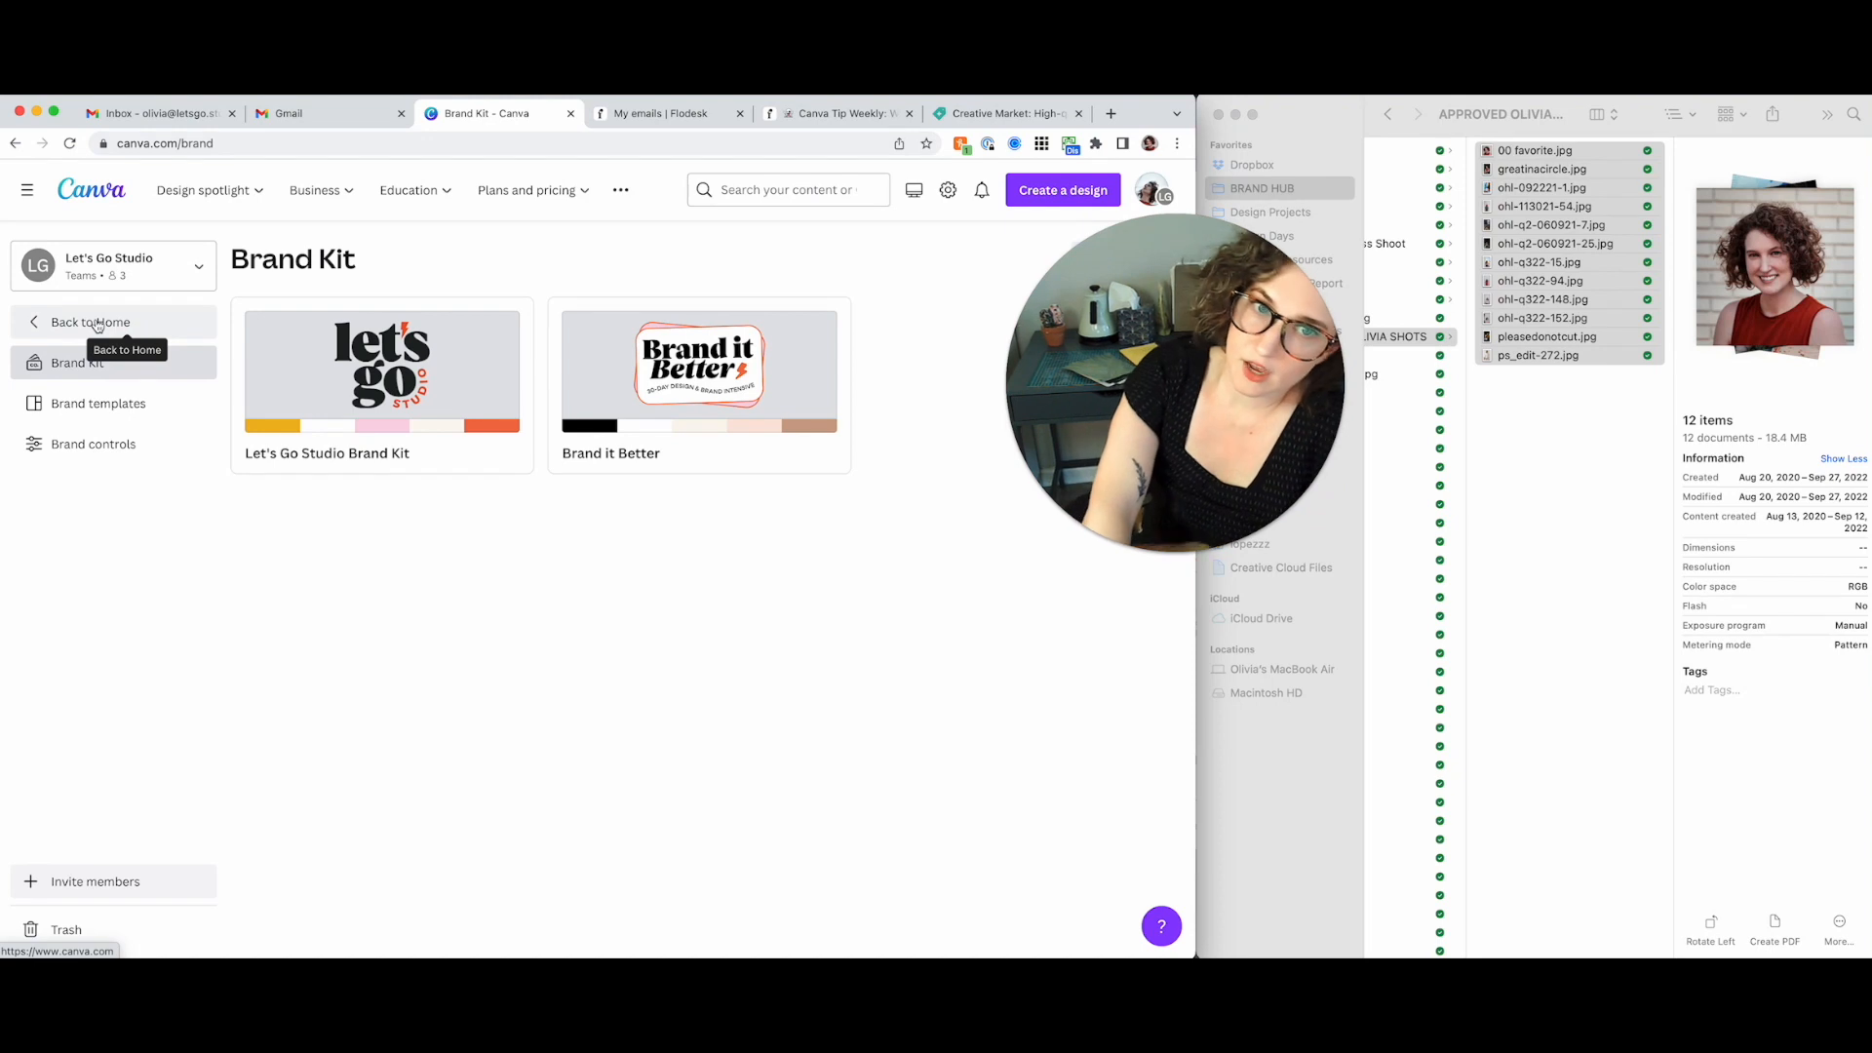
{"action": "left_click", "coordinate": [86, 322]}
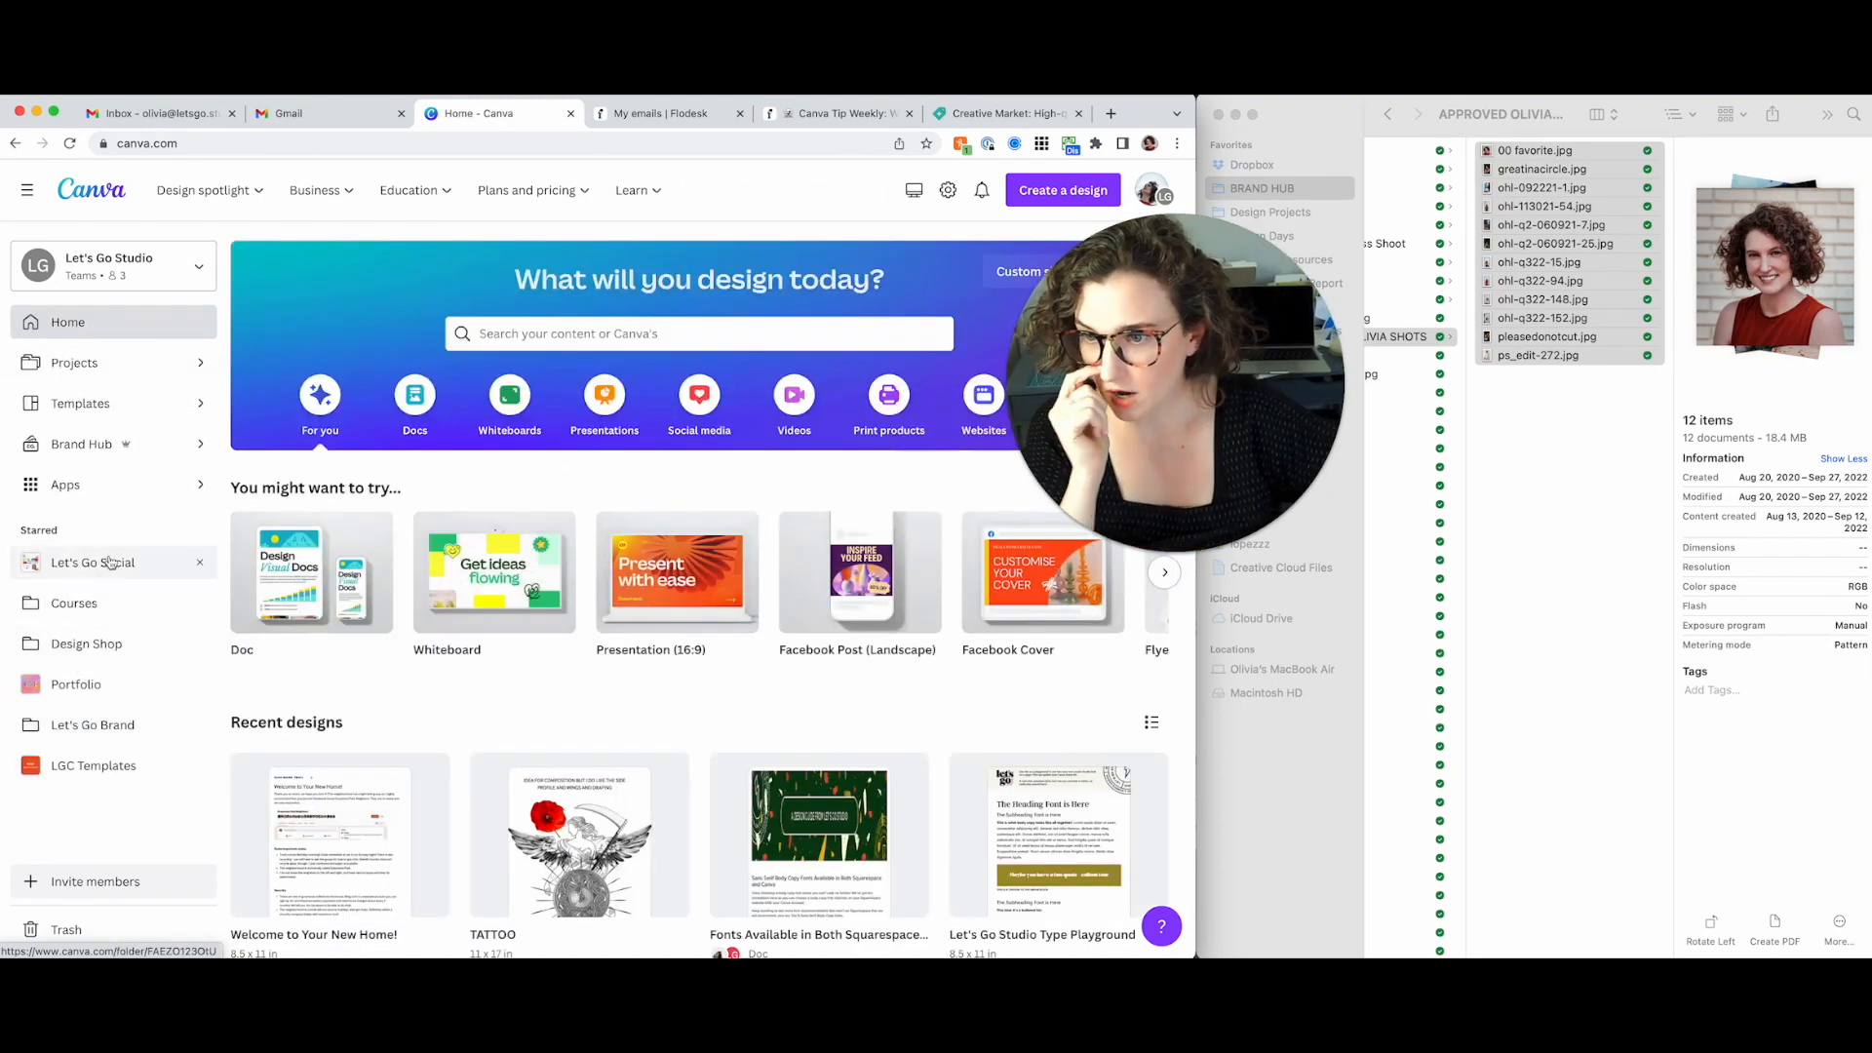
{"action": "left_click", "coordinate": [93, 561]}
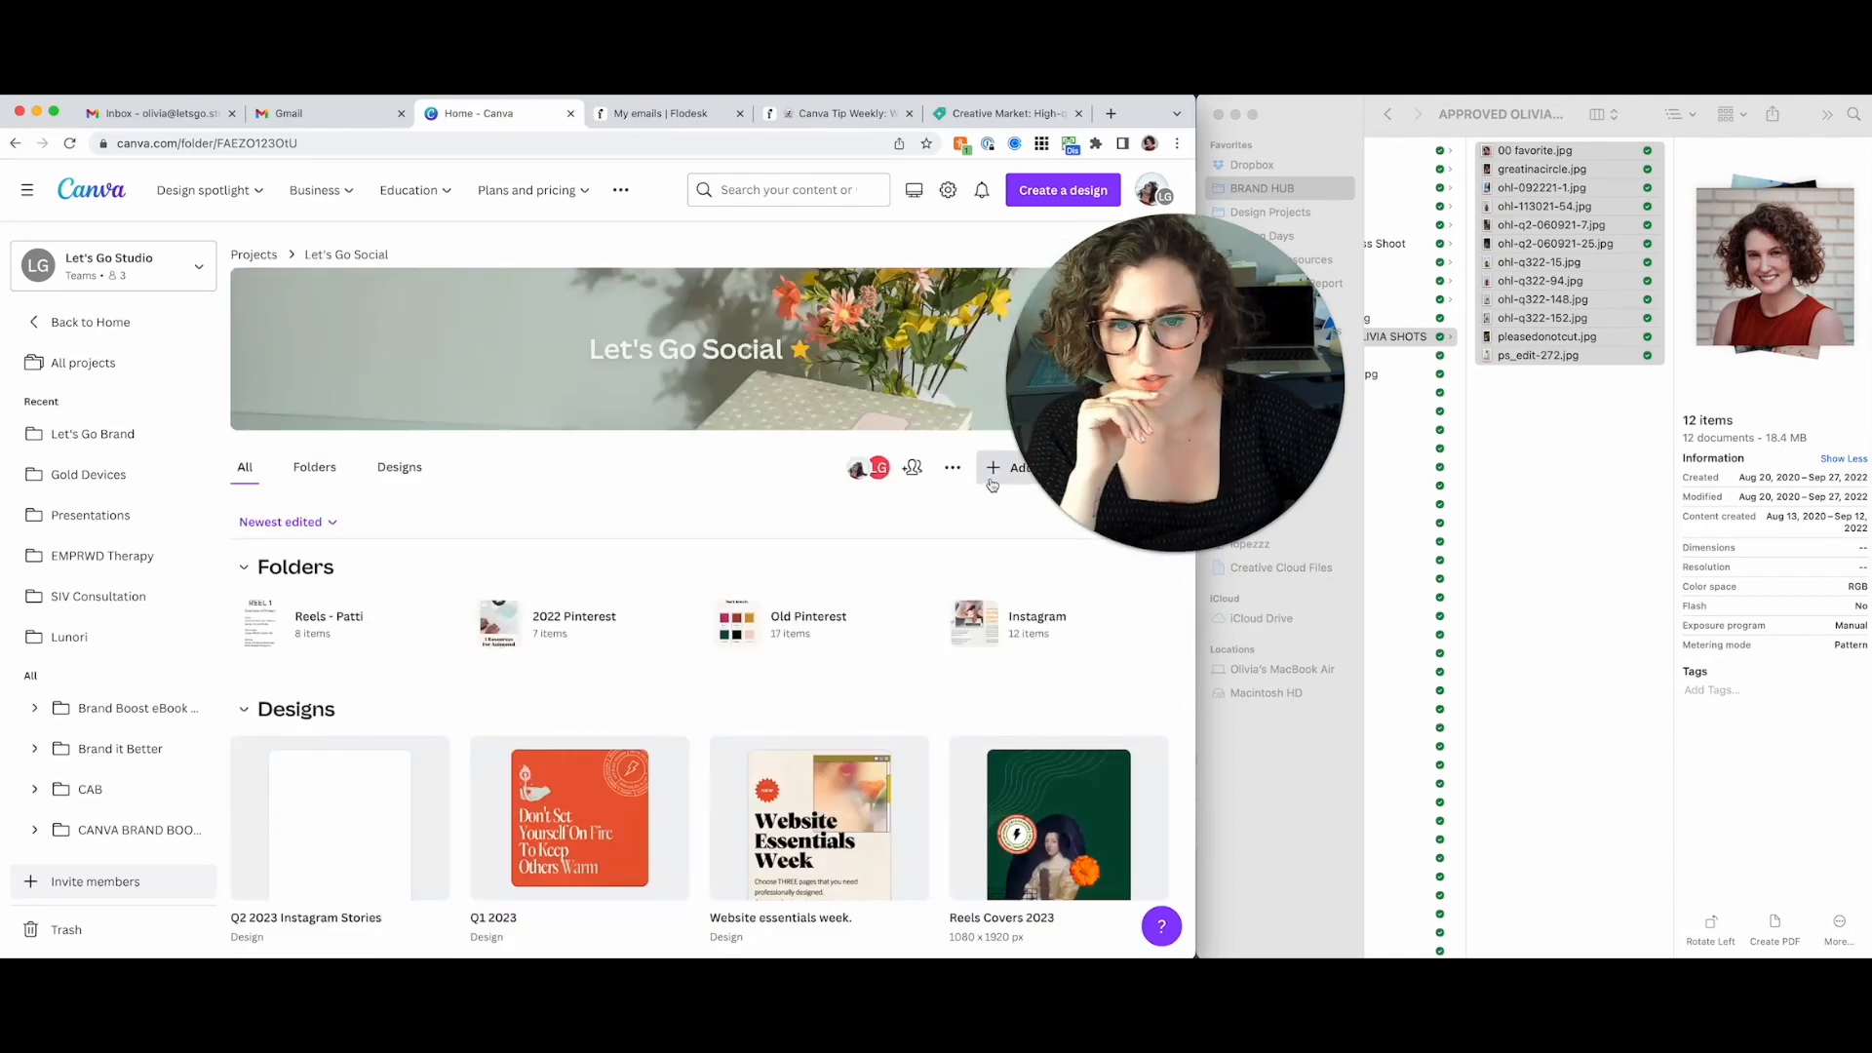
{"action": "left_click", "coordinate": [992, 468]}
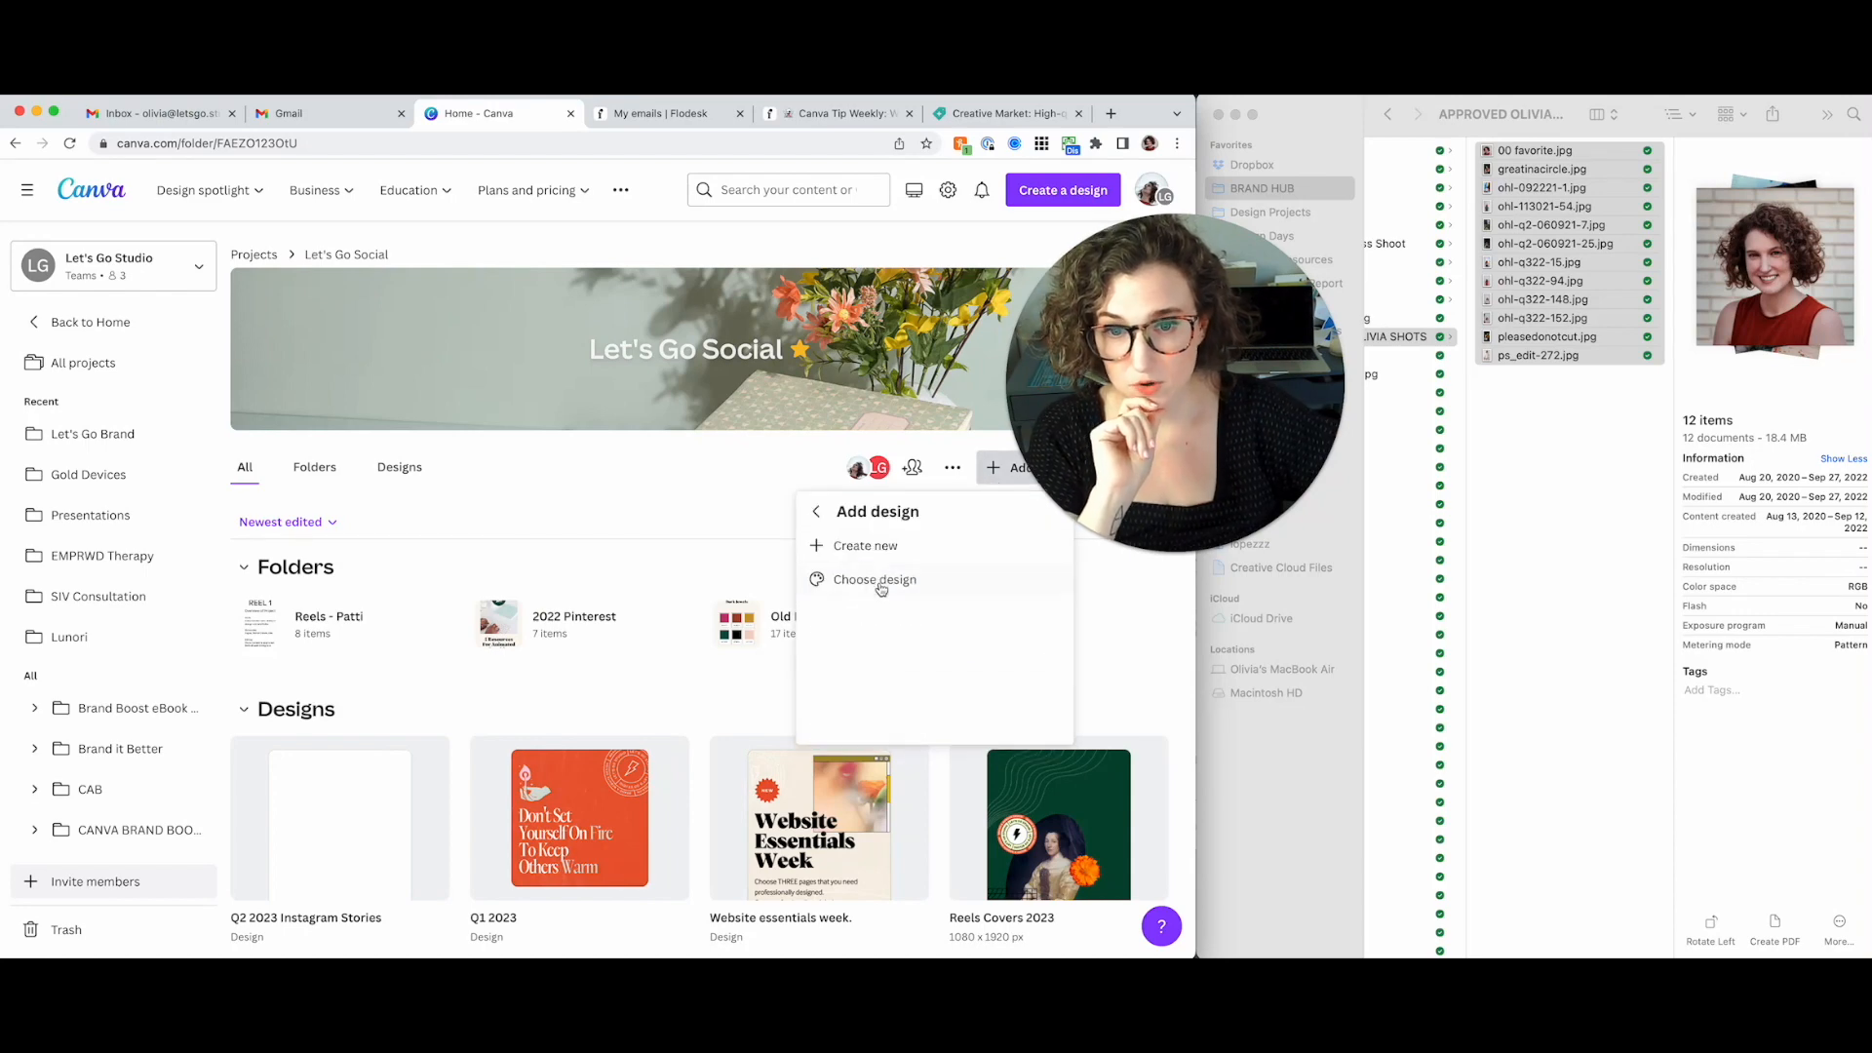
Create a new blank Instagram Post design by searching 'insta'
{"action": "left_click", "coordinate": [866, 546]}
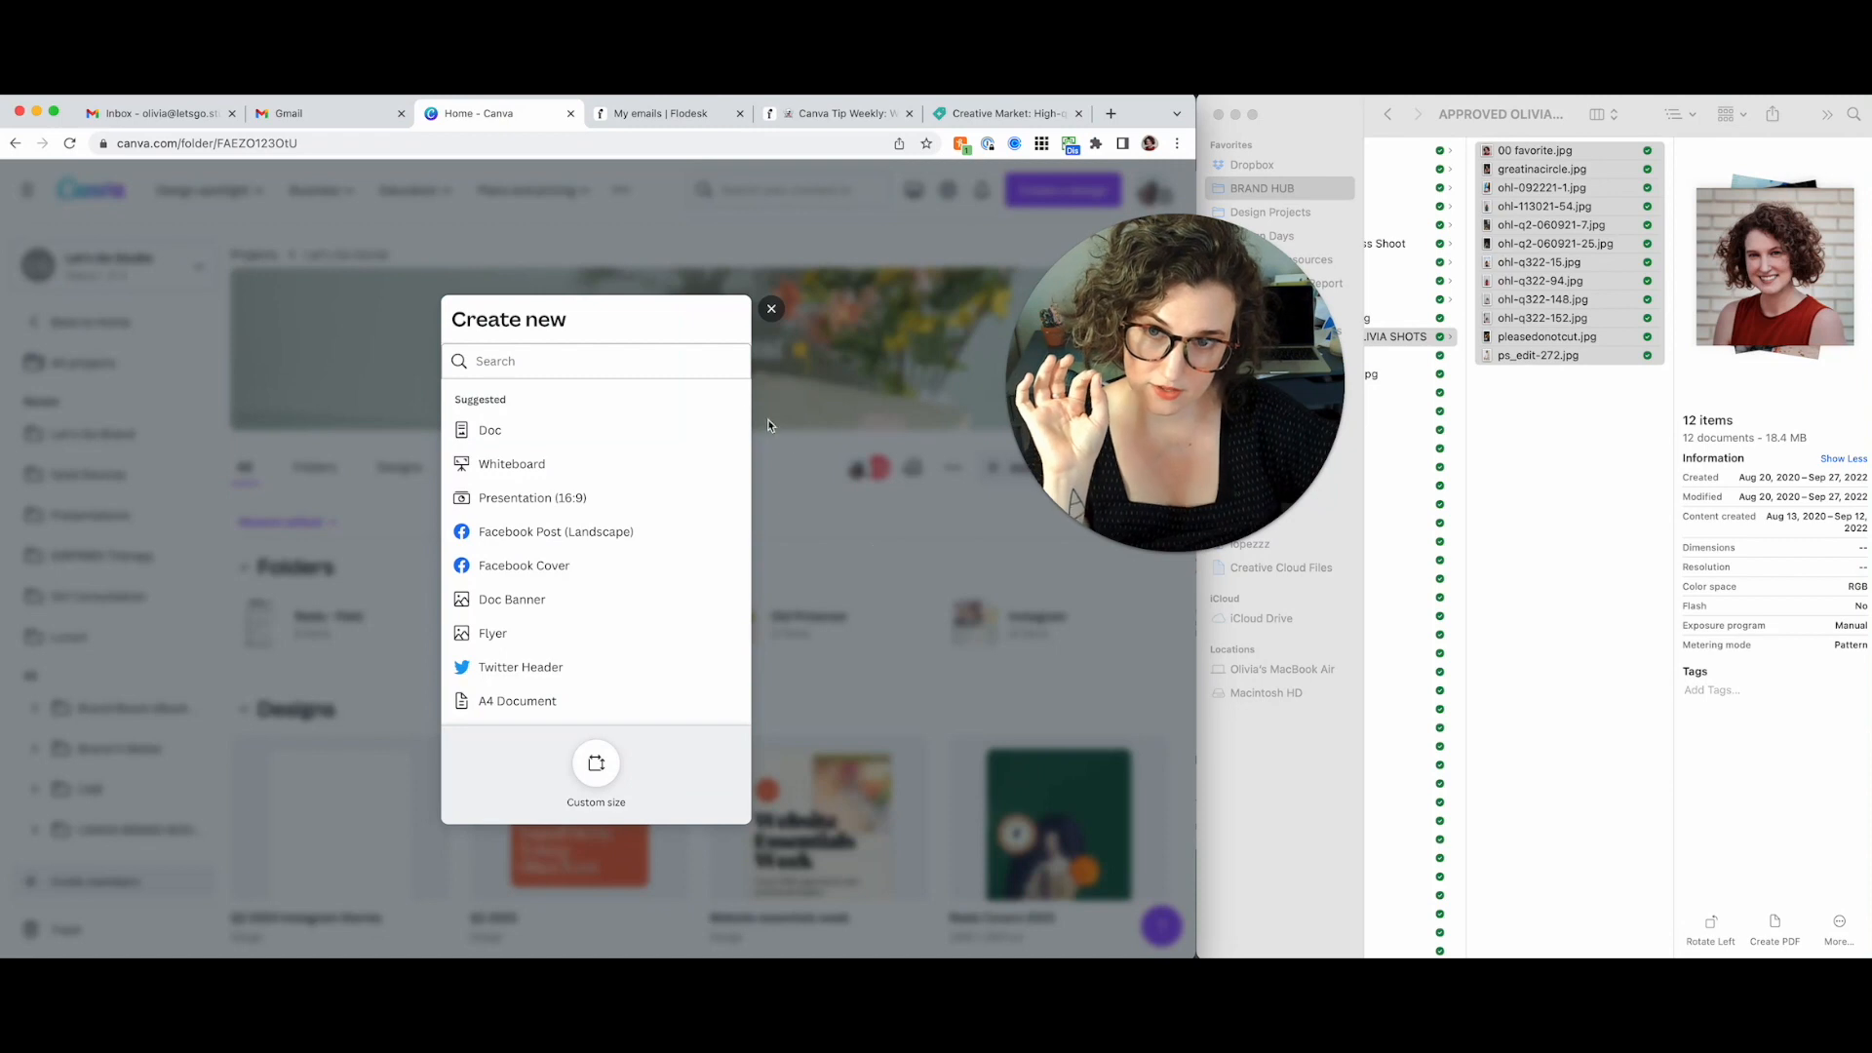
{"action": "left_click", "coordinate": [597, 361]}
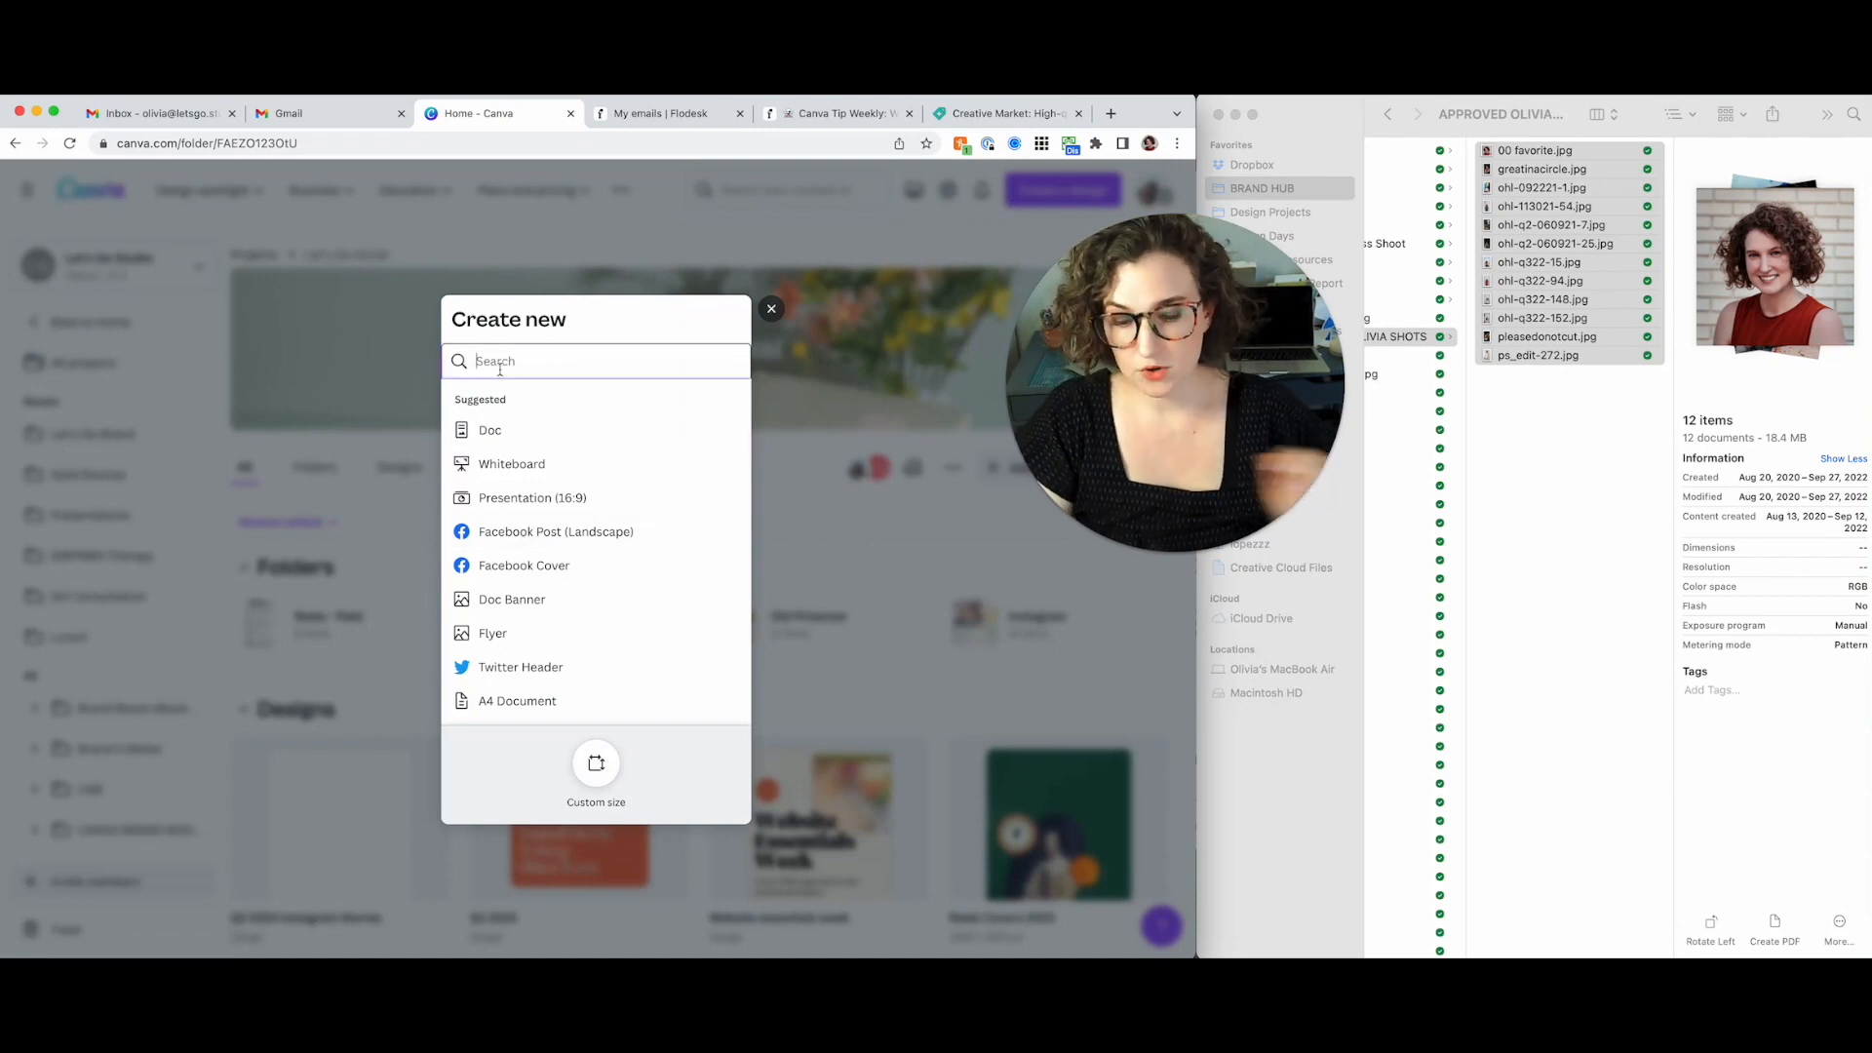
{"action": "type", "text": "insta"}
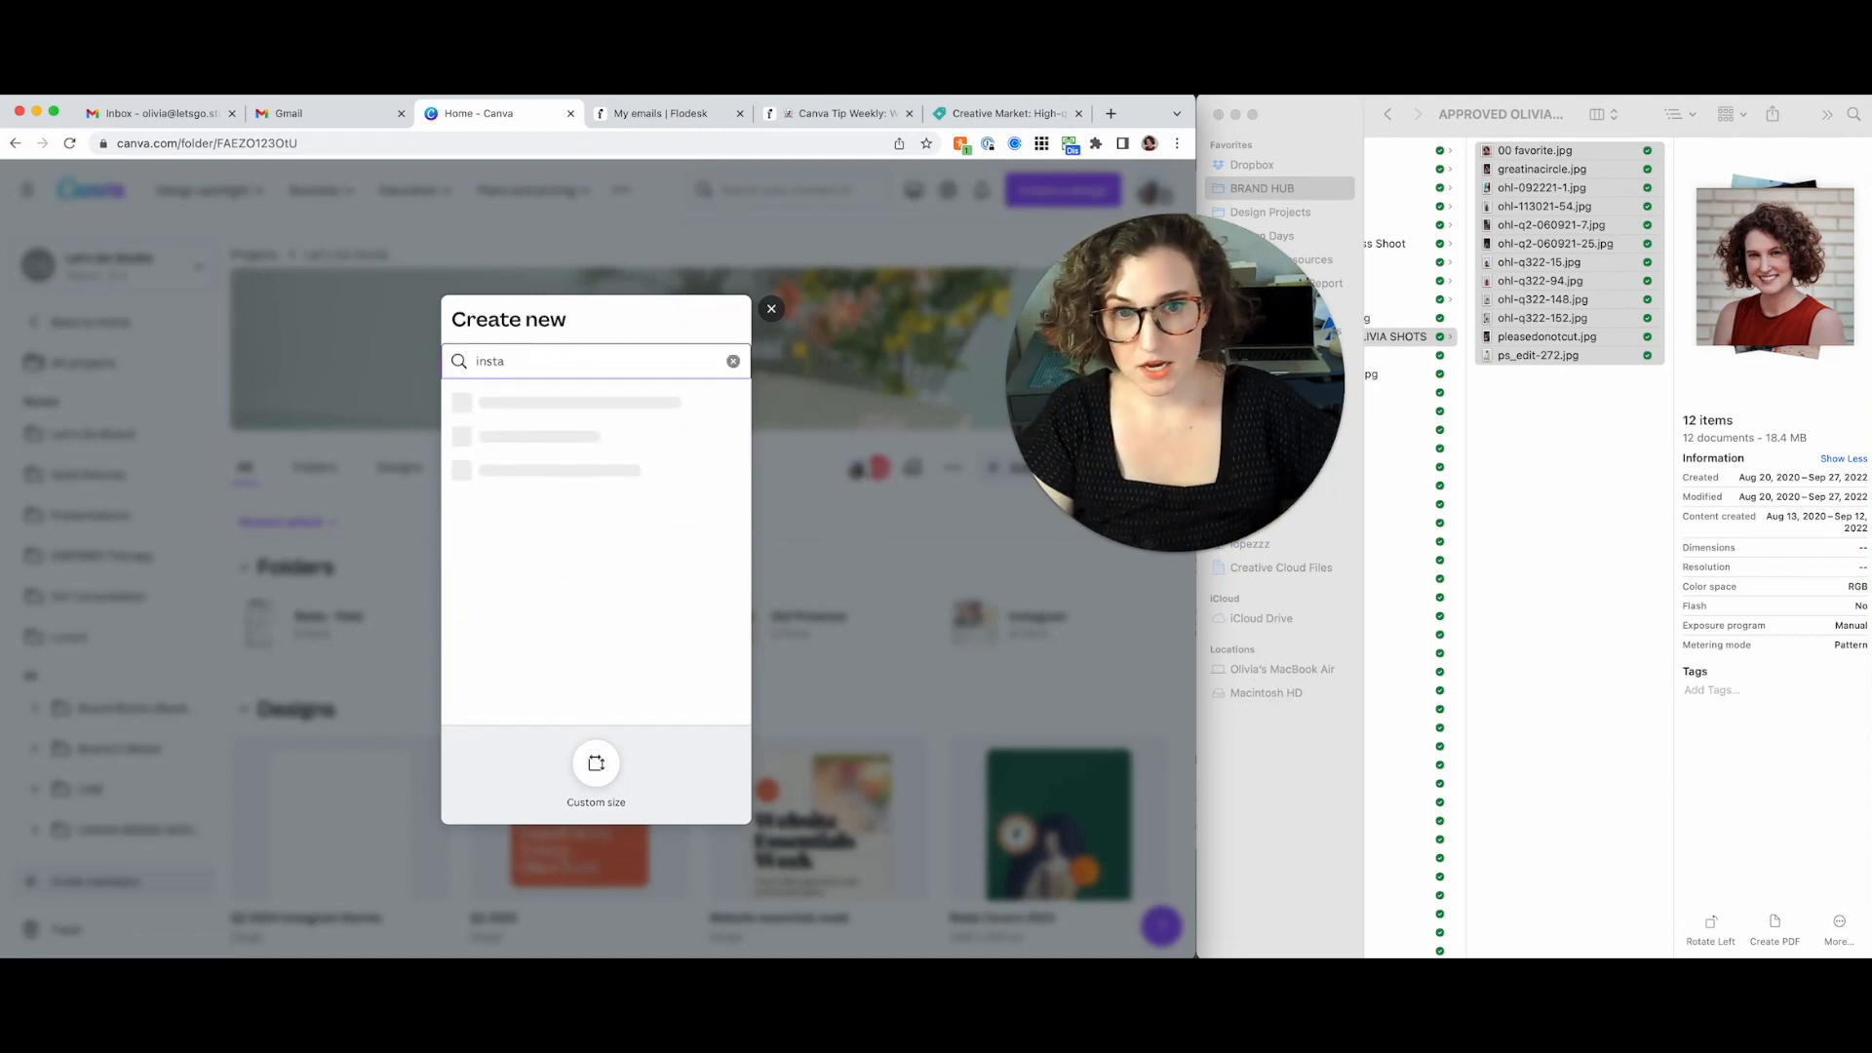
{"action": "left_click", "coordinate": [772, 308]}
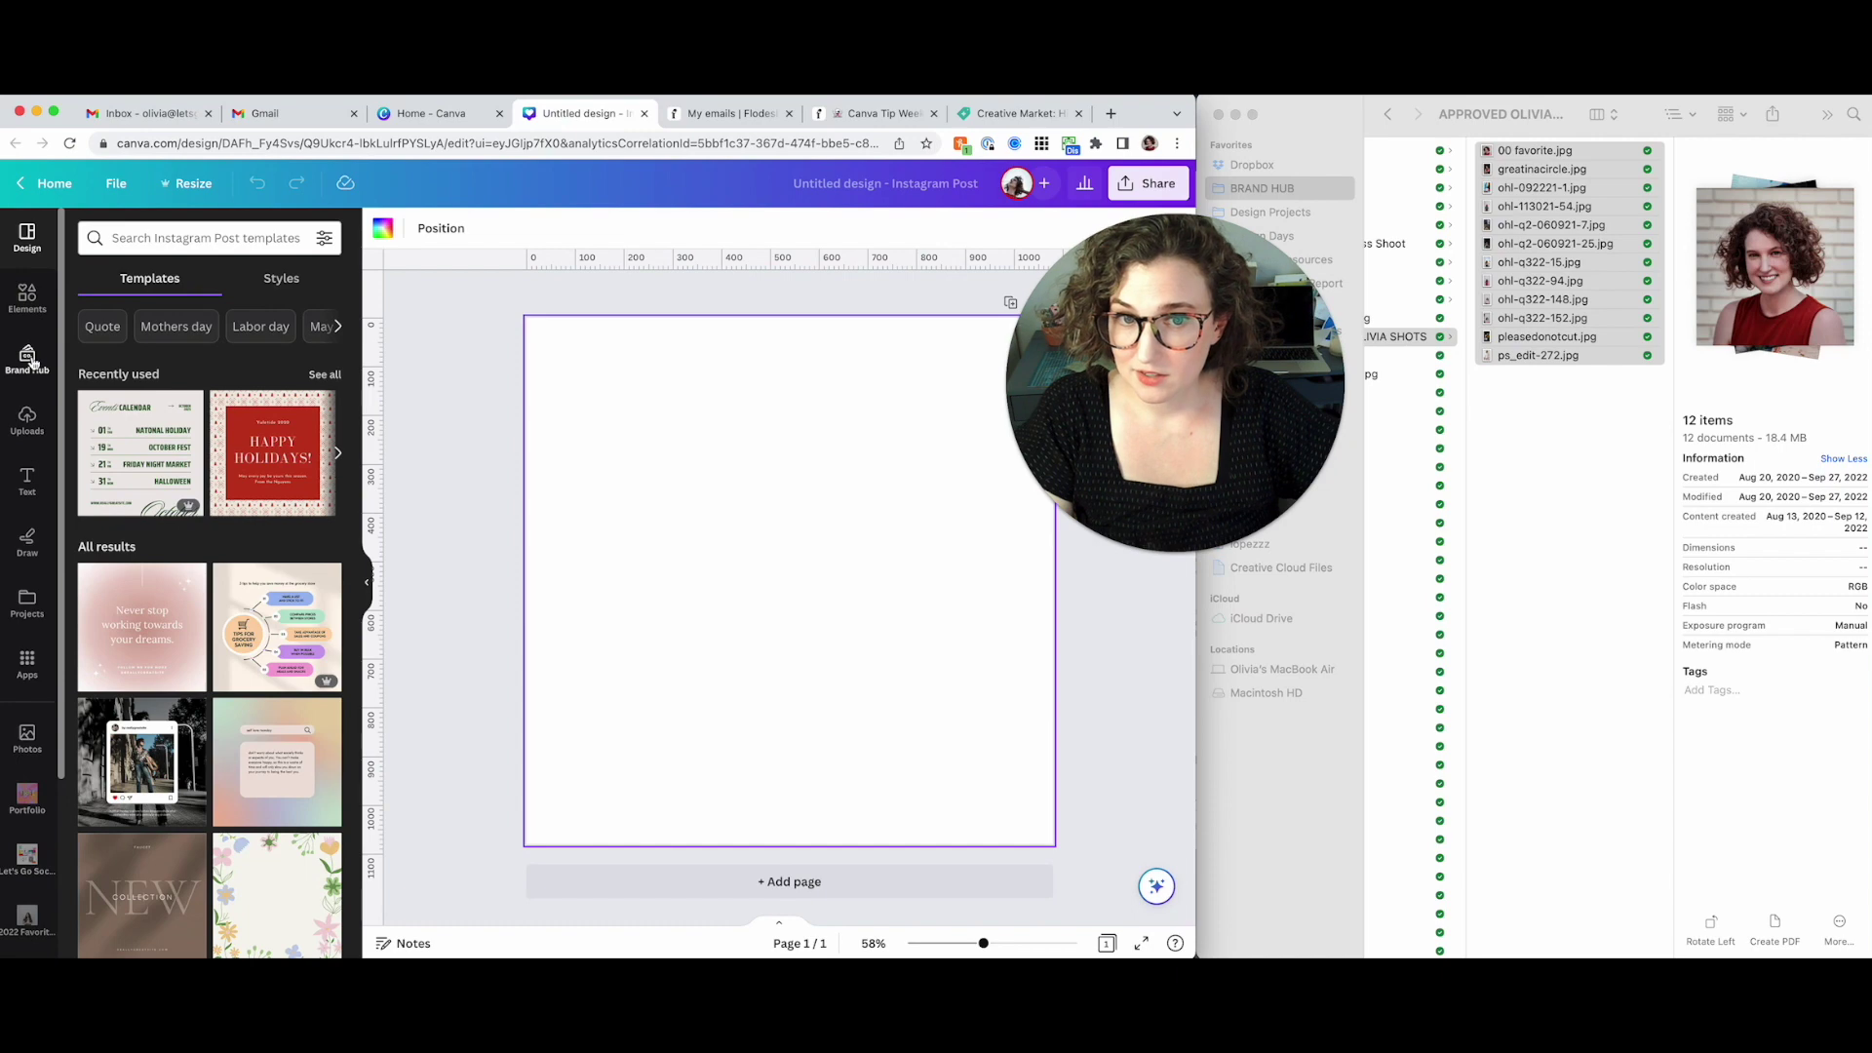
Show the Brand Hub panel and scroll through the kit's logos, colours, fonts and photos
{"action": "left_click", "coordinate": [28, 361]}
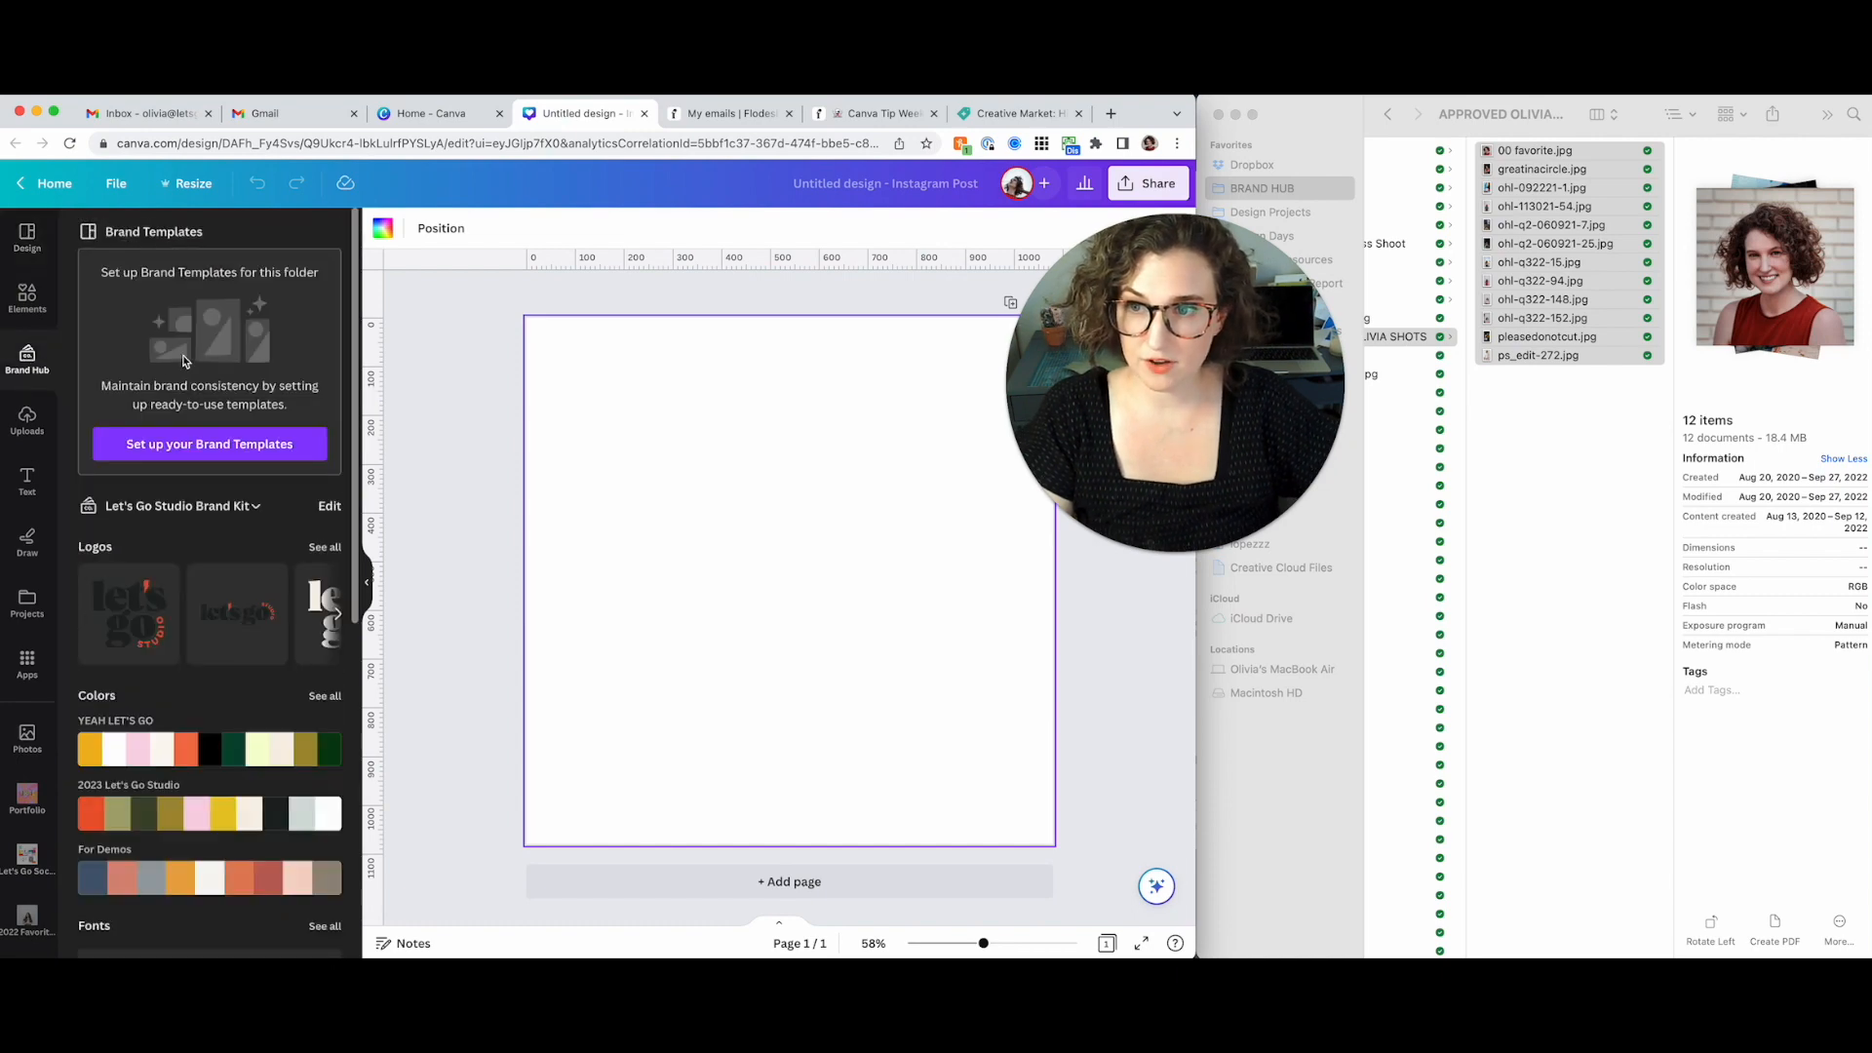
{"action": "scroll", "scroll_direction": "down", "scroll_amount": 3}
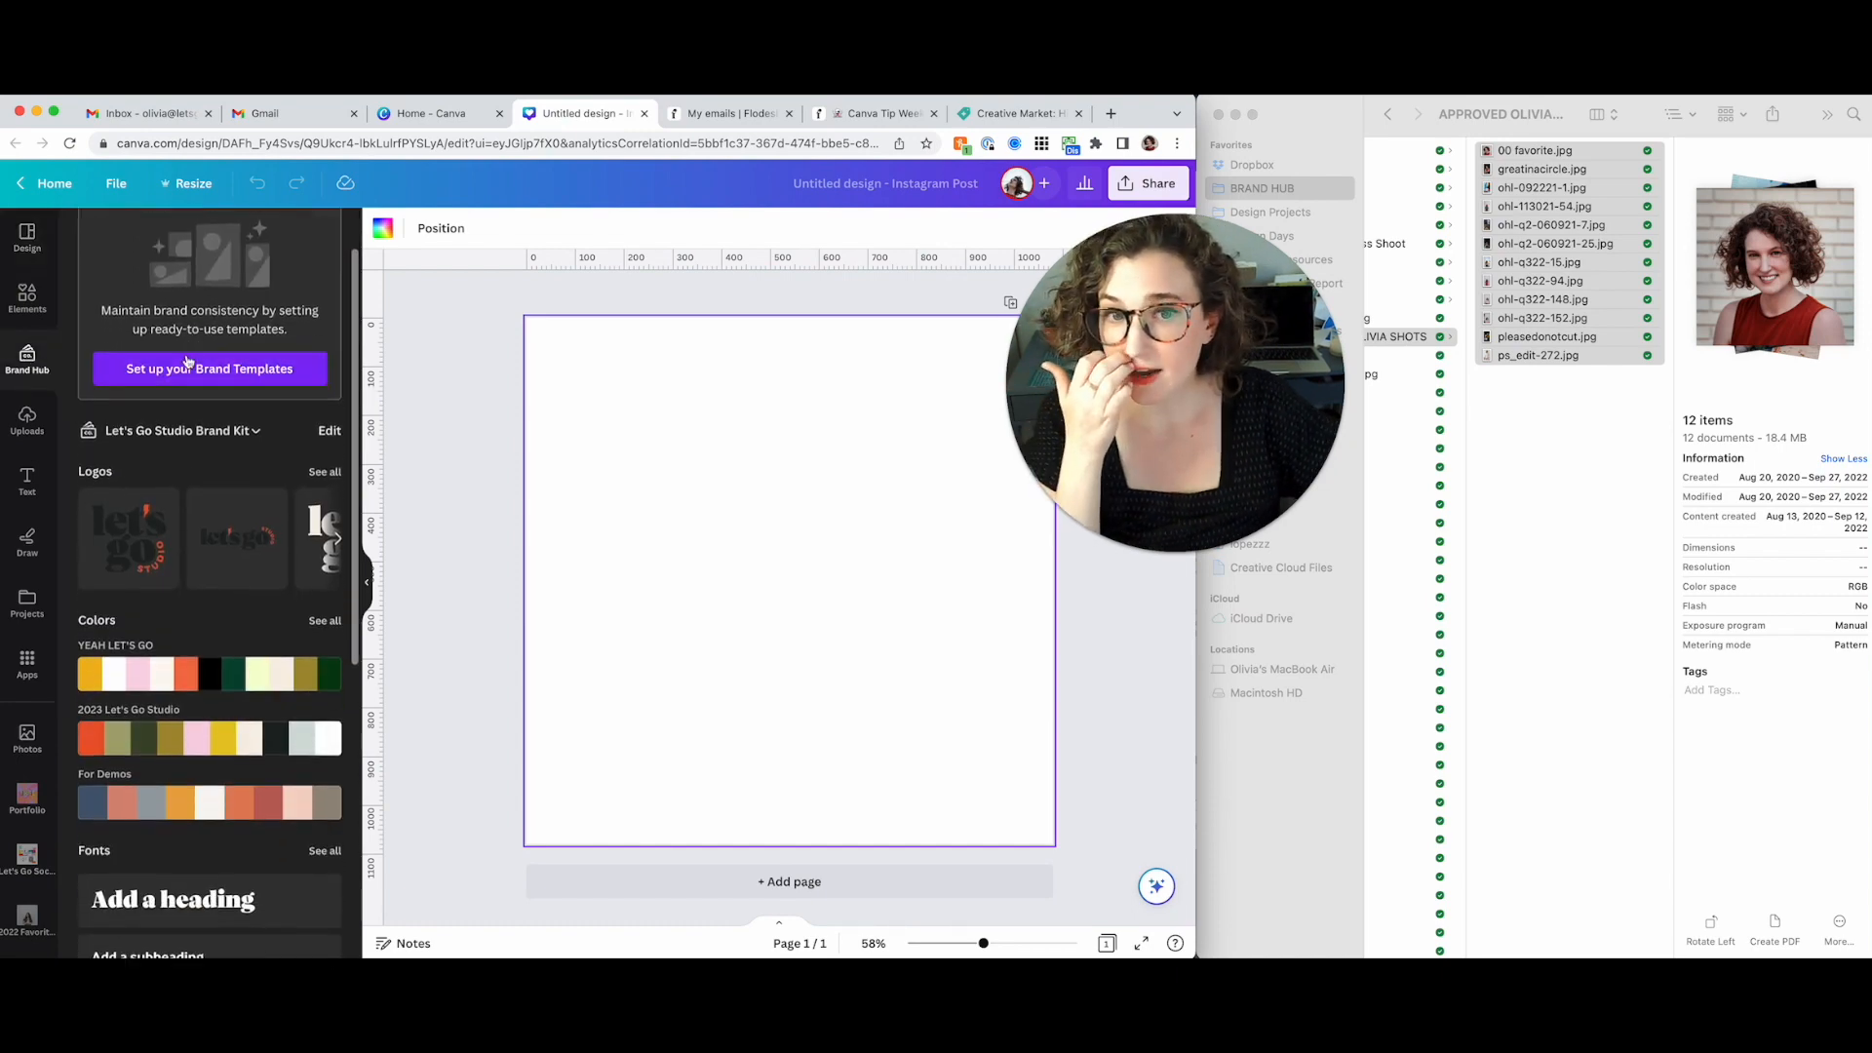
{"action": "scroll", "scroll_direction": "down", "scroll_amount": 3}
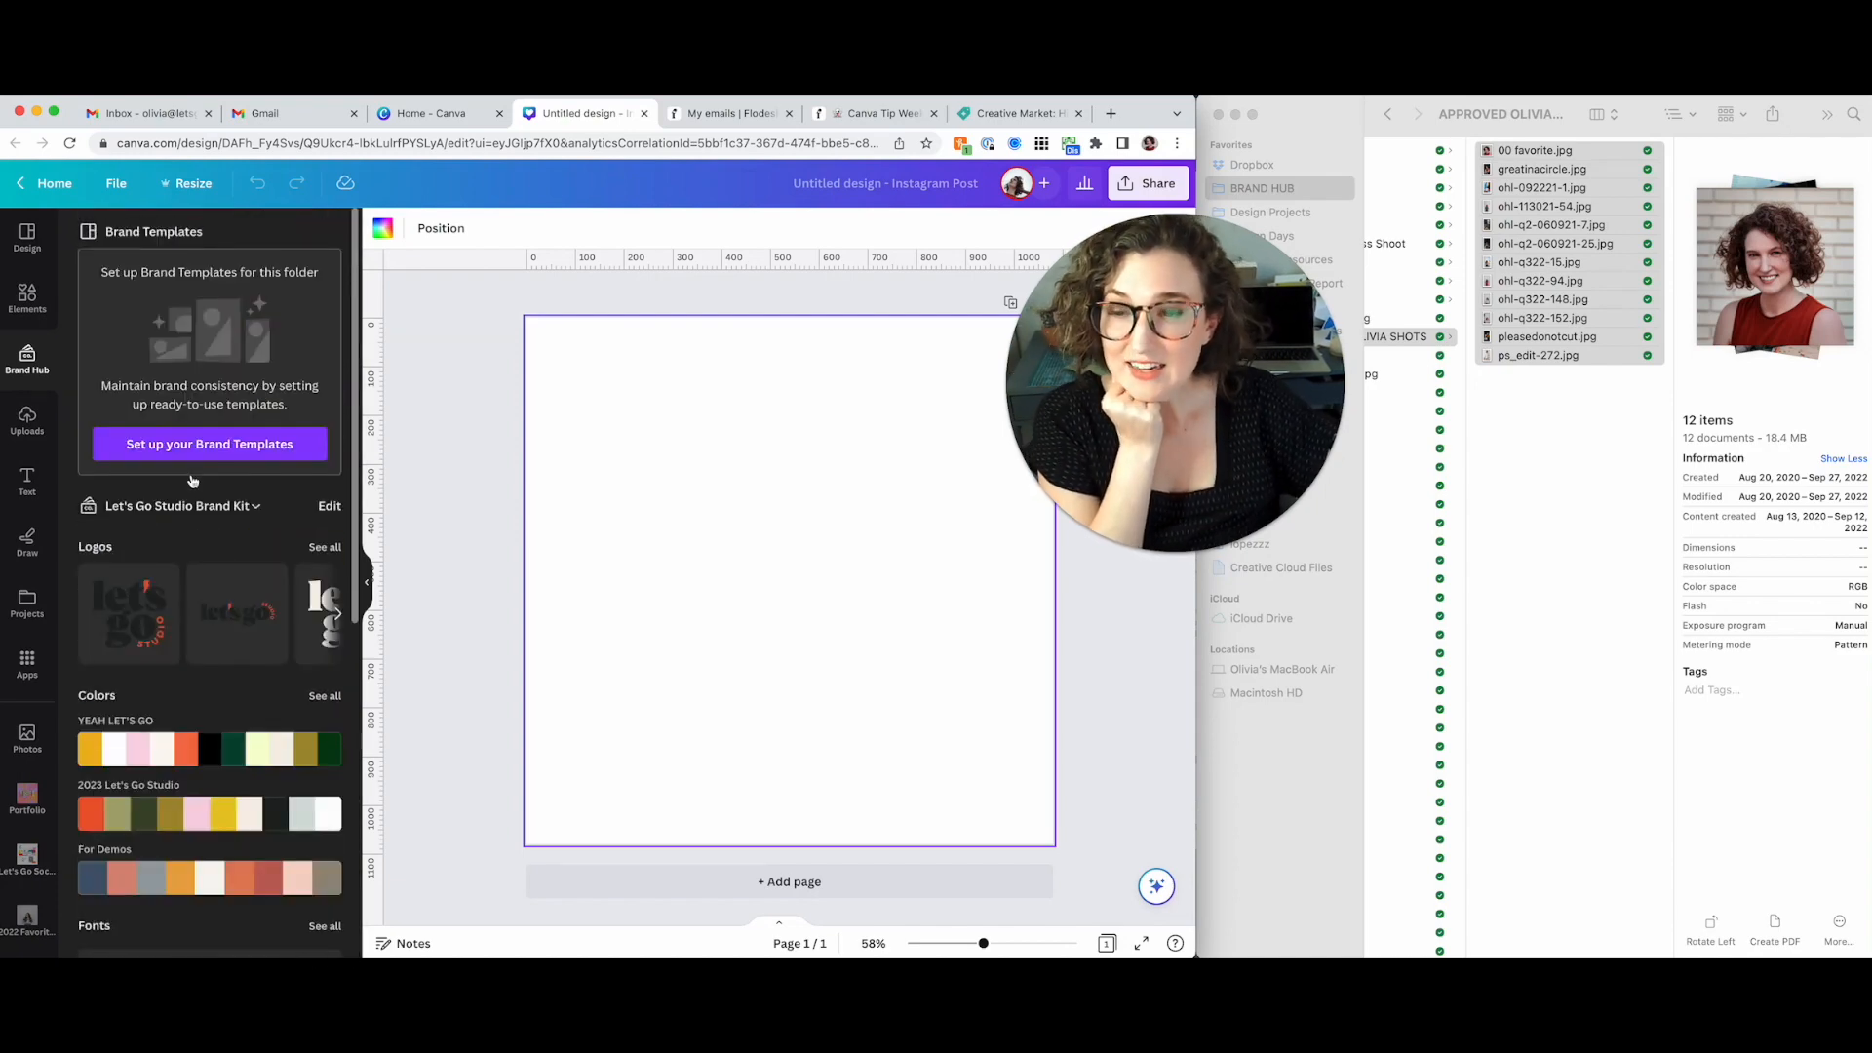
{"action": "scroll", "scroll_direction": "down", "scroll_amount": 3}
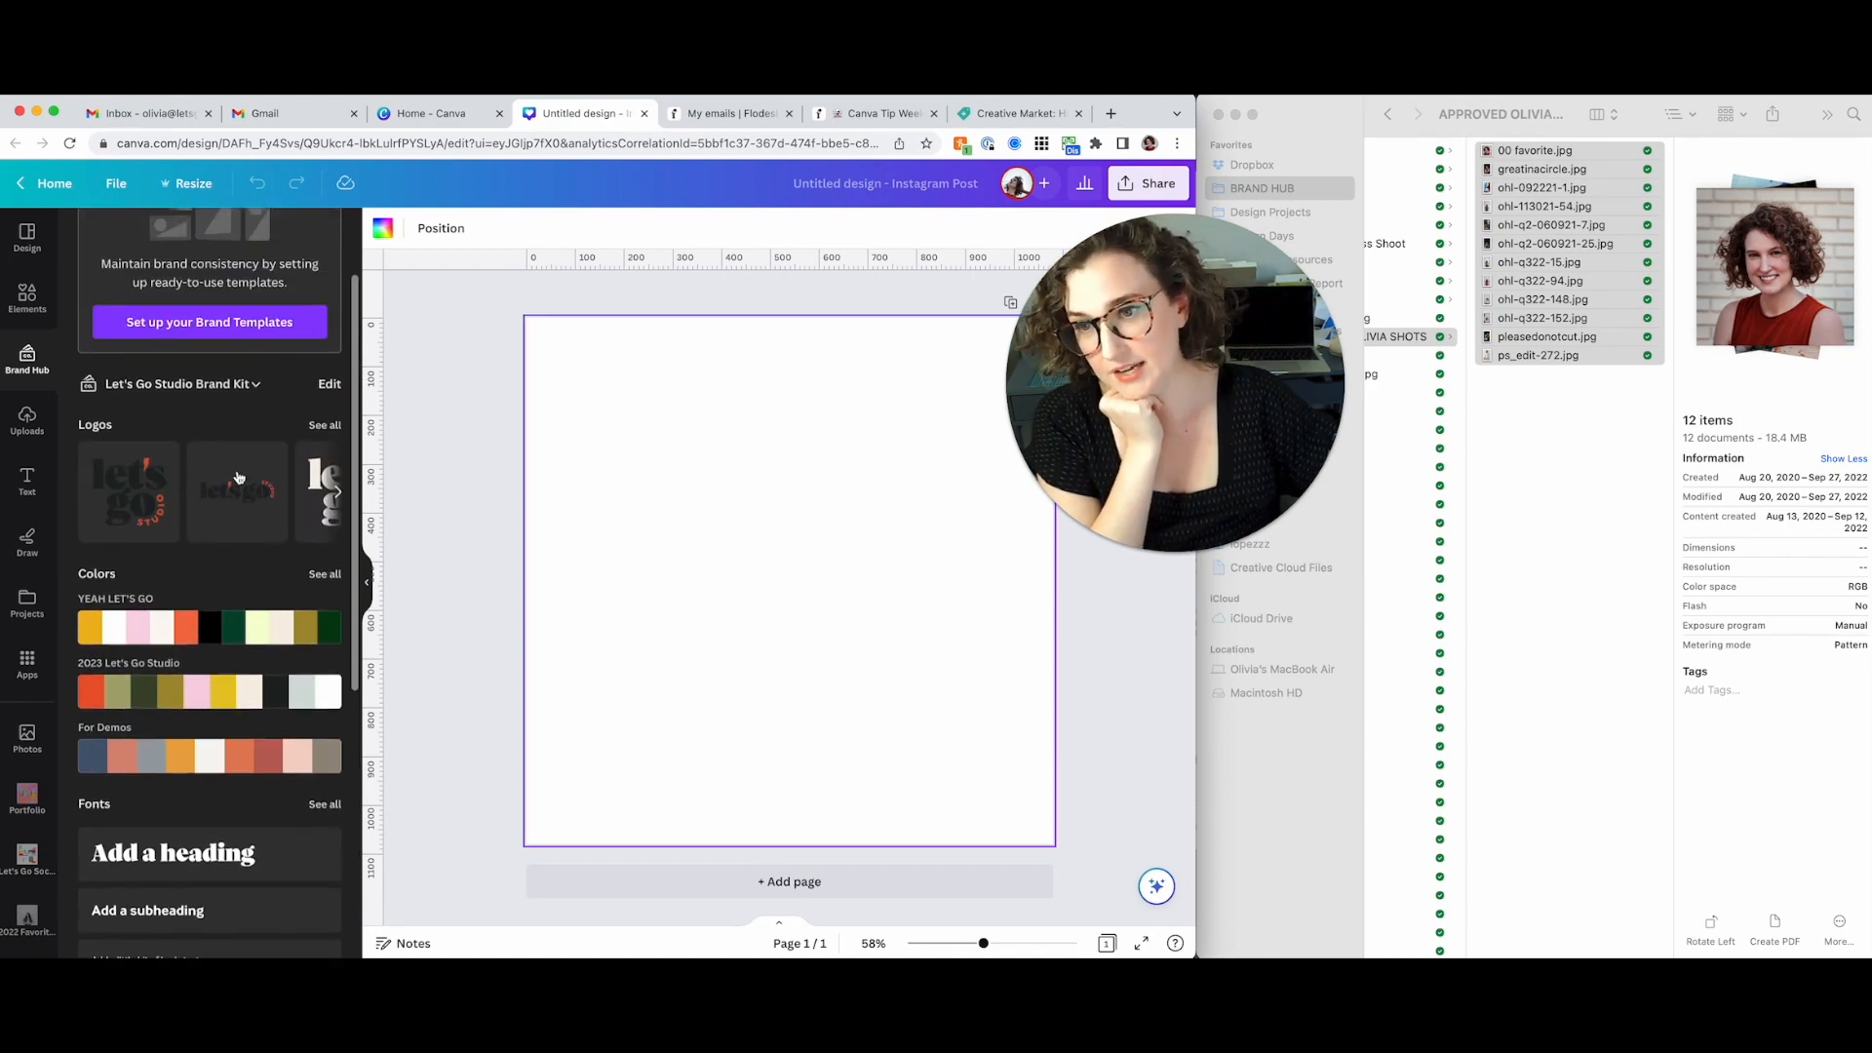
{"action": "scroll", "scroll_direction": "down", "scroll_amount": 3}
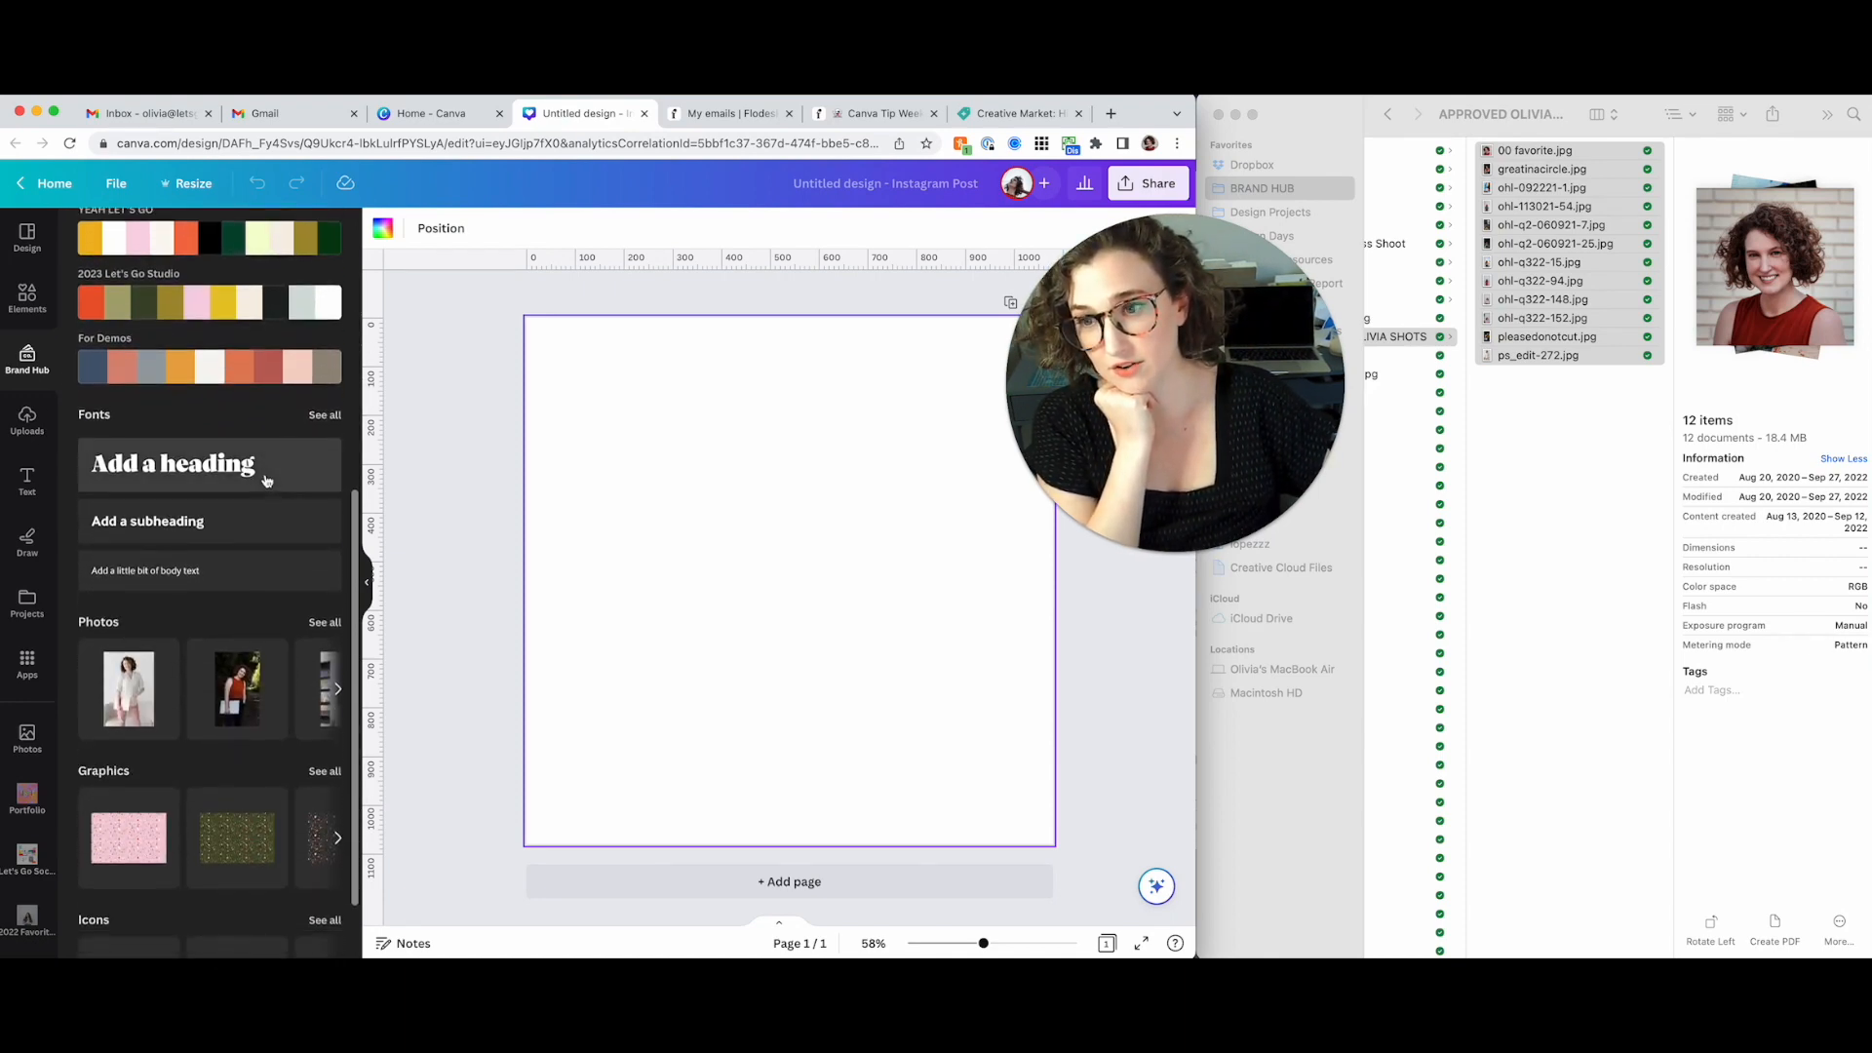
{"action": "scroll", "scroll_direction": "down", "scroll_amount": 3}
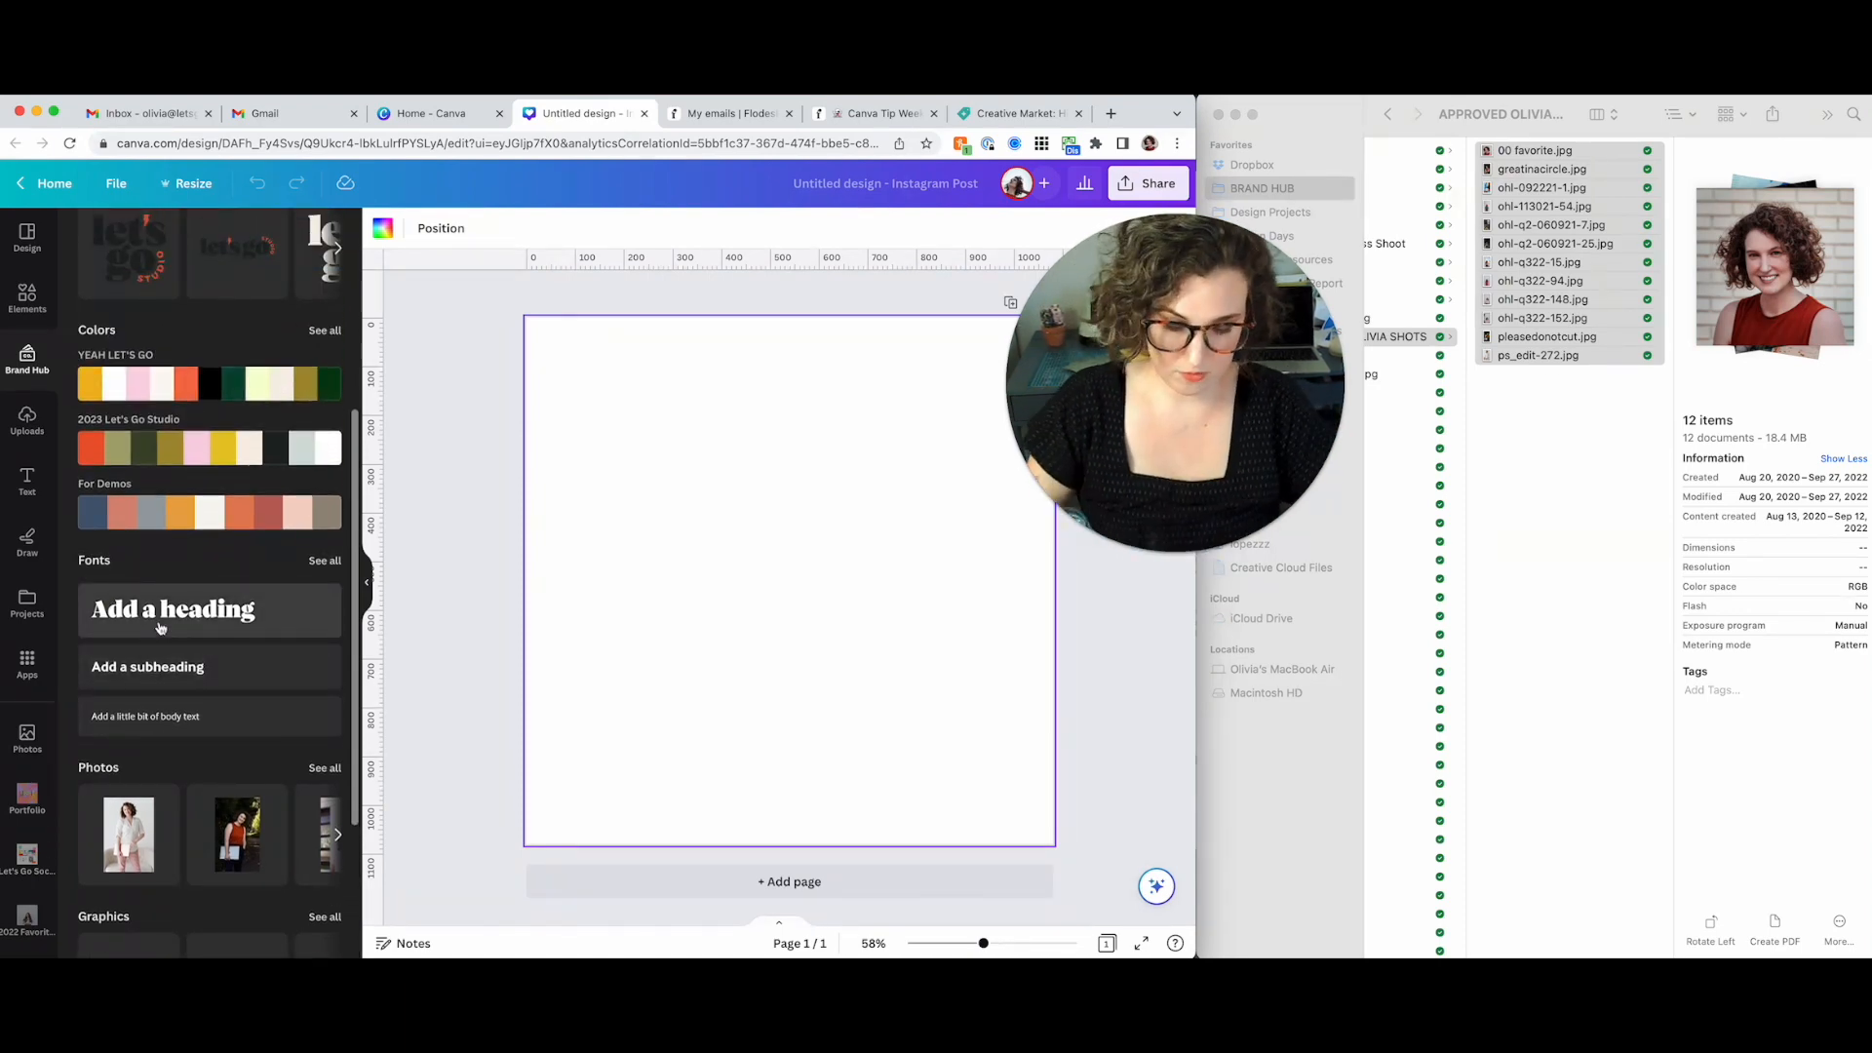
Add the brand-font heading 'Don't Stress Out Your Designer Become BFFs With Your Folders' and list all brand photos
{"action": "left_click", "coordinate": [172, 610]}
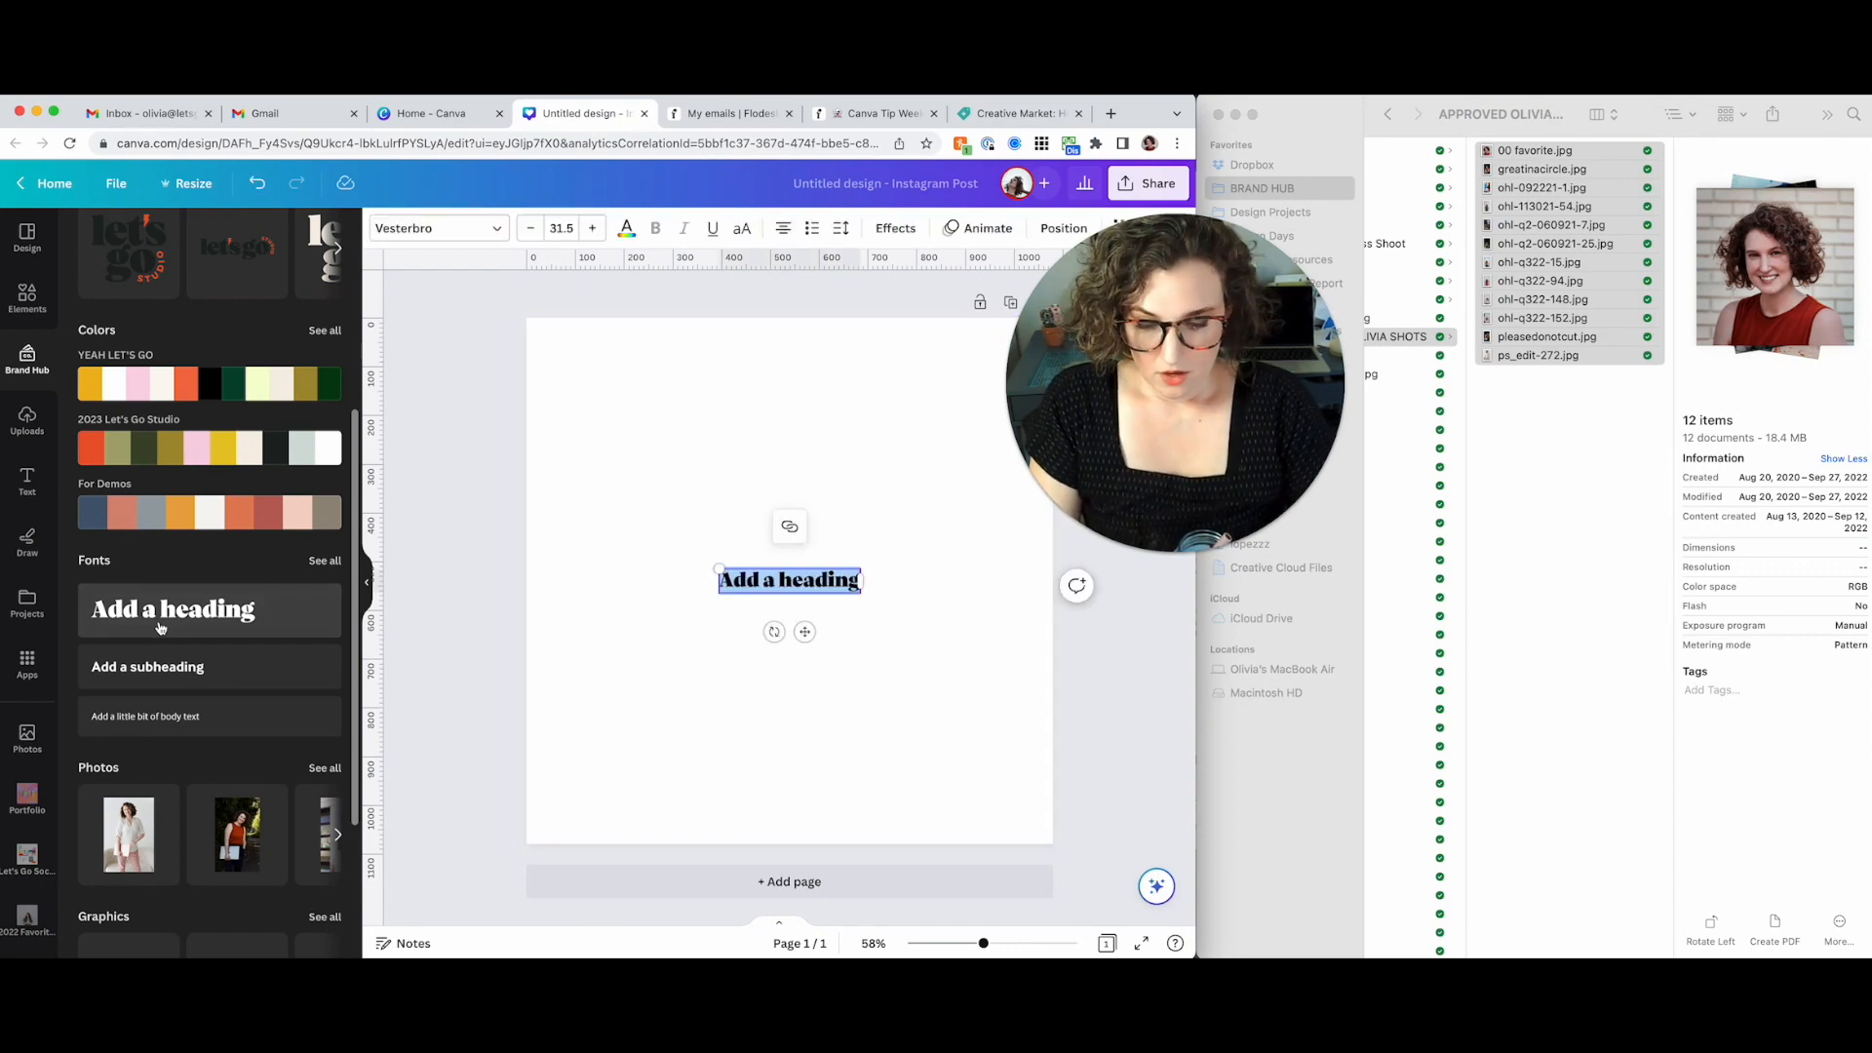
{"action": "type", "text": "Don't Stress Out Your Design"}
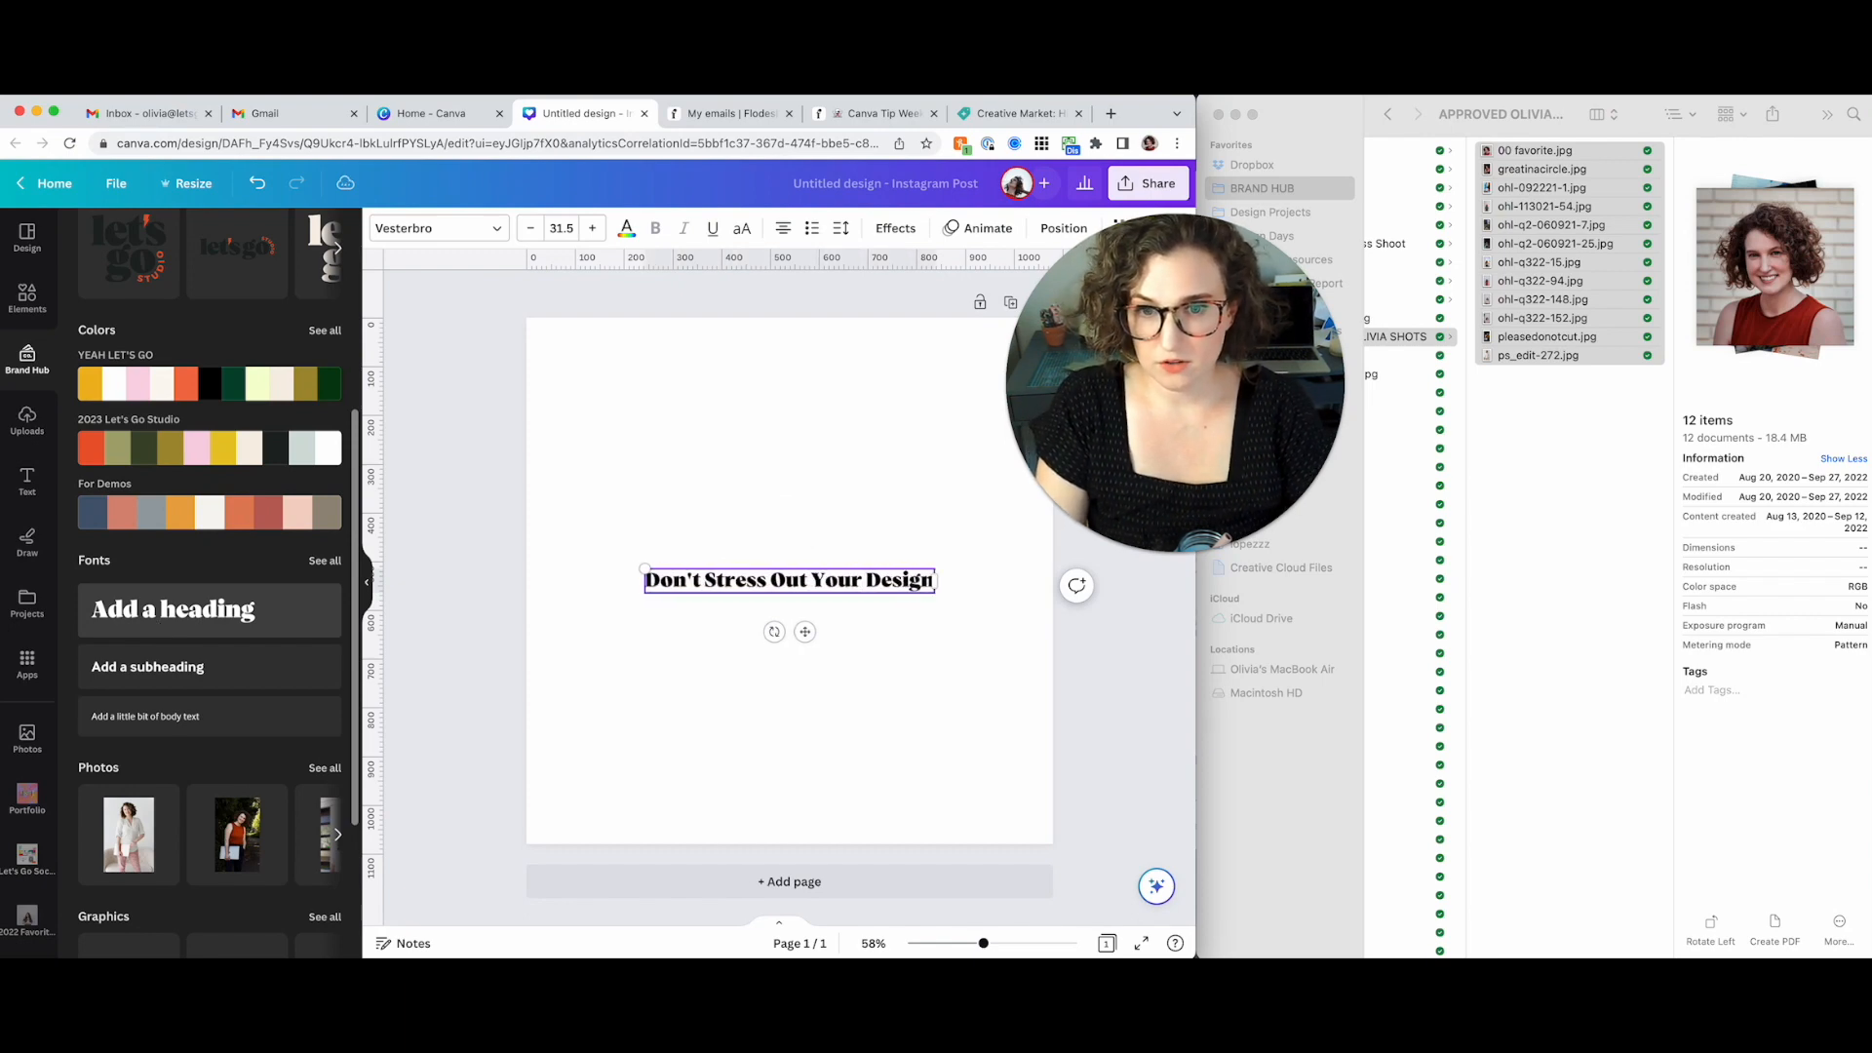
{"action": "type", "text": "er Become BFFs With Your Fo"}
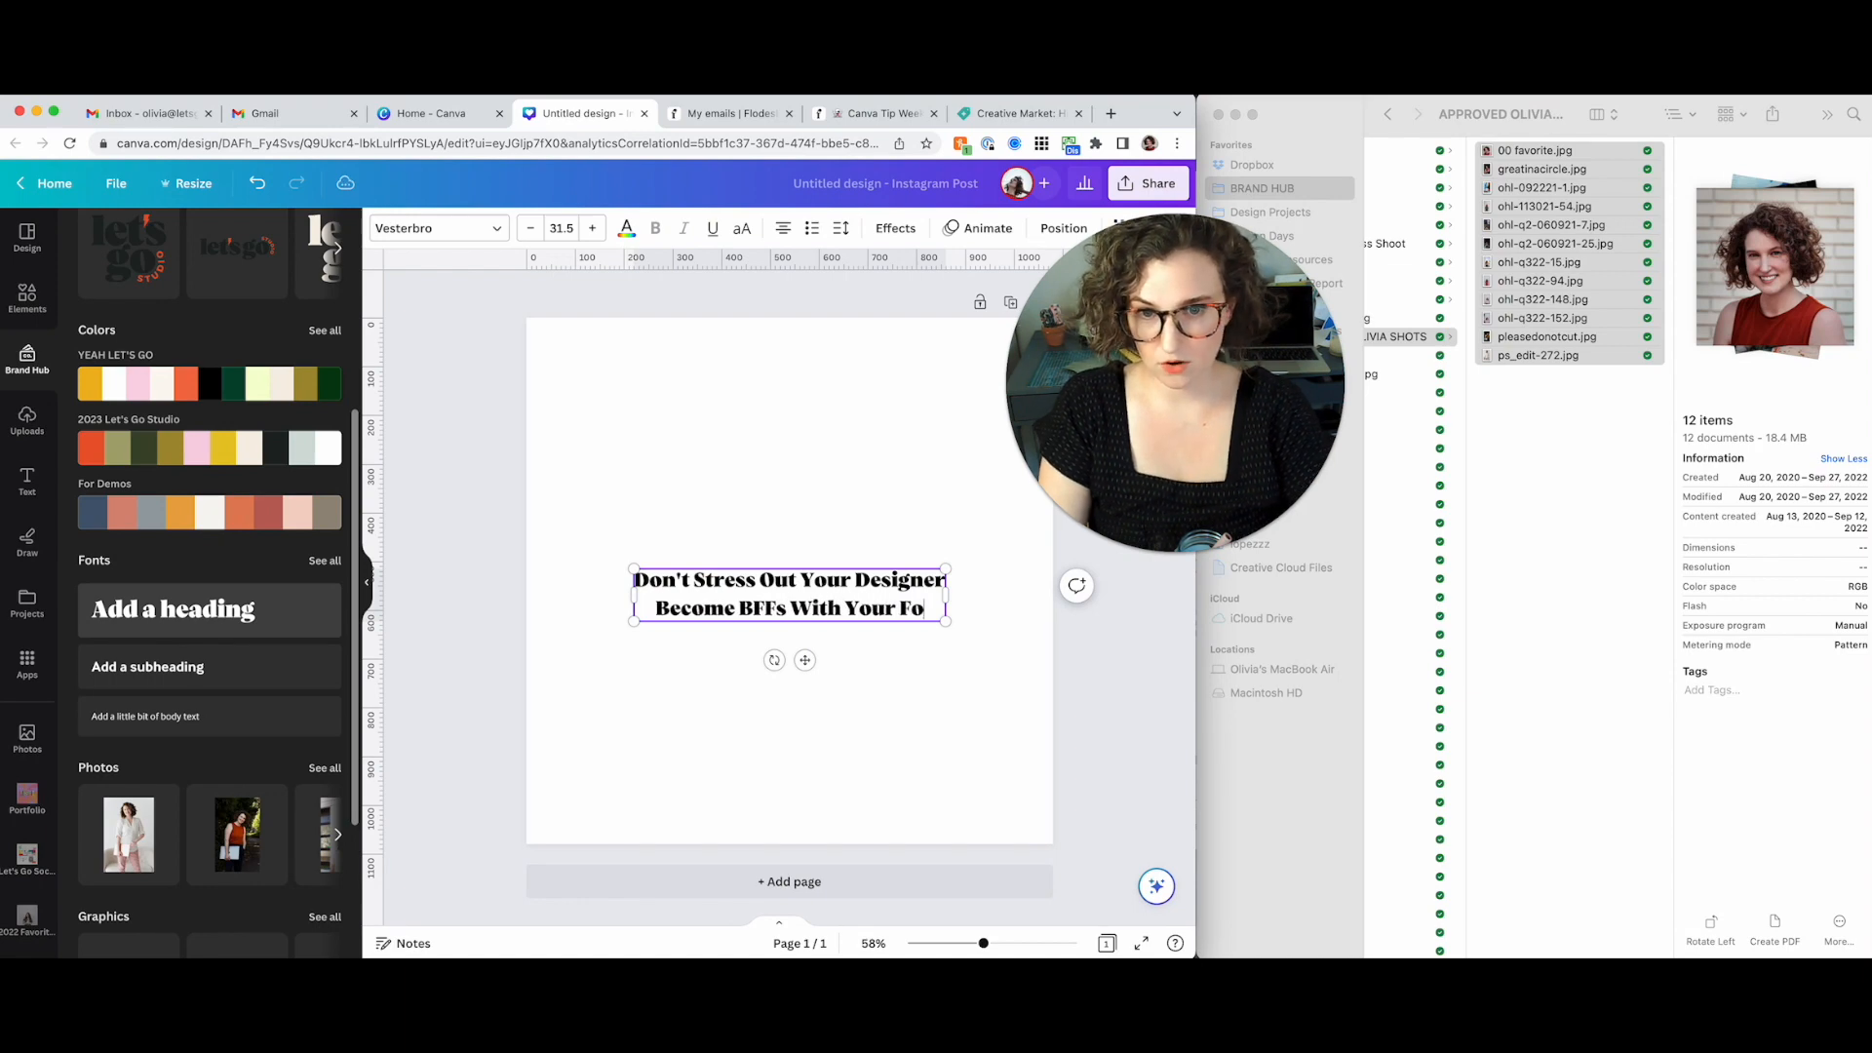
{"action": "left_click", "coordinate": [628, 517]}
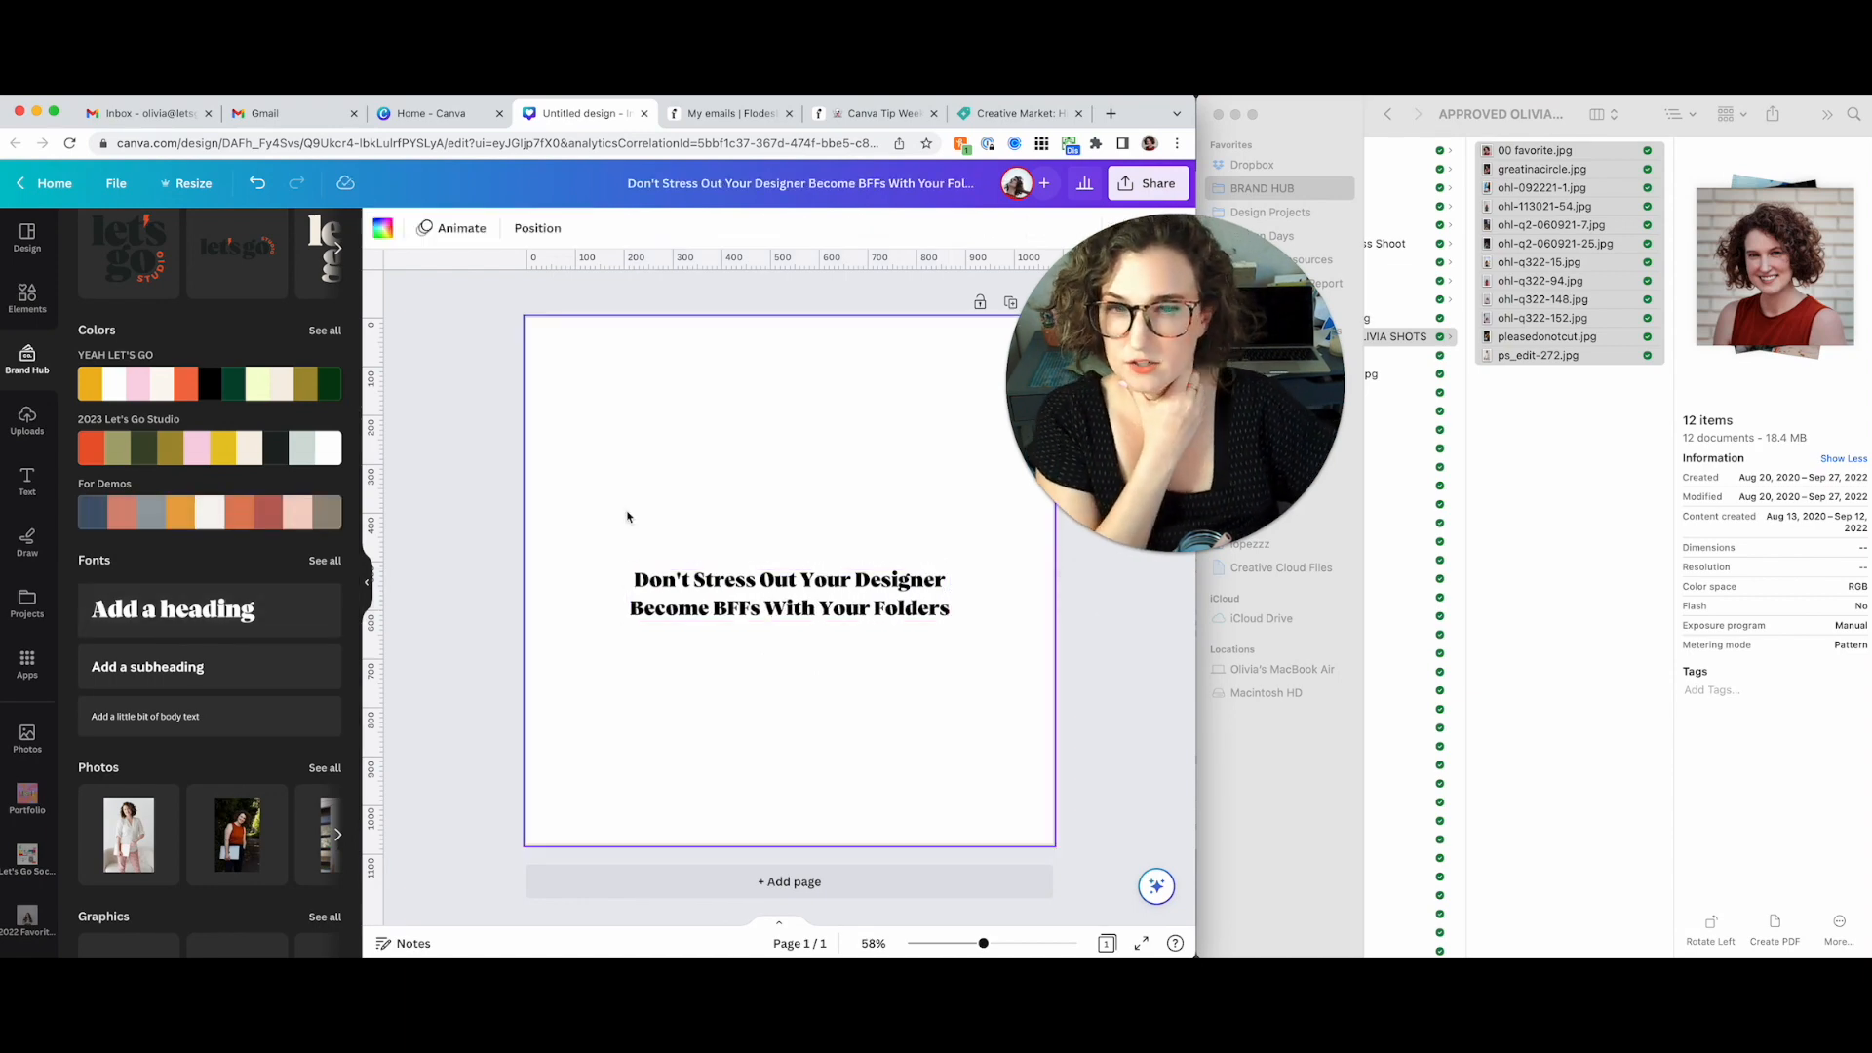
{"action": "left_click", "coordinate": [788, 592]}
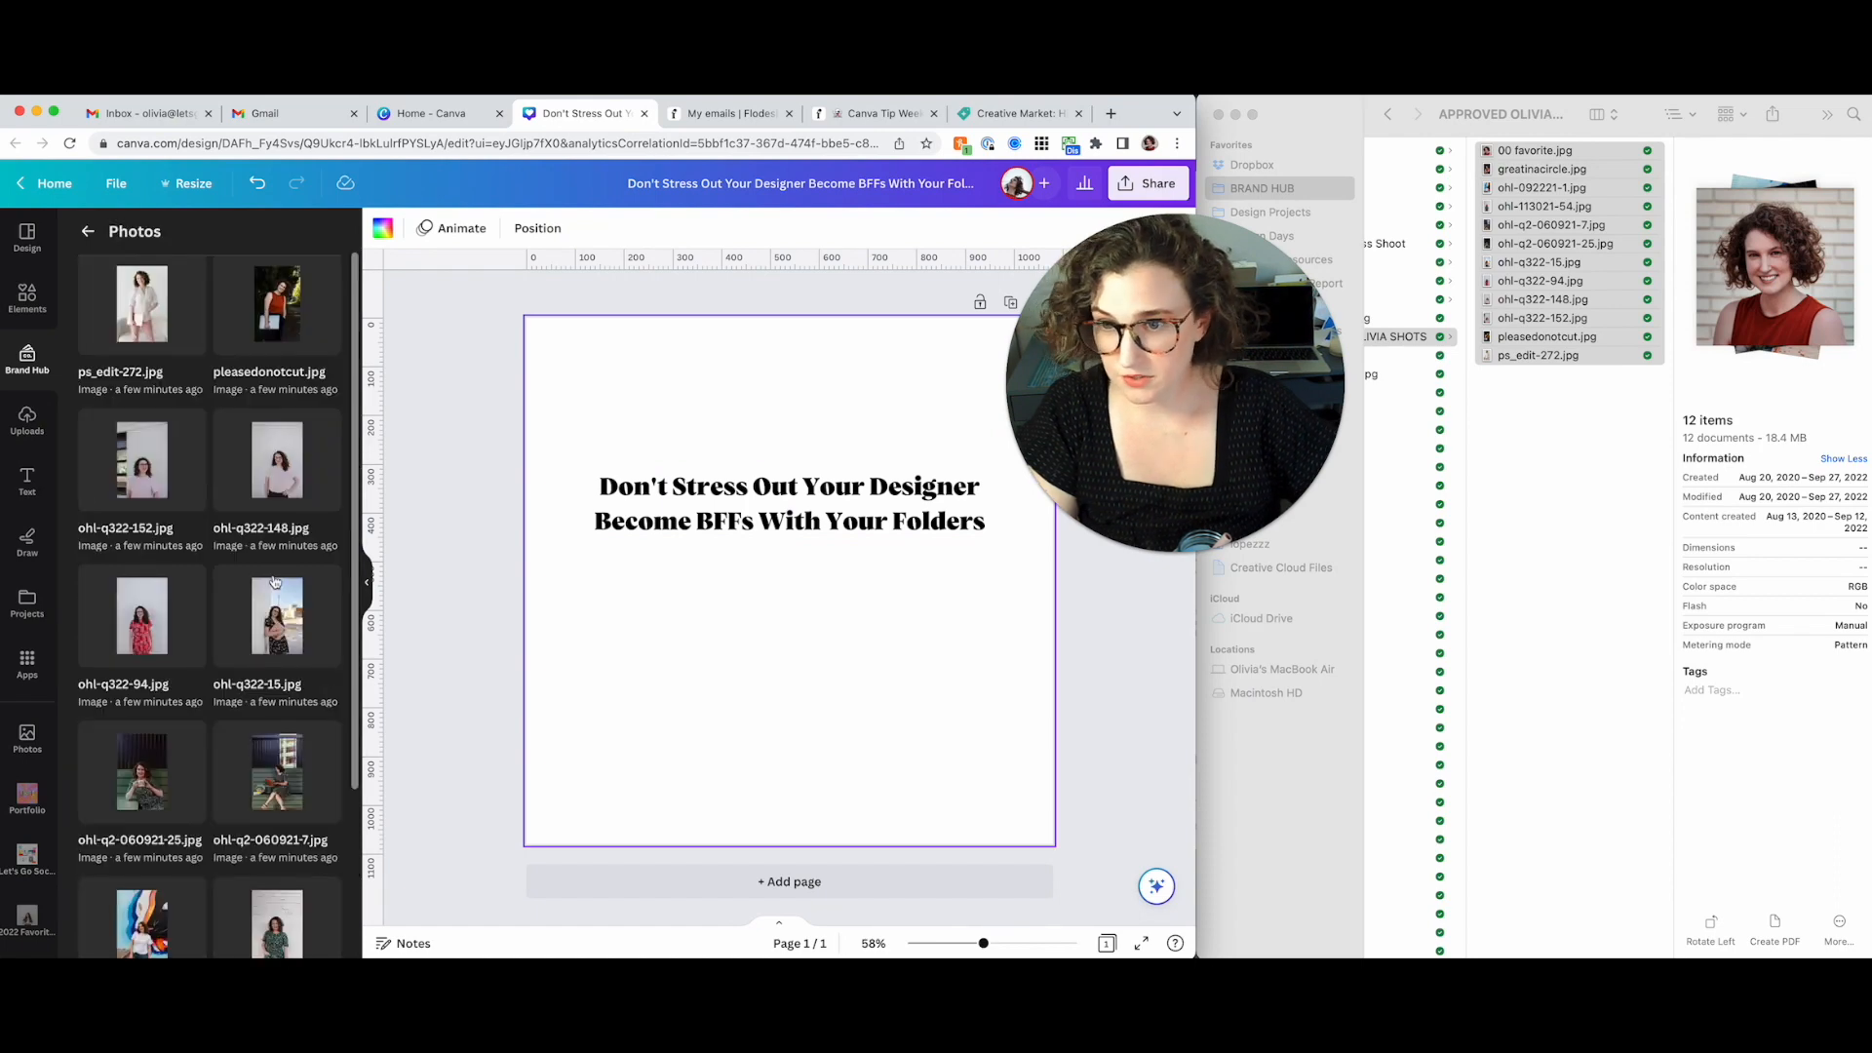
Place Olivia's red-dress headshot on the post and start removing its background
{"action": "scroll", "scroll_direction": "down", "scroll_amount": 3}
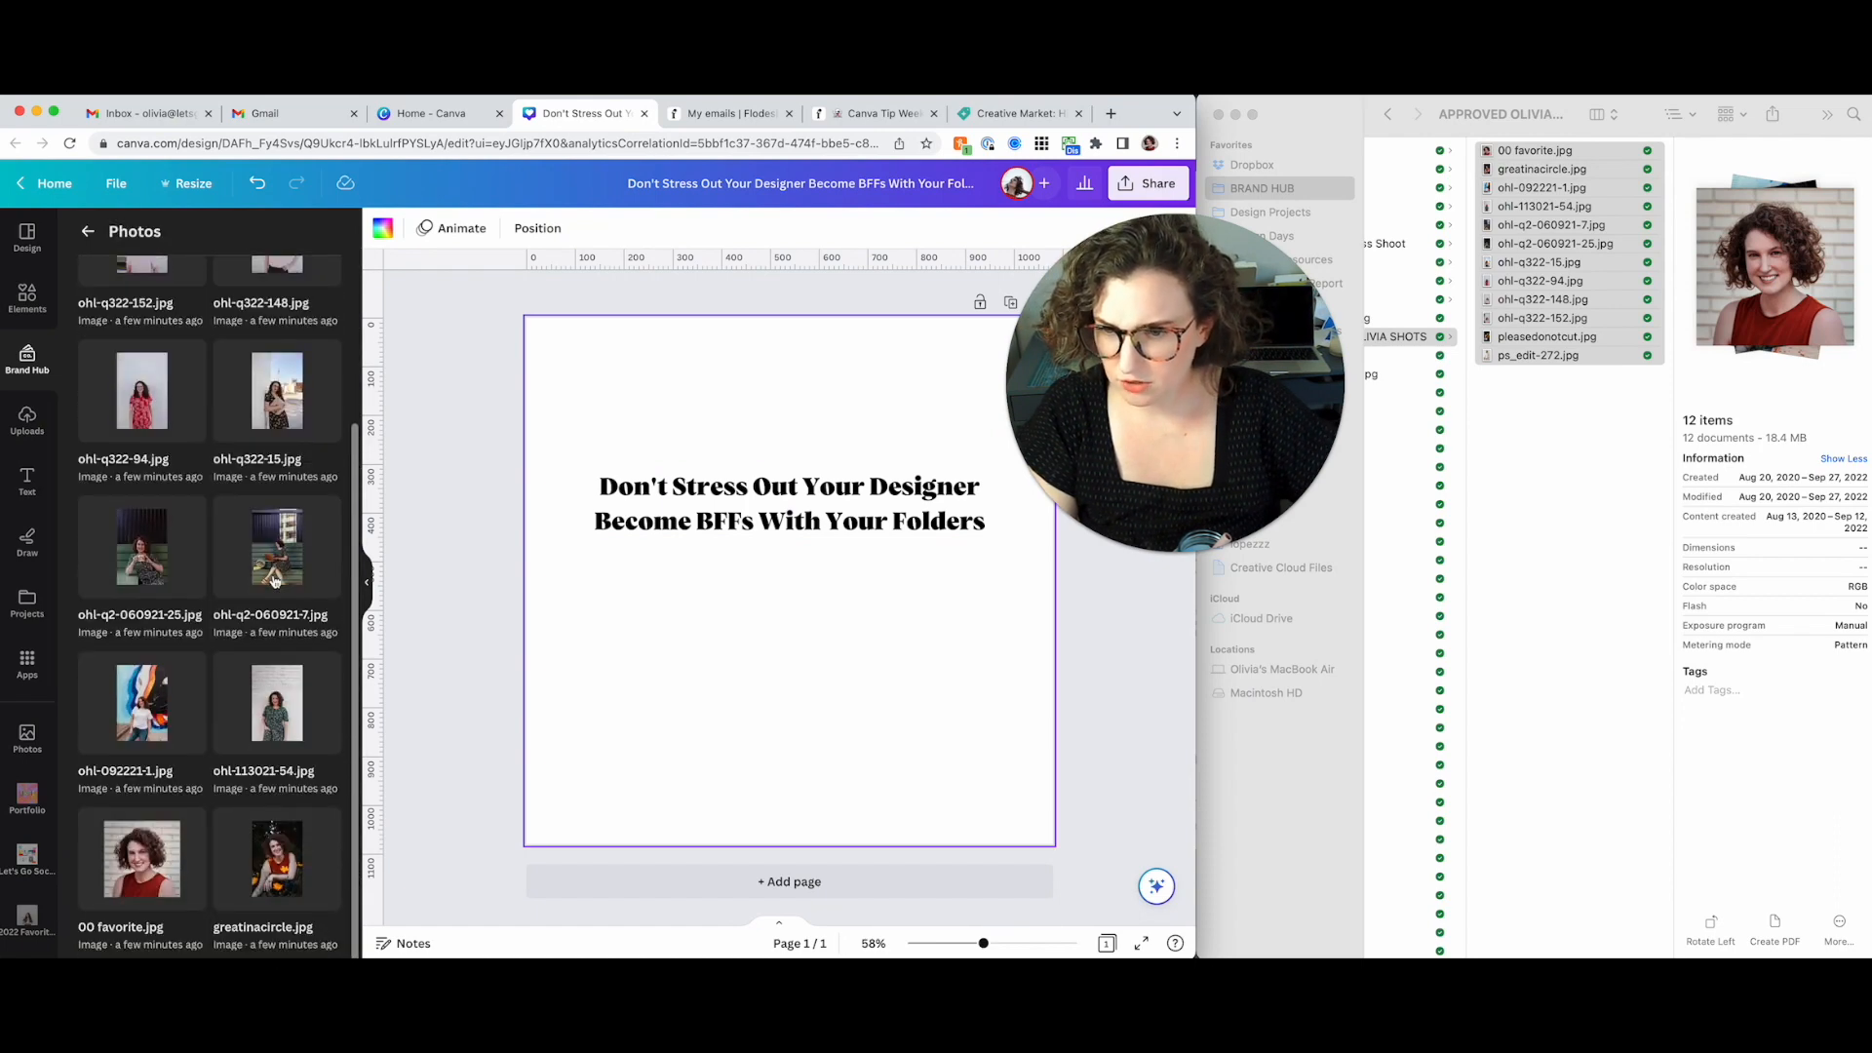
{"action": "scroll", "scroll_direction": "down", "scroll_amount": 3}
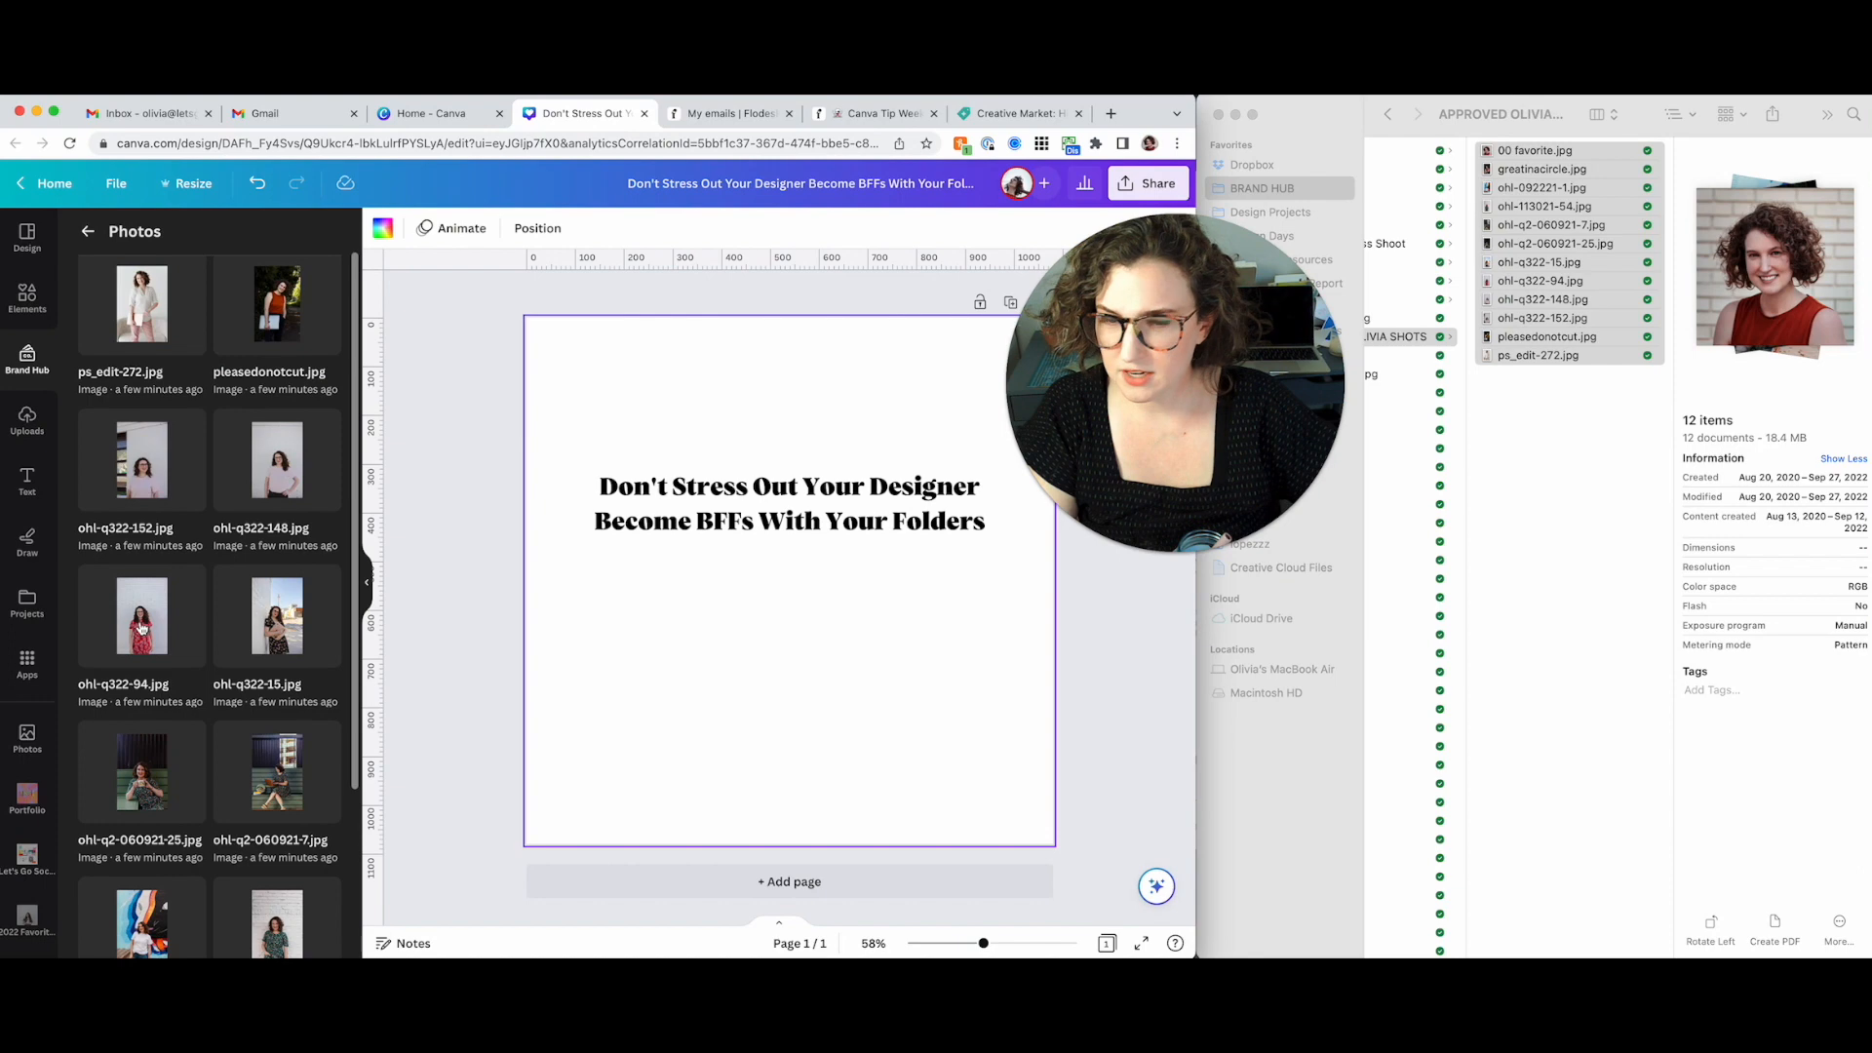
{"action": "left_click", "coordinate": [141, 616]}
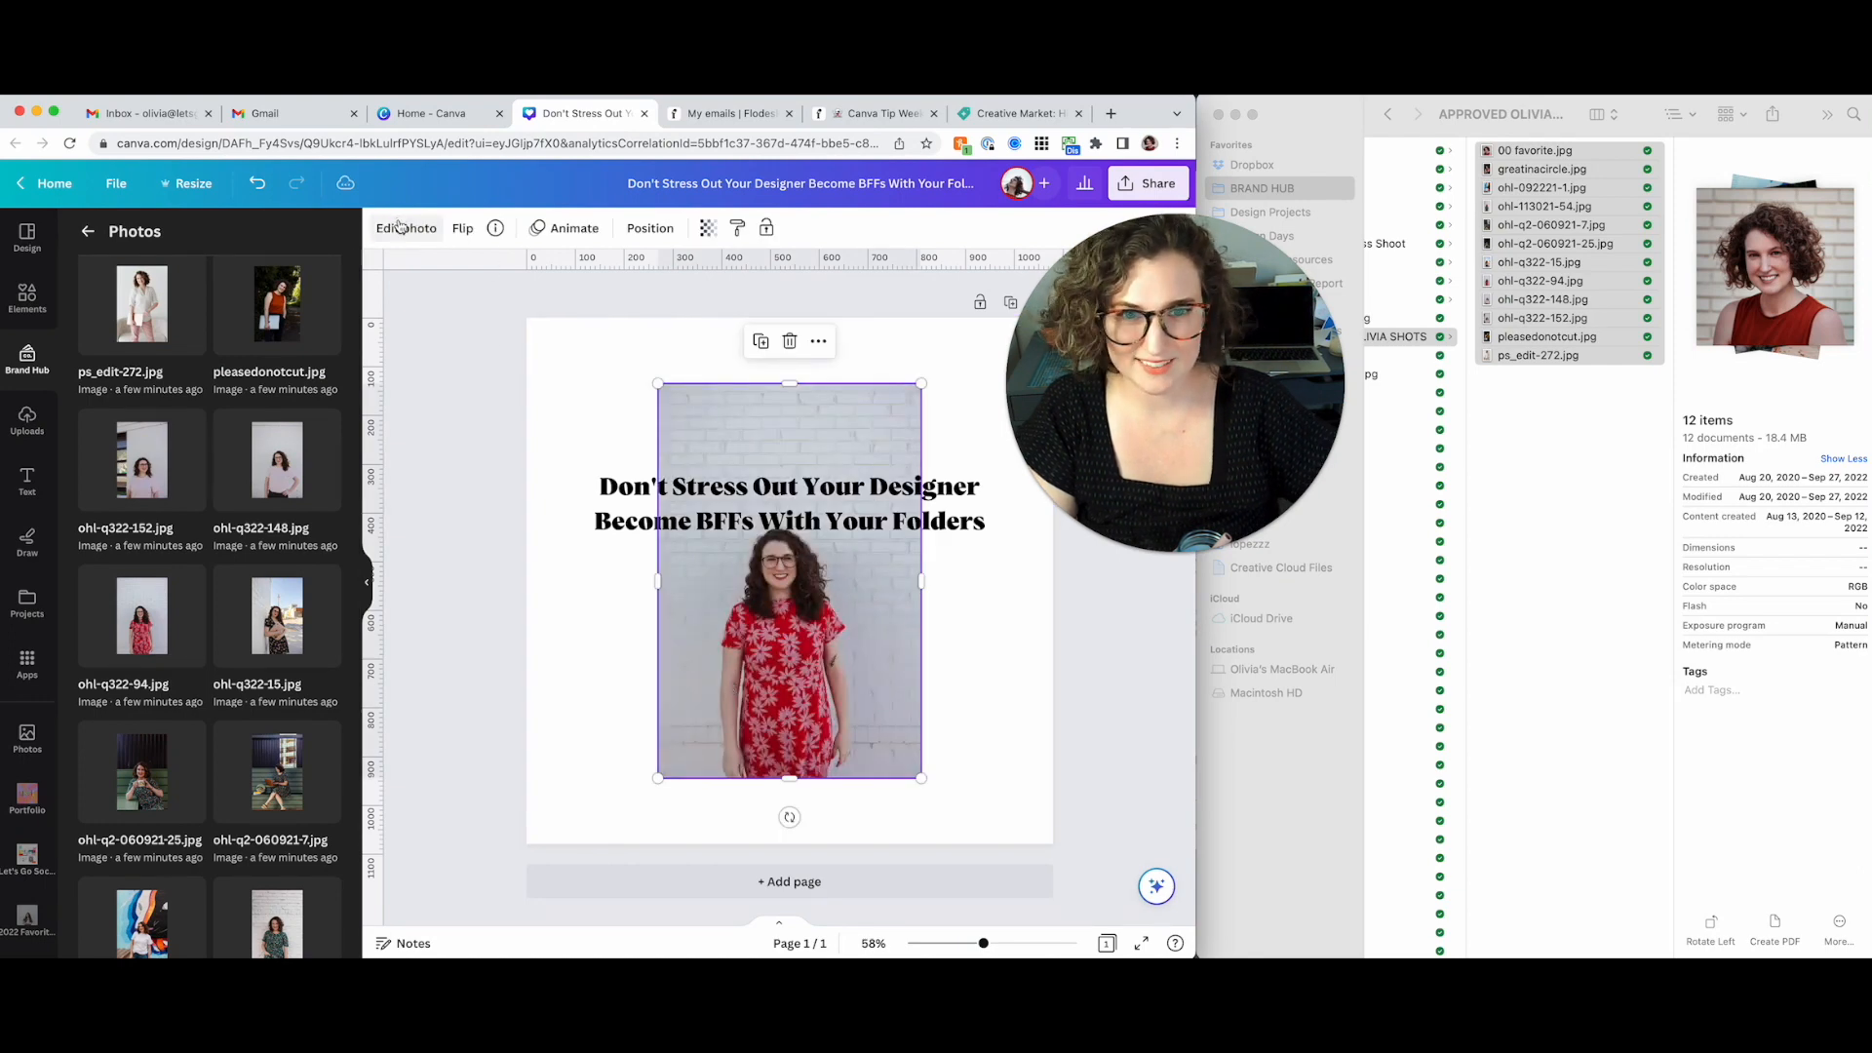
{"action": "left_click", "coordinate": [406, 228]}
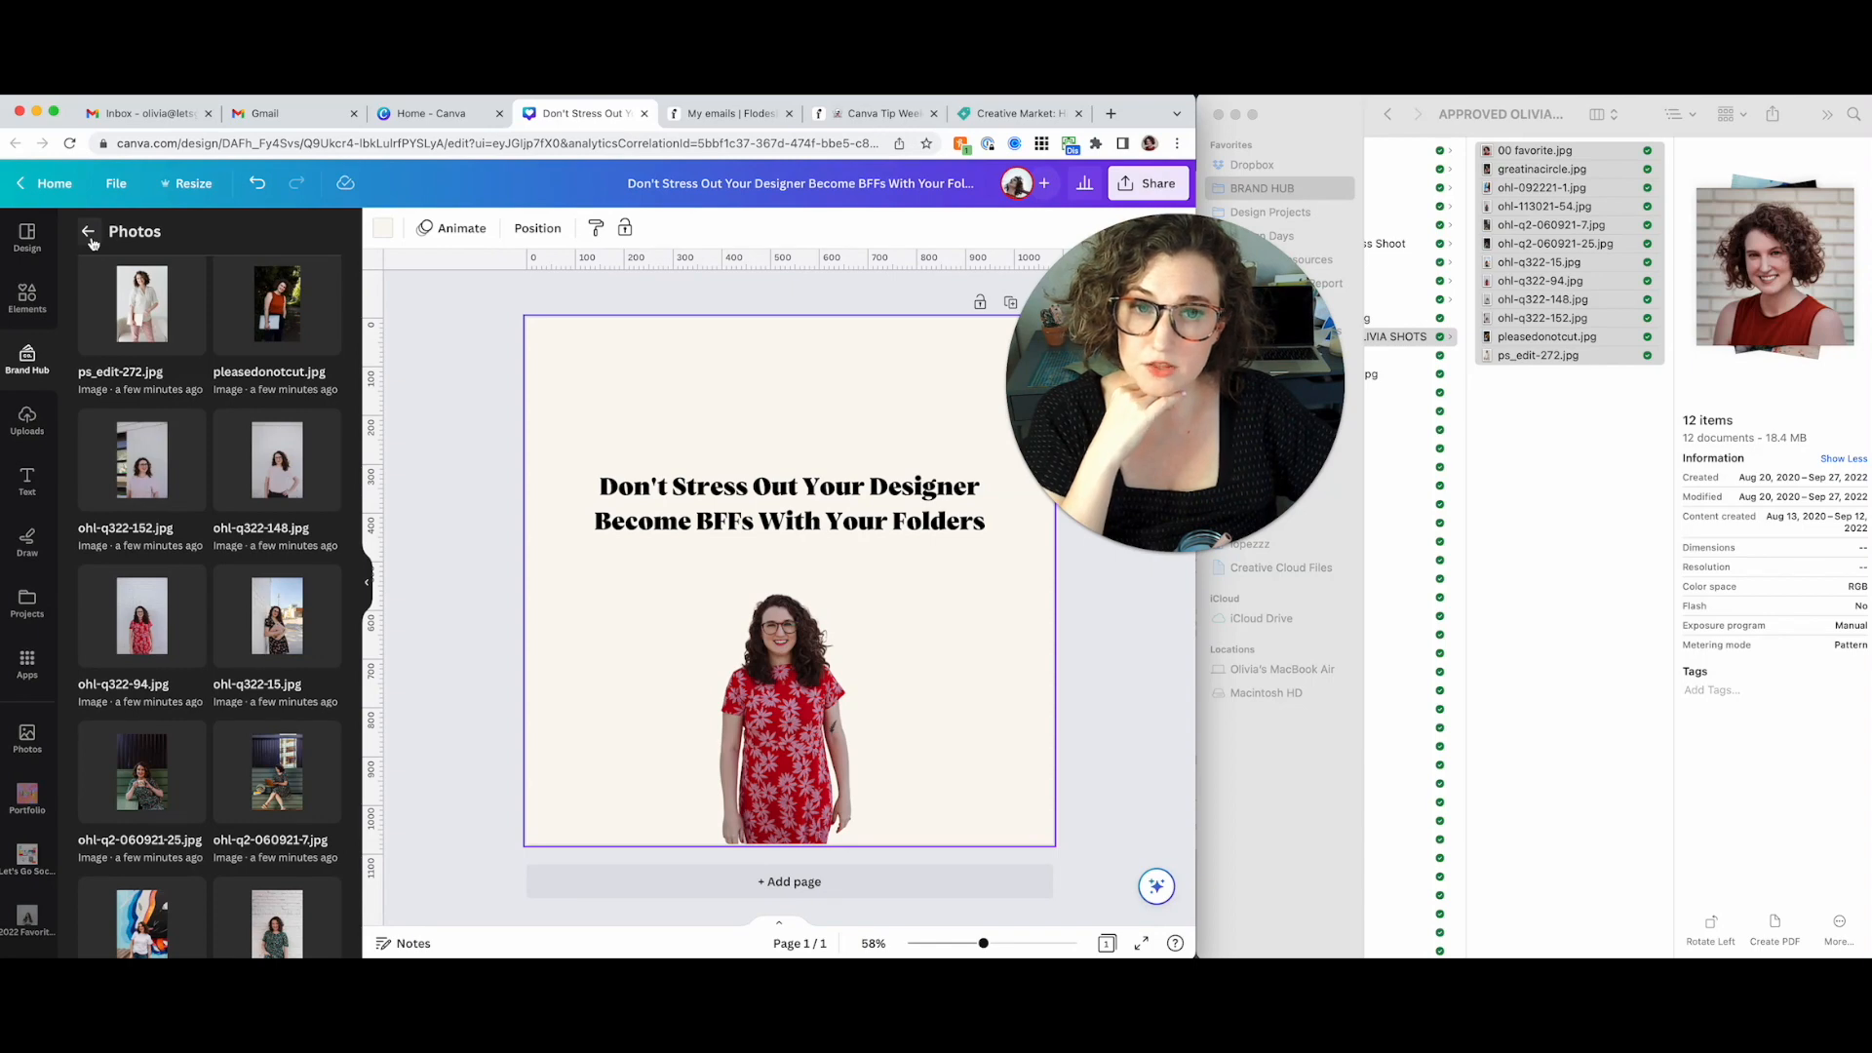
Add the dark green Terrazzo 5 graphic from the brand kit's Graphics section
{"action": "left_click", "coordinate": [89, 234]}
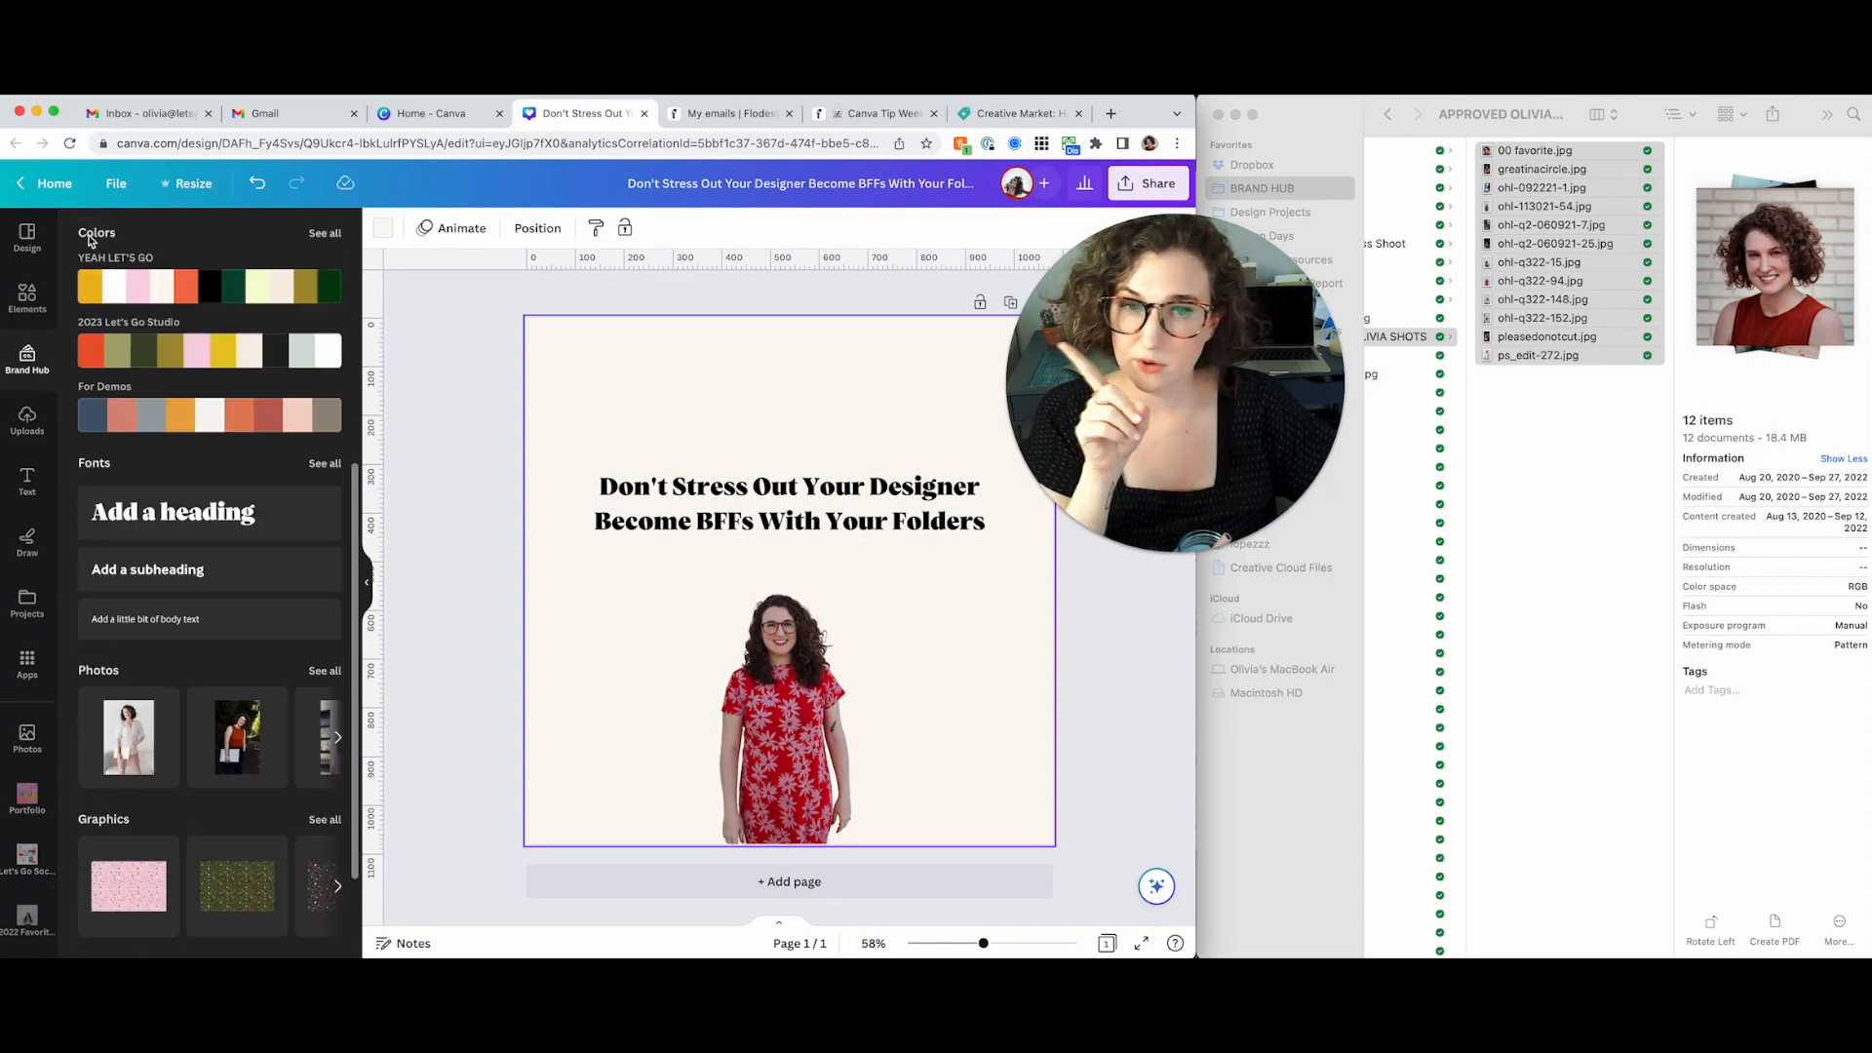
{"action": "scroll", "scroll_direction": "down", "scroll_amount": 3}
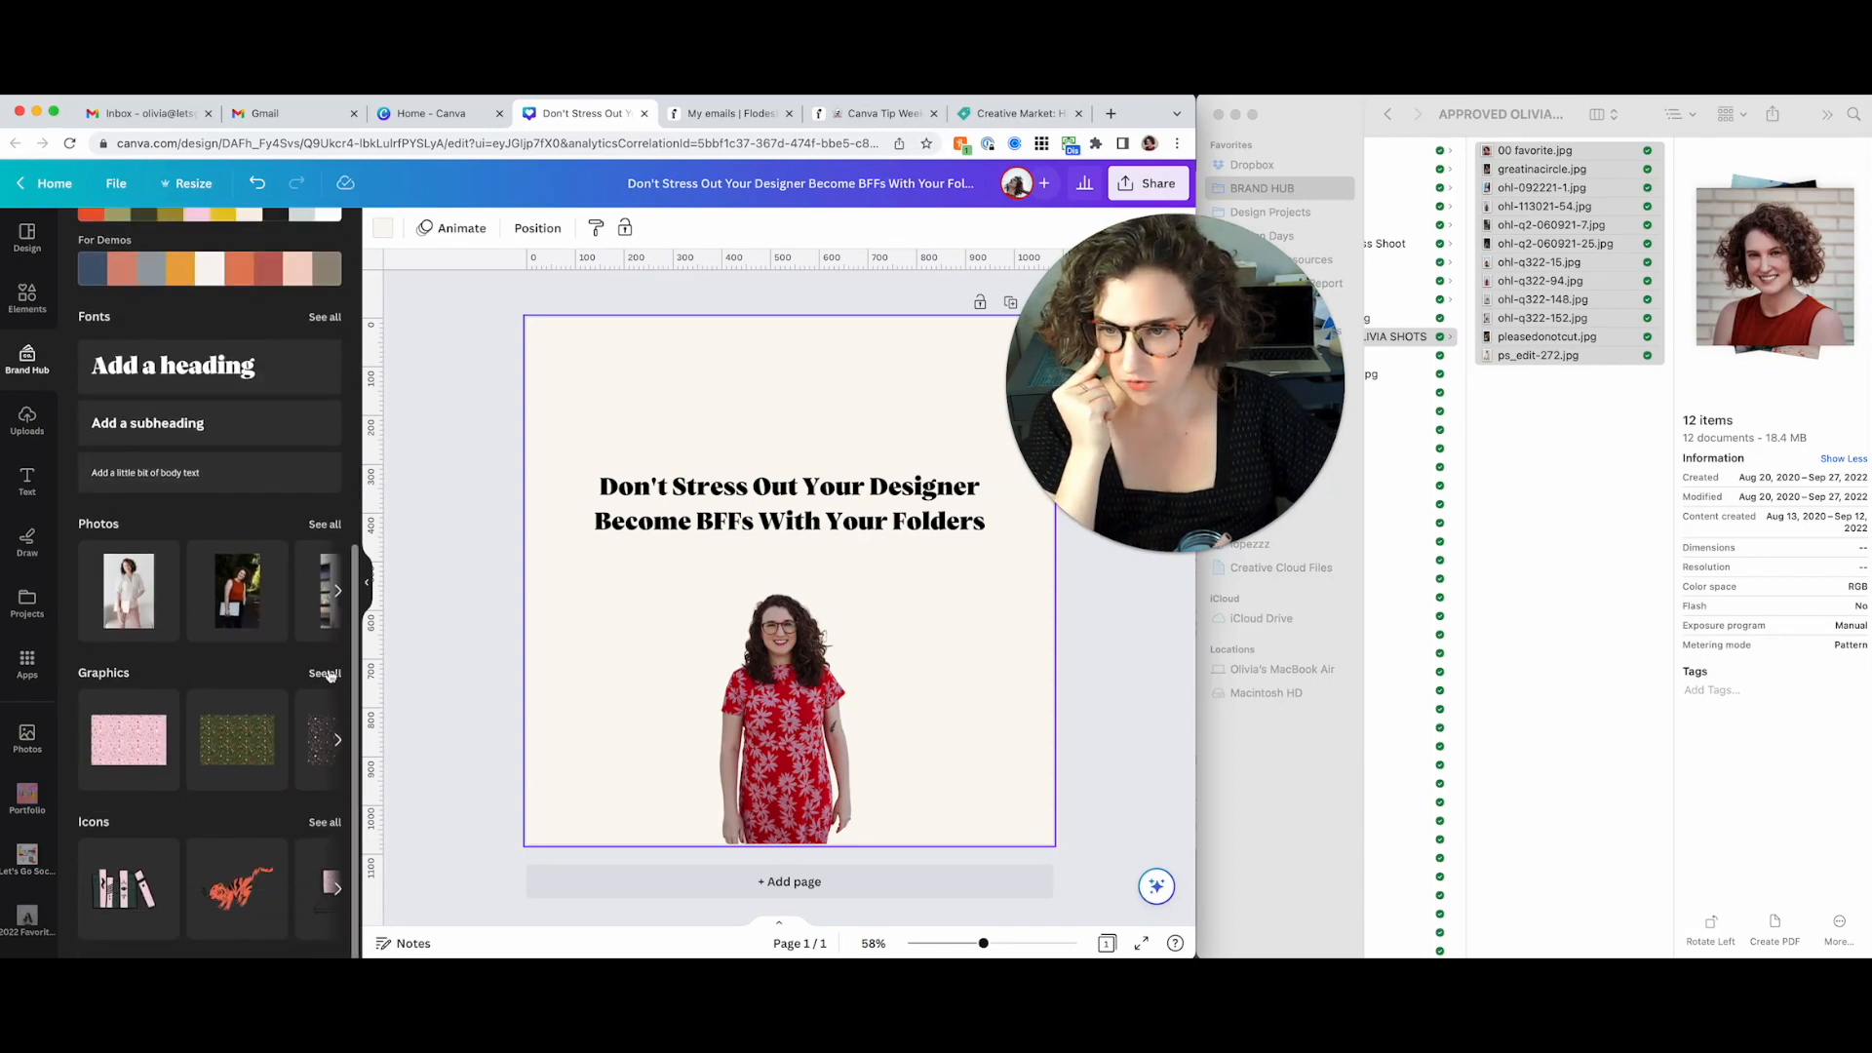
{"action": "left_click", "coordinate": [324, 673]}
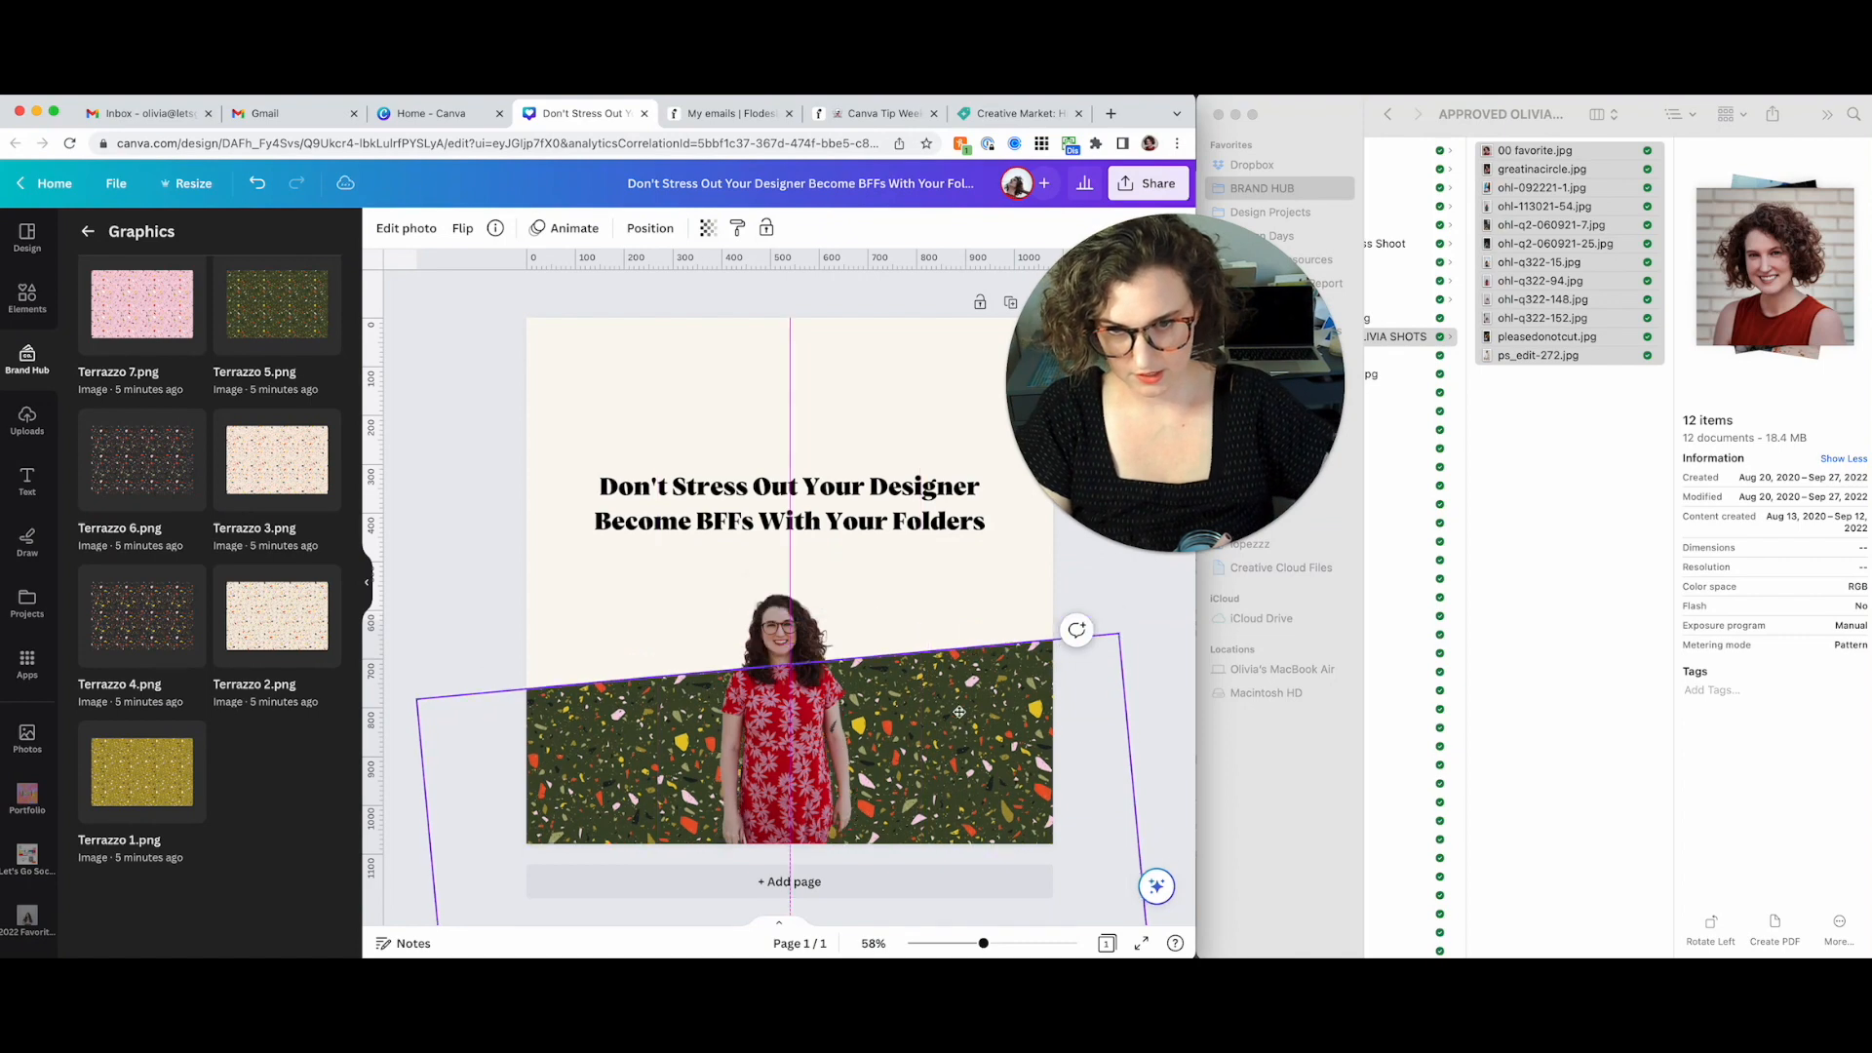
{"action": "left_click", "coordinate": [788, 503]}
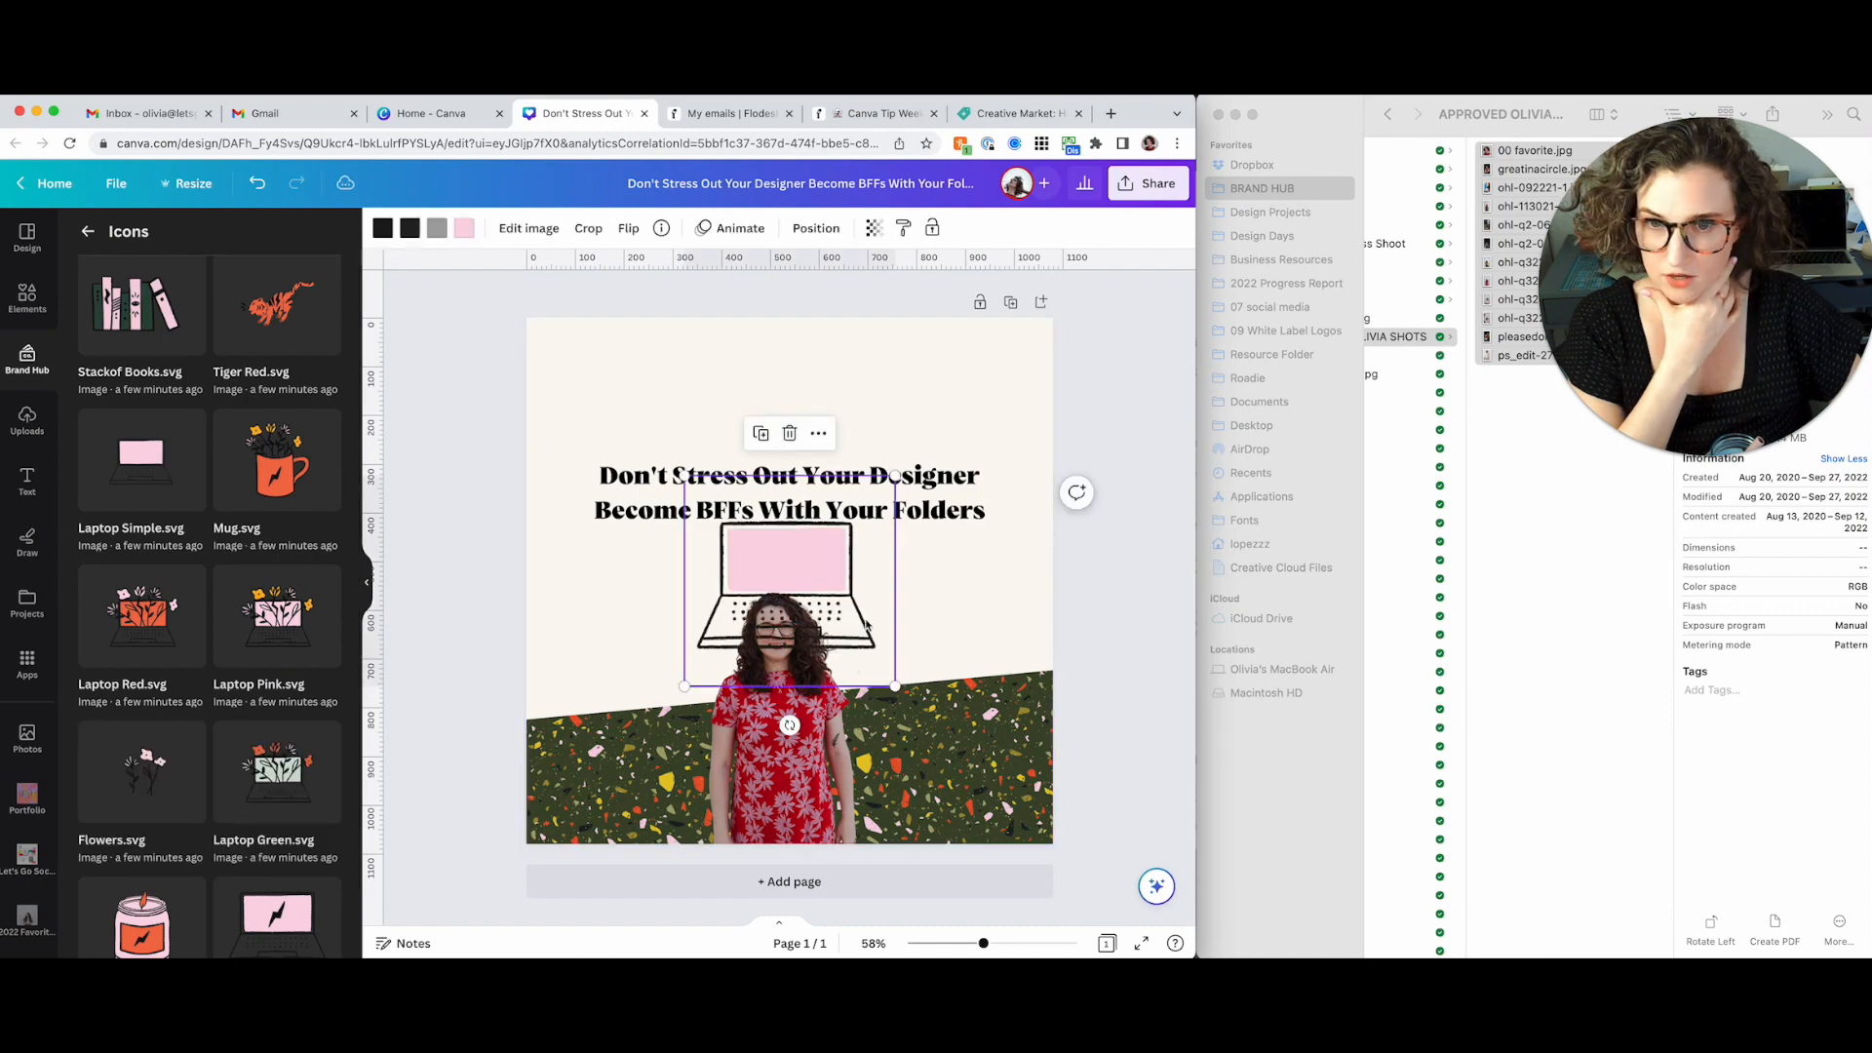
Drag the pink laptop icon to sit centred above the heading
{"action": "left_click_drag", "start_coordinate": [893, 686], "coordinate": [826, 462]}
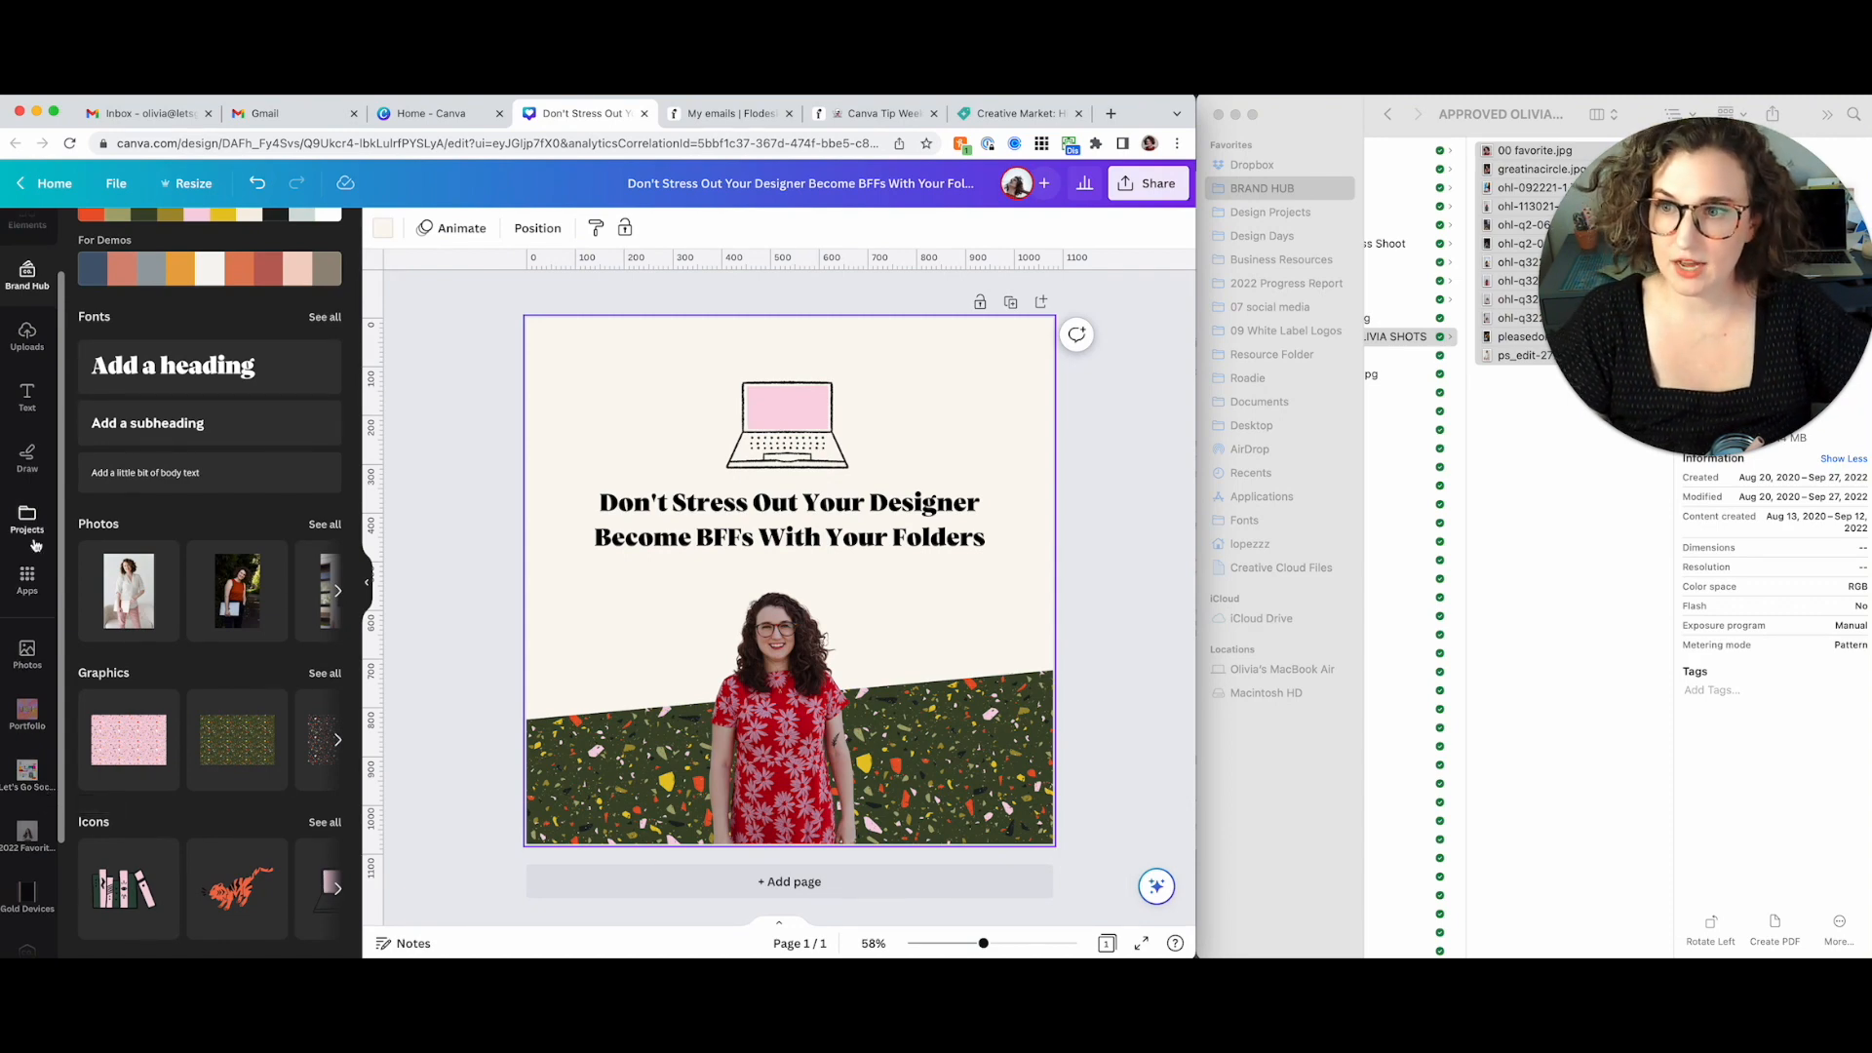
Show the Projects panel beside the post, filtered to folders only
{"action": "left_click", "coordinate": [28, 516]}
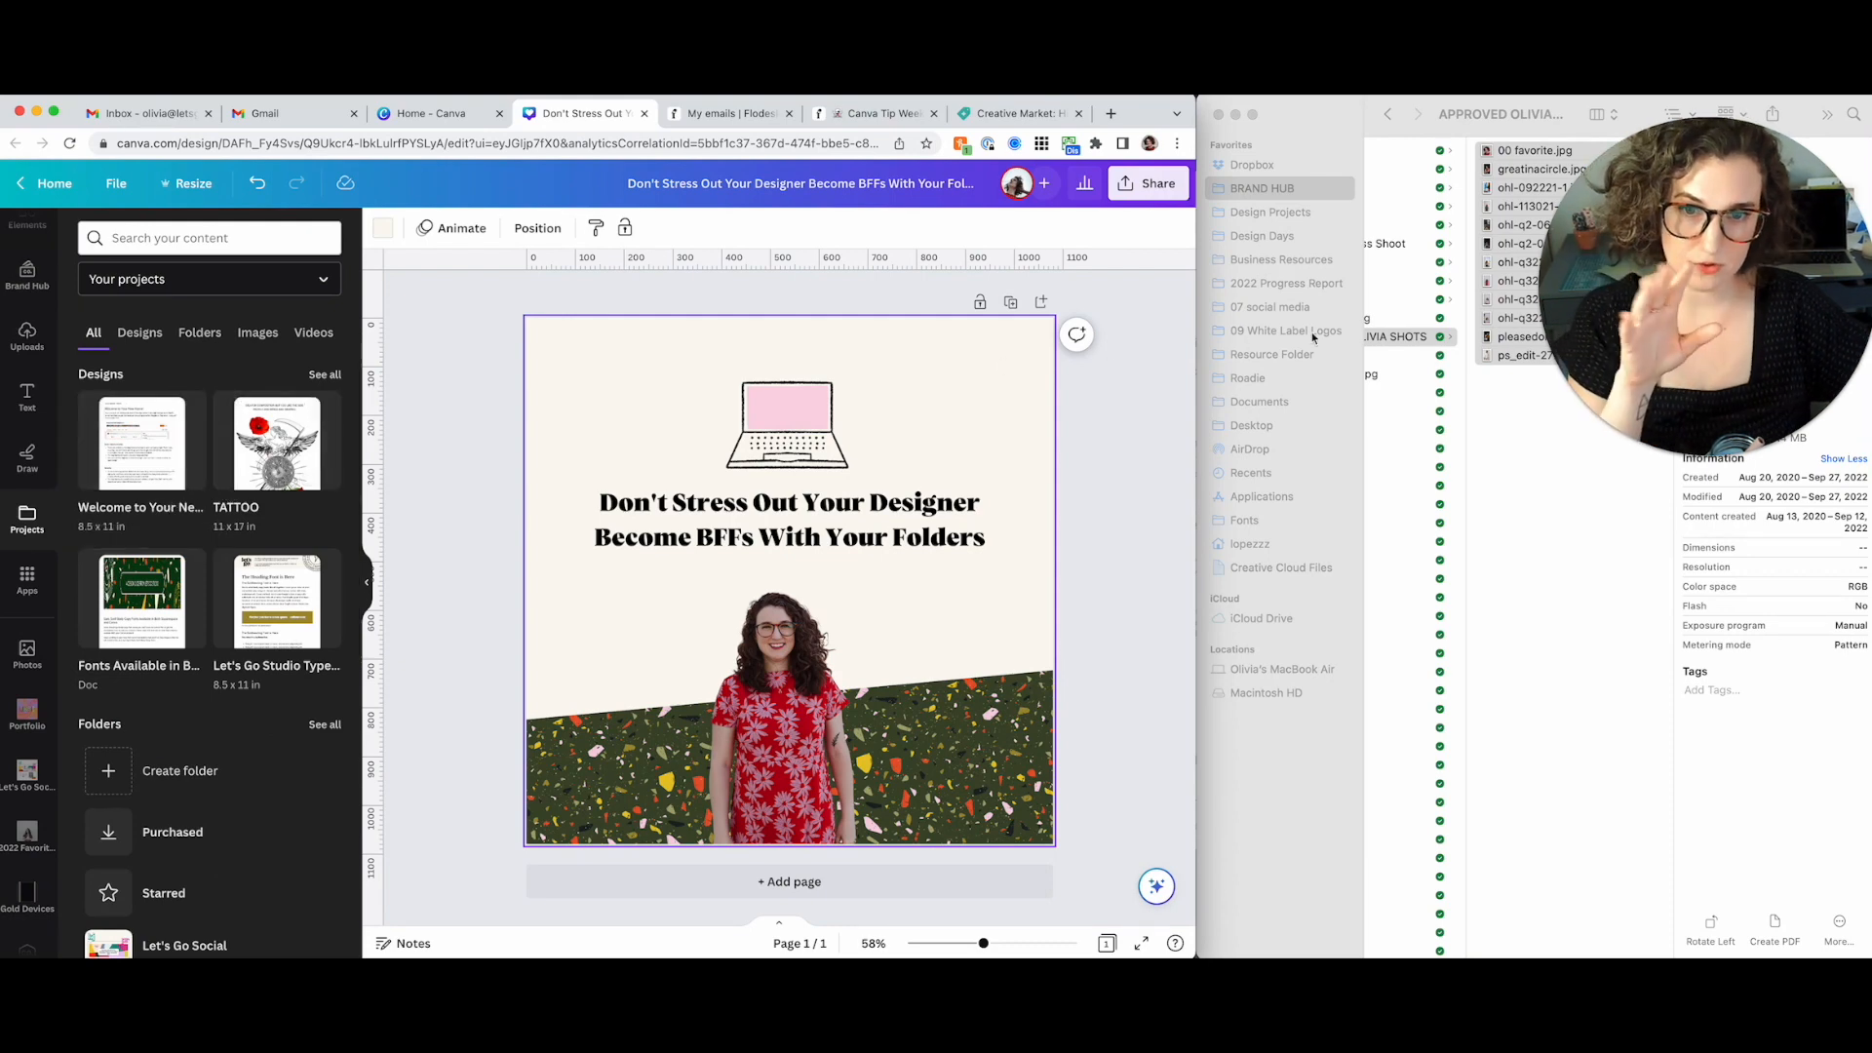
{"action": "left_click", "coordinate": [209, 279]}
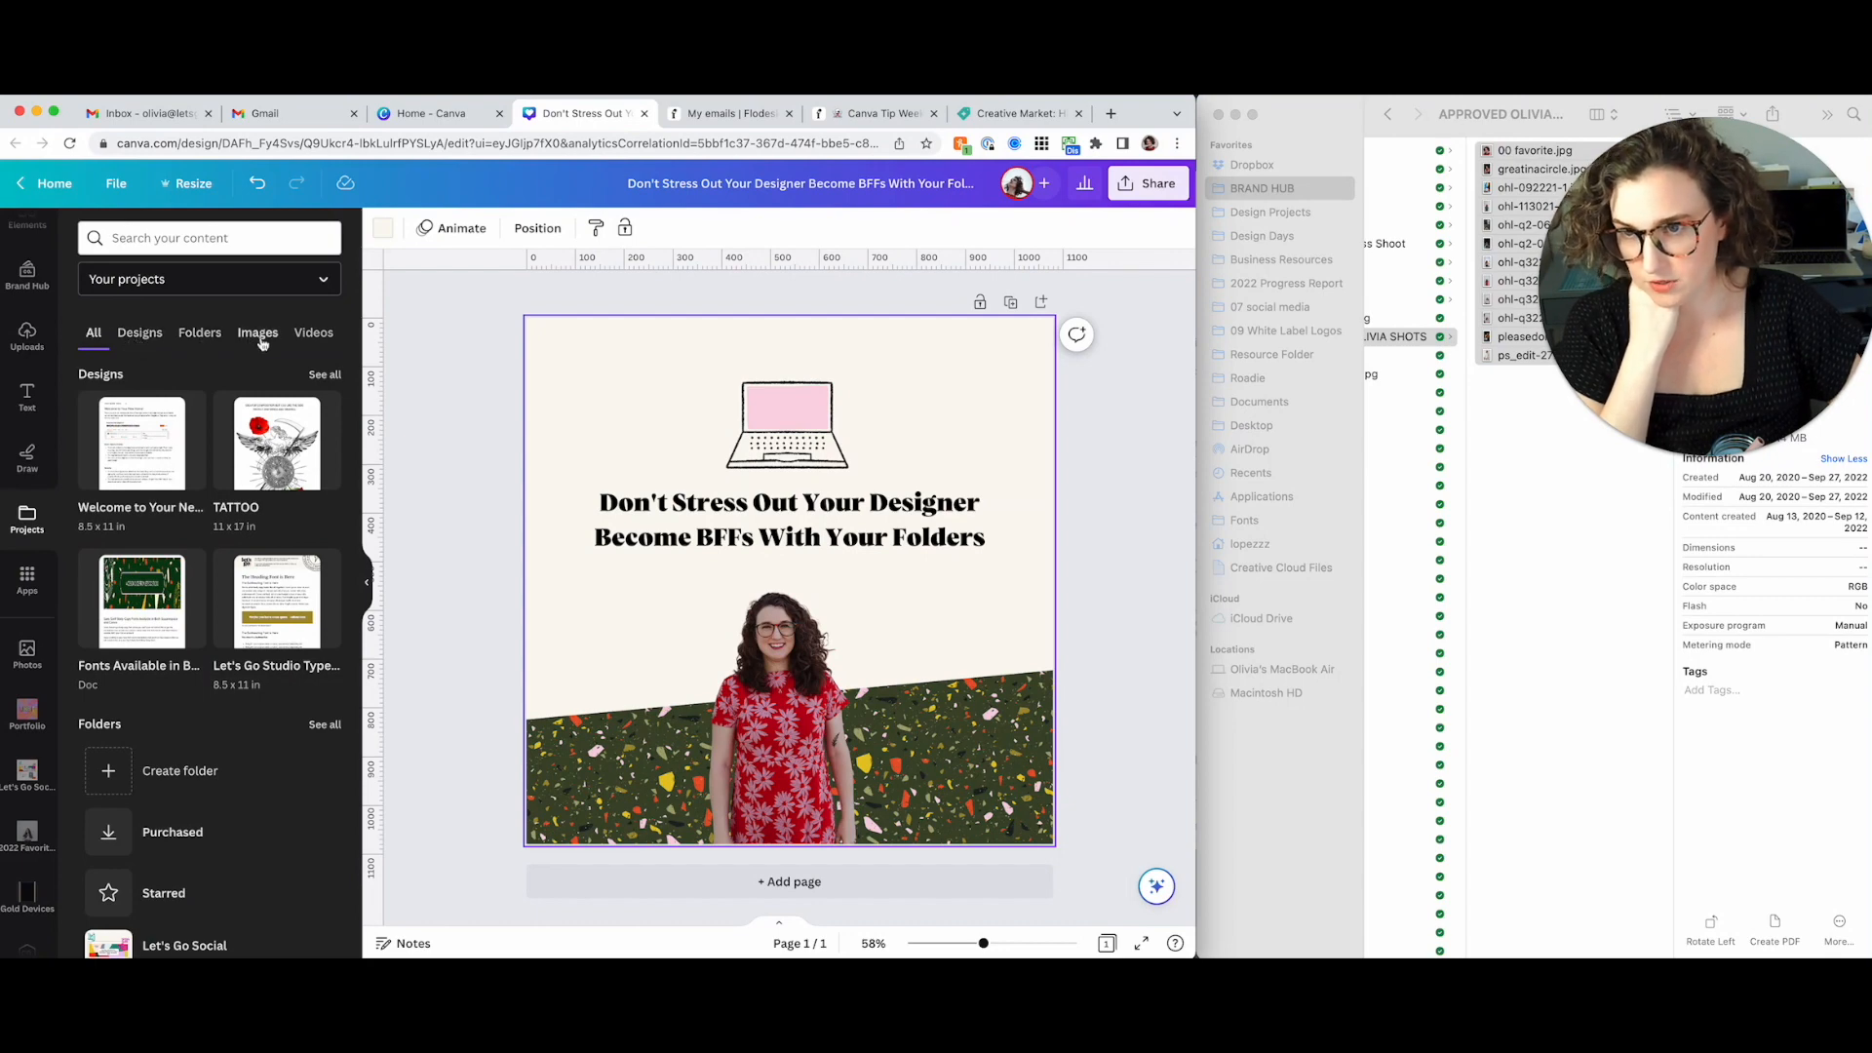
{"action": "mouse_move", "coordinate": [232, 367]}
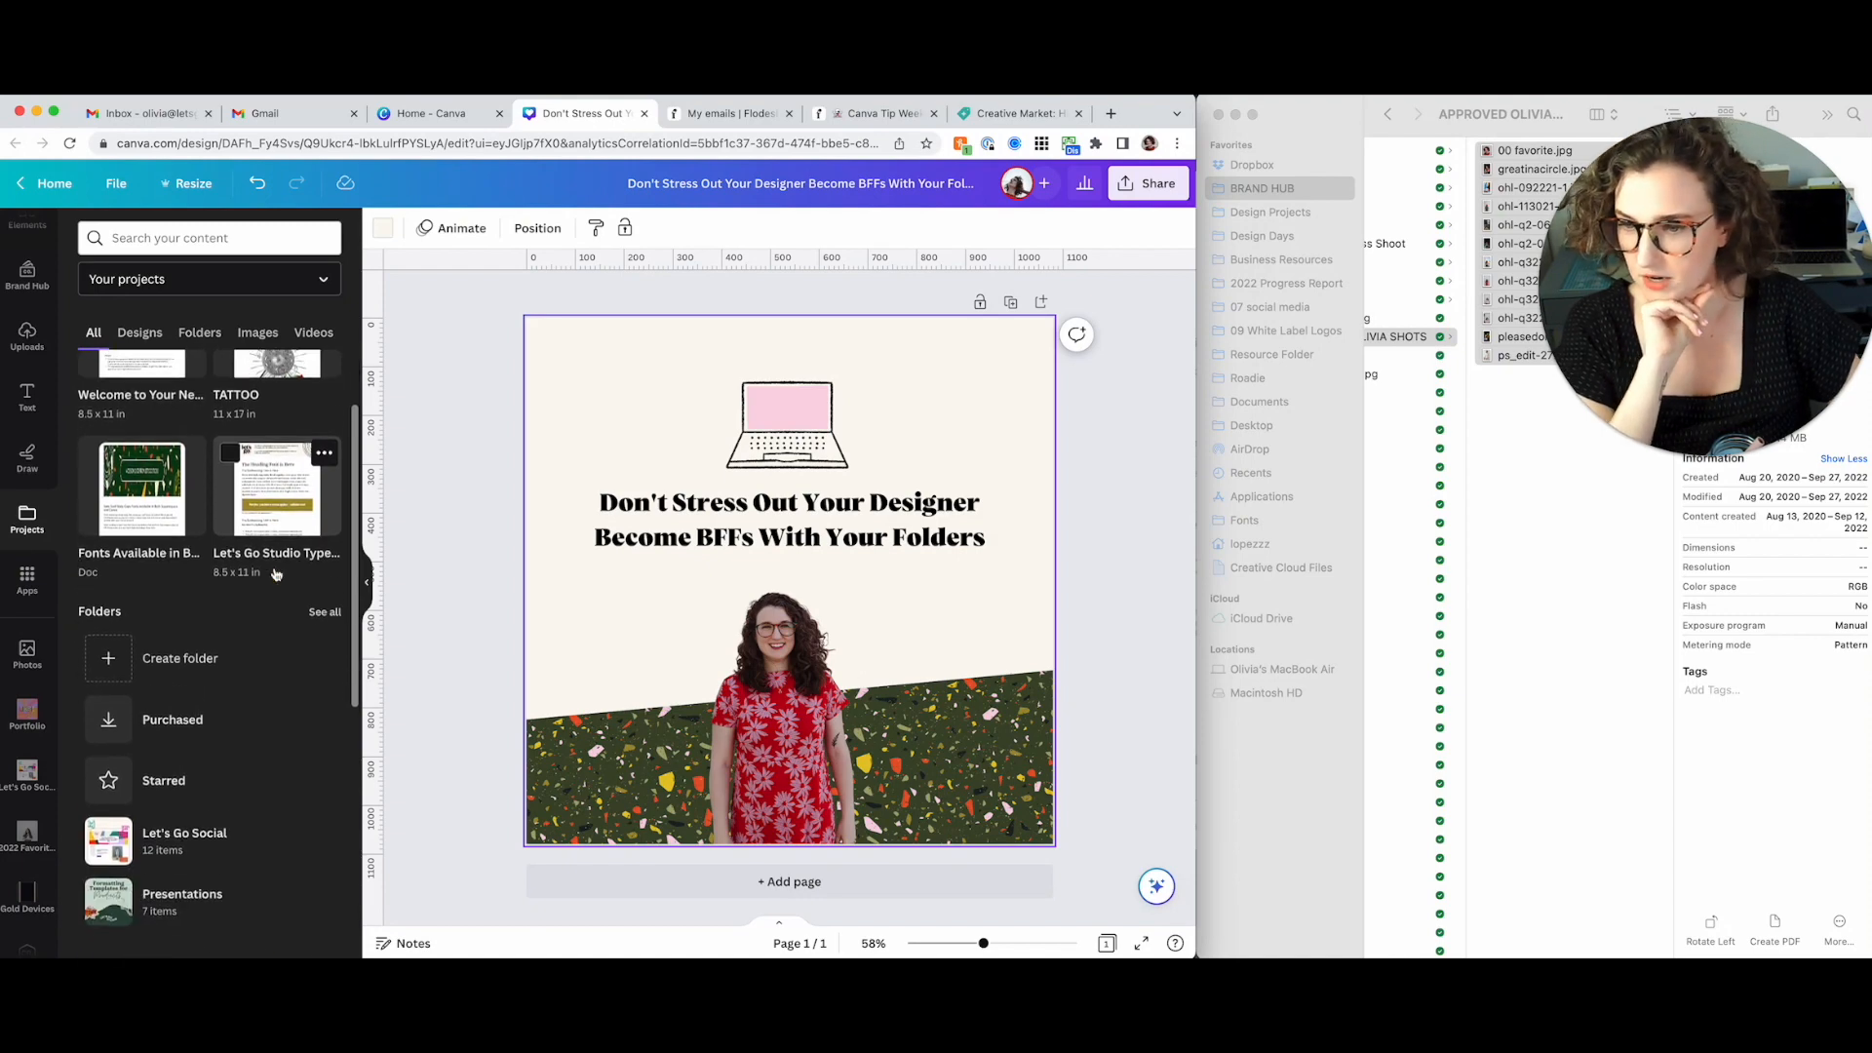
{"action": "left_click", "coordinate": [199, 332]}
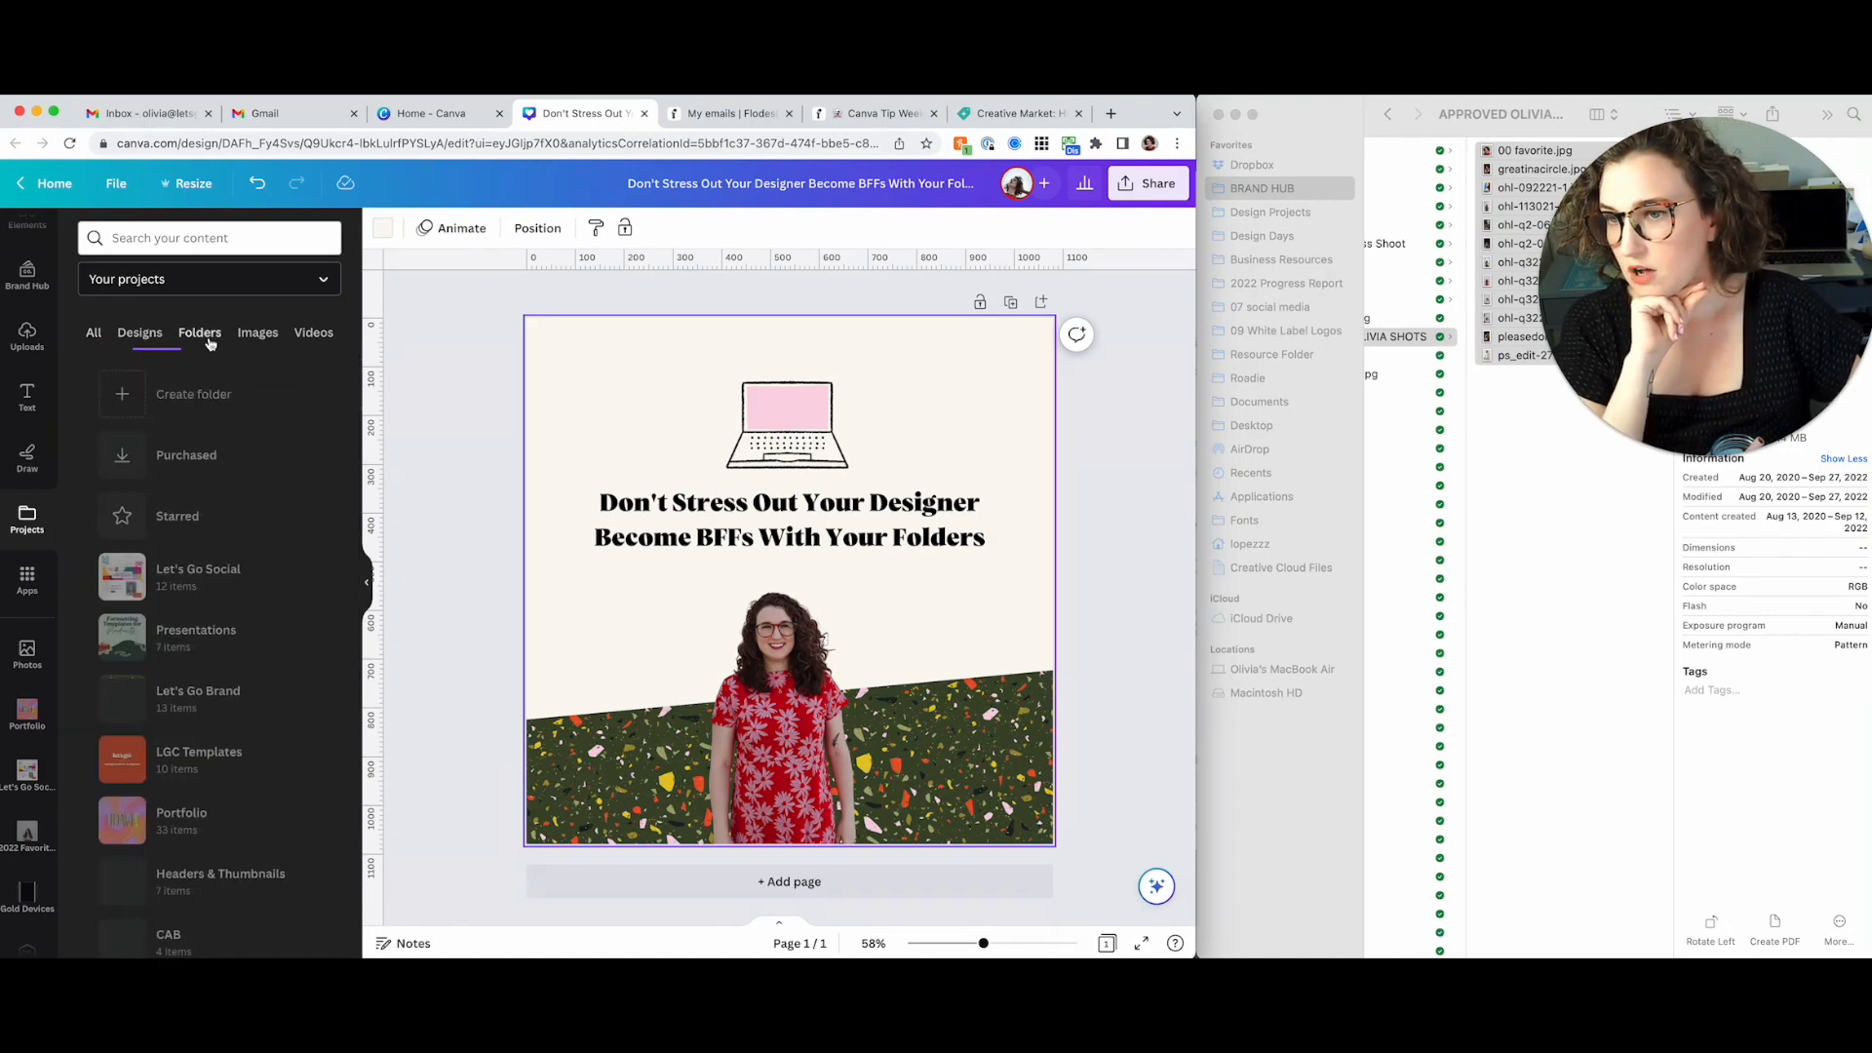
Open Let's Go Brand and list its subfolders such as 01 Brand Patterns and 02 Icon Suite
{"action": "scroll", "scroll_direction": "down", "scroll_amount": 3}
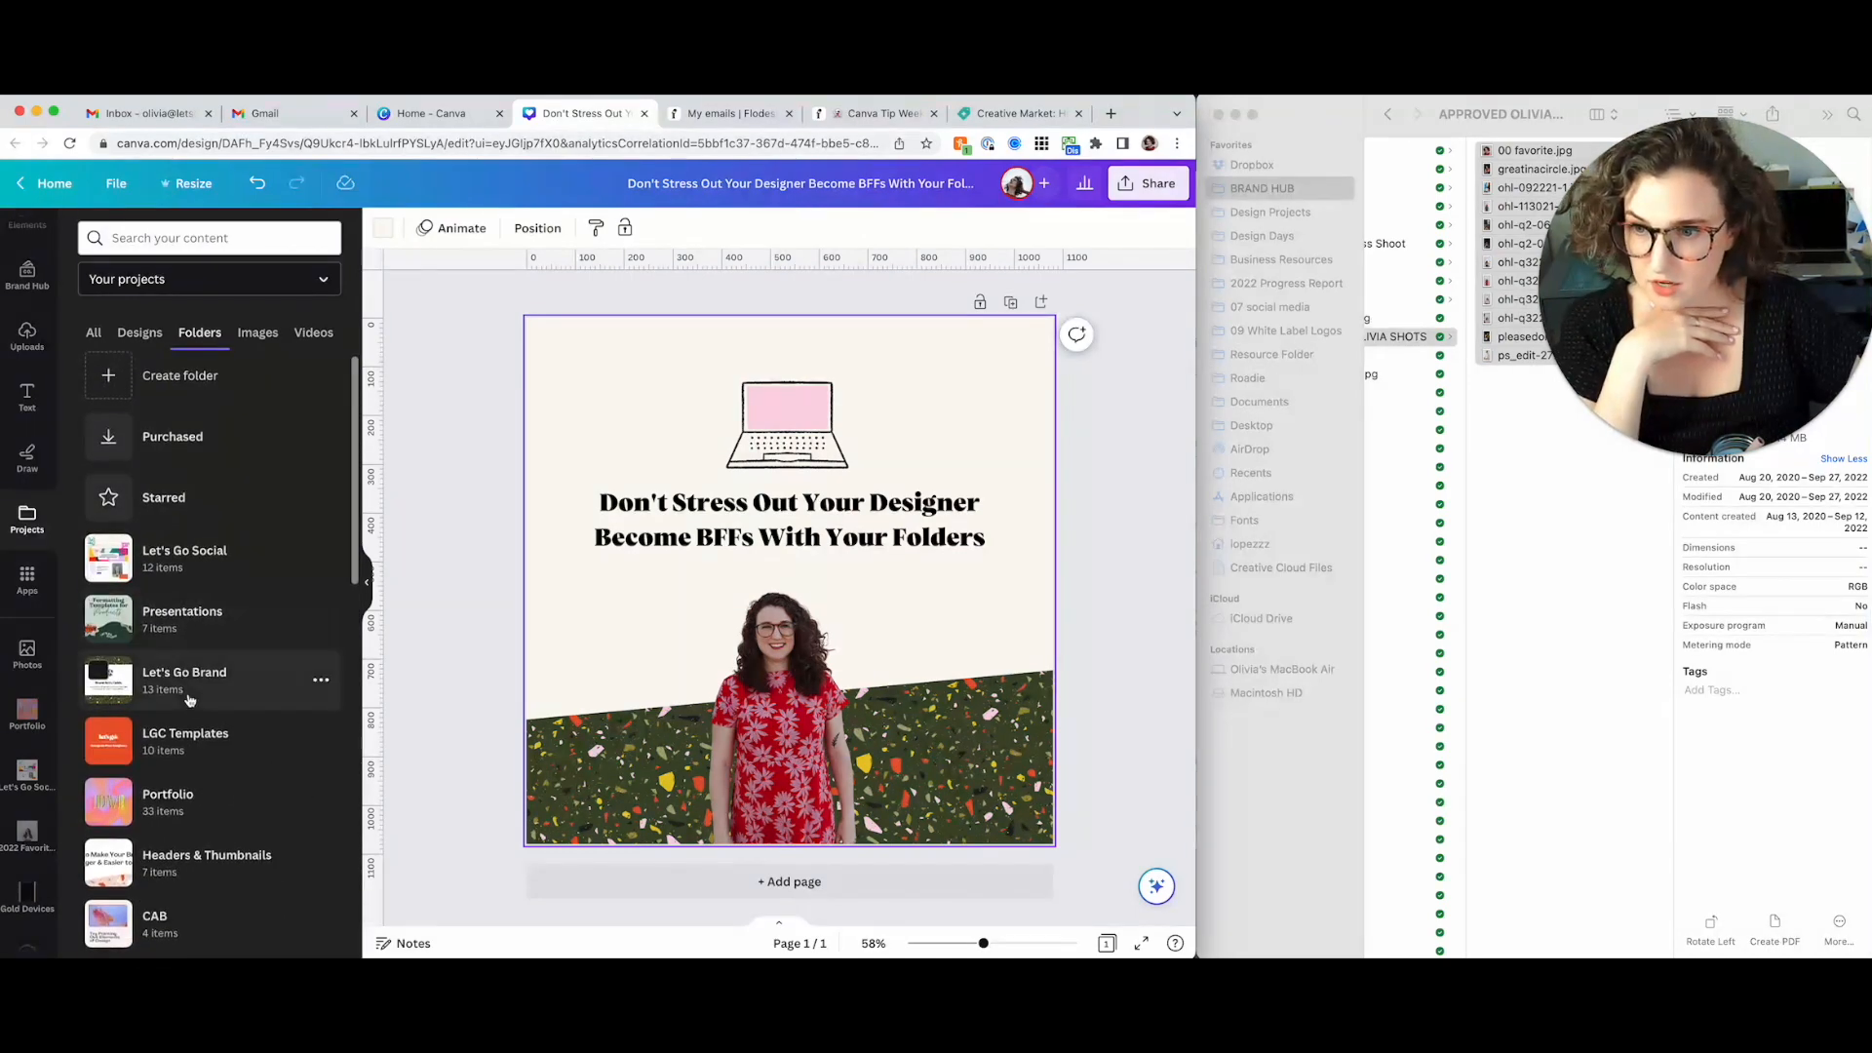
{"action": "left_click", "coordinate": [183, 673]}
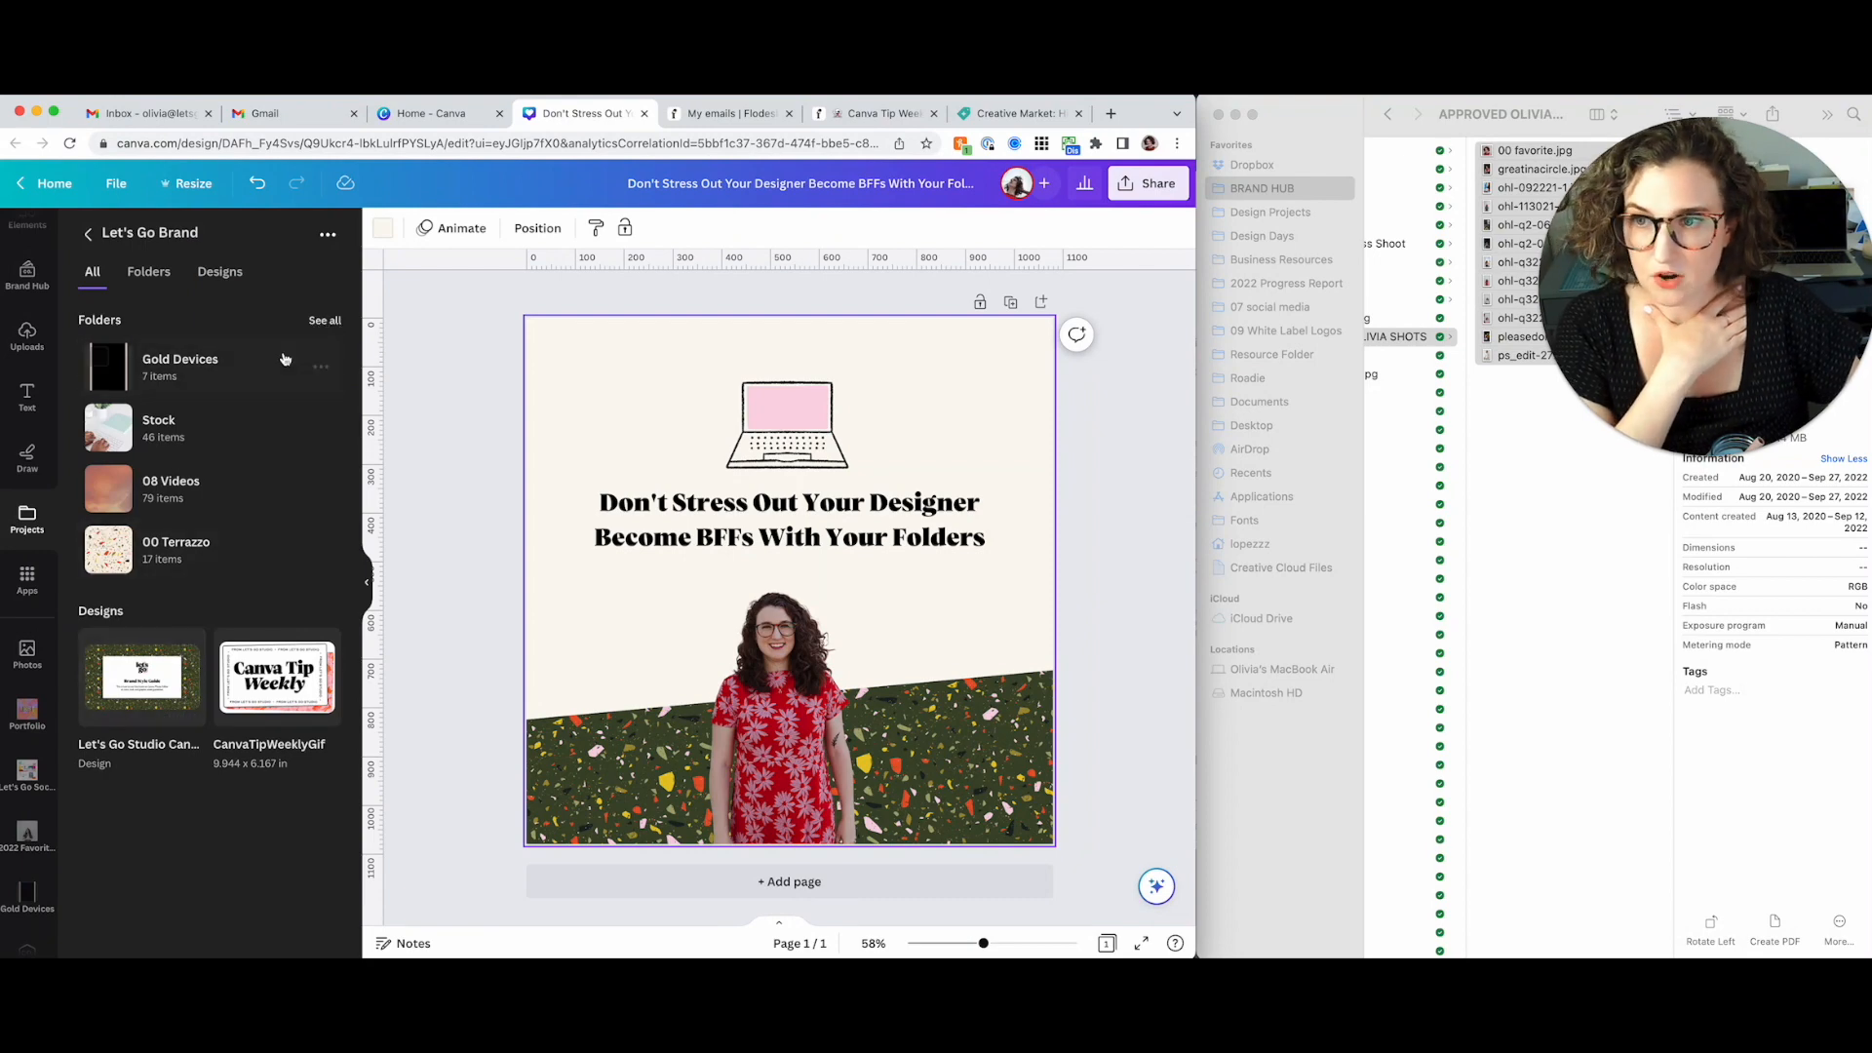
{"action": "mouse_move", "coordinate": [238, 487]}
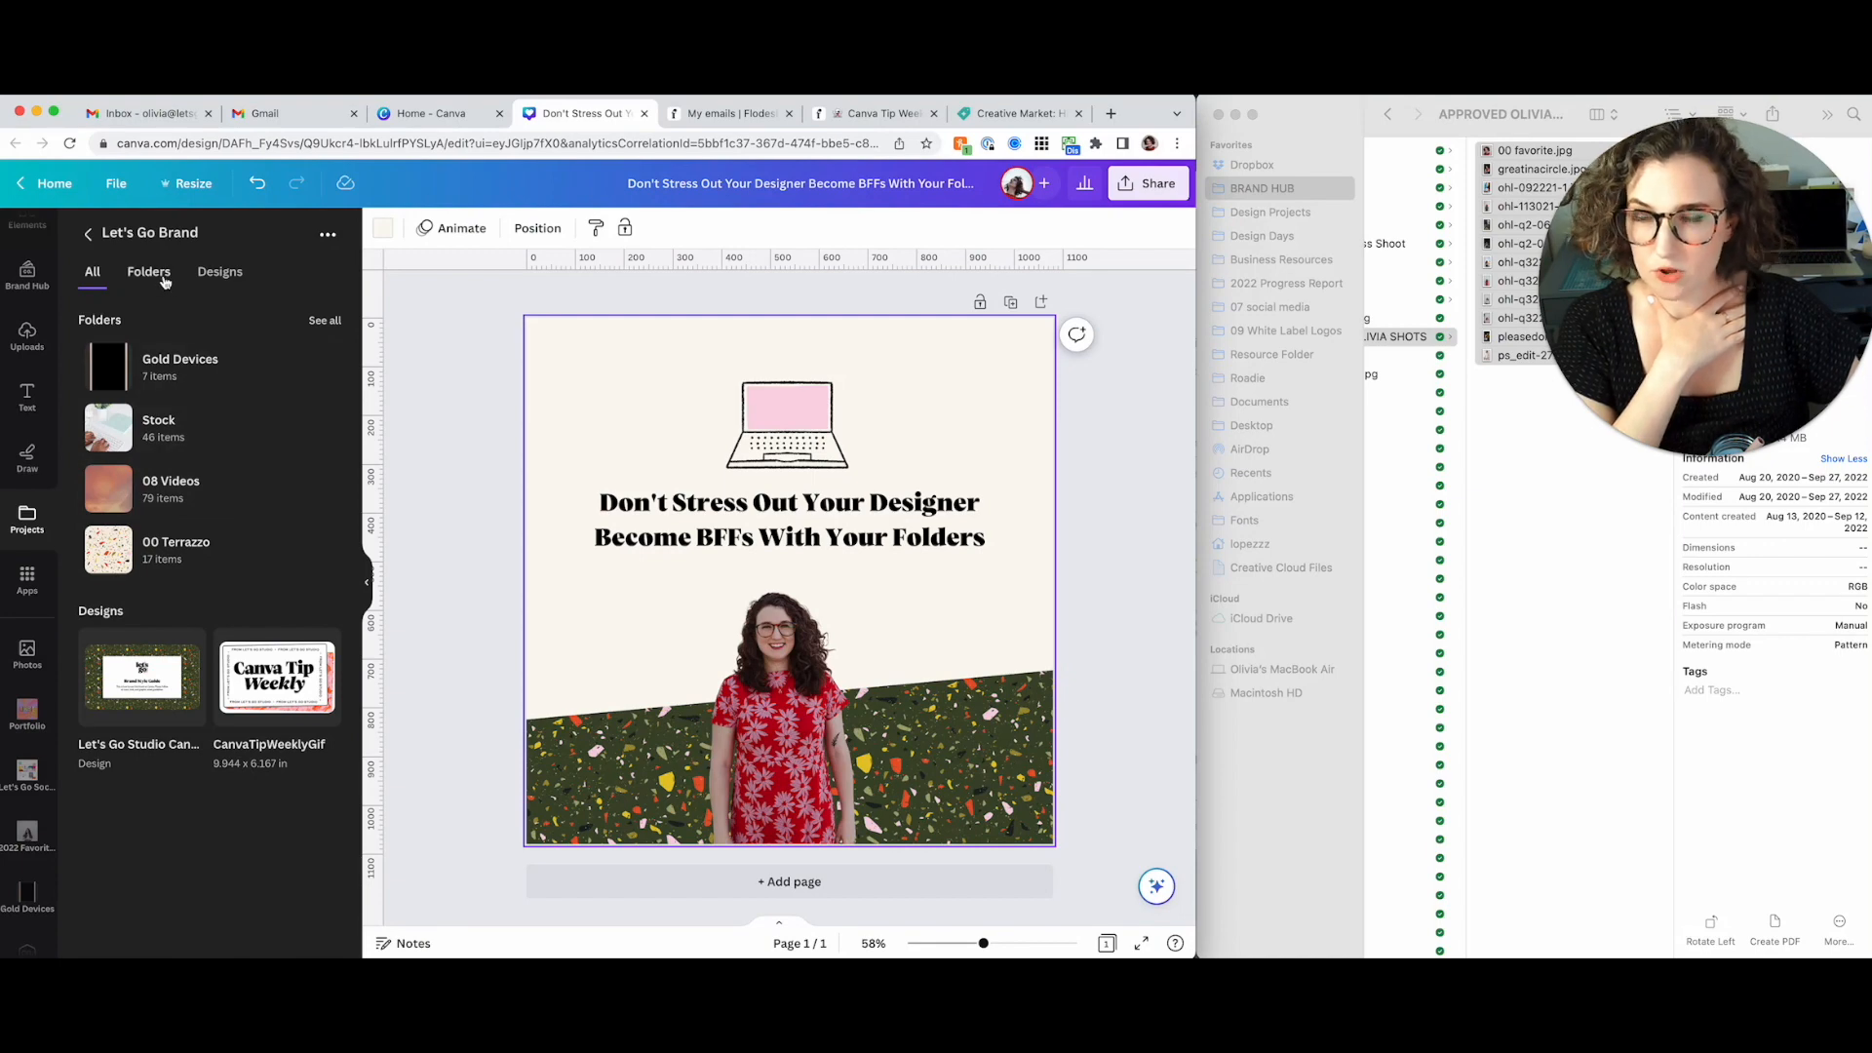
{"action": "left_click", "coordinate": [148, 271]}
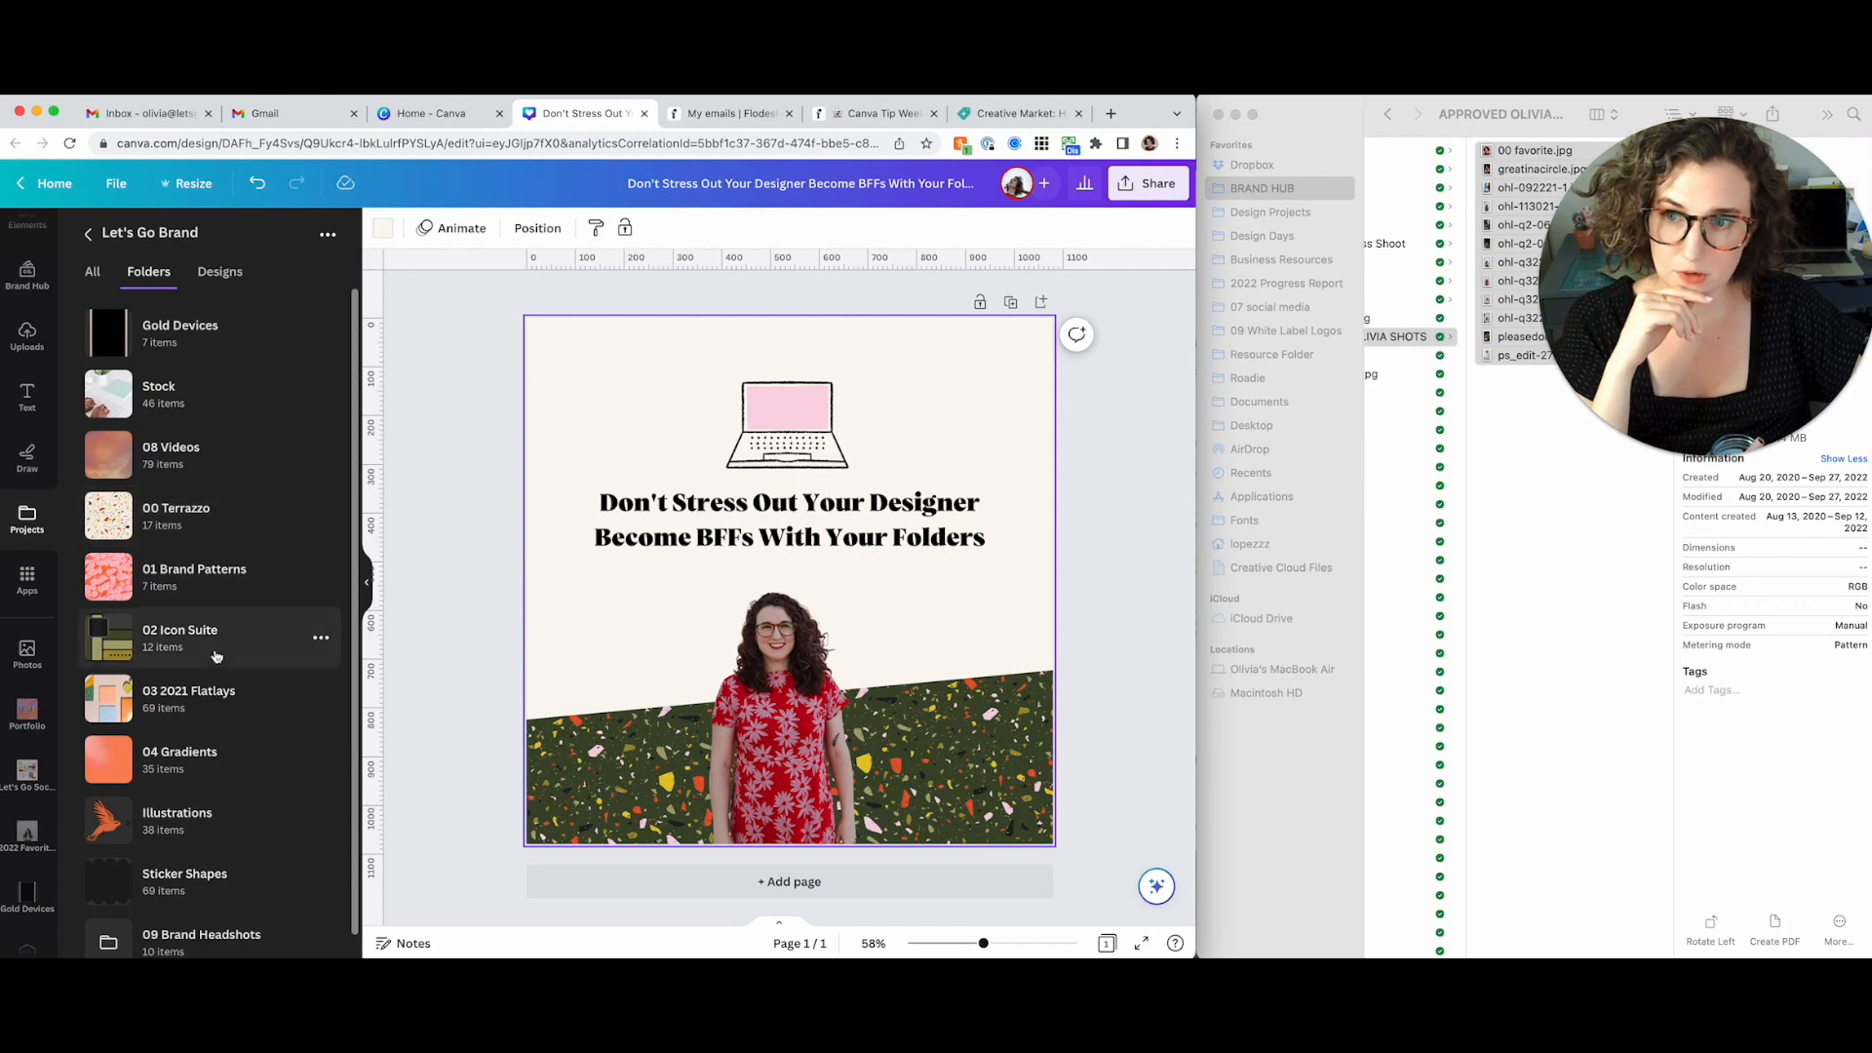
{"action": "mouse_move", "coordinate": [207, 698]}
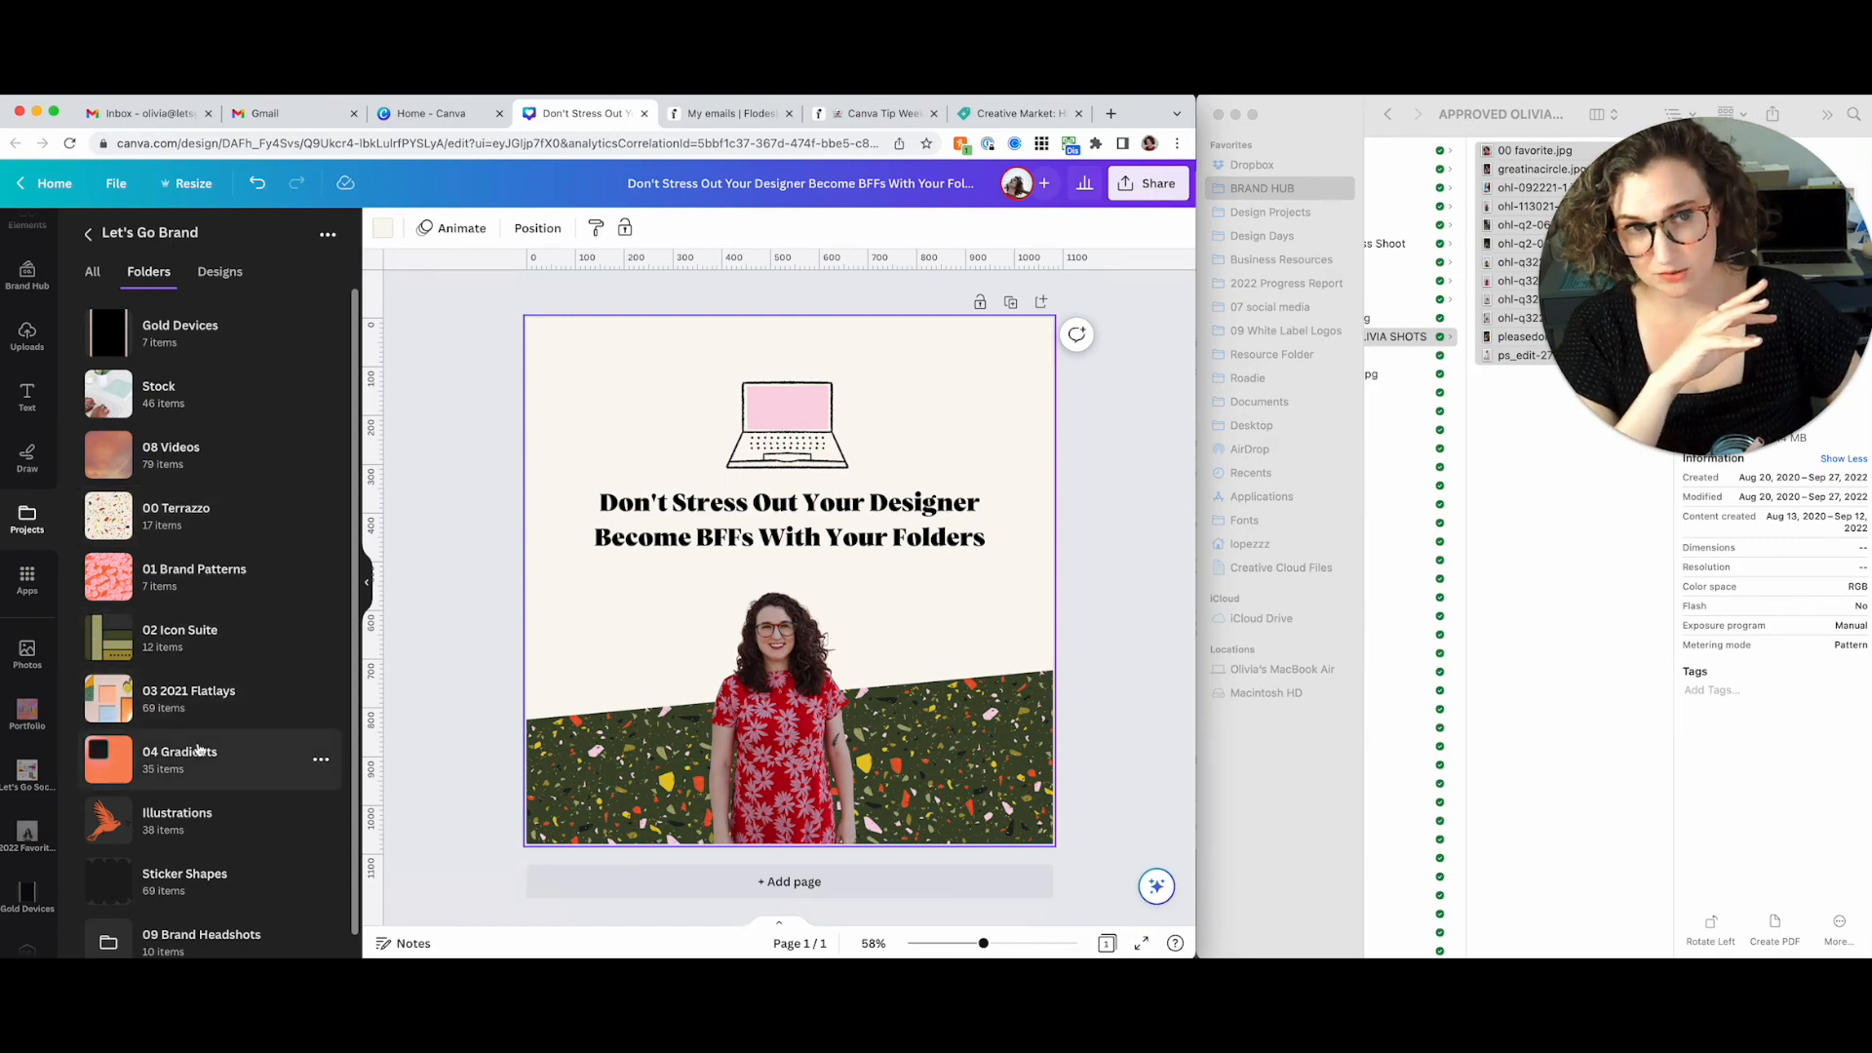
{"action": "mouse_move", "coordinate": [191, 850]}
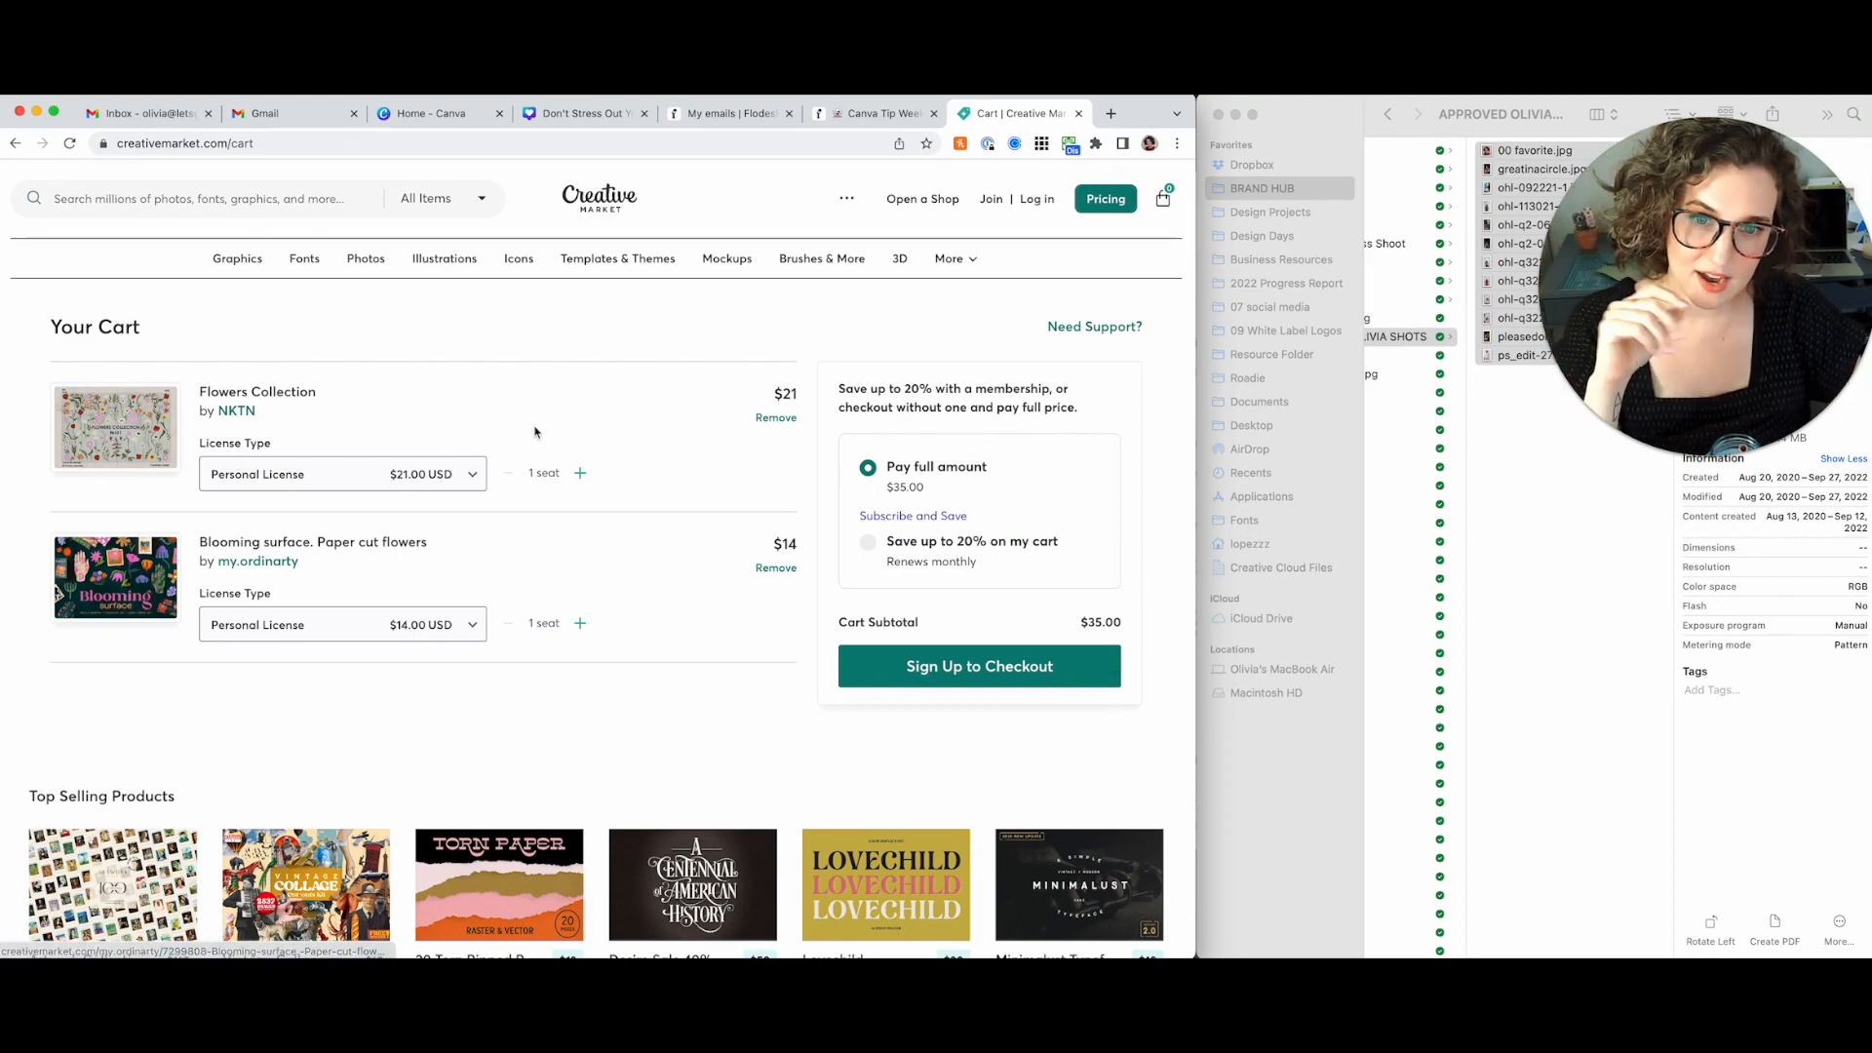
Remove the Flowers Collection product from the Creative Market cart
{"action": "left_click", "coordinate": [343, 624]}
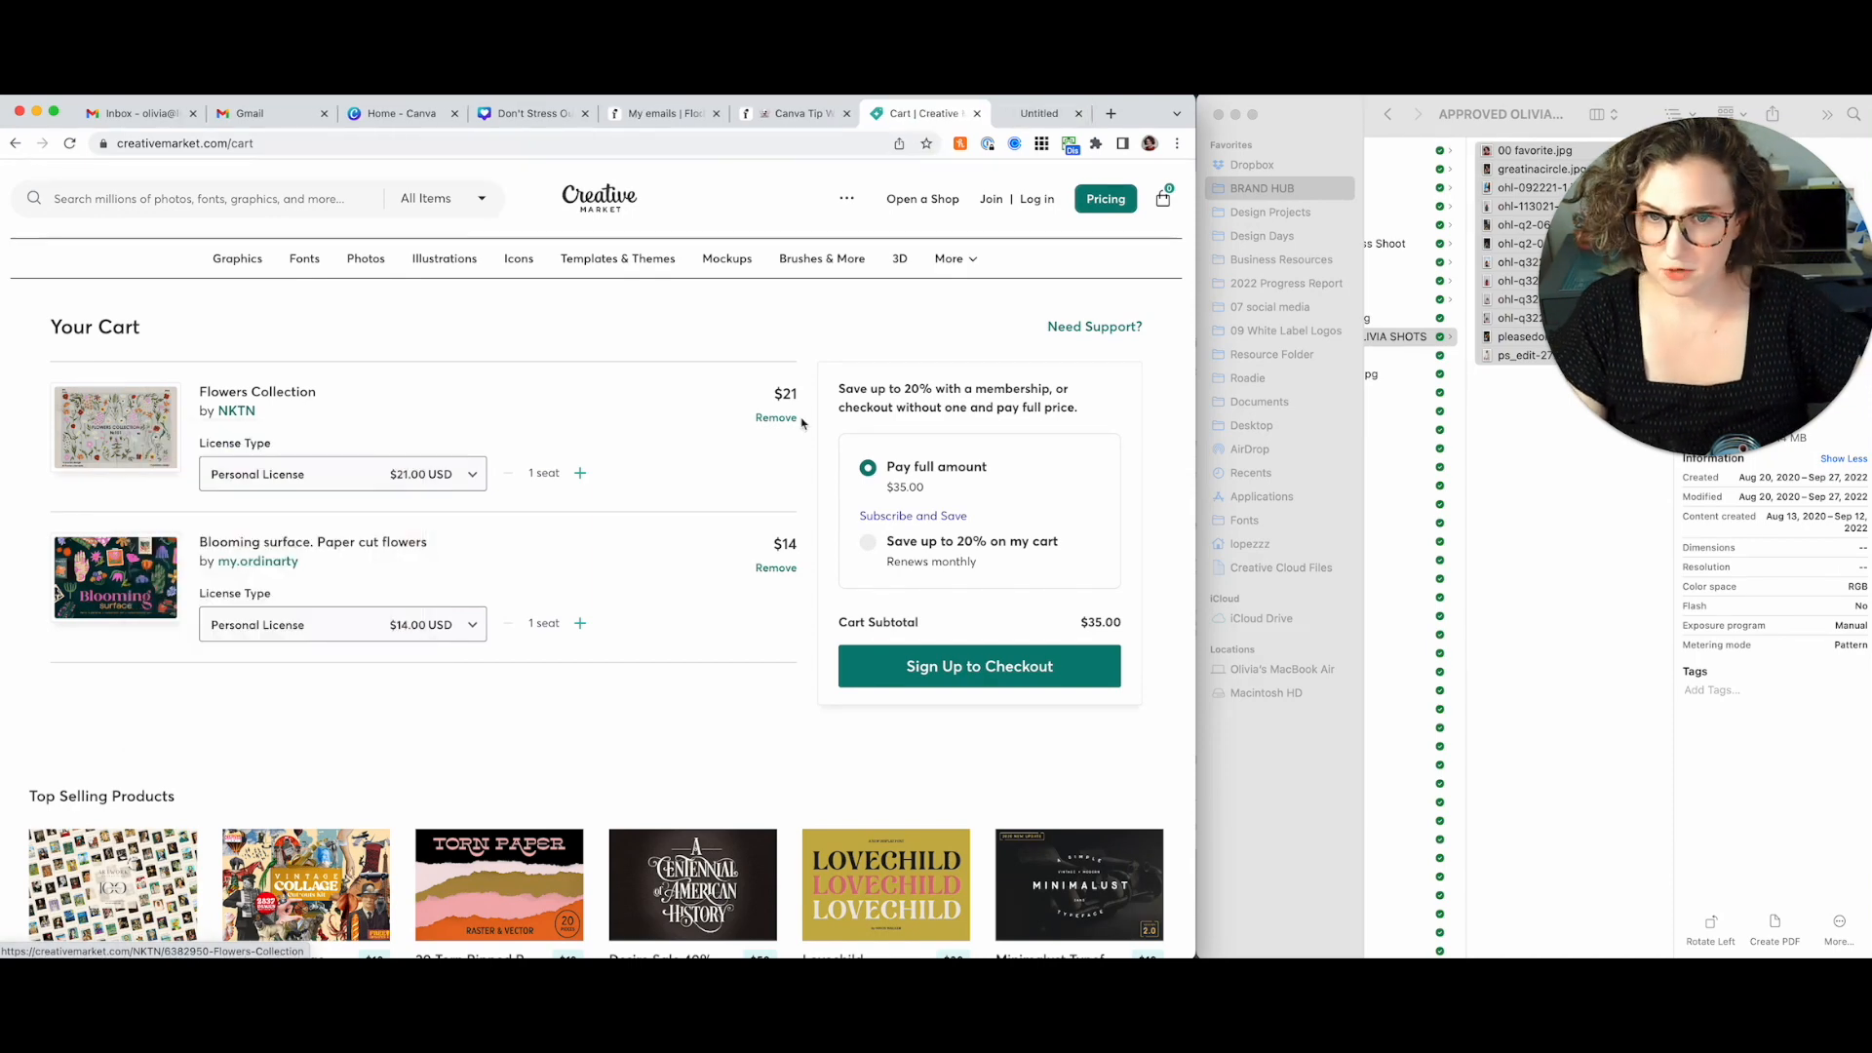
{"action": "left_click", "coordinate": [776, 417]}
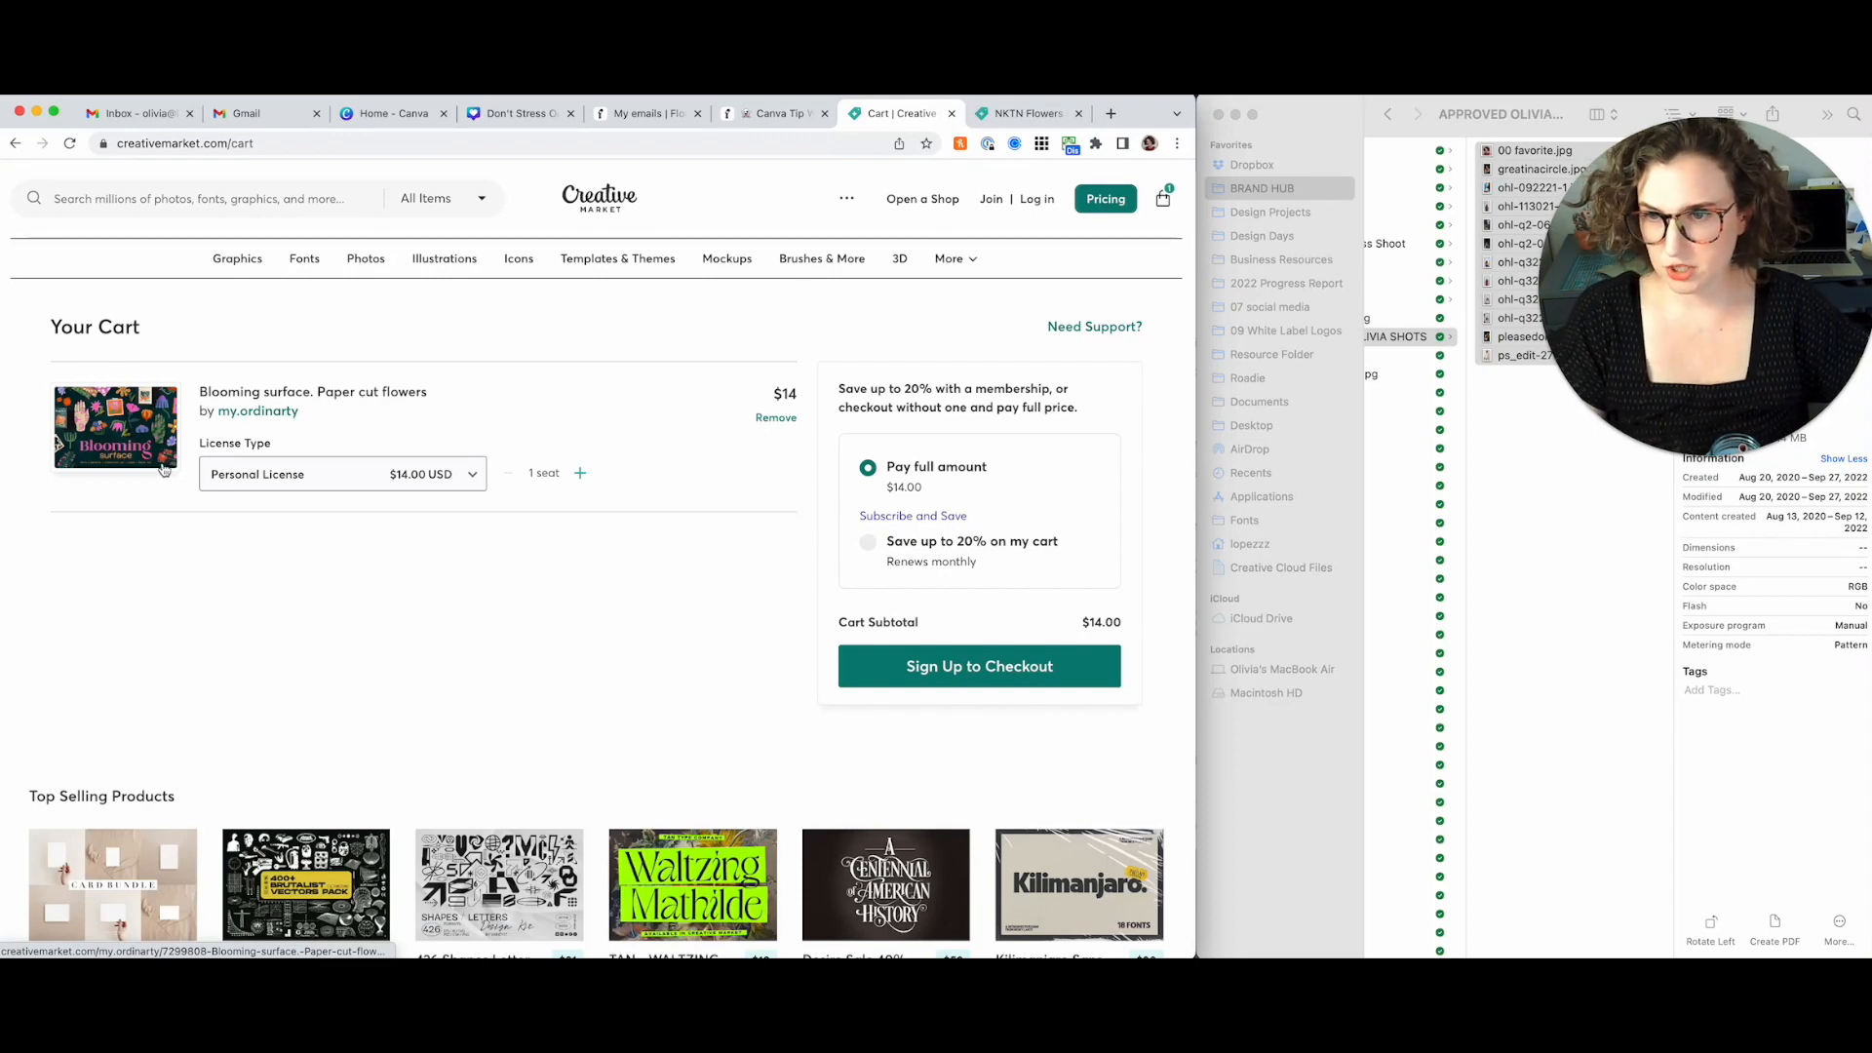
Set Blooming surface paper cut flowers to the $16 Commercial License
{"action": "left_click", "coordinate": [341, 474]}
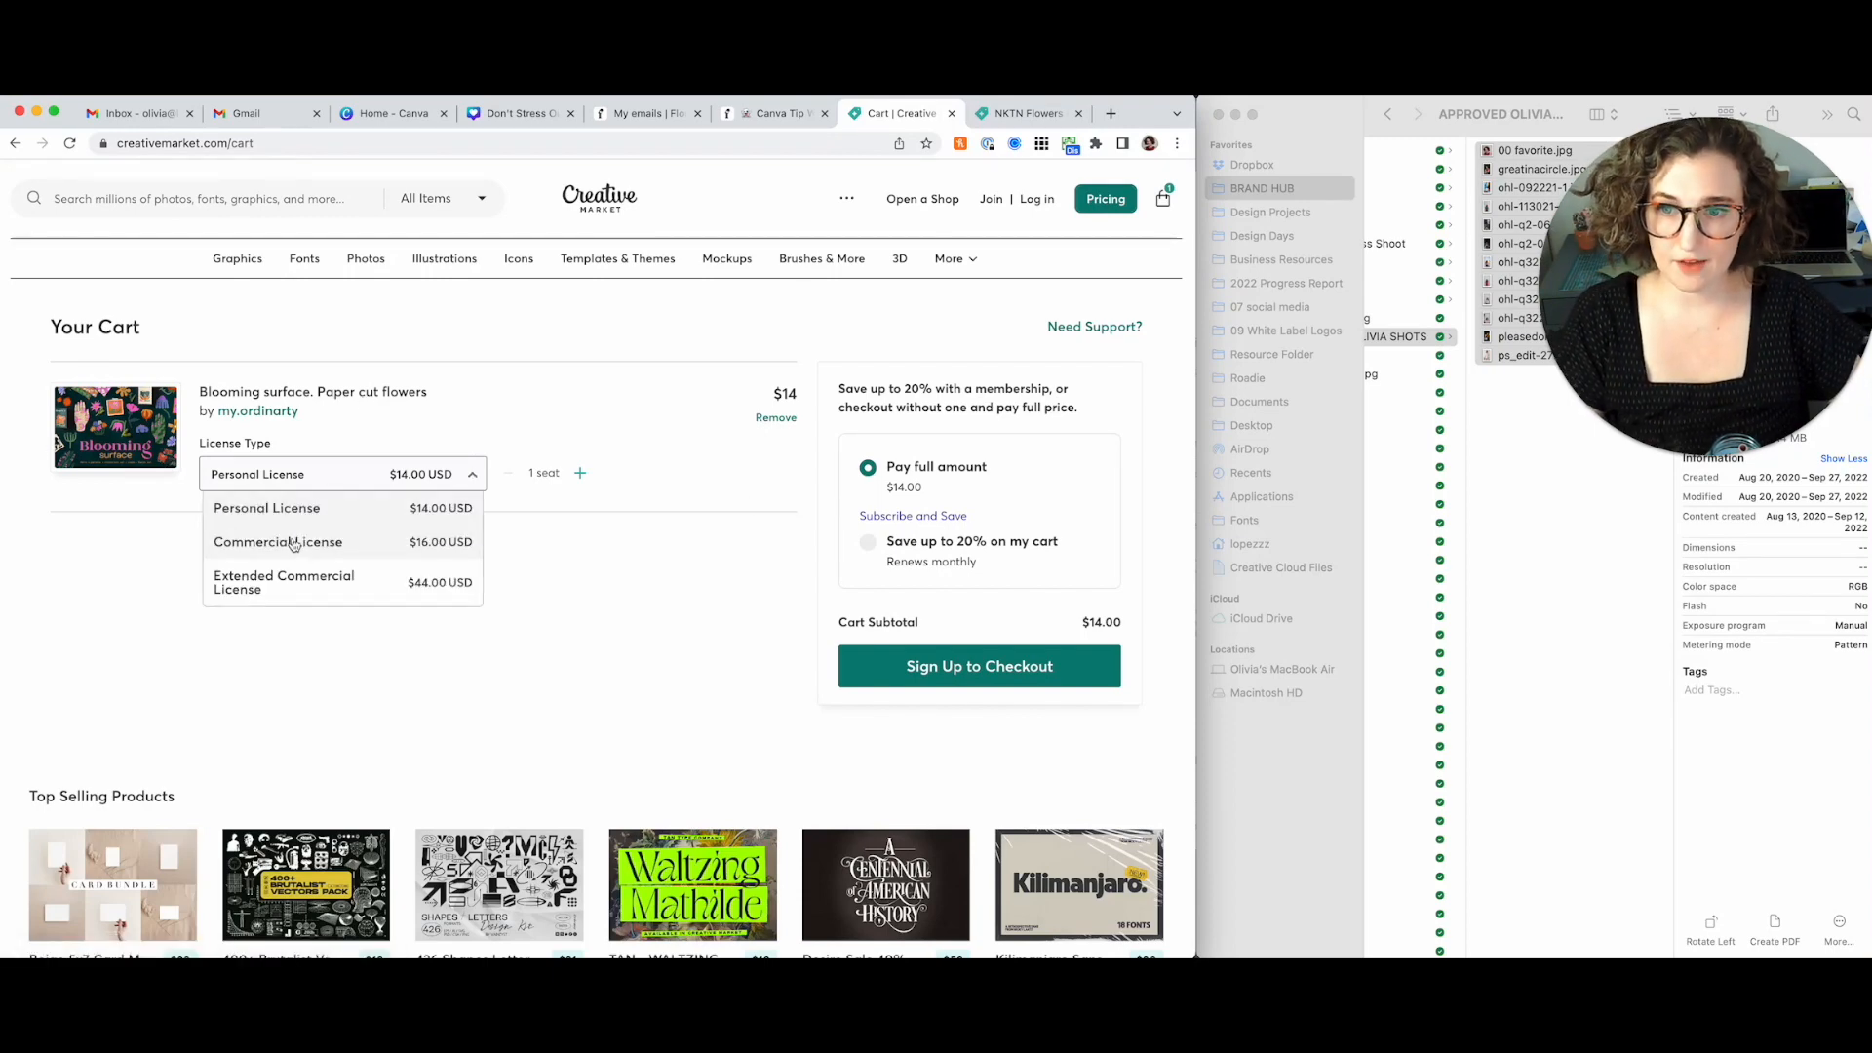
{"action": "left_click", "coordinate": [277, 542]}
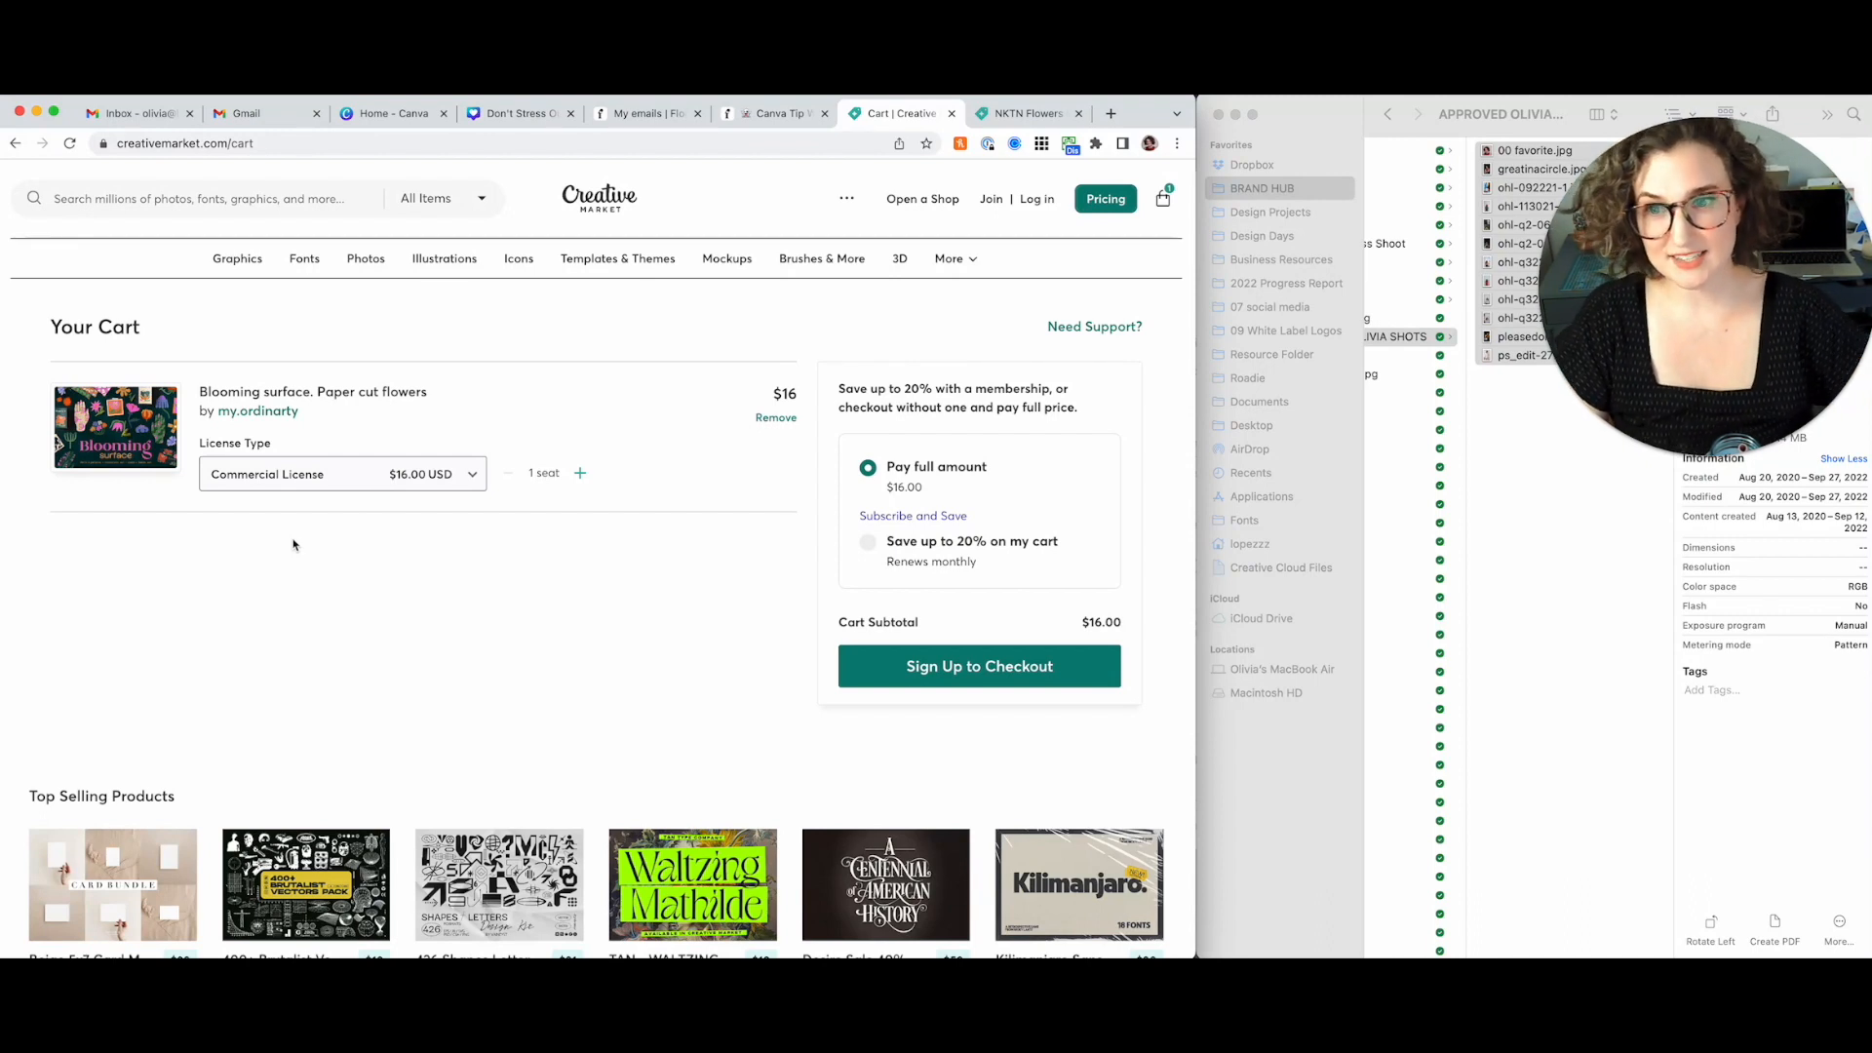
{"action": "left_click", "coordinate": [342, 474]}
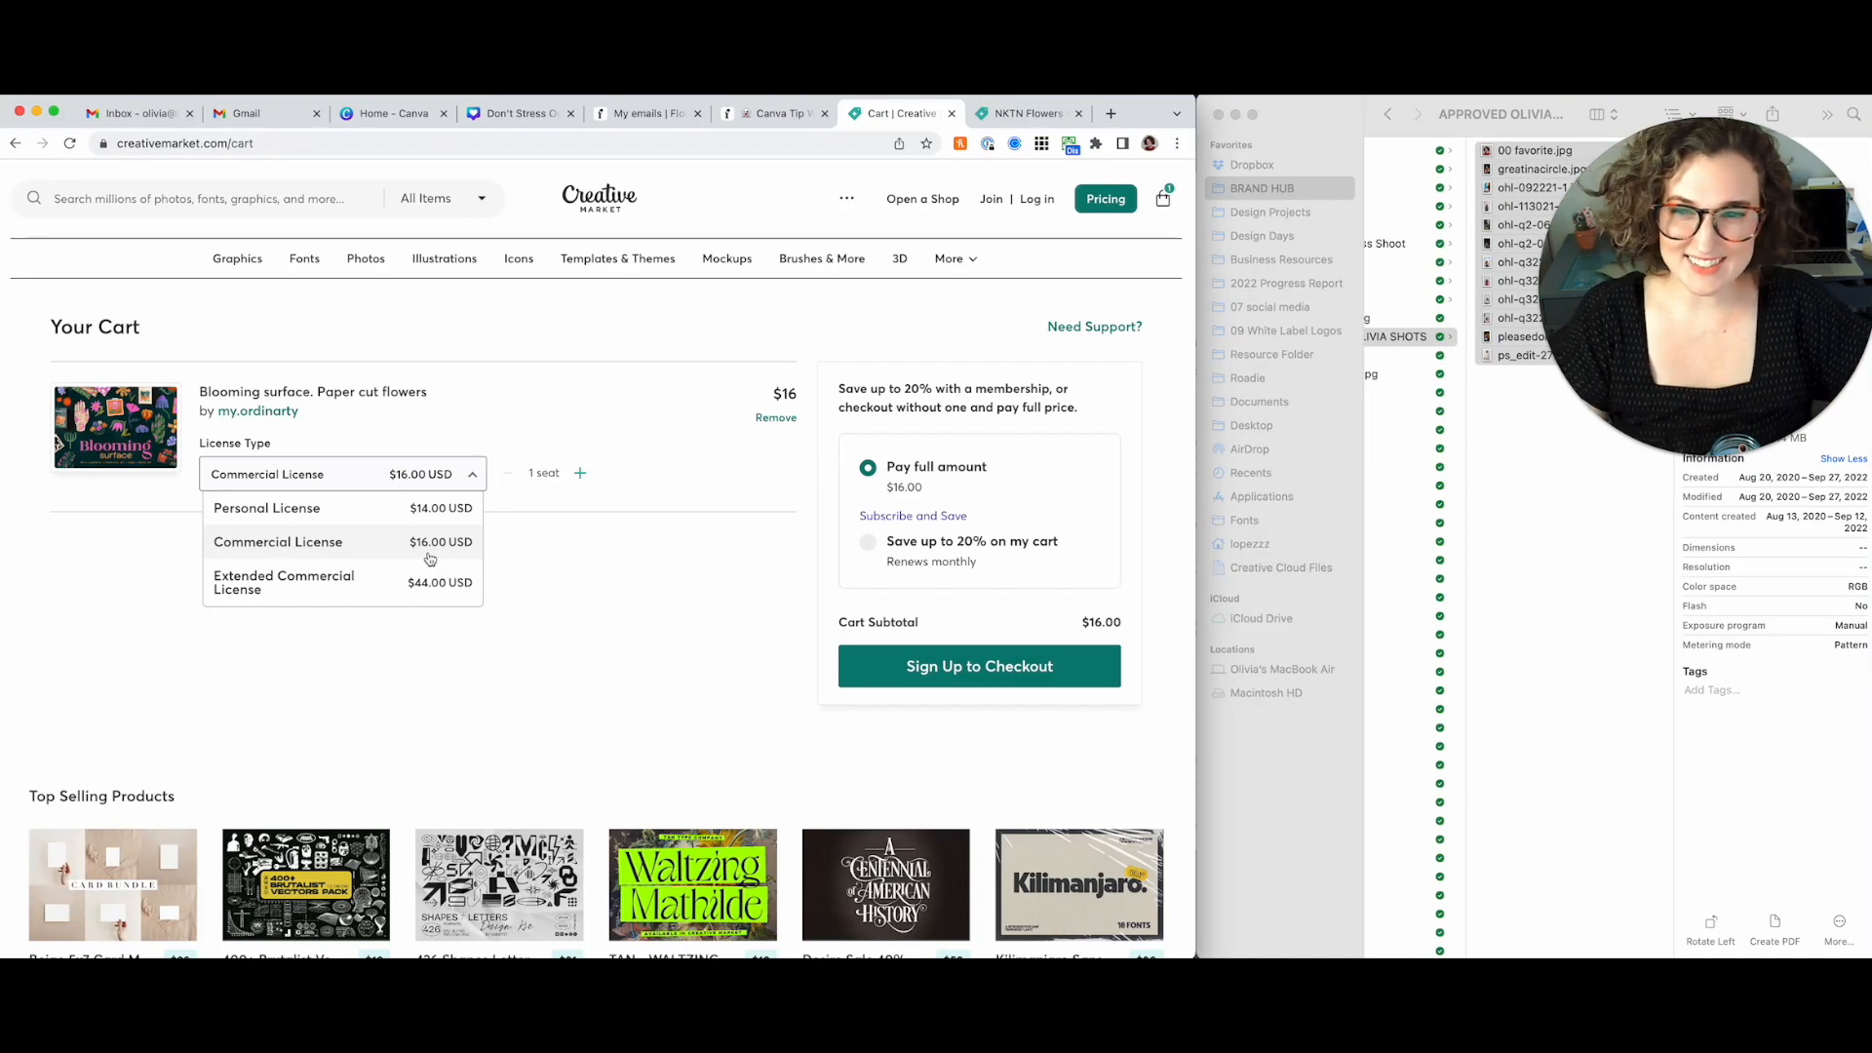
{"action": "left_click", "coordinate": [277, 542]}
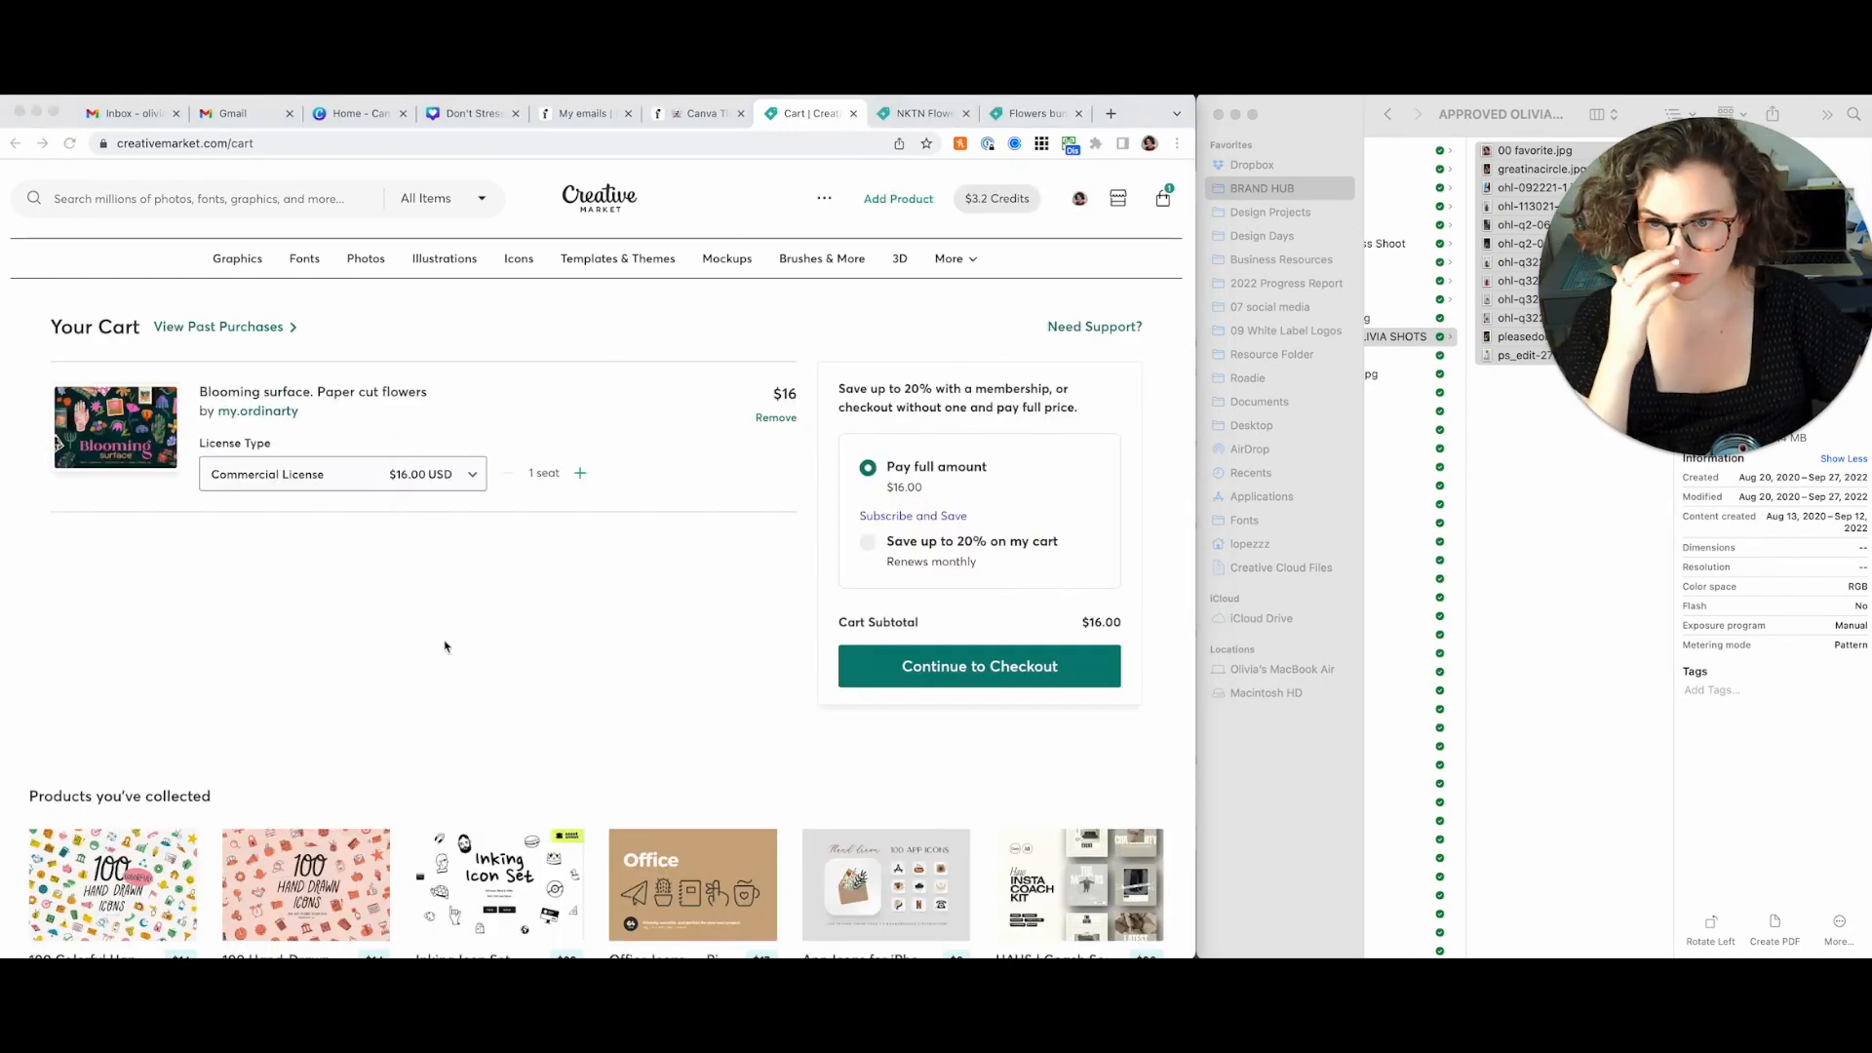
{"action": "right_click", "coordinate": [115, 427]}
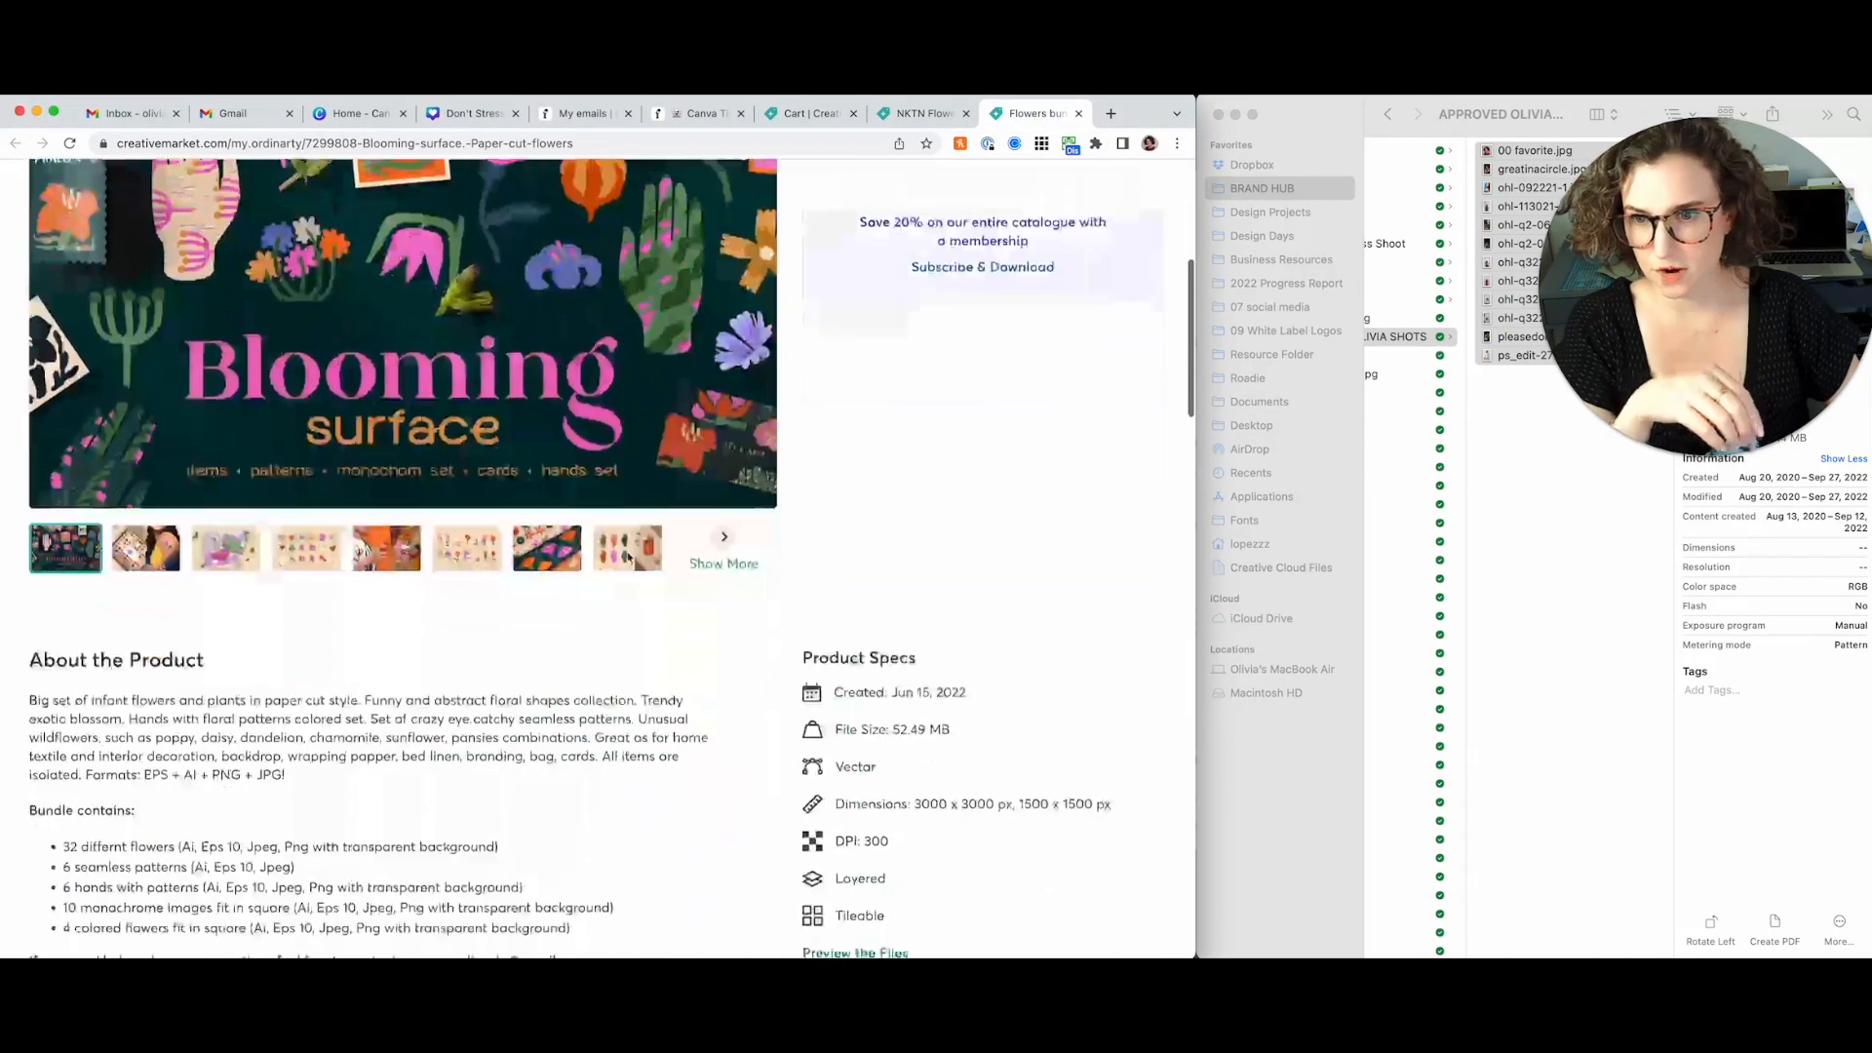
{"action": "scroll", "scroll_direction": "down", "scroll_amount": 3}
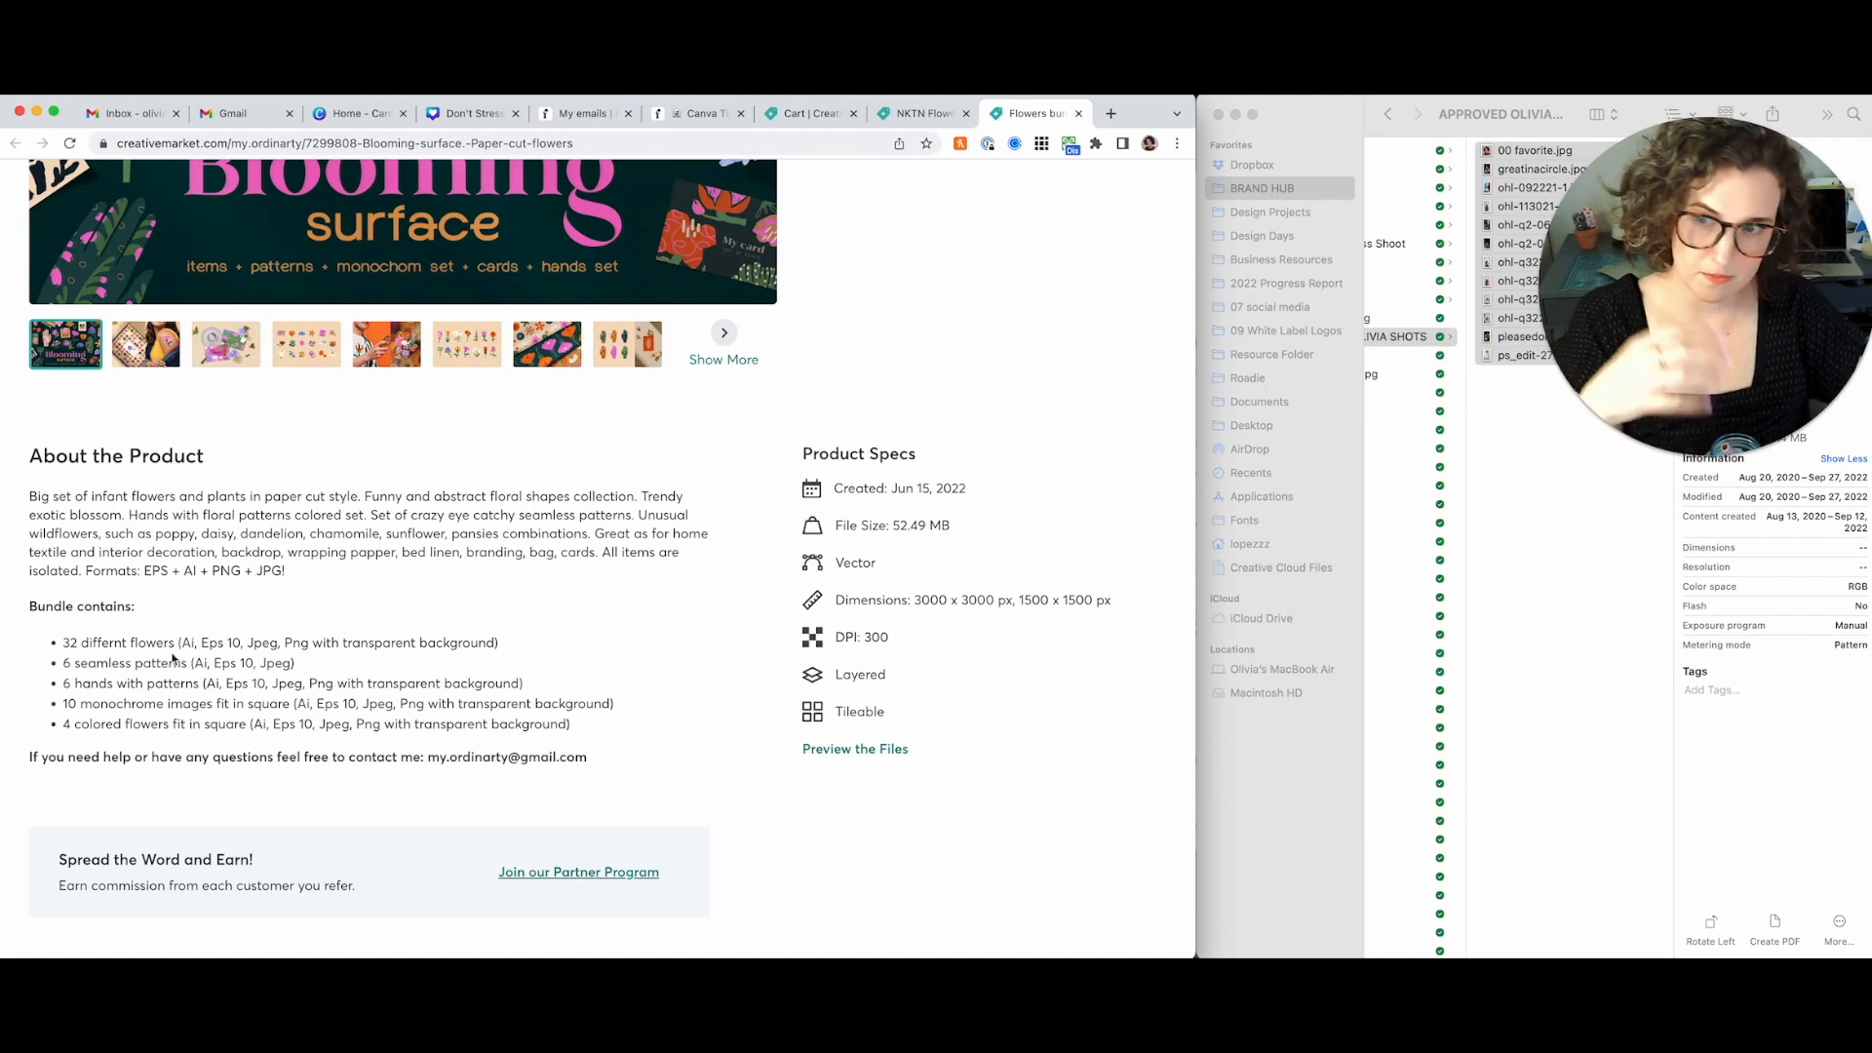
{"action": "left_click_drag", "start_coordinate": [62, 641], "coordinate": [316, 642]}
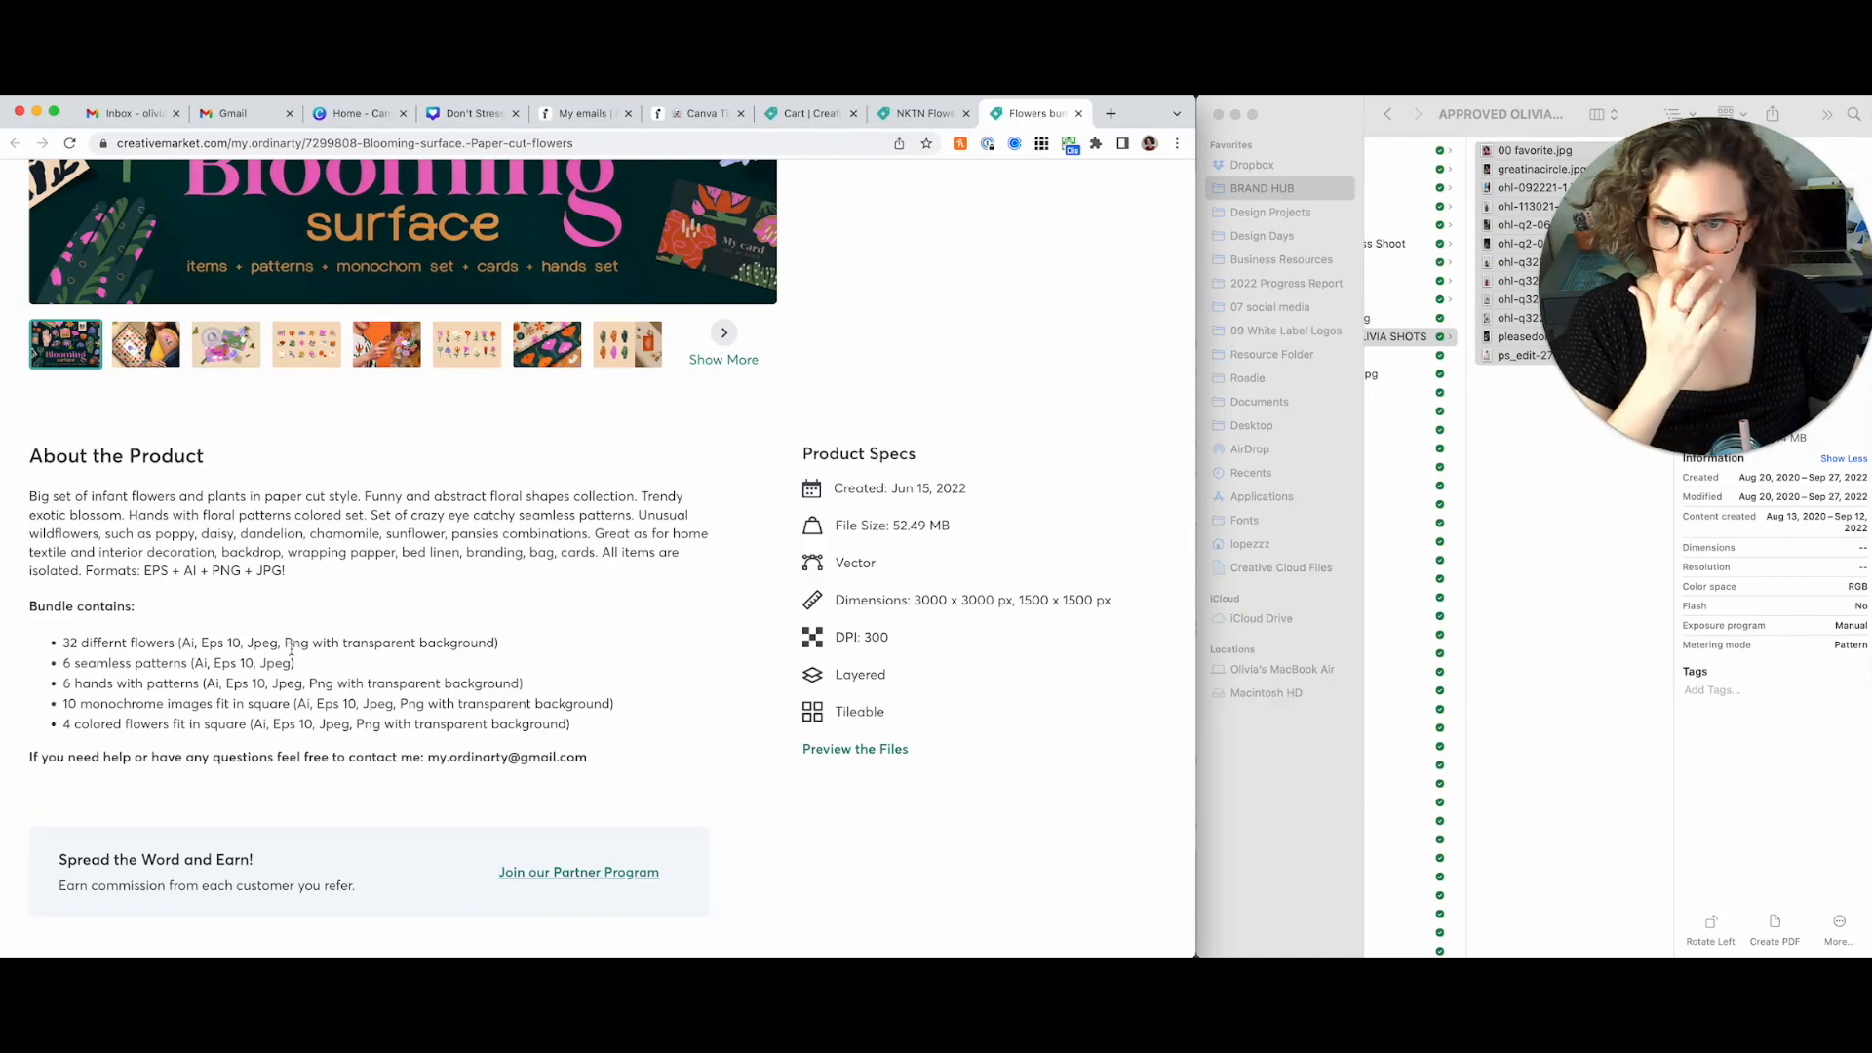
{"action": "double_click", "coordinate": [297, 643]}
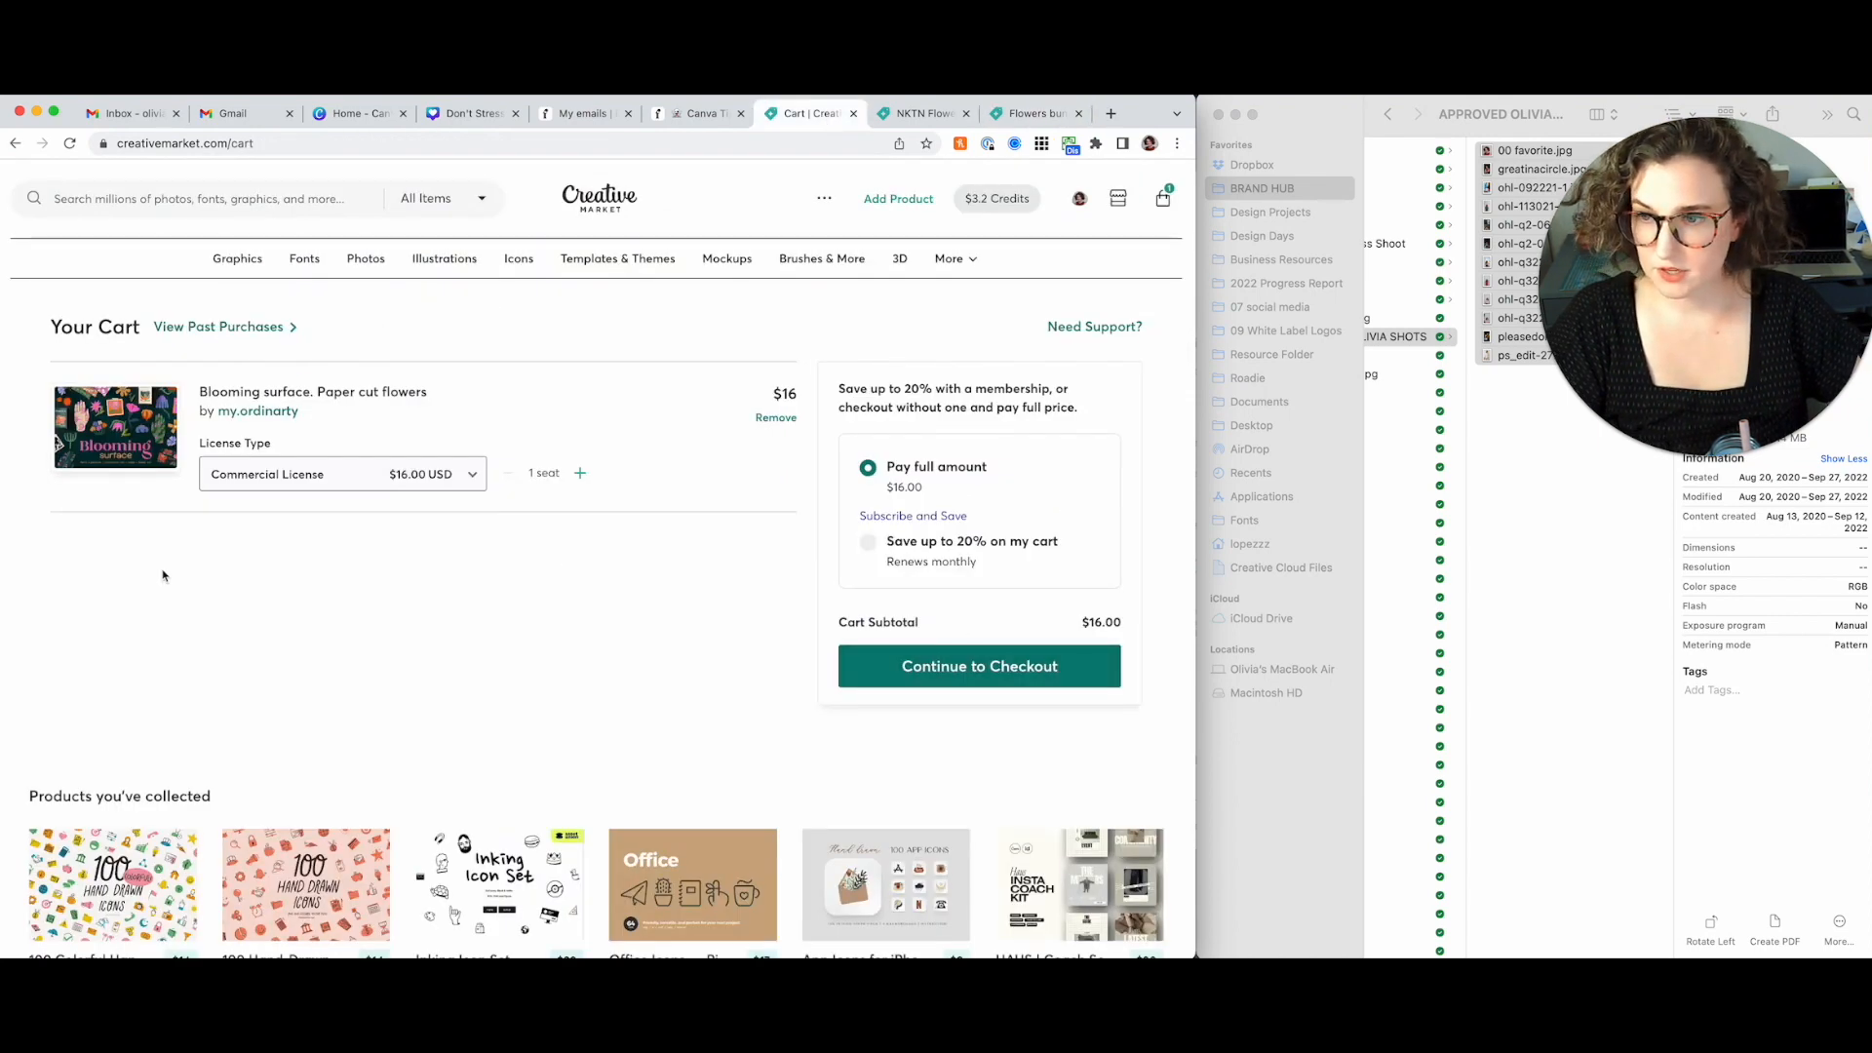
Purchase the flower bundle and save its zip to BRAND HUB > 2023 studio REDO > assets
{"action": "left_click", "coordinate": [979, 667]}
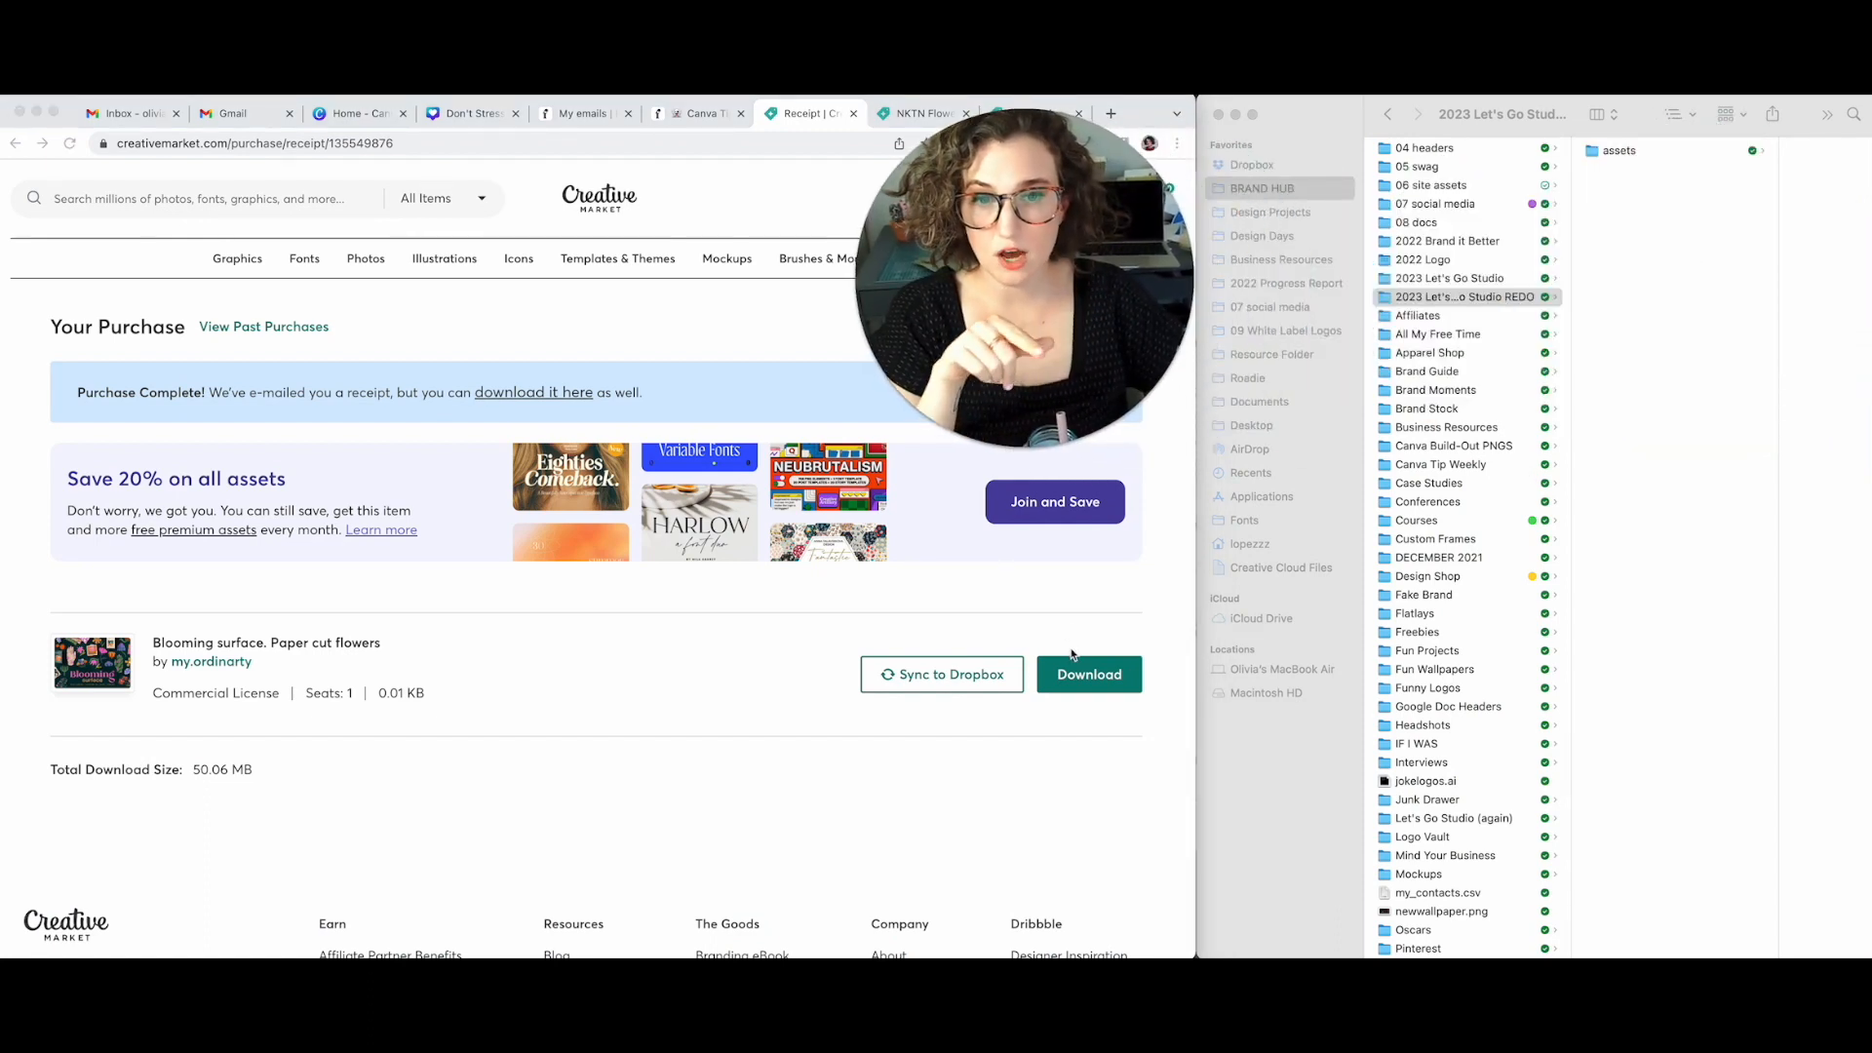
{"action": "mouse_move", "coordinate": [1070, 624]}
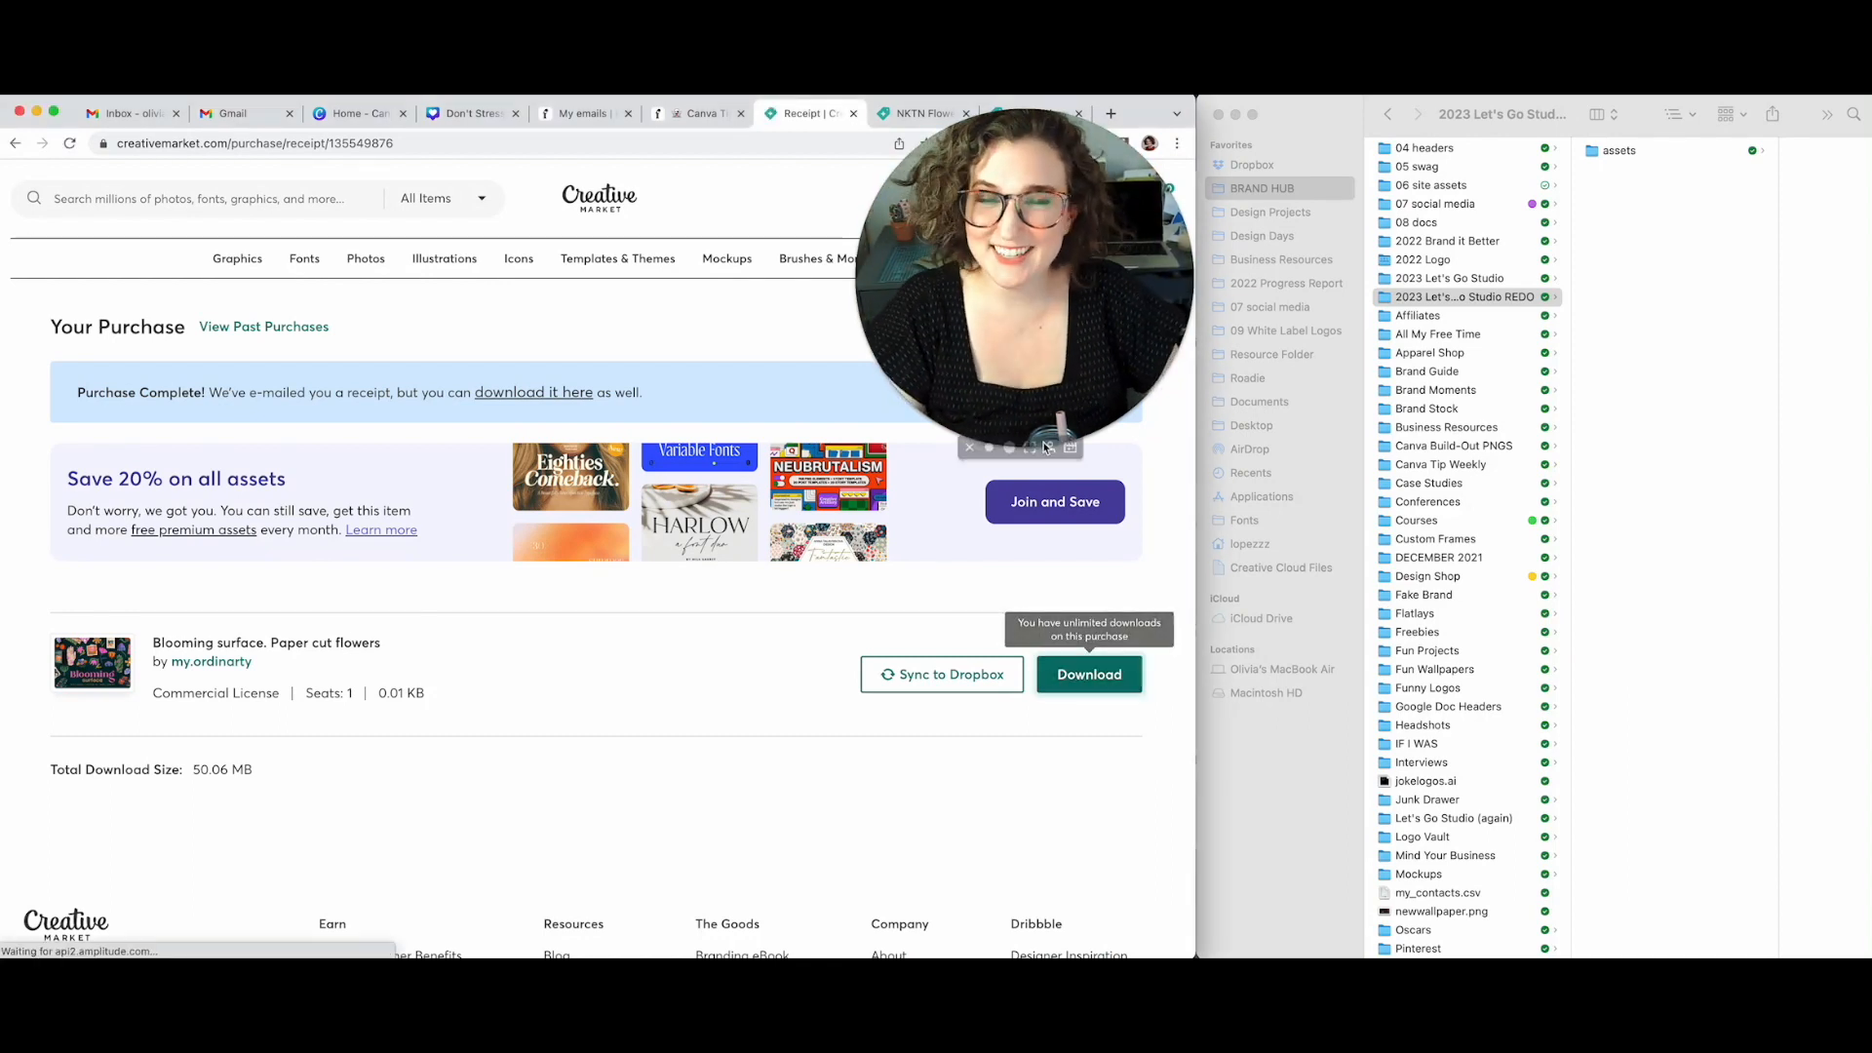
{"action": "left_click", "coordinate": [1088, 674]}
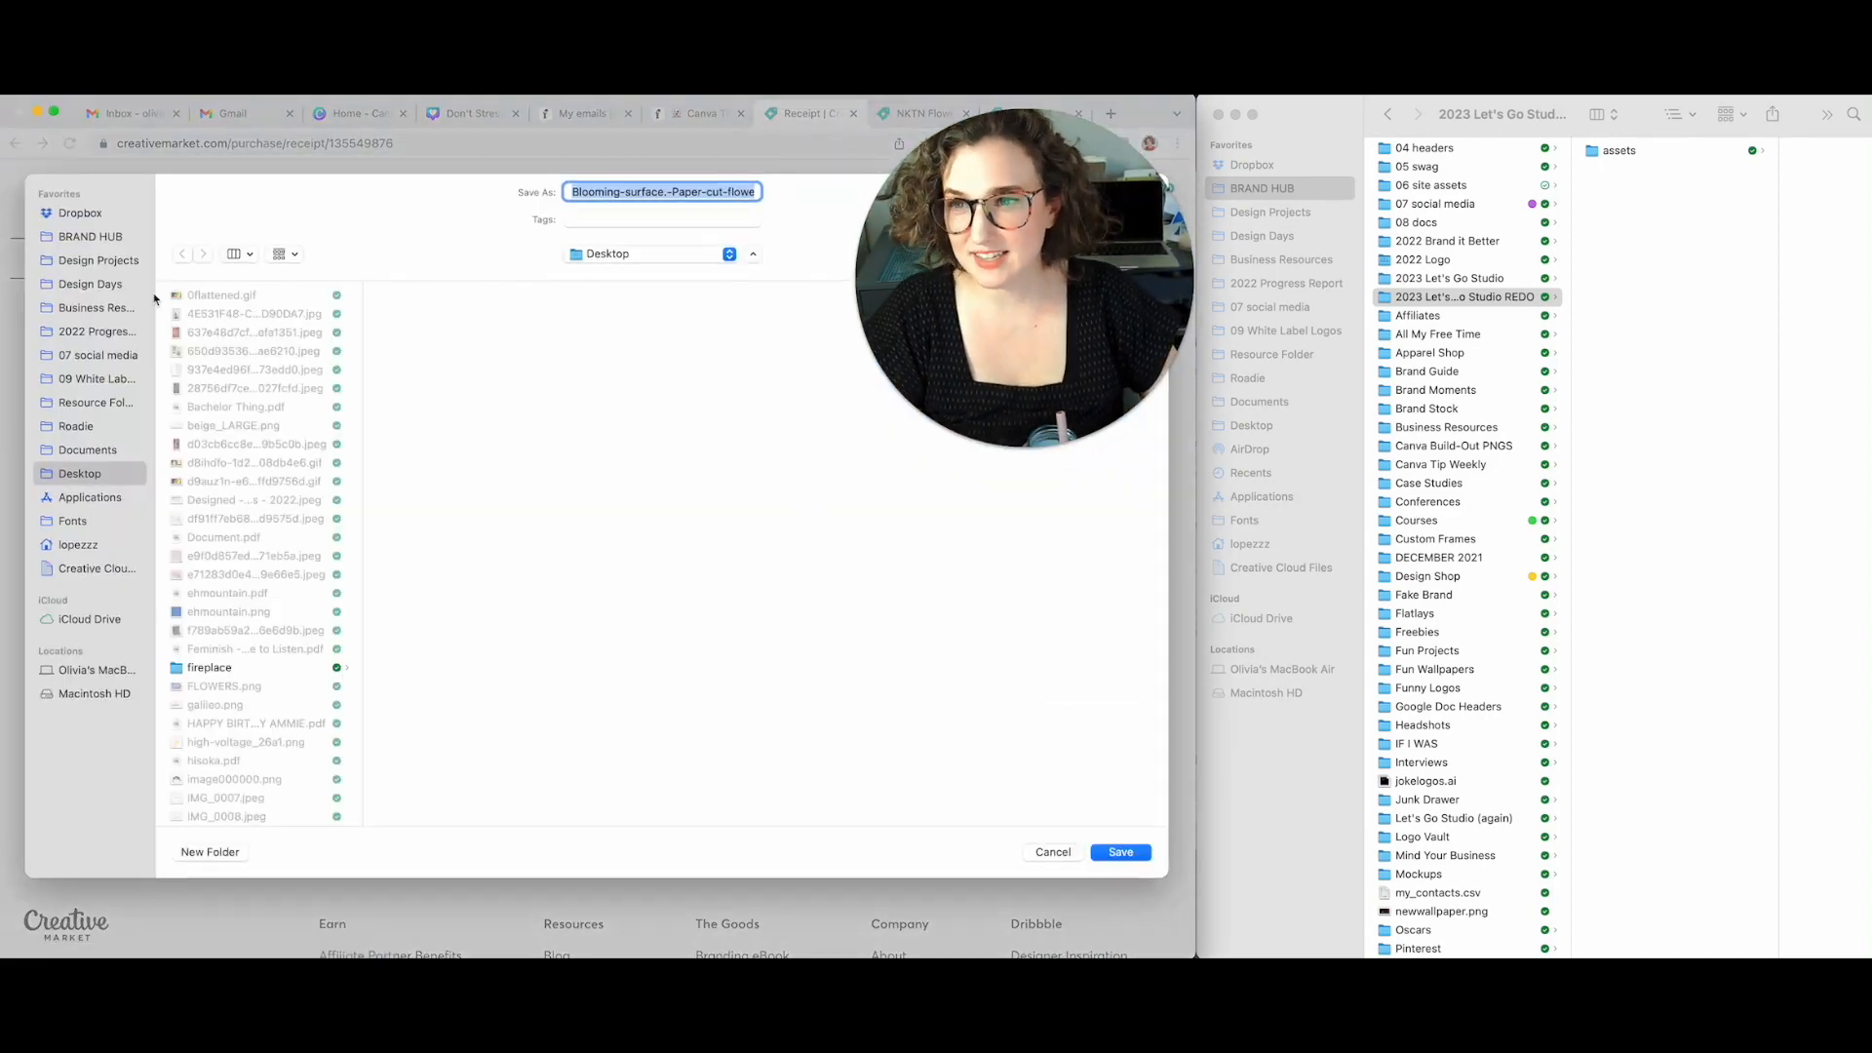
{"action": "left_click", "coordinate": [88, 236]}
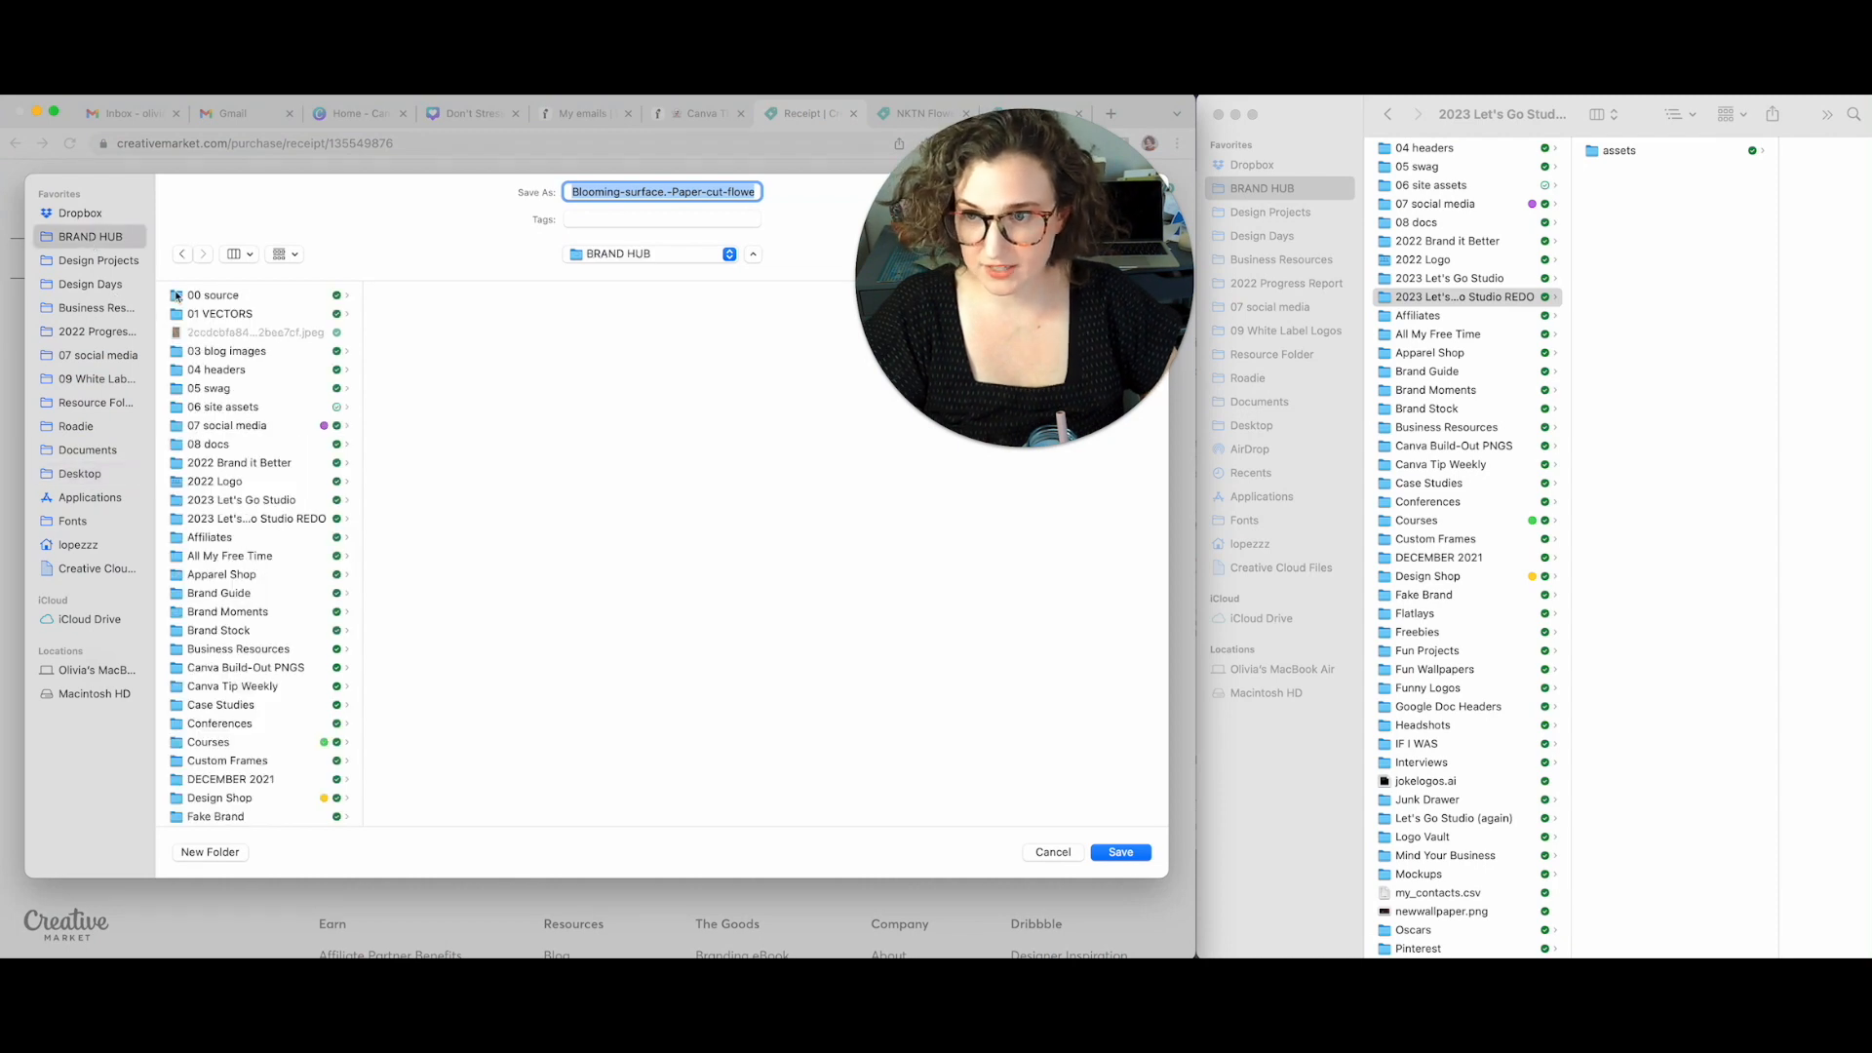
{"action": "left_click", "coordinate": [230, 519]}
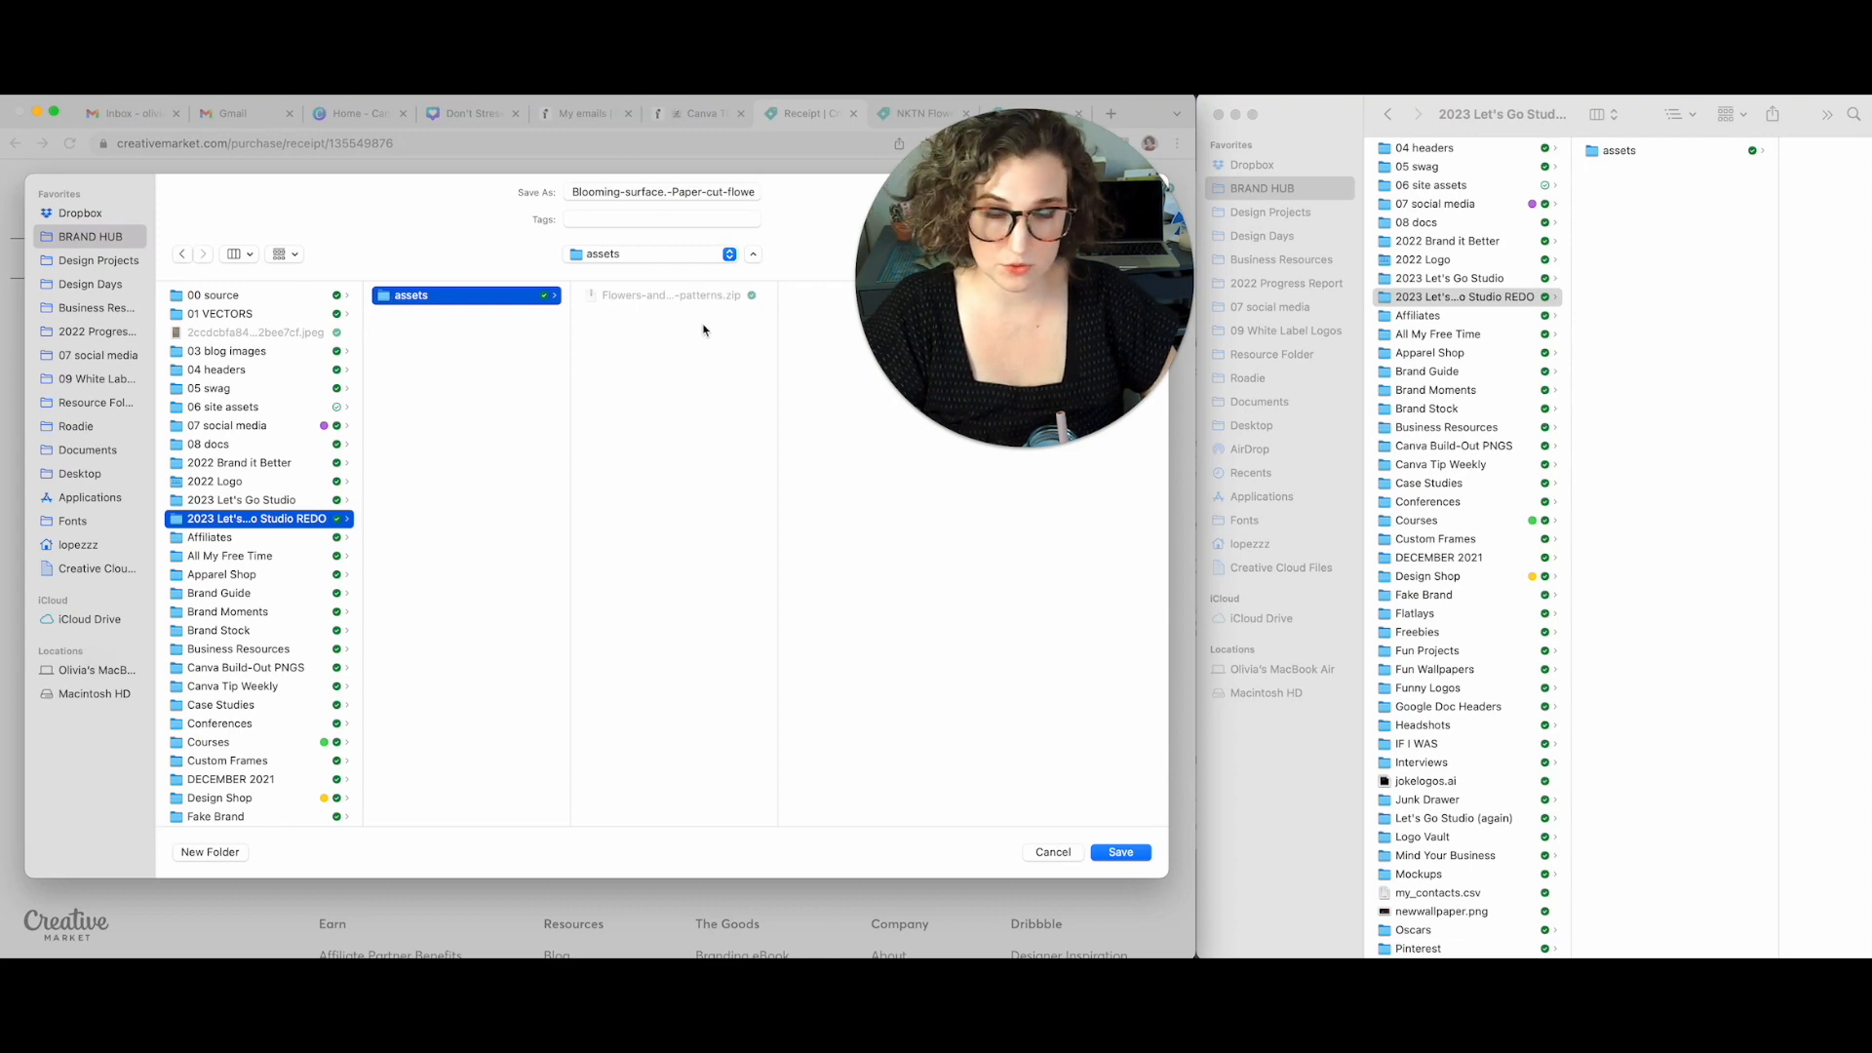
{"action": "left_click", "coordinate": [1121, 852]}
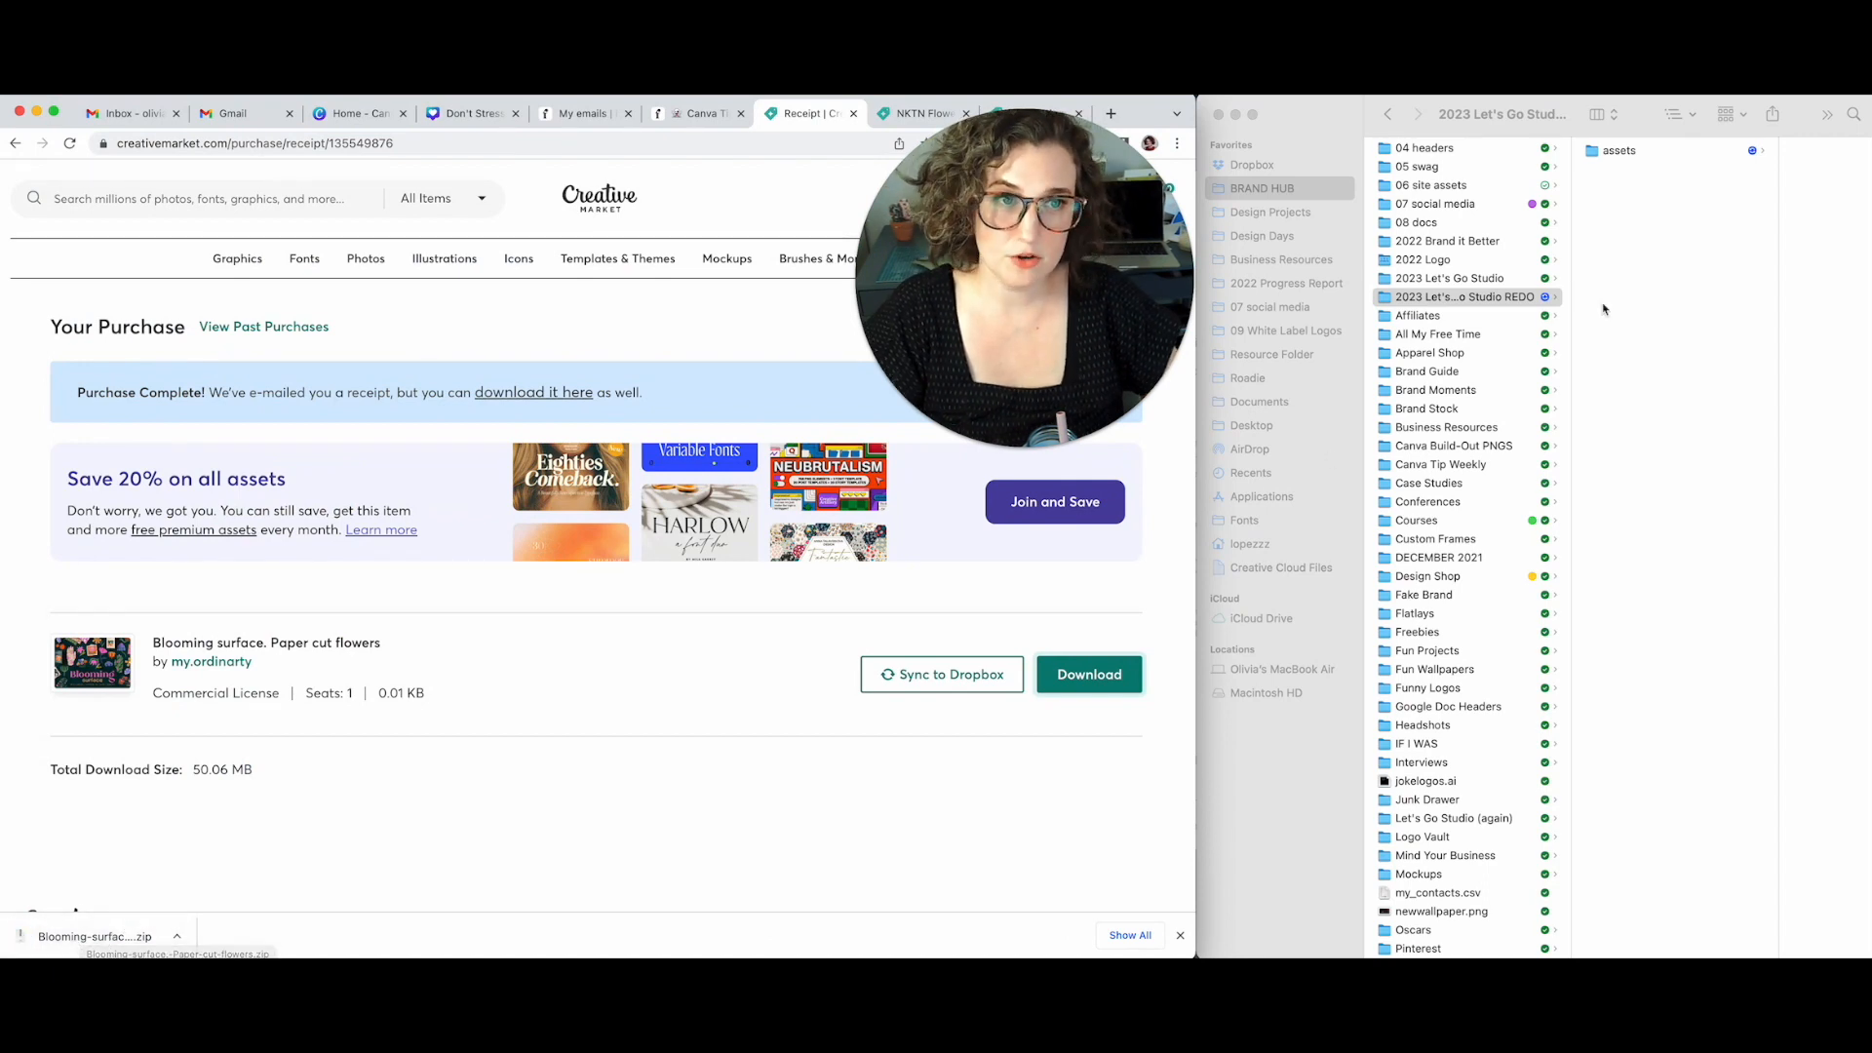
Preview the unzipped flower PNGs in Finder through Flower-17 and Flower-18
{"action": "left_click", "coordinate": [1465, 296]}
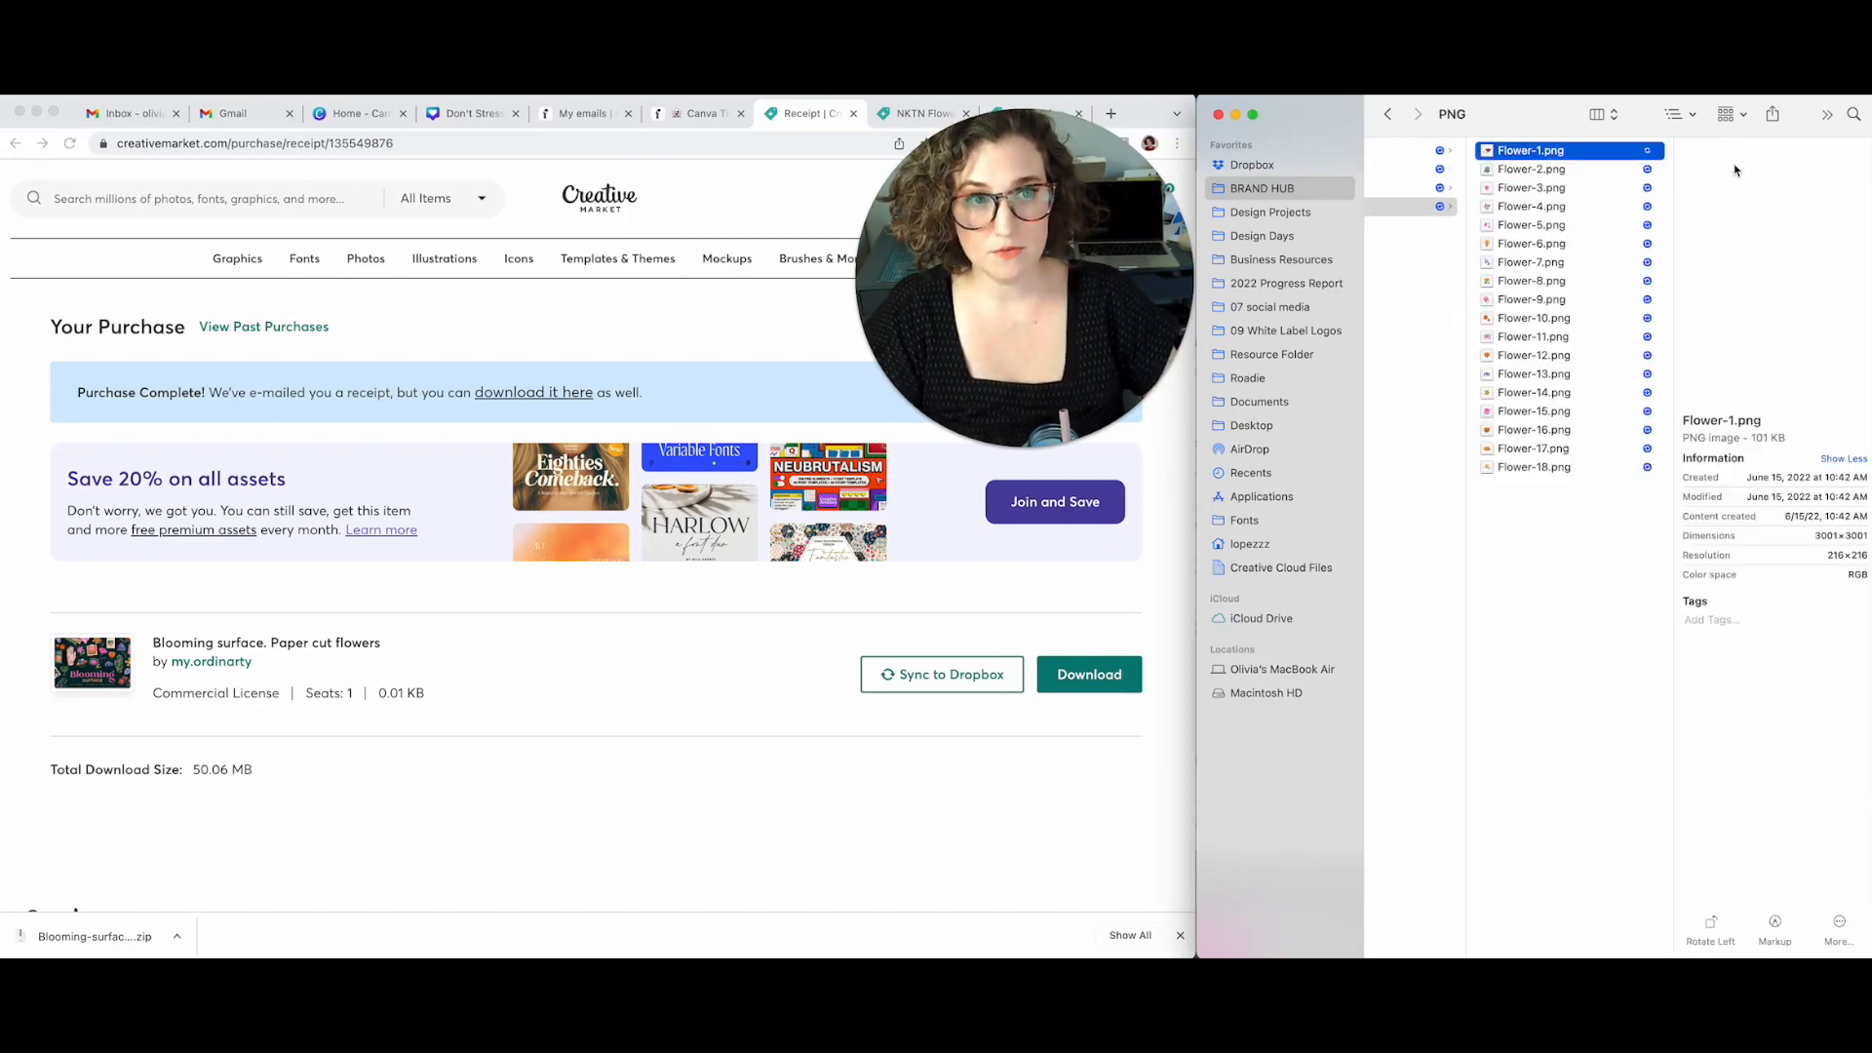
{"action": "left_click", "coordinate": [1530, 207]}
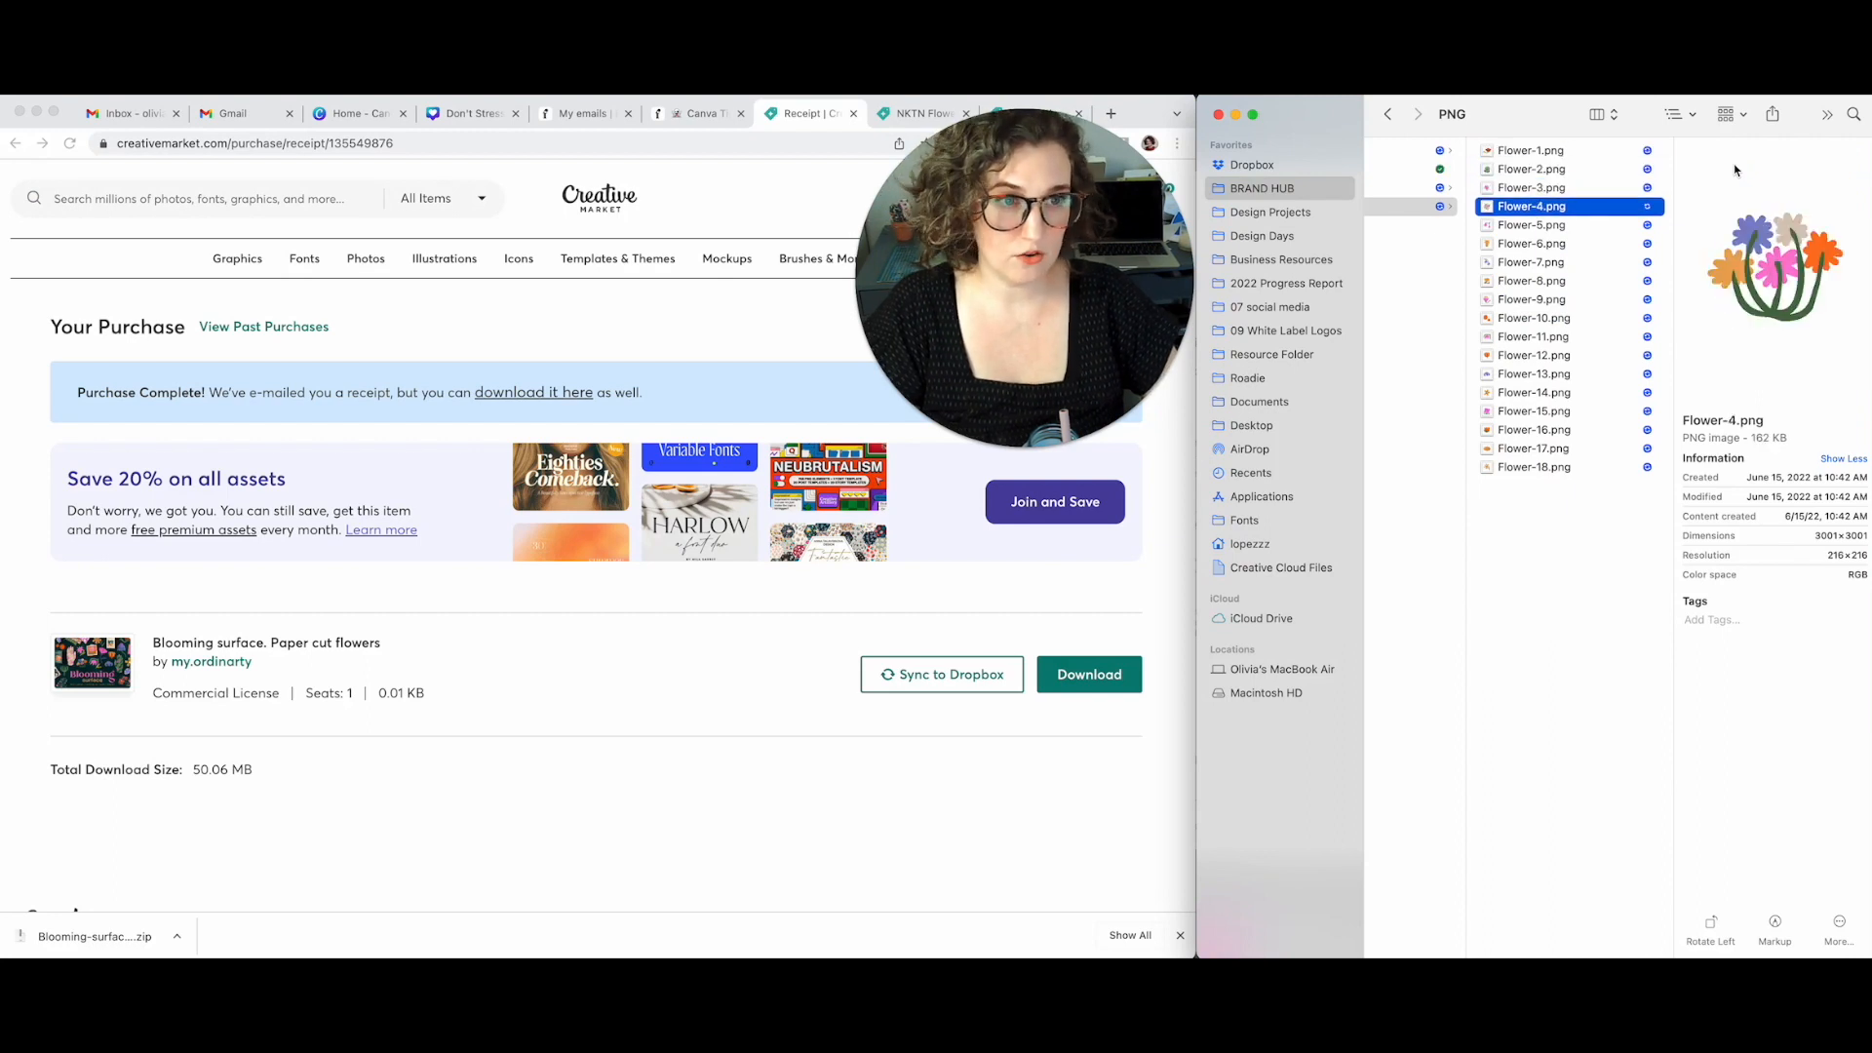
{"action": "left_click", "coordinate": [1533, 300]}
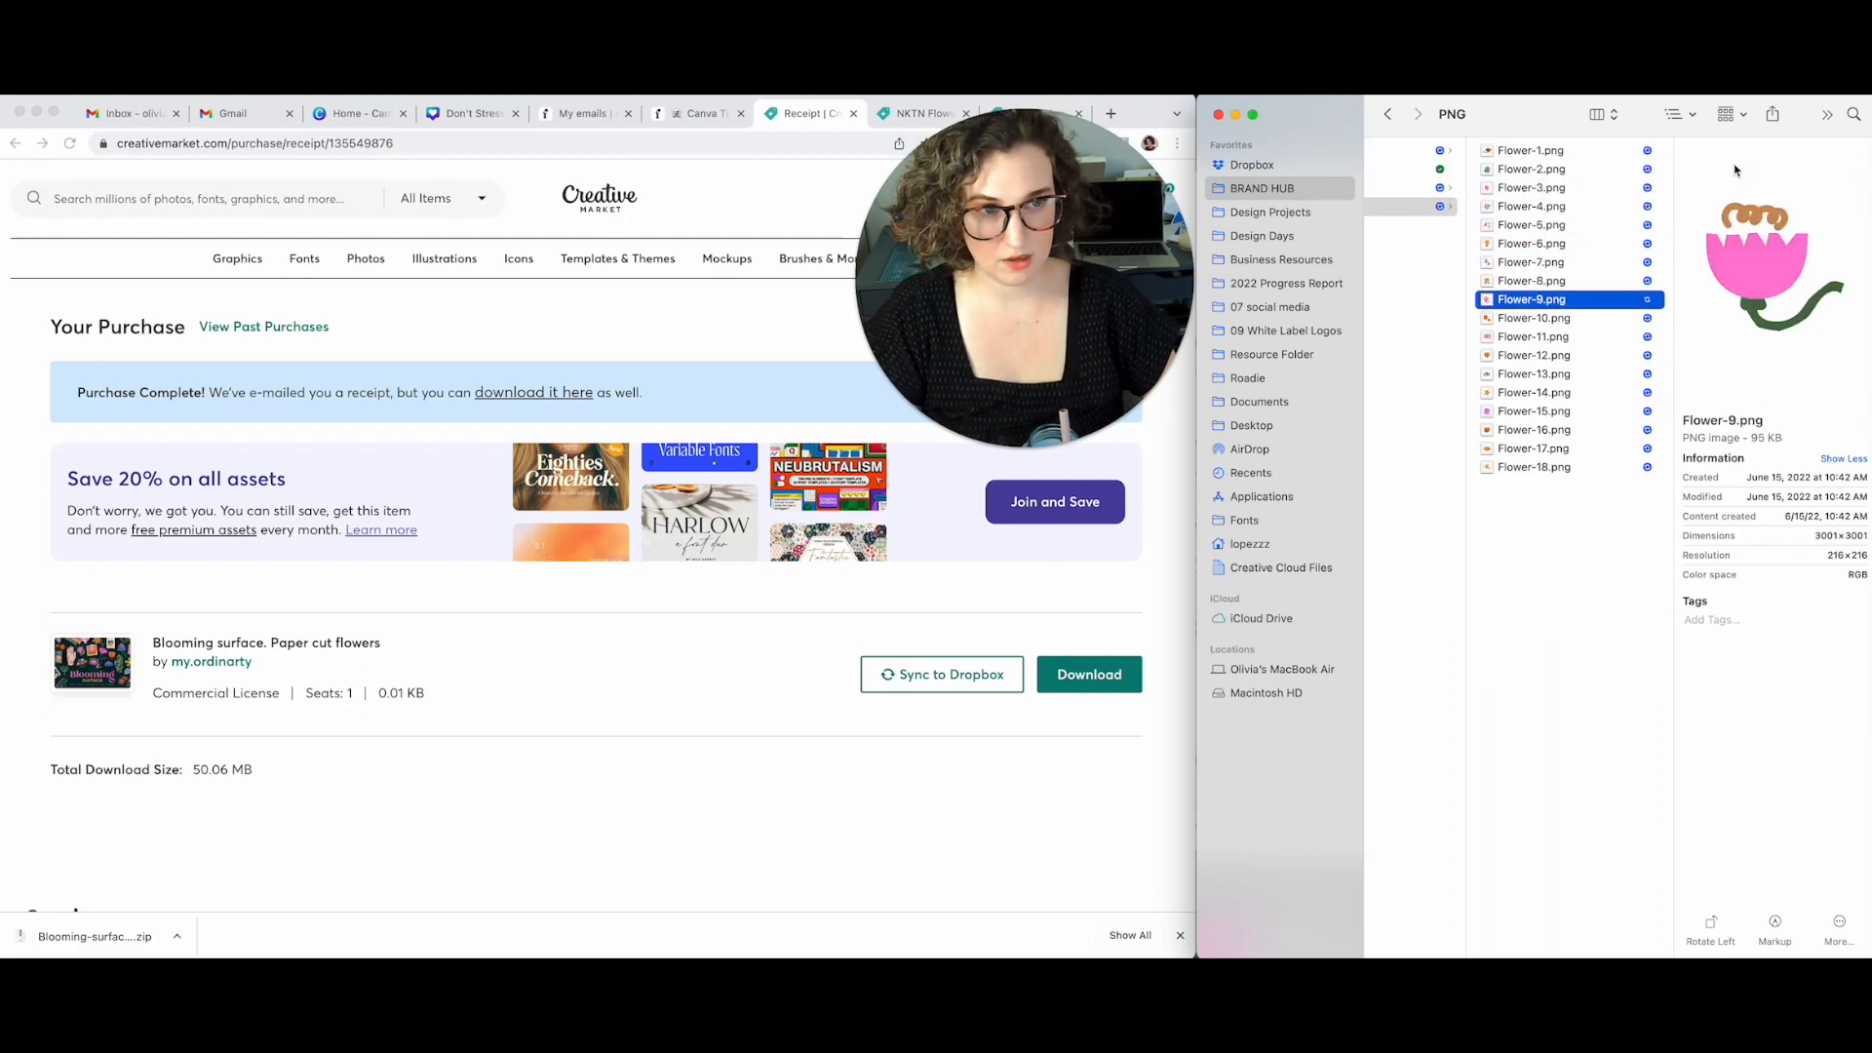
{"action": "left_click", "coordinate": [1532, 392]}
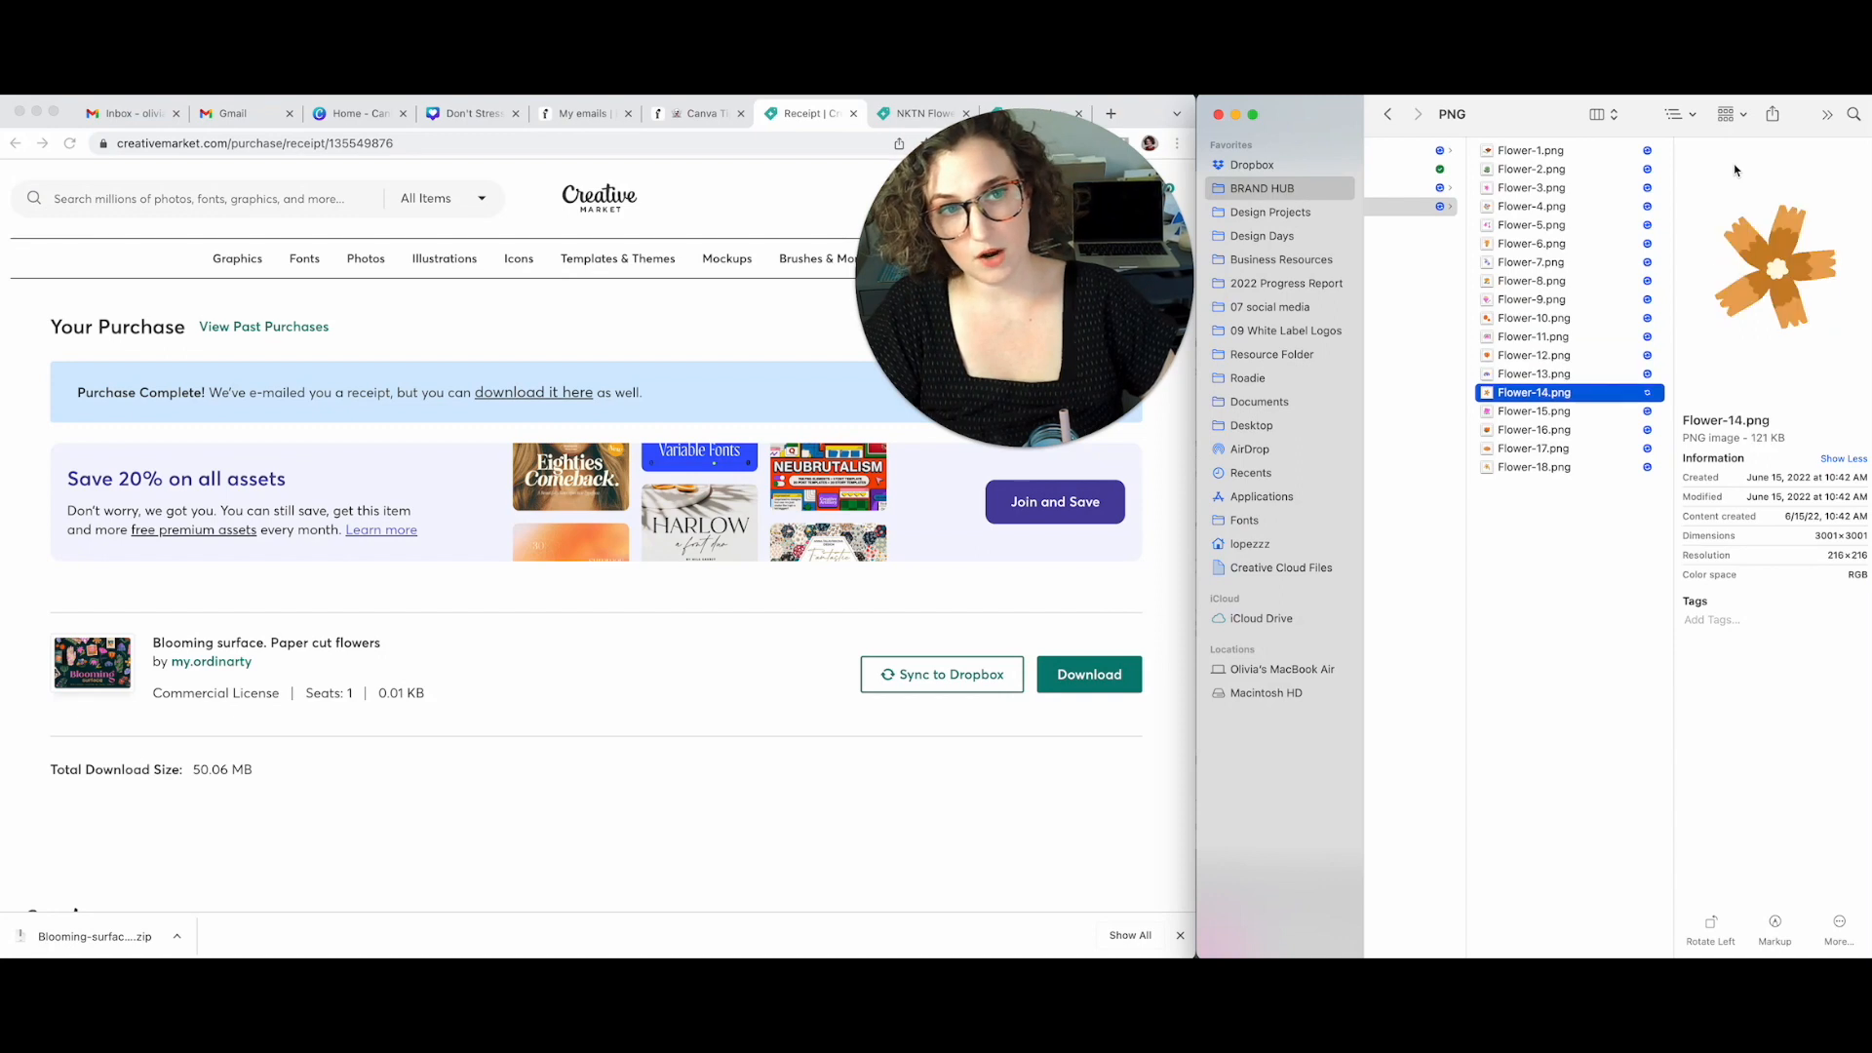
{"action": "left_click", "coordinate": [1532, 449]}
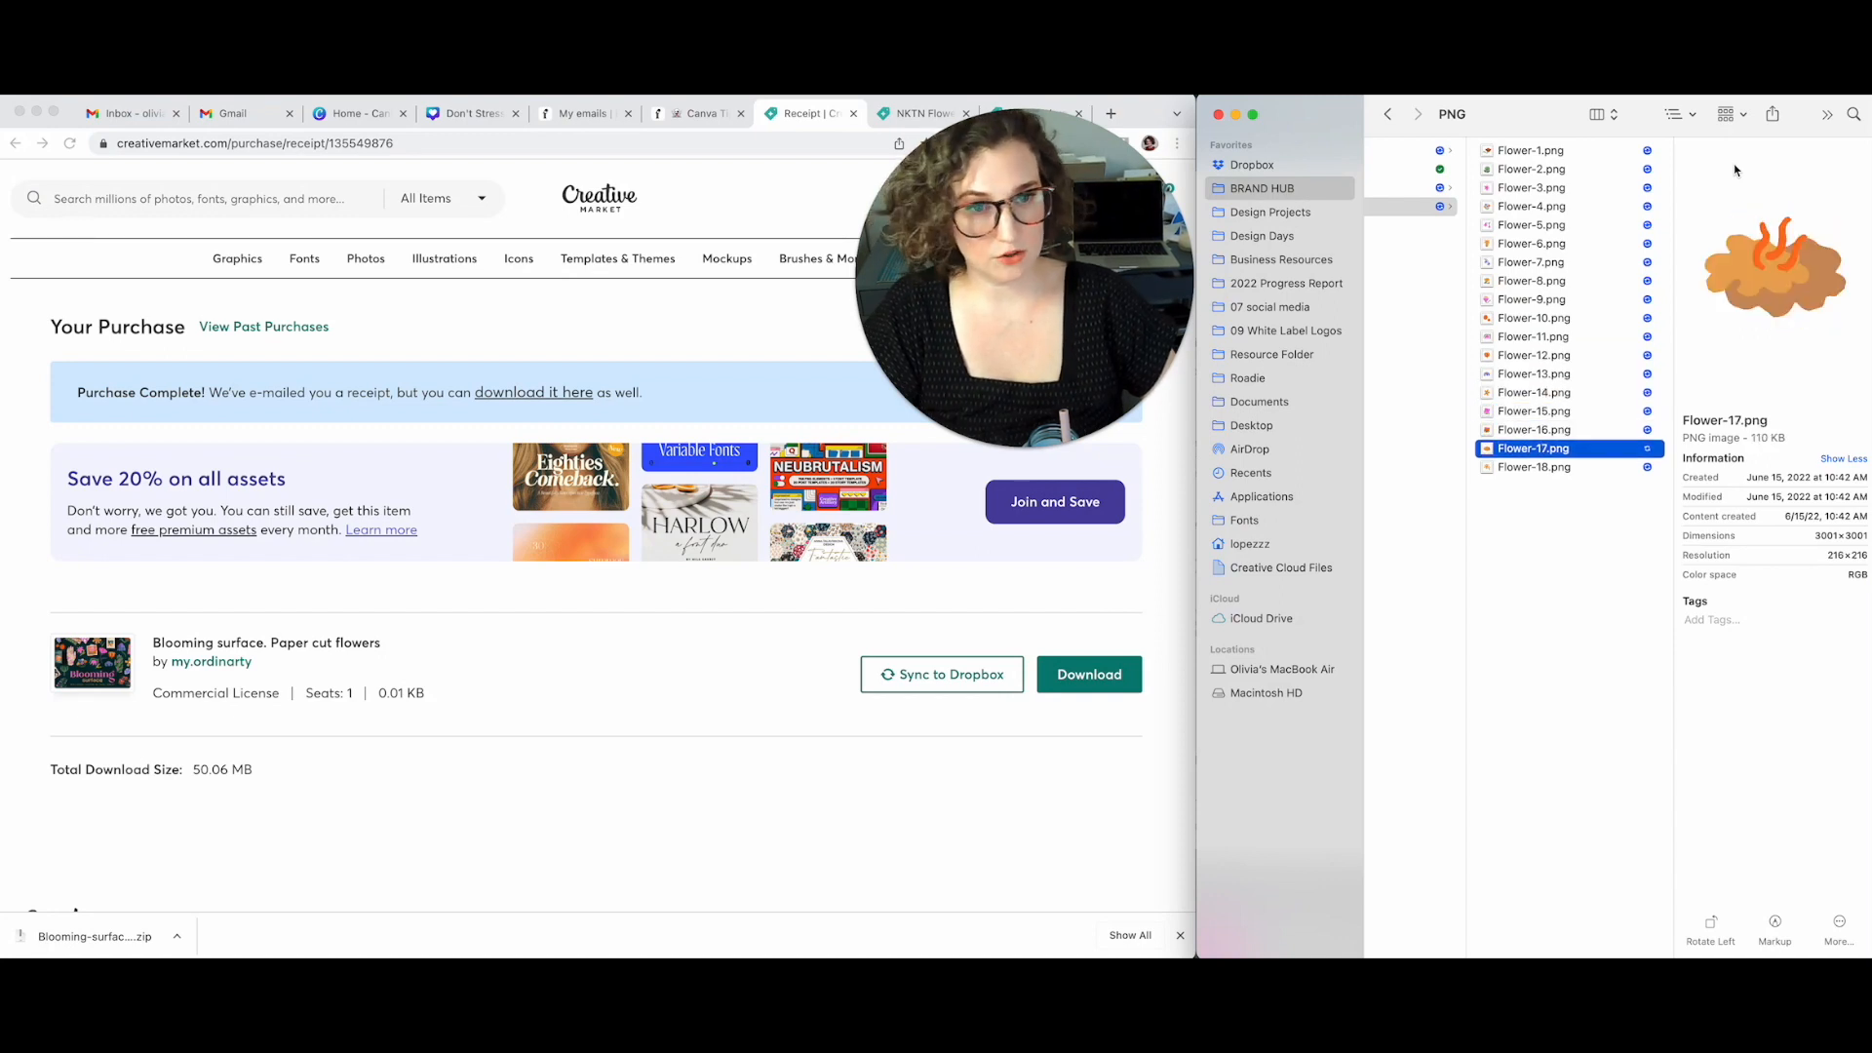
{"action": "left_click", "coordinate": [1533, 468]}
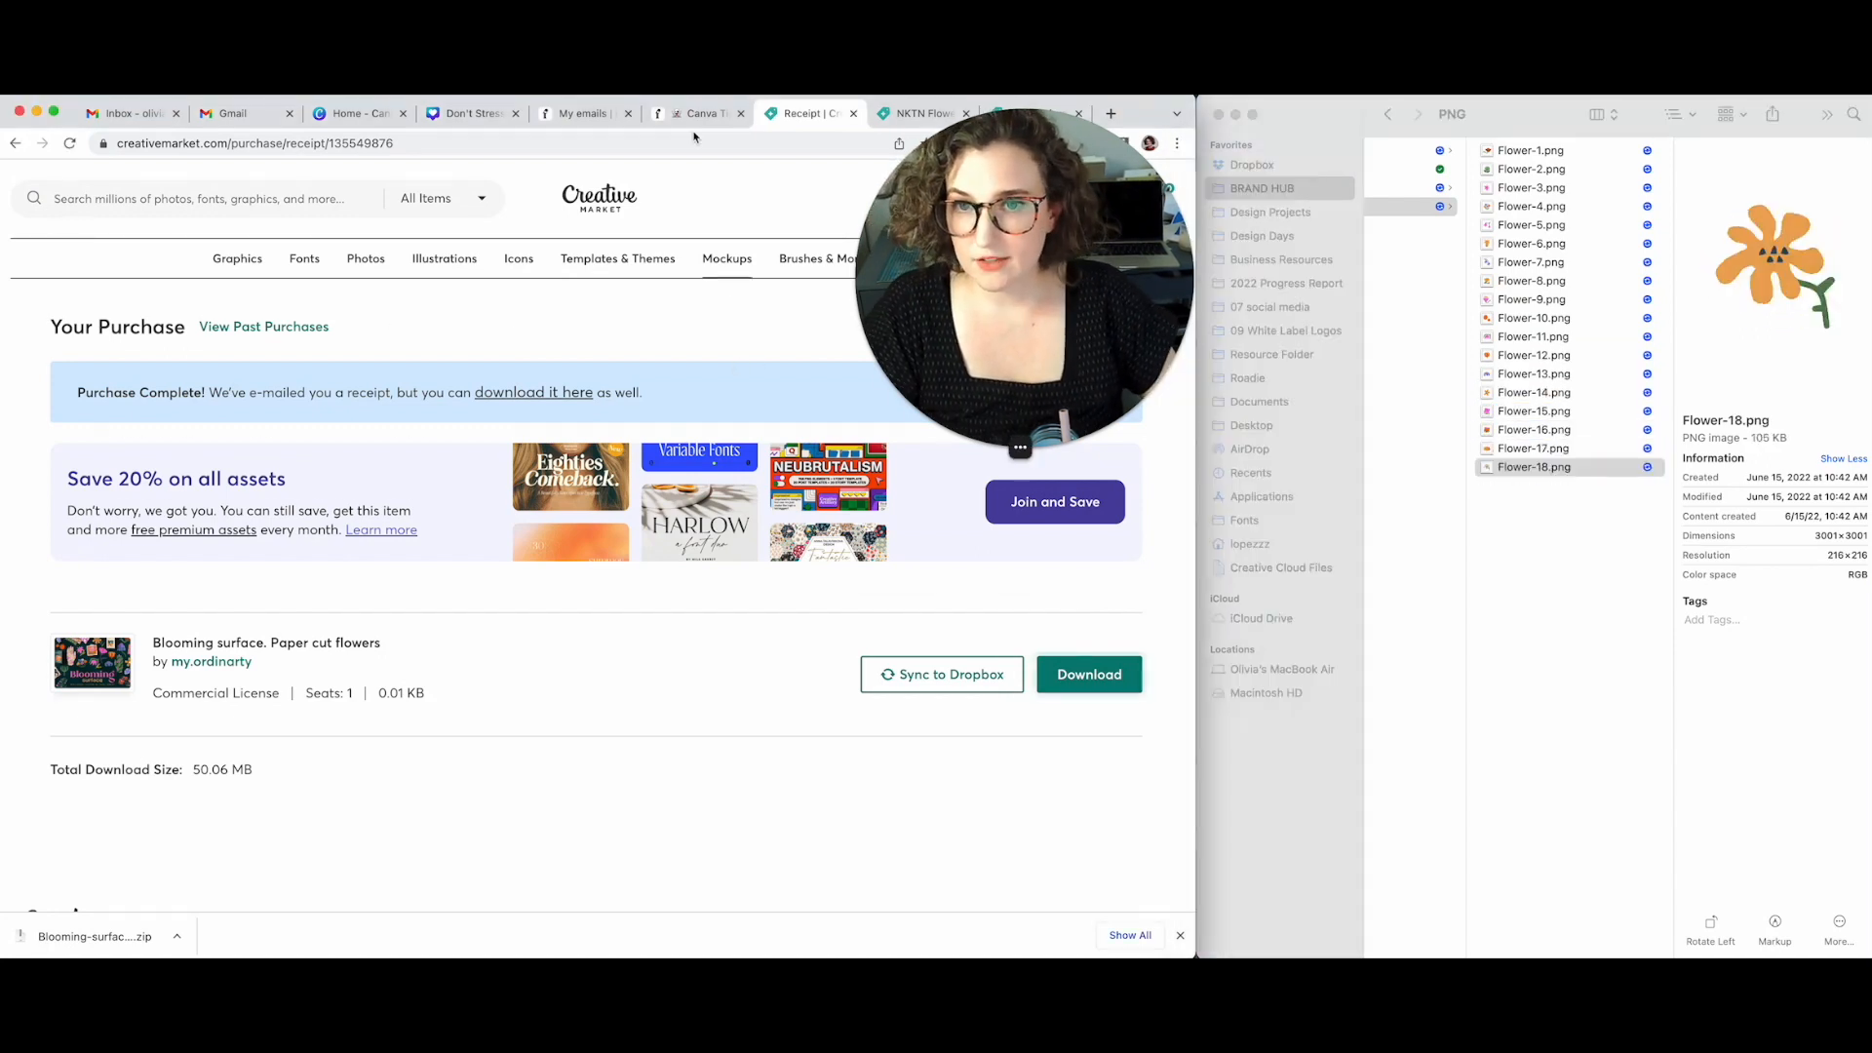
Create a new folder named 'Flower Assets' inside Let's Go Brand
{"action": "left_click", "coordinate": [355, 113]}
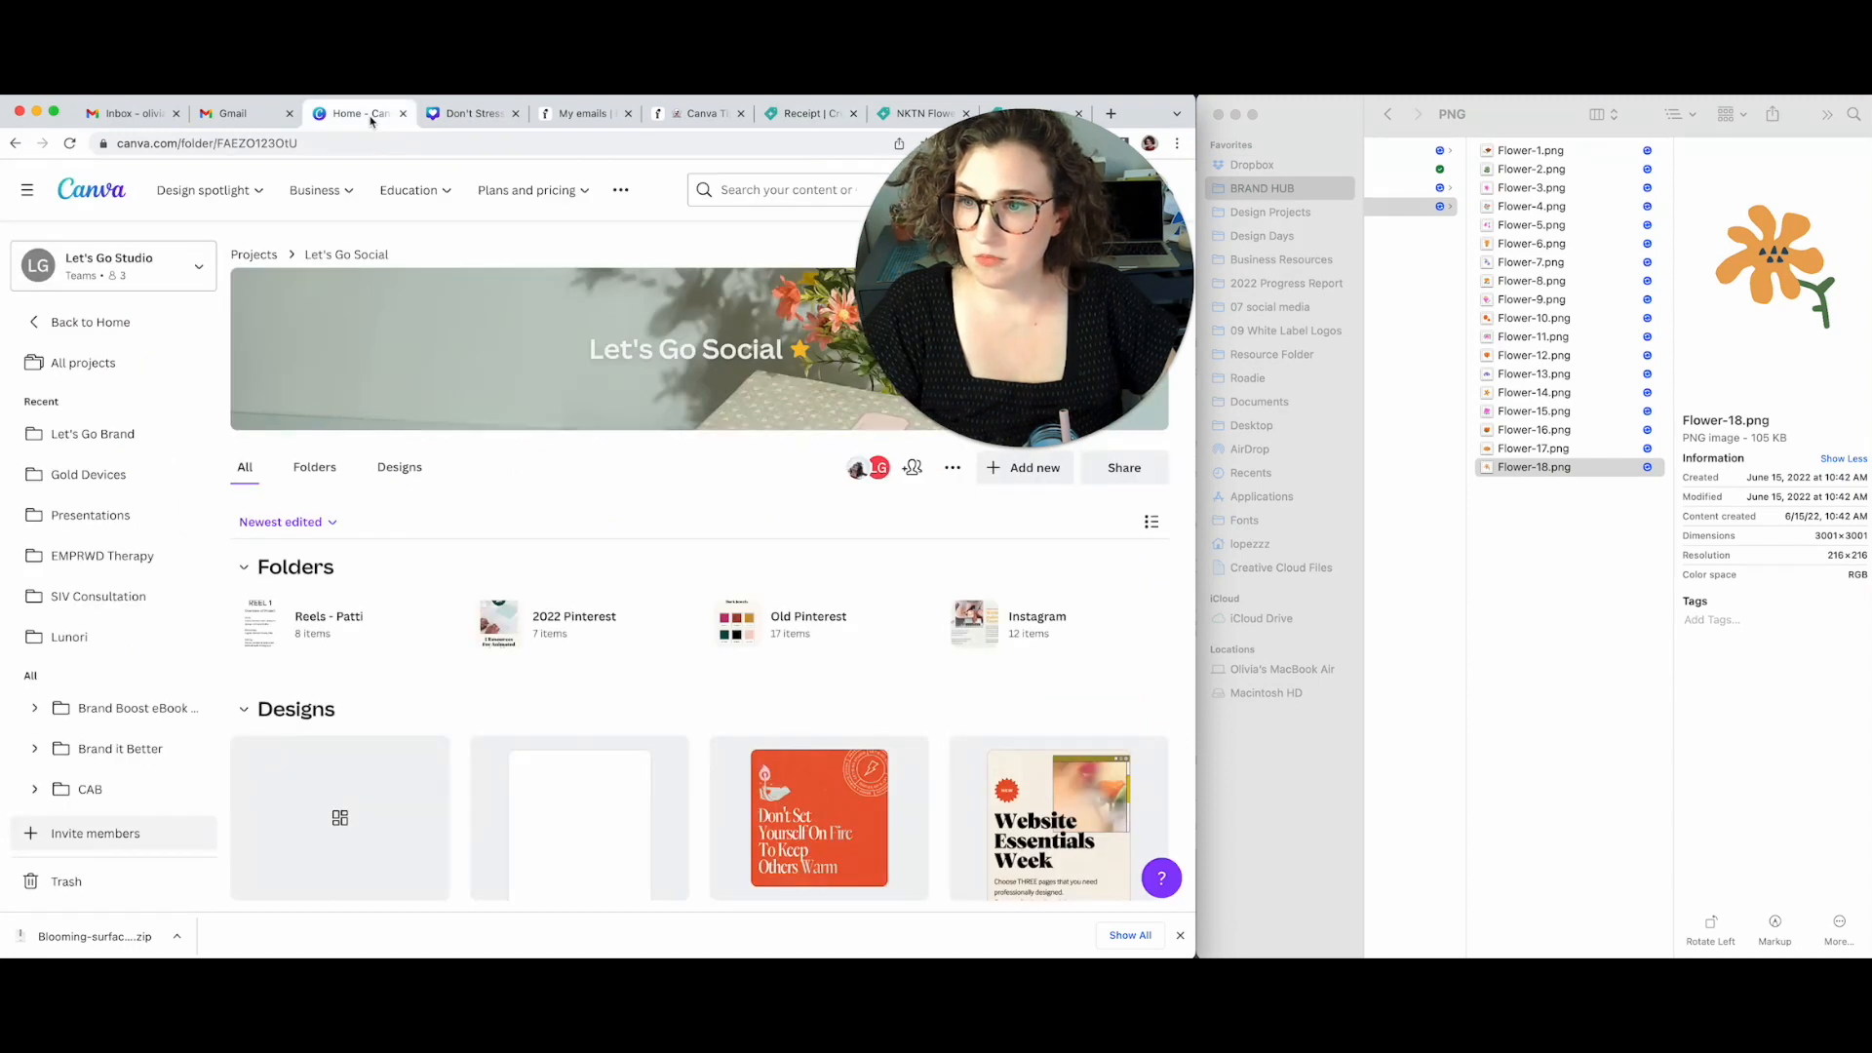
{"action": "mouse_move", "coordinate": [126, 486]}
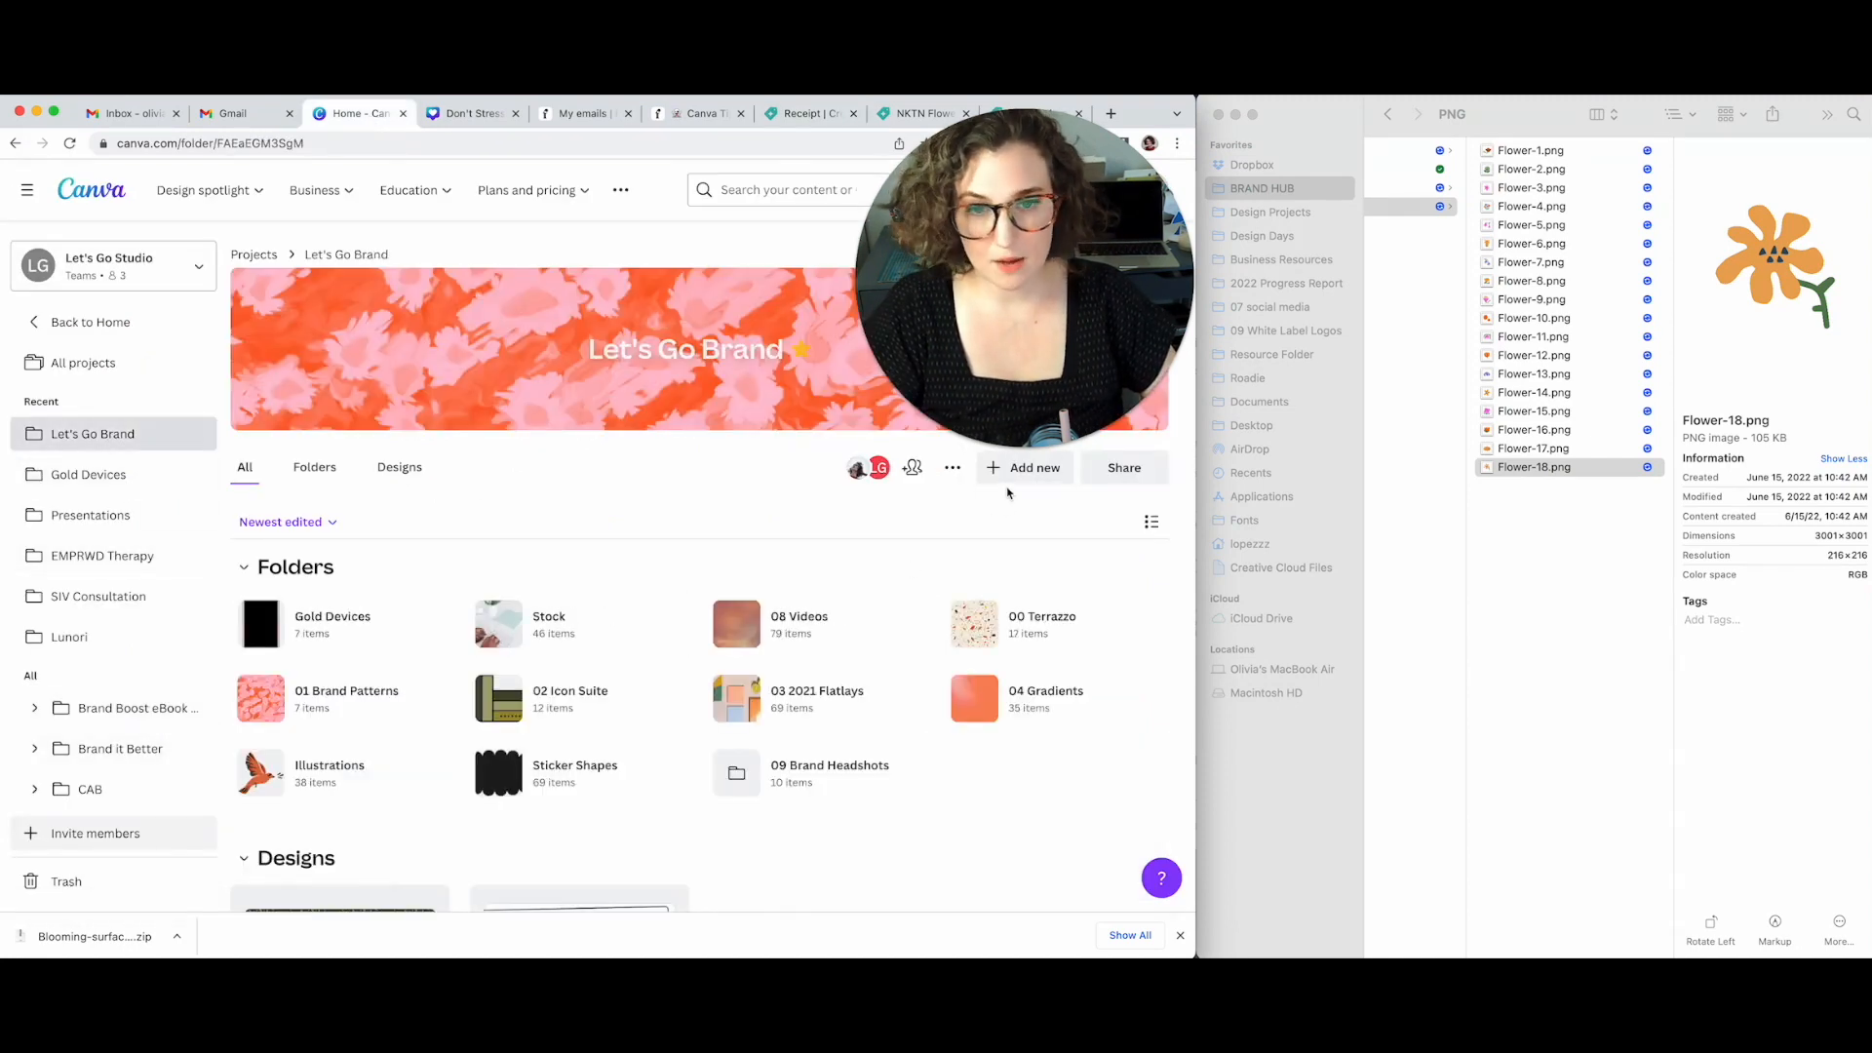
{"action": "left_click", "coordinate": [1023, 468]}
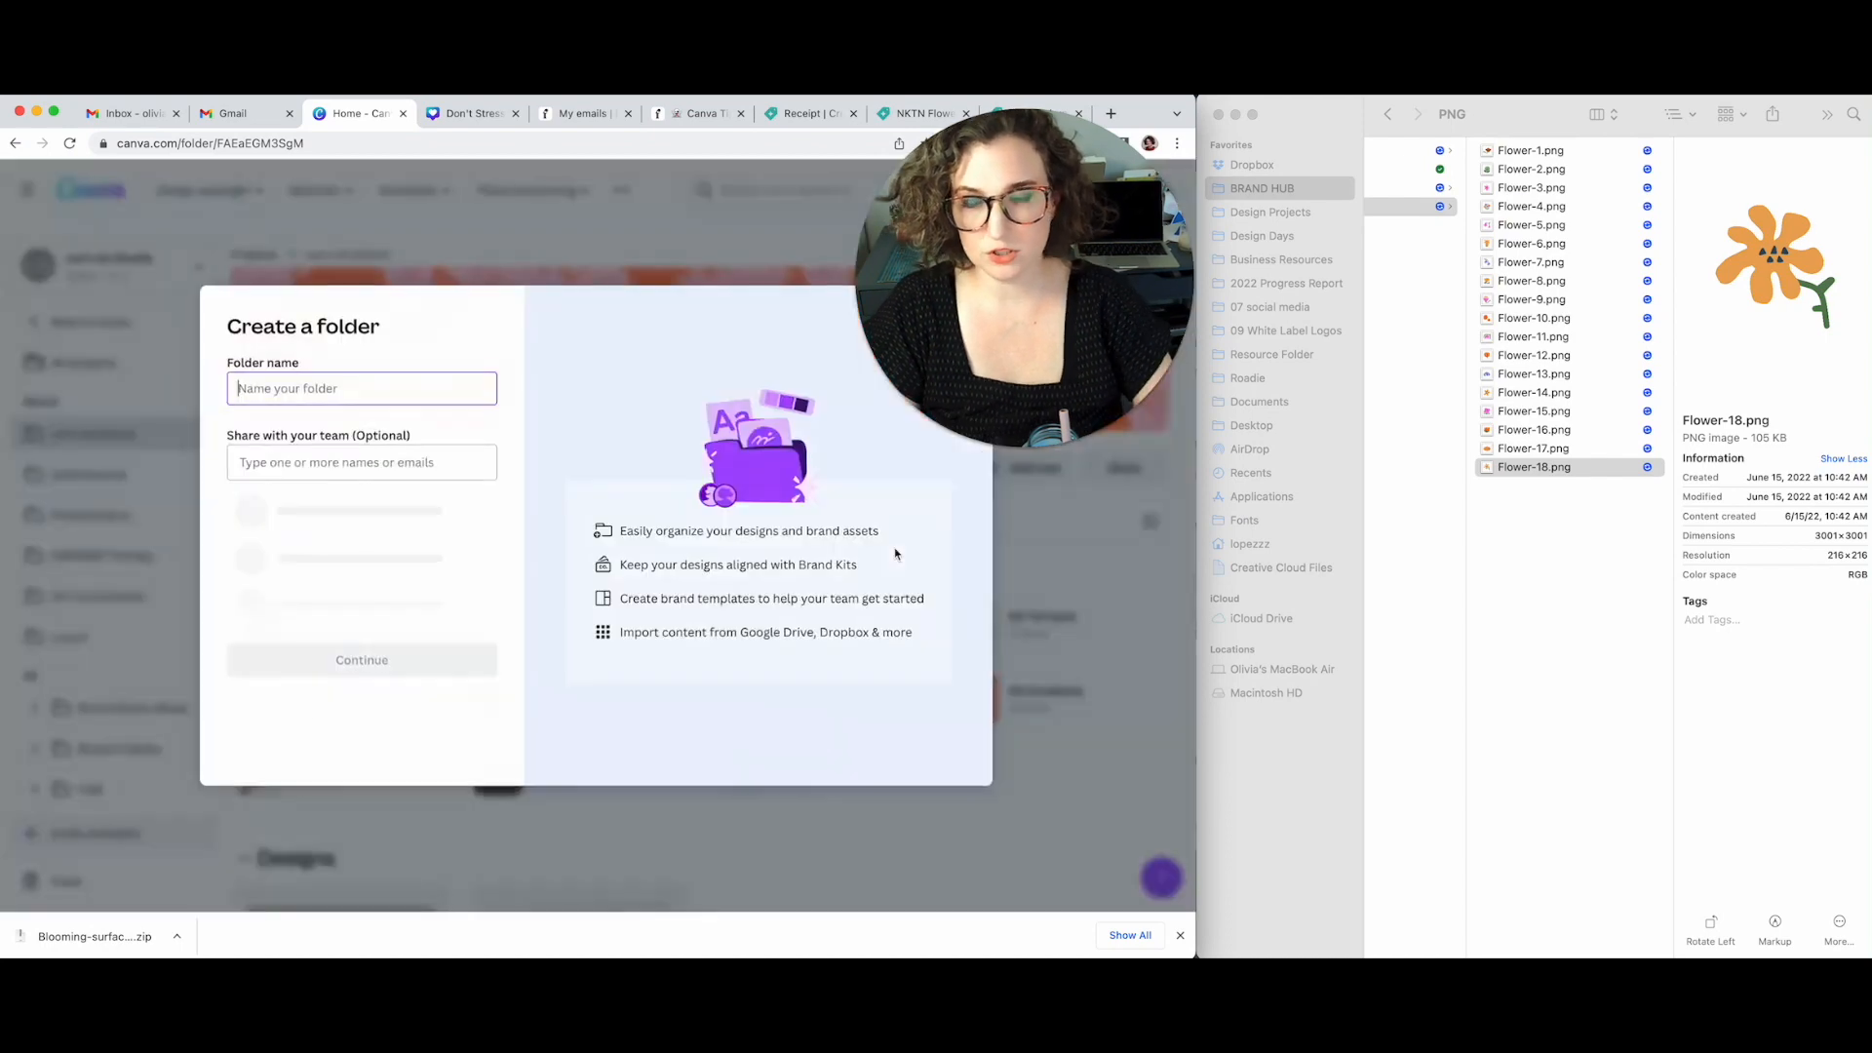
{"action": "type", "text": "Flower Assets"}
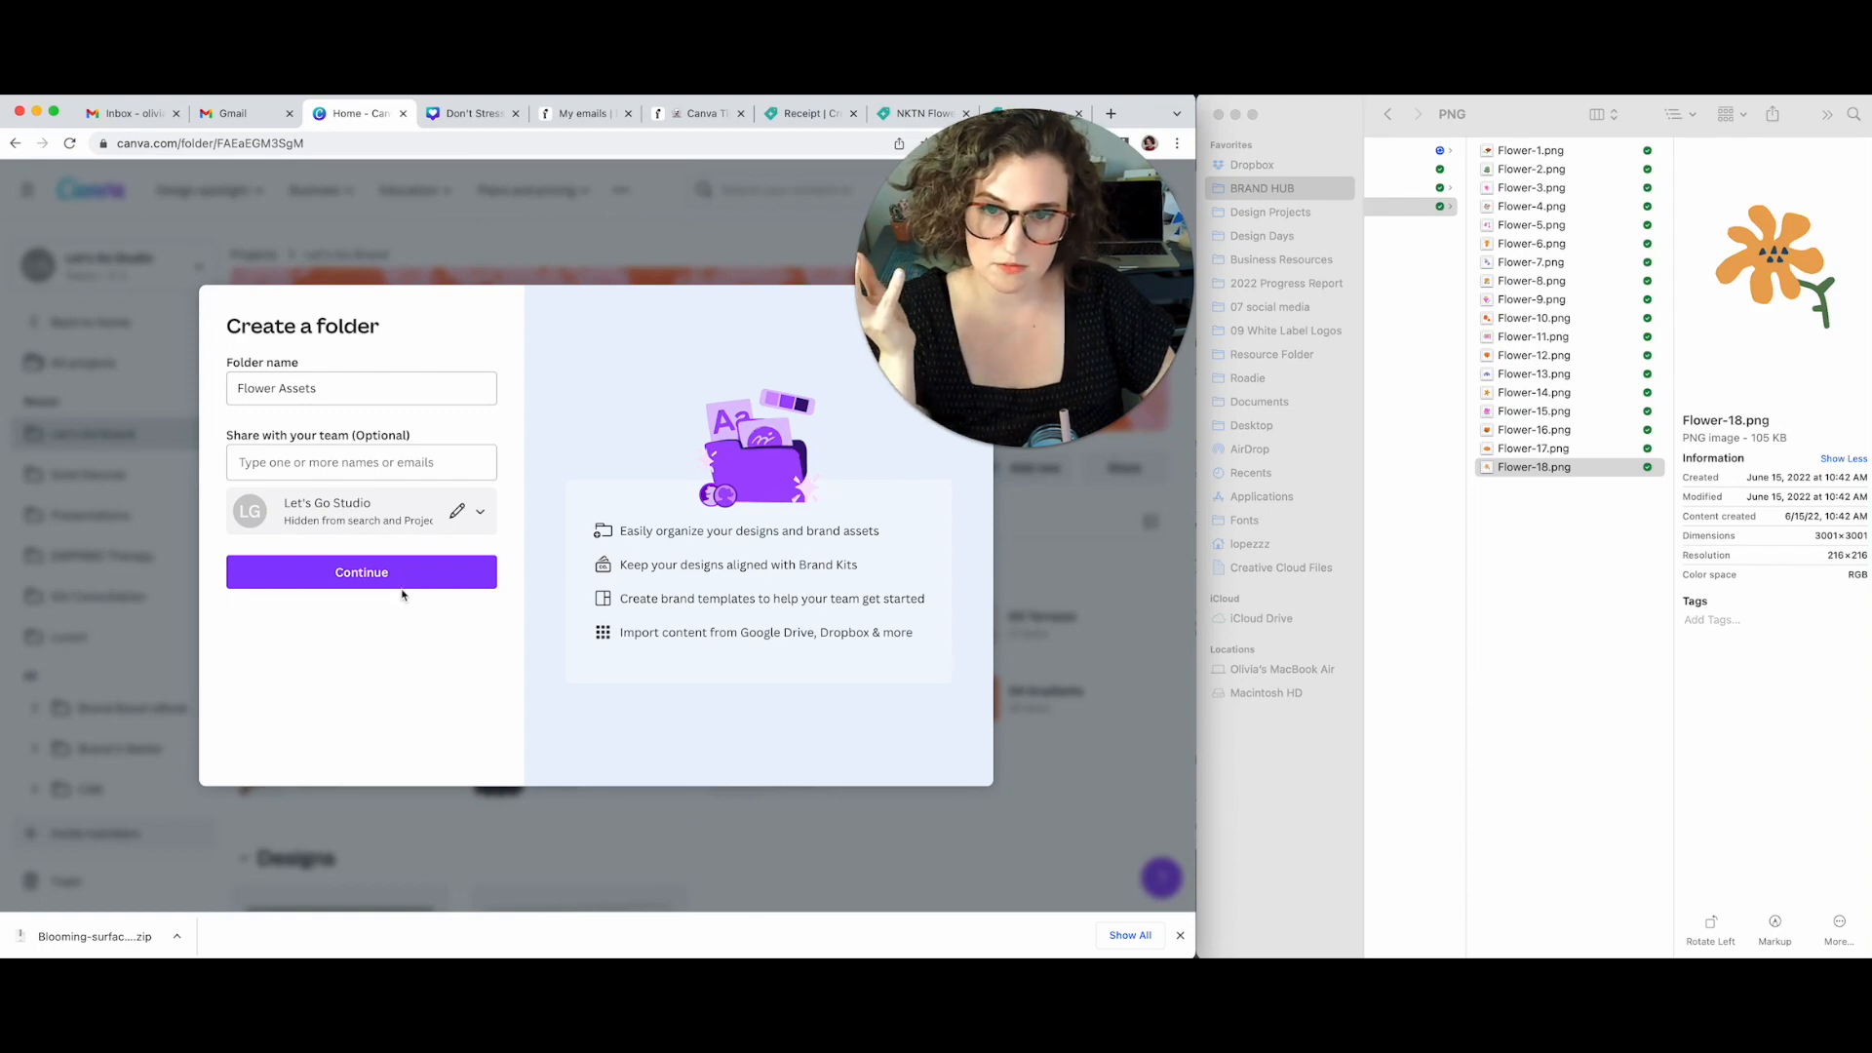
{"action": "left_click", "coordinate": [361, 573]}
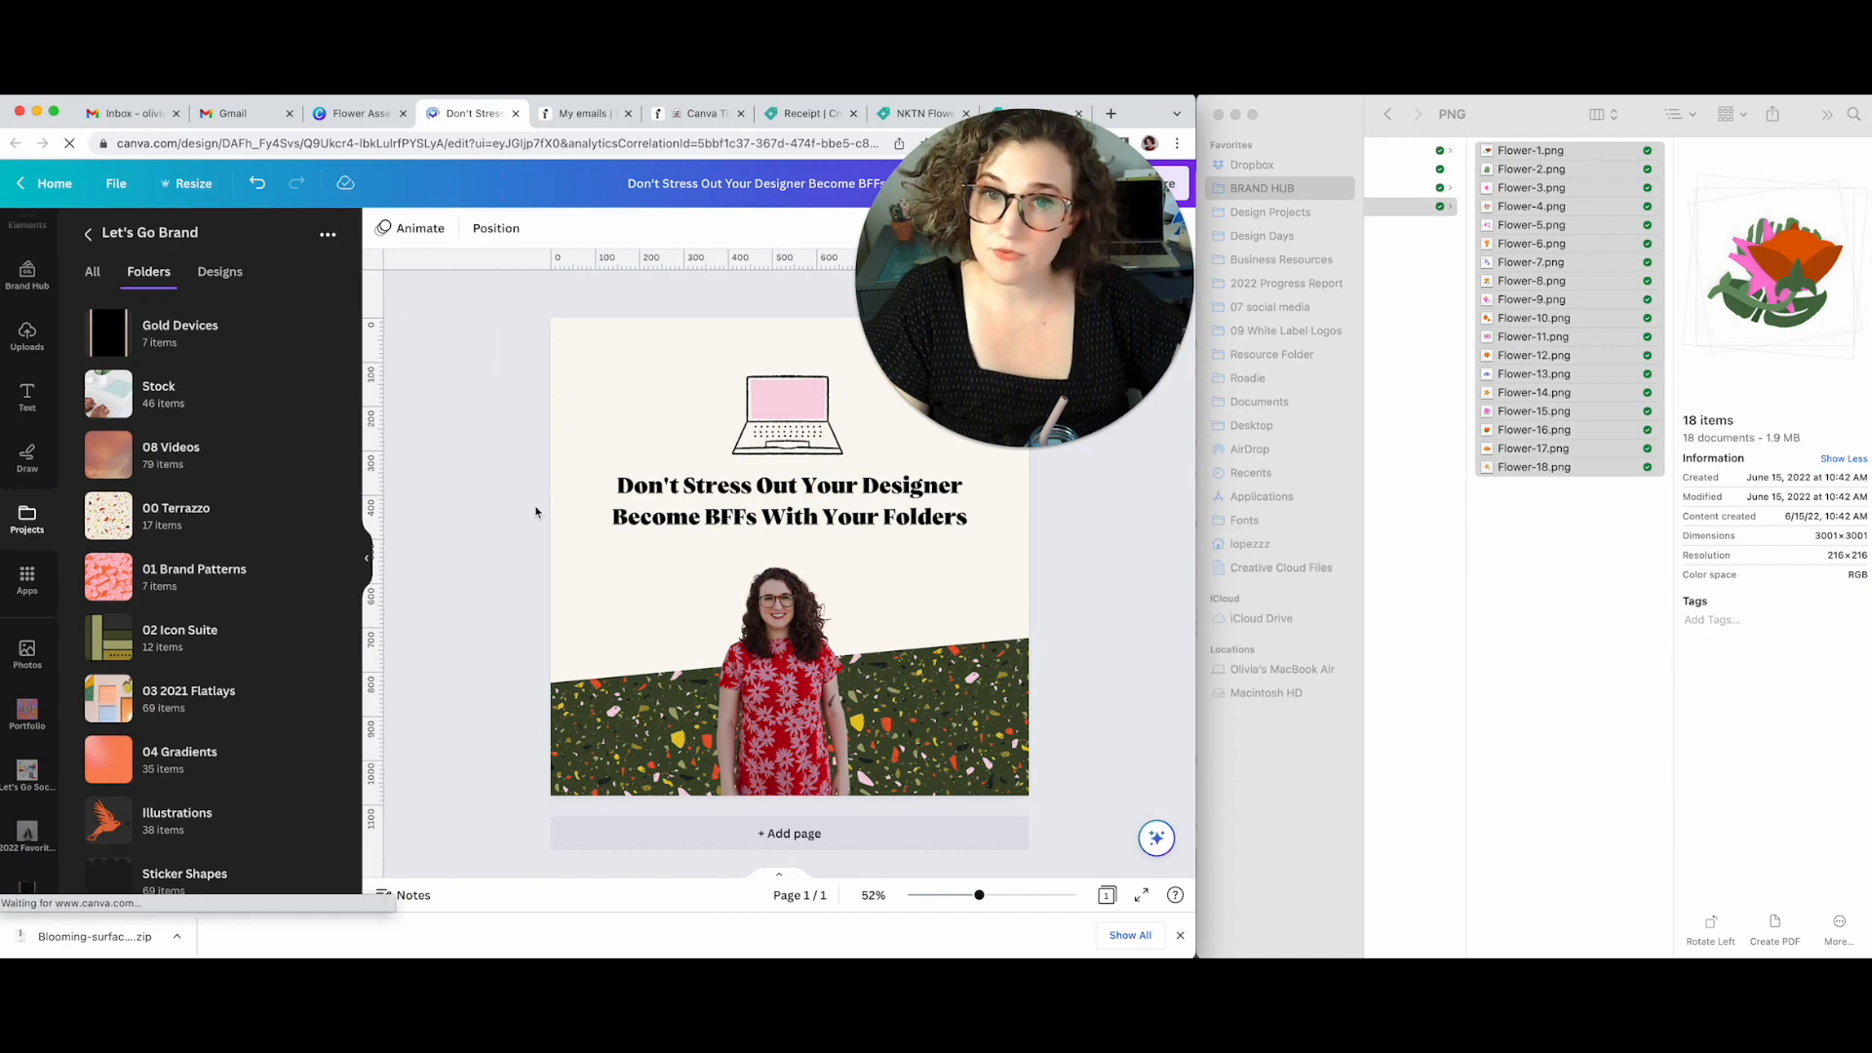
Navigate Projects > Folders > Let's Go Brand > Flower Assets inside the editor
{"action": "left_click", "coordinate": [27, 238]}
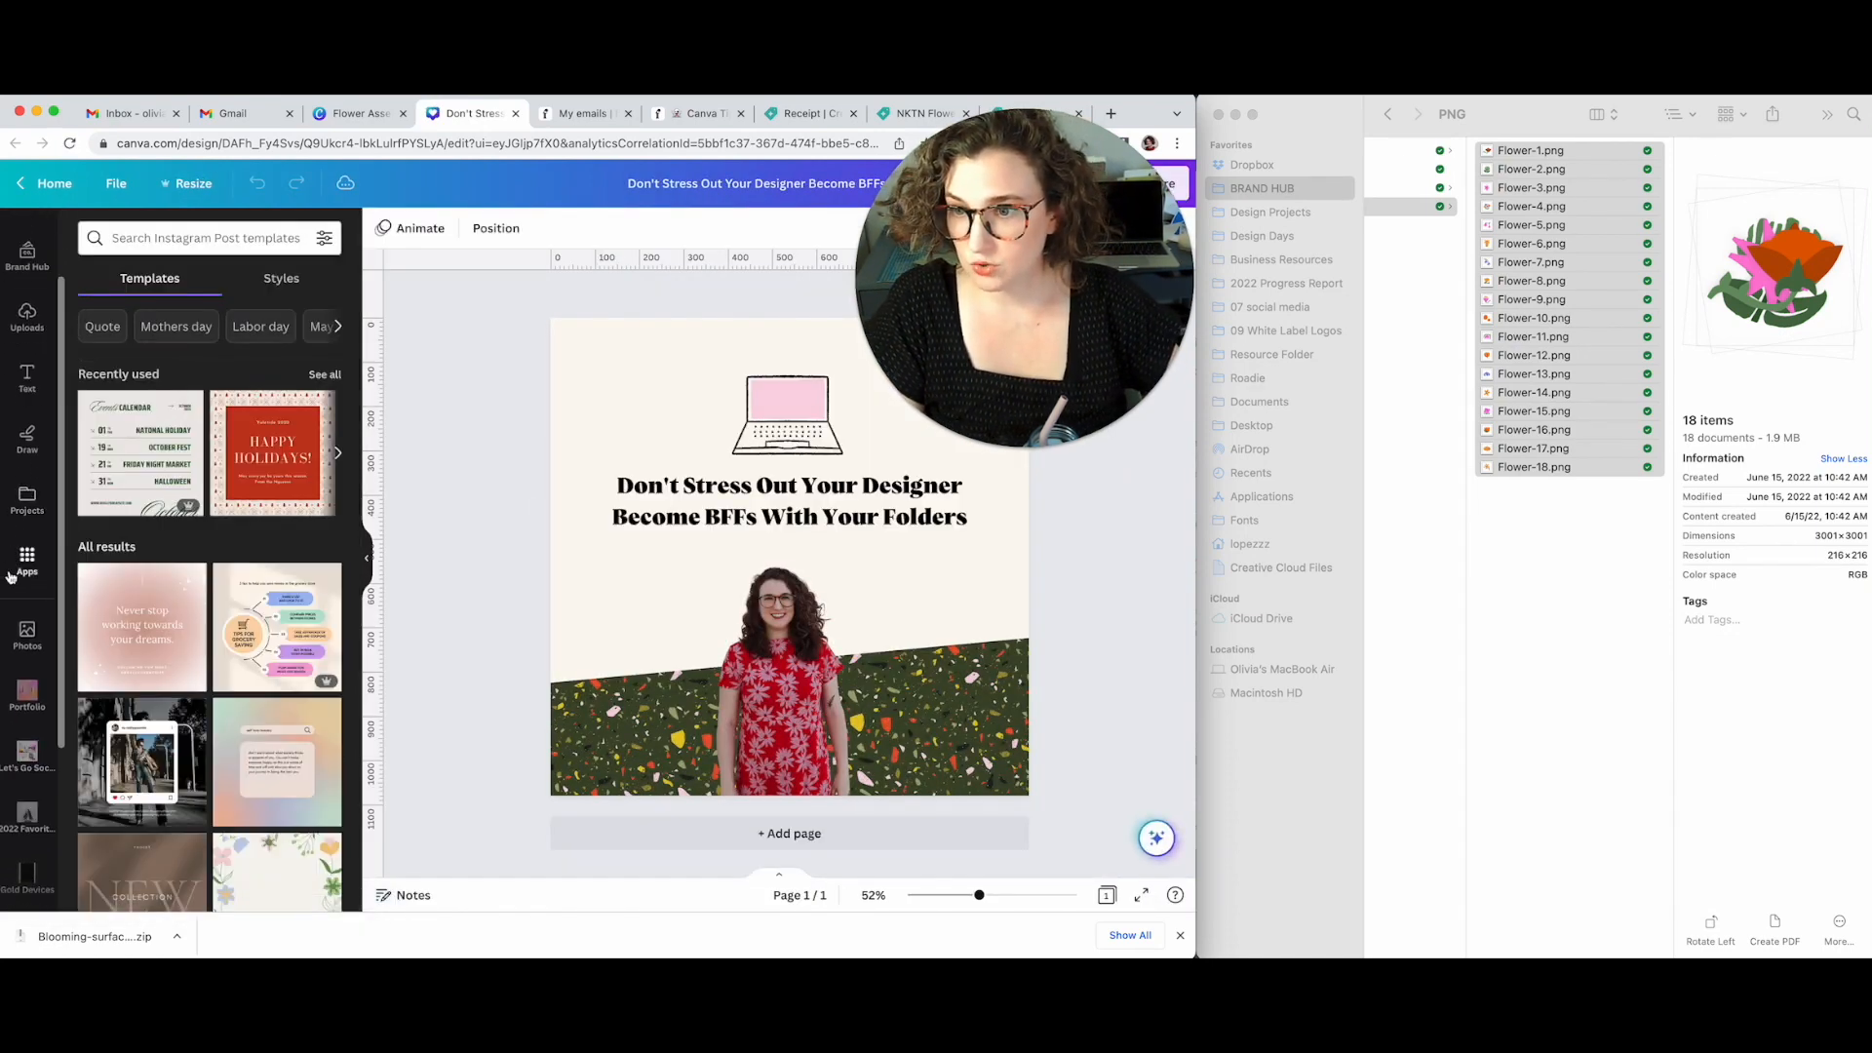
{"action": "left_click", "coordinate": [27, 497]}
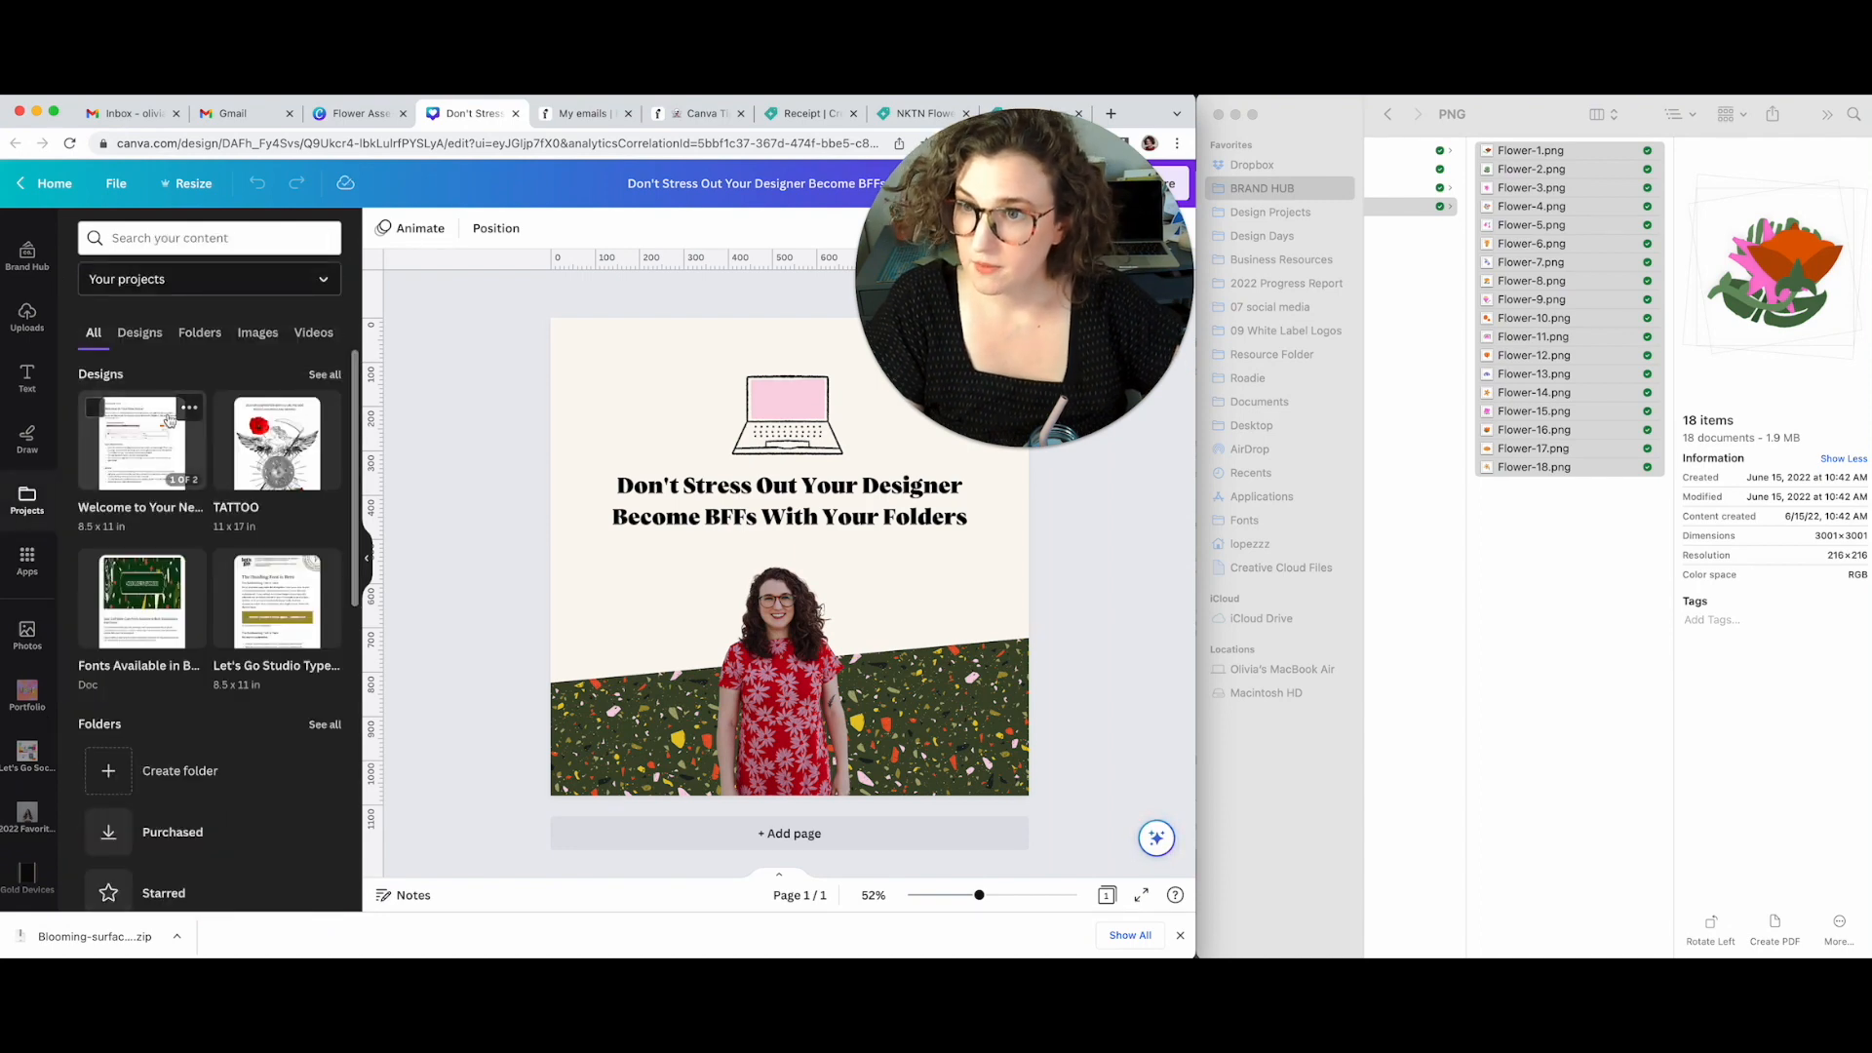
{"action": "left_click", "coordinate": [198, 332]}
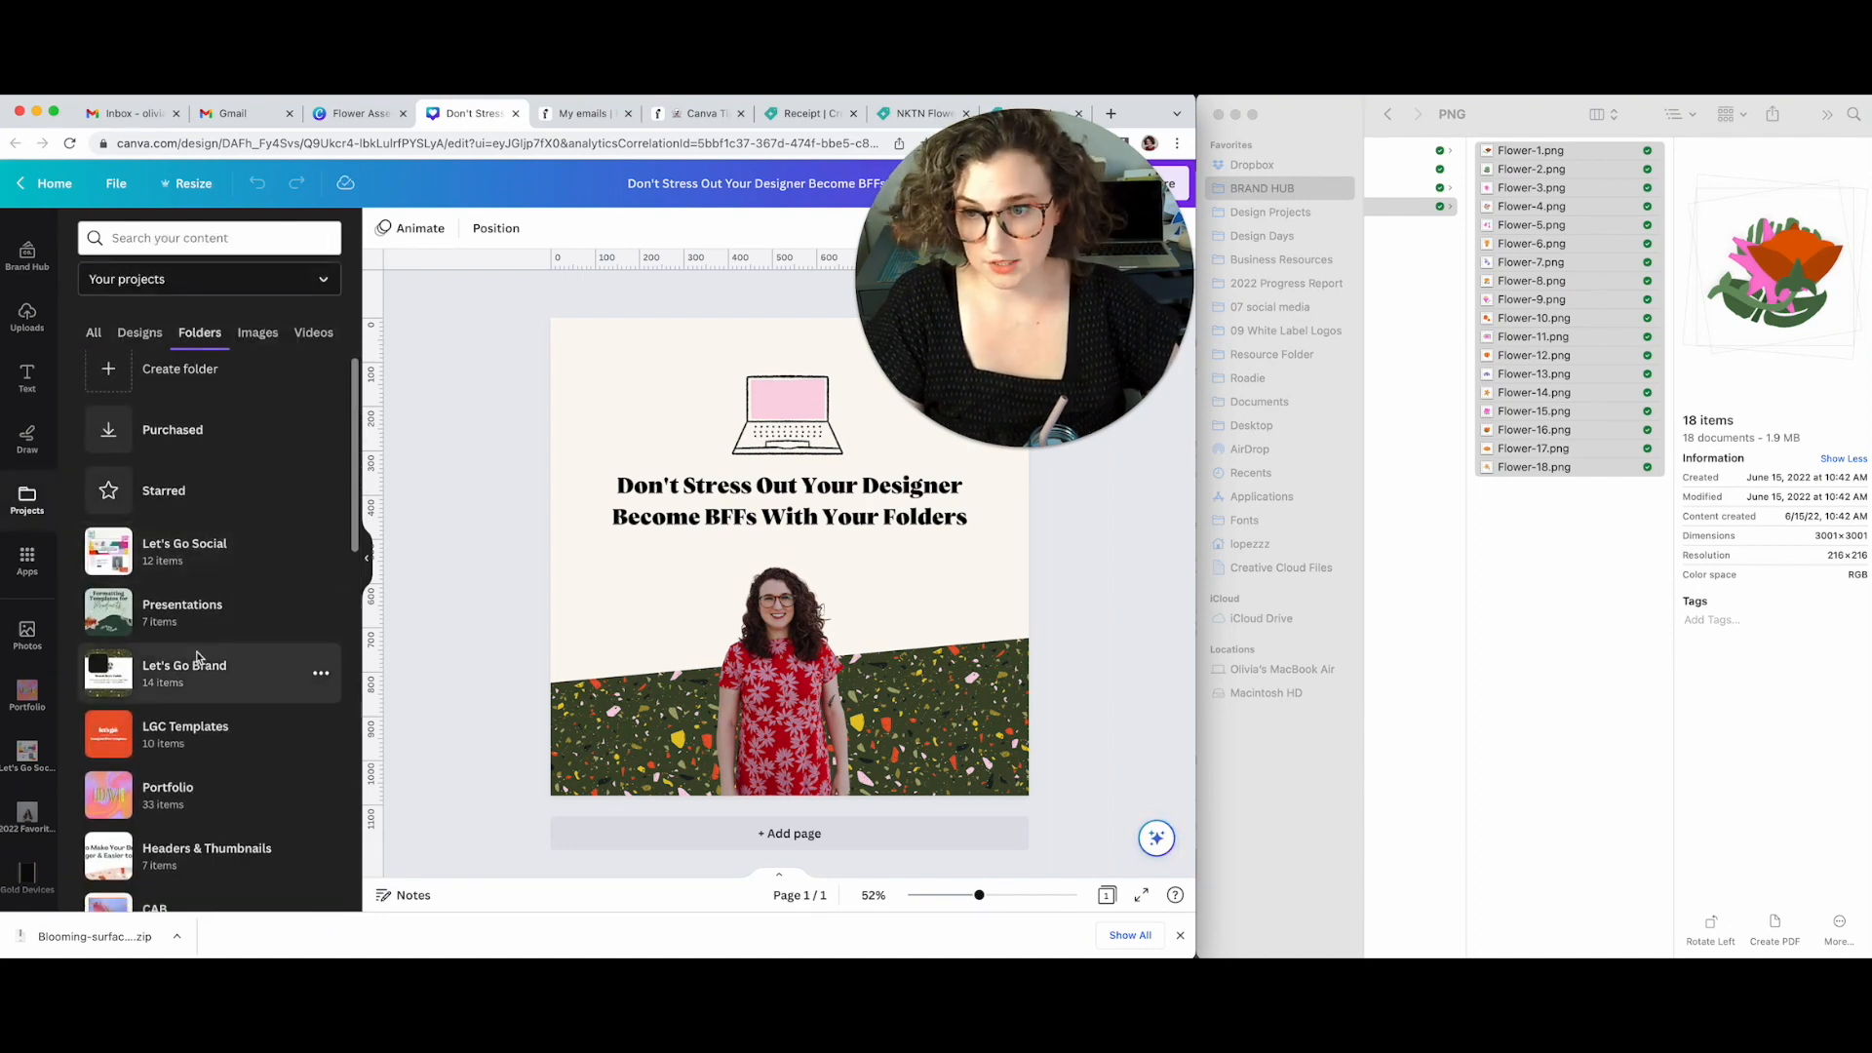
{"action": "left_click", "coordinate": [183, 667]}
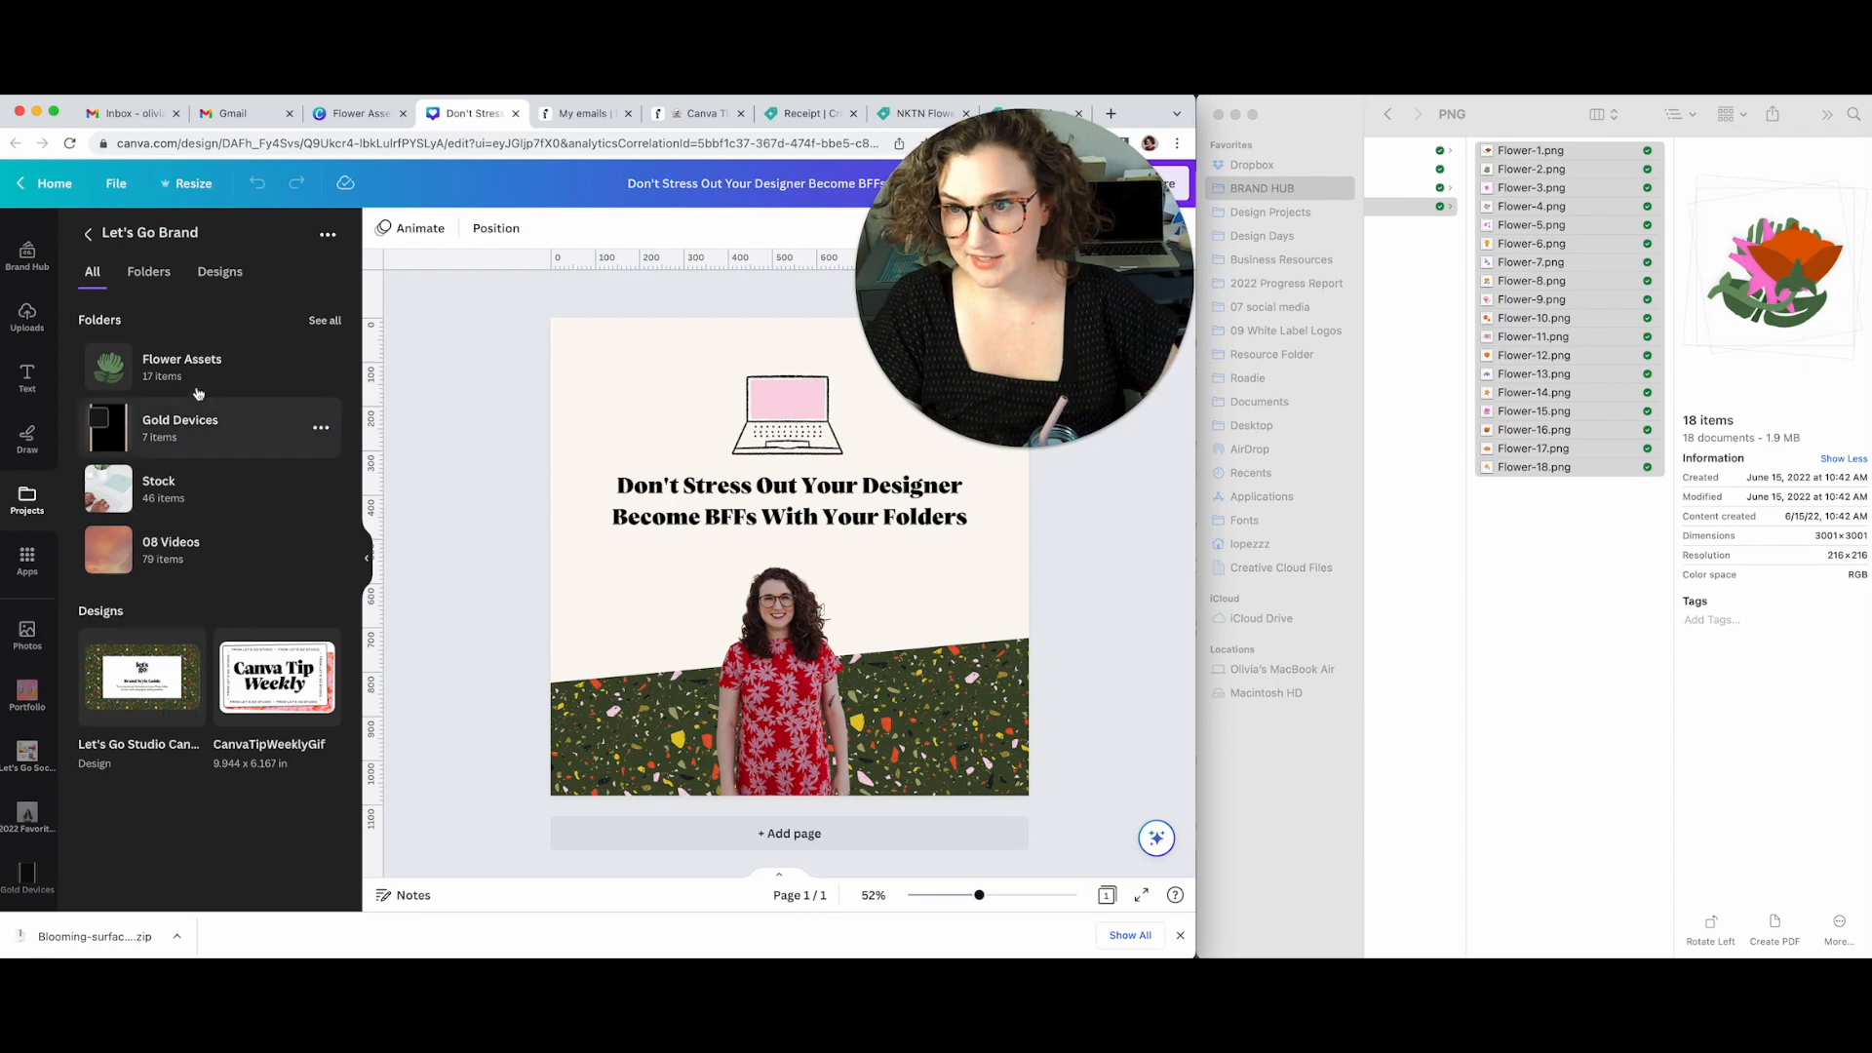
{"action": "left_click", "coordinate": [181, 366]}
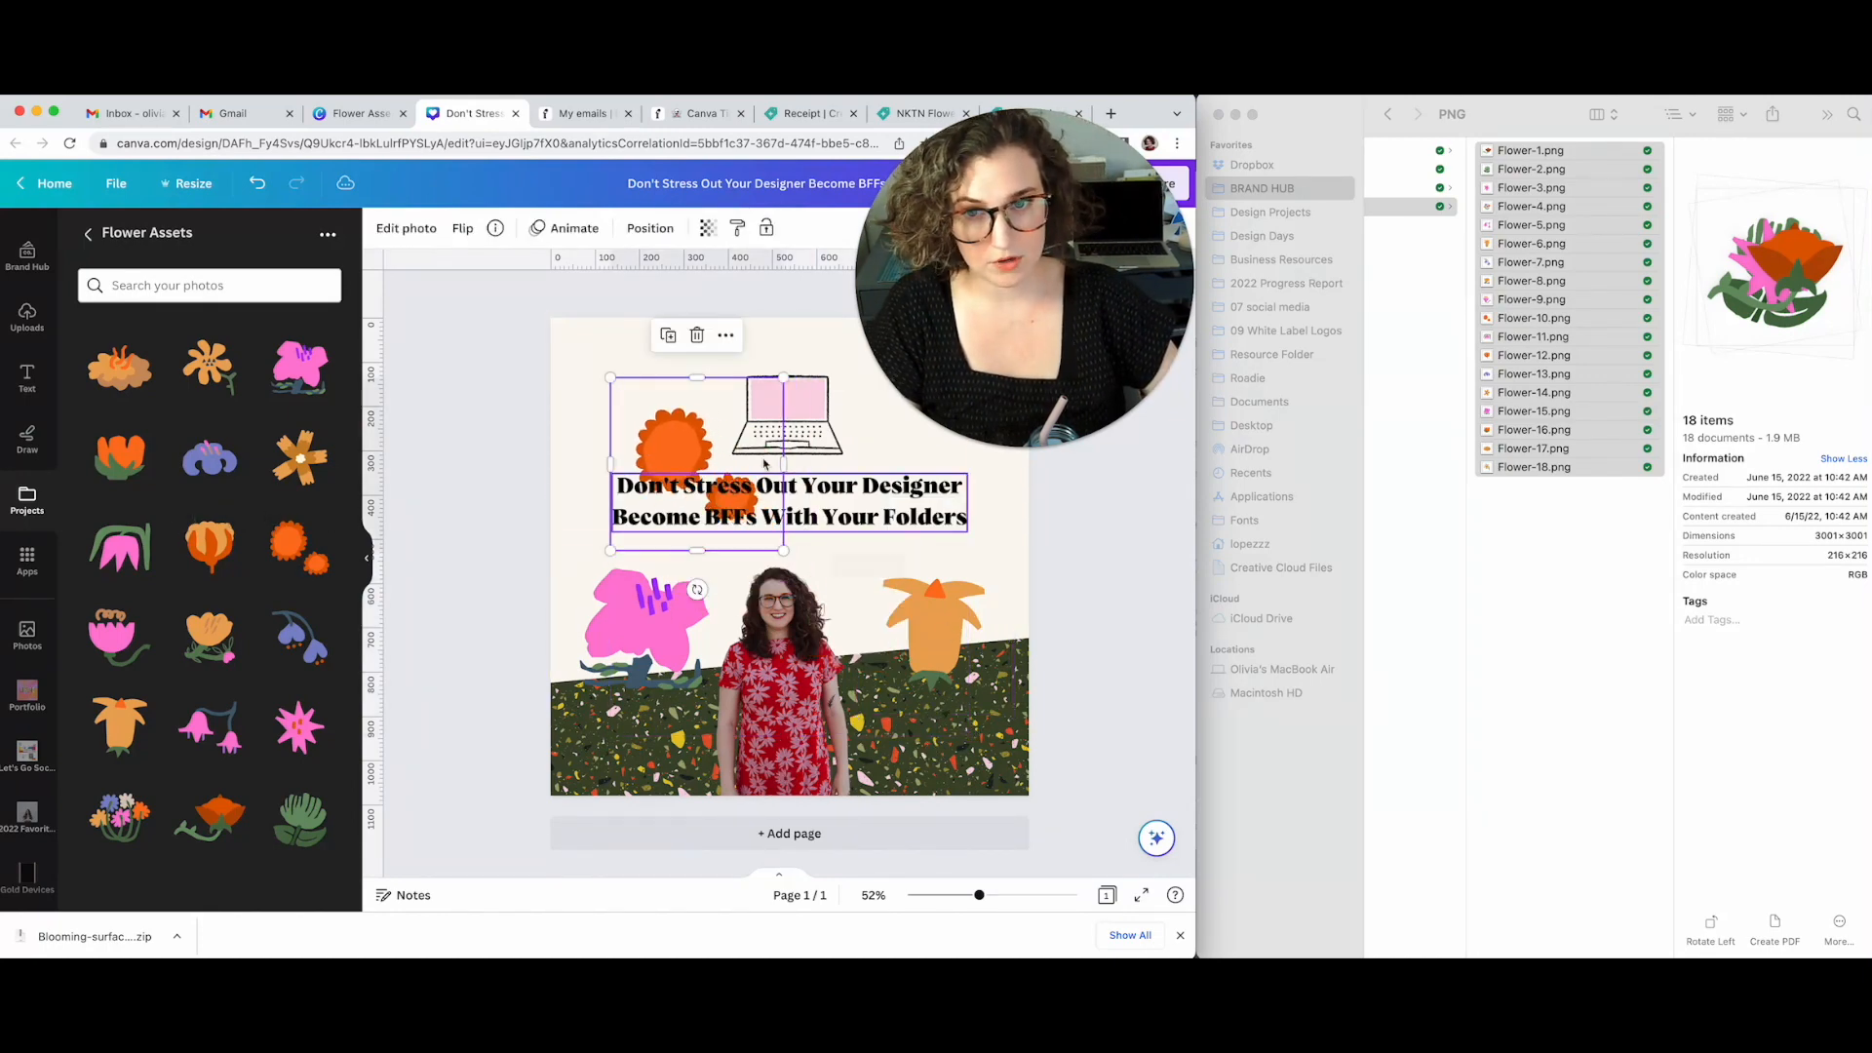
Place the paper-cut flowers around the heading and photo, then return Home
{"action": "left_click", "coordinate": [498, 575]}
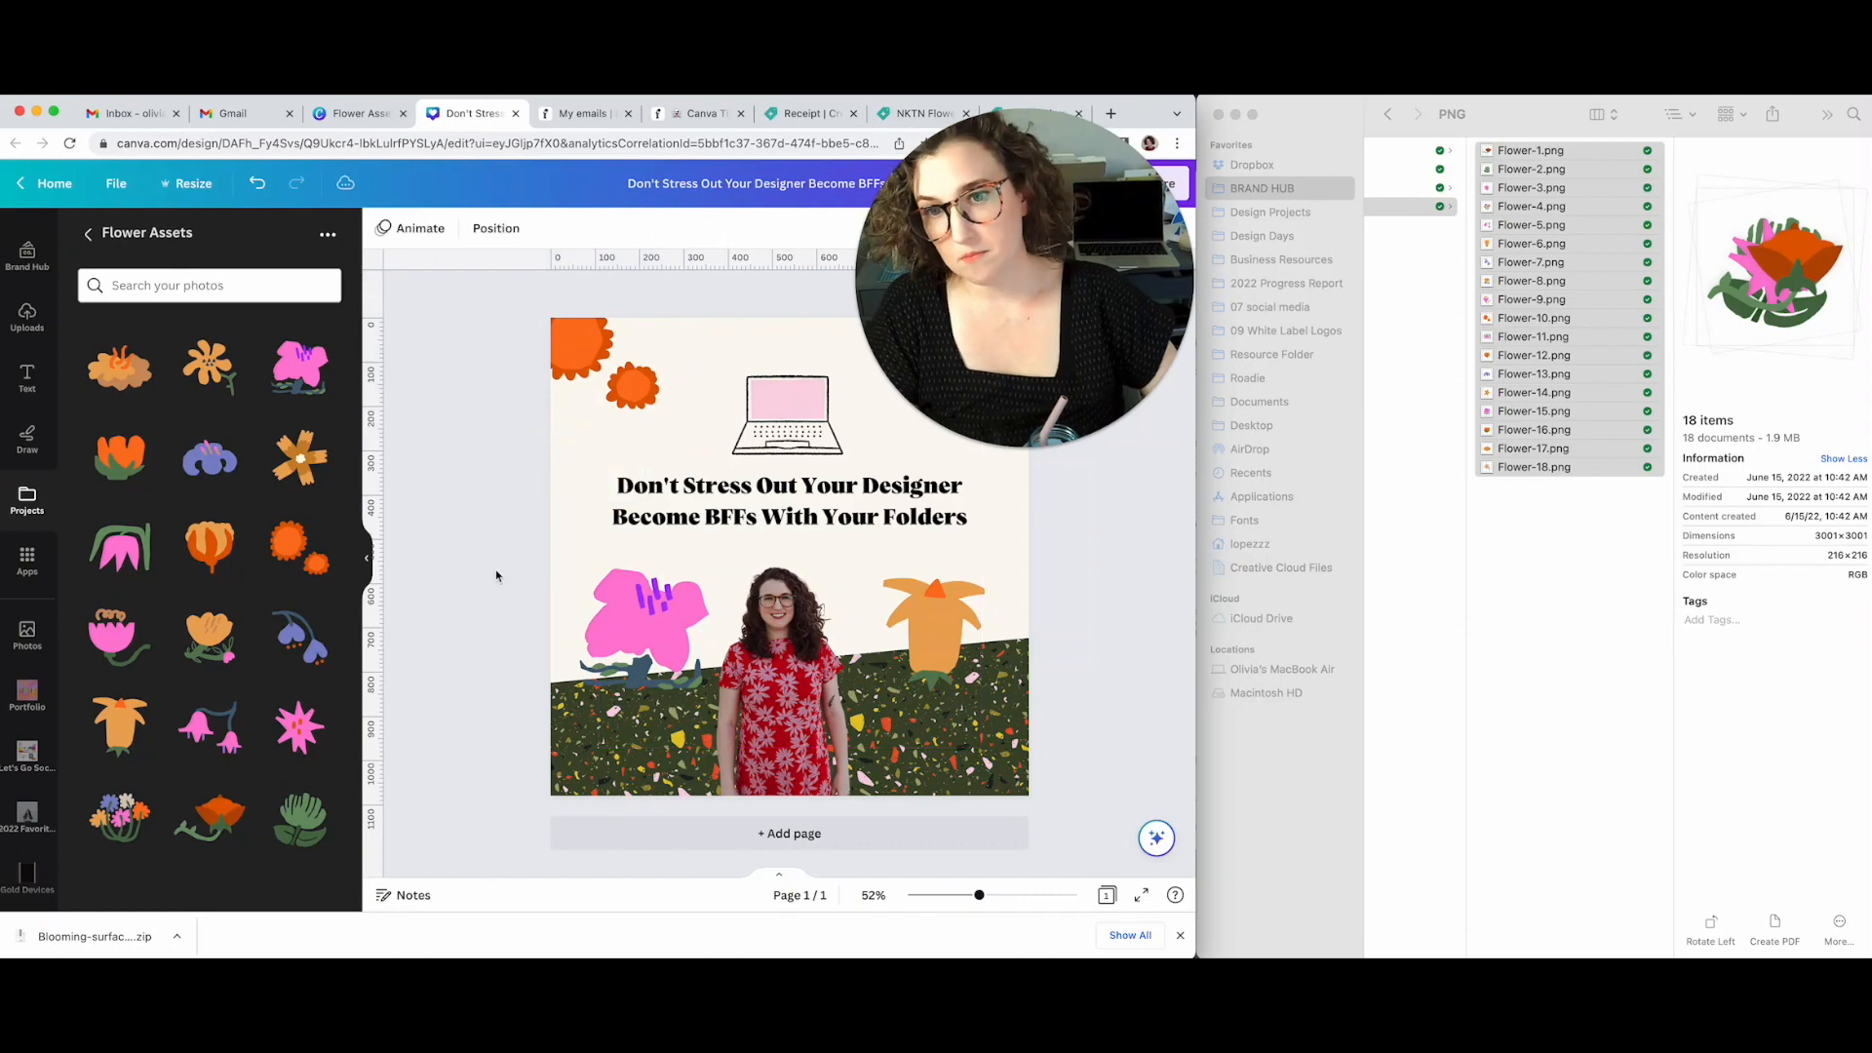
{"action": "left_click", "coordinate": [649, 620]}
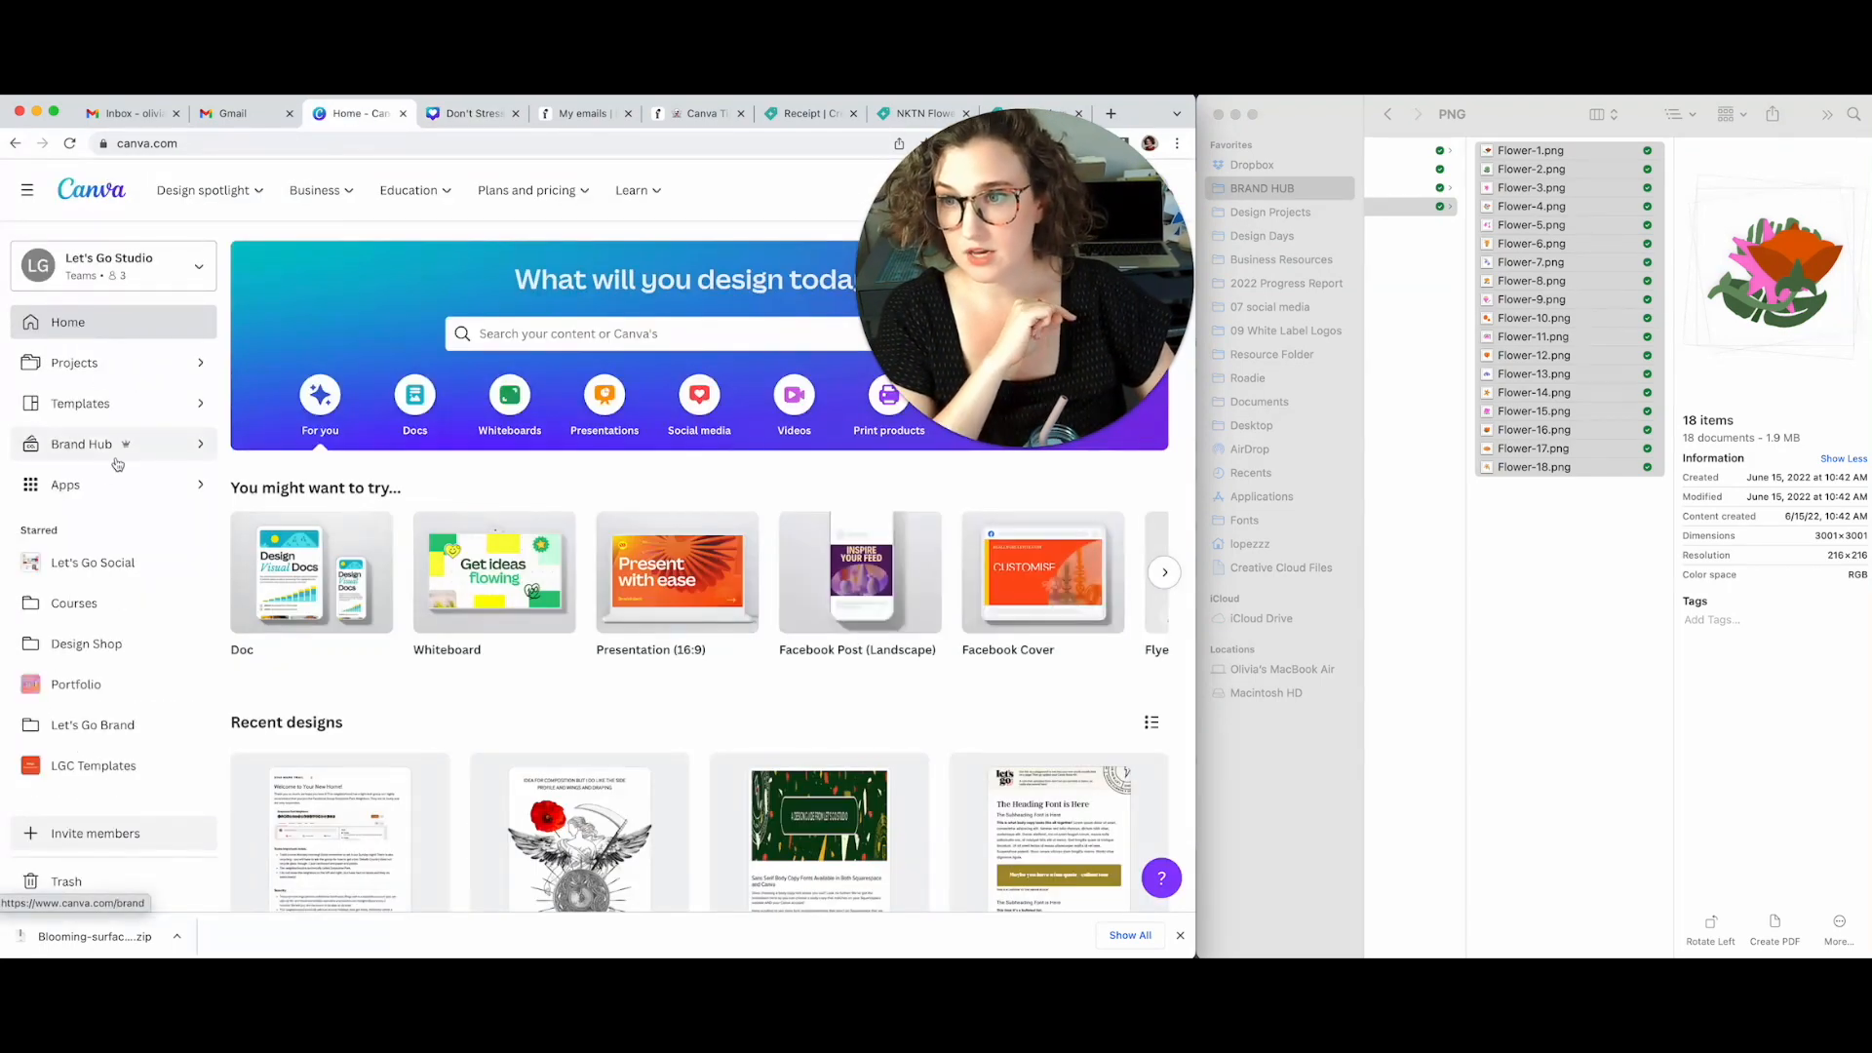
Review the Let's Go Studio Brand Kit's photos, terrazzo graphics and icons in Brand Hub
{"action": "left_click", "coordinate": [82, 444]}
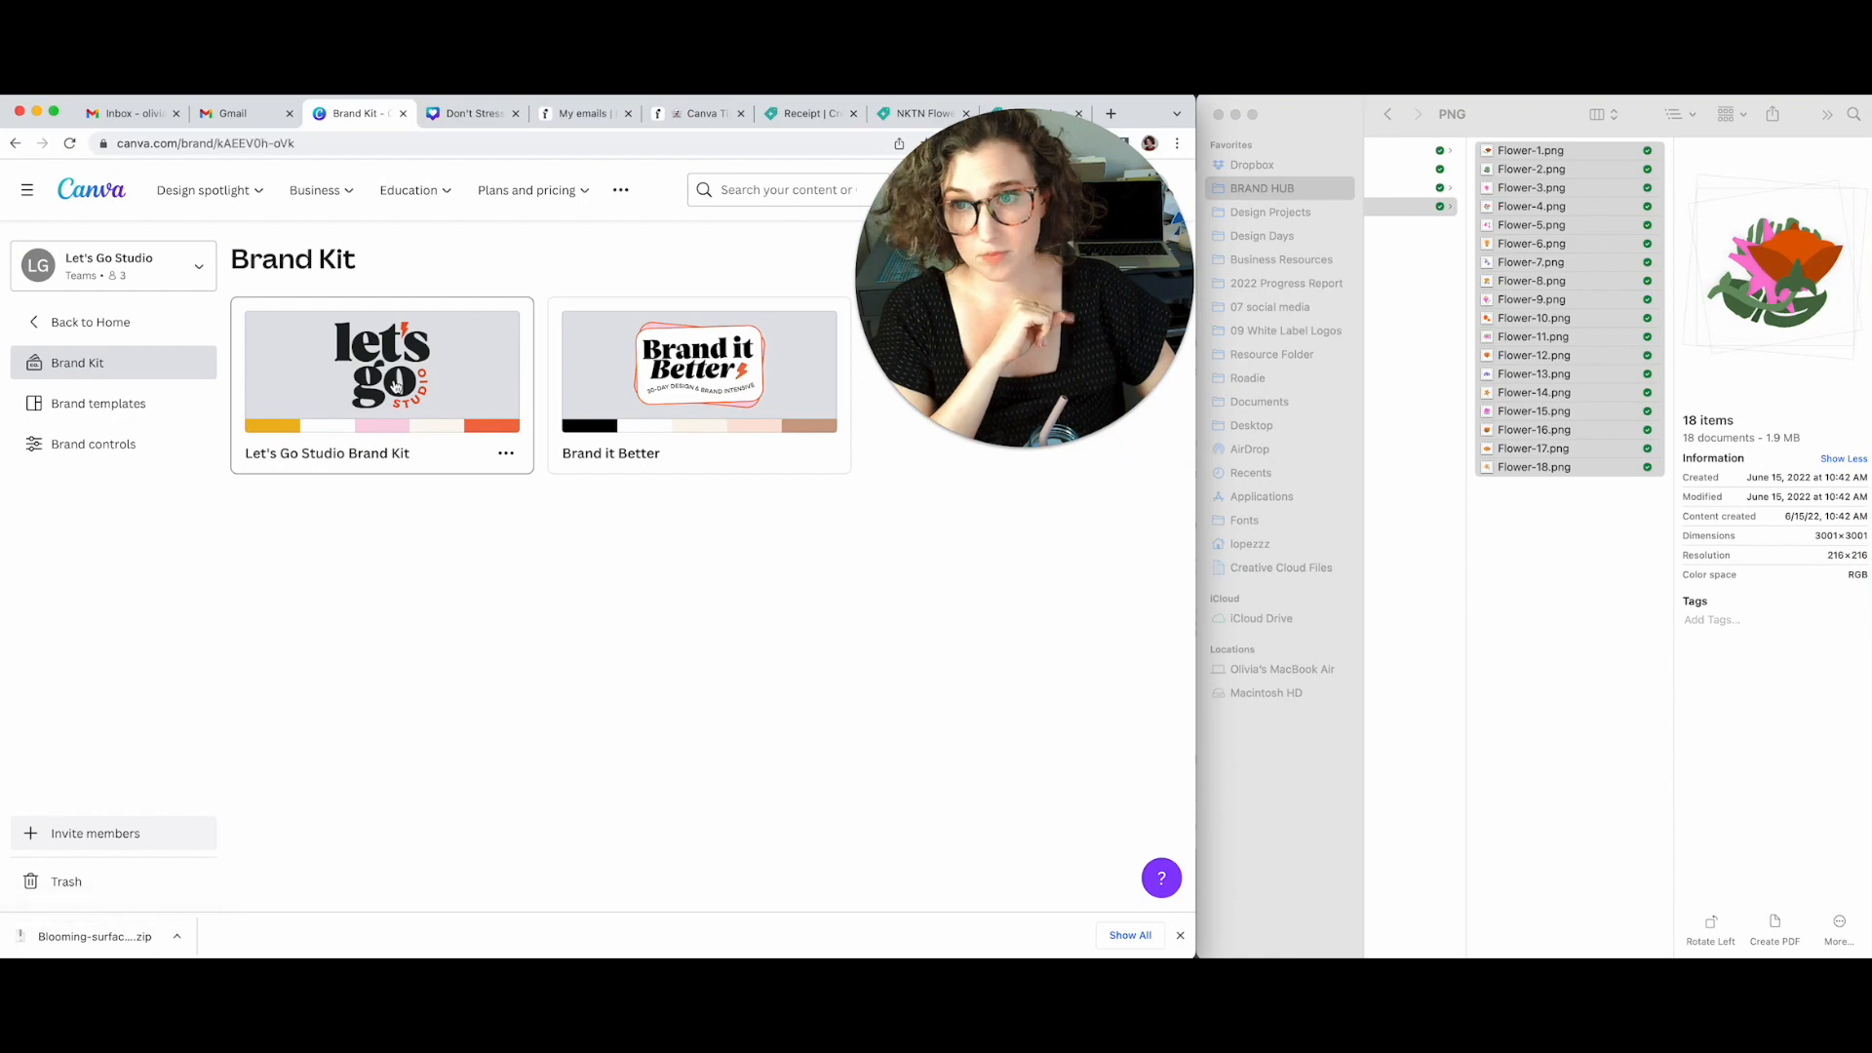
{"action": "left_click", "coordinate": [382, 369]}
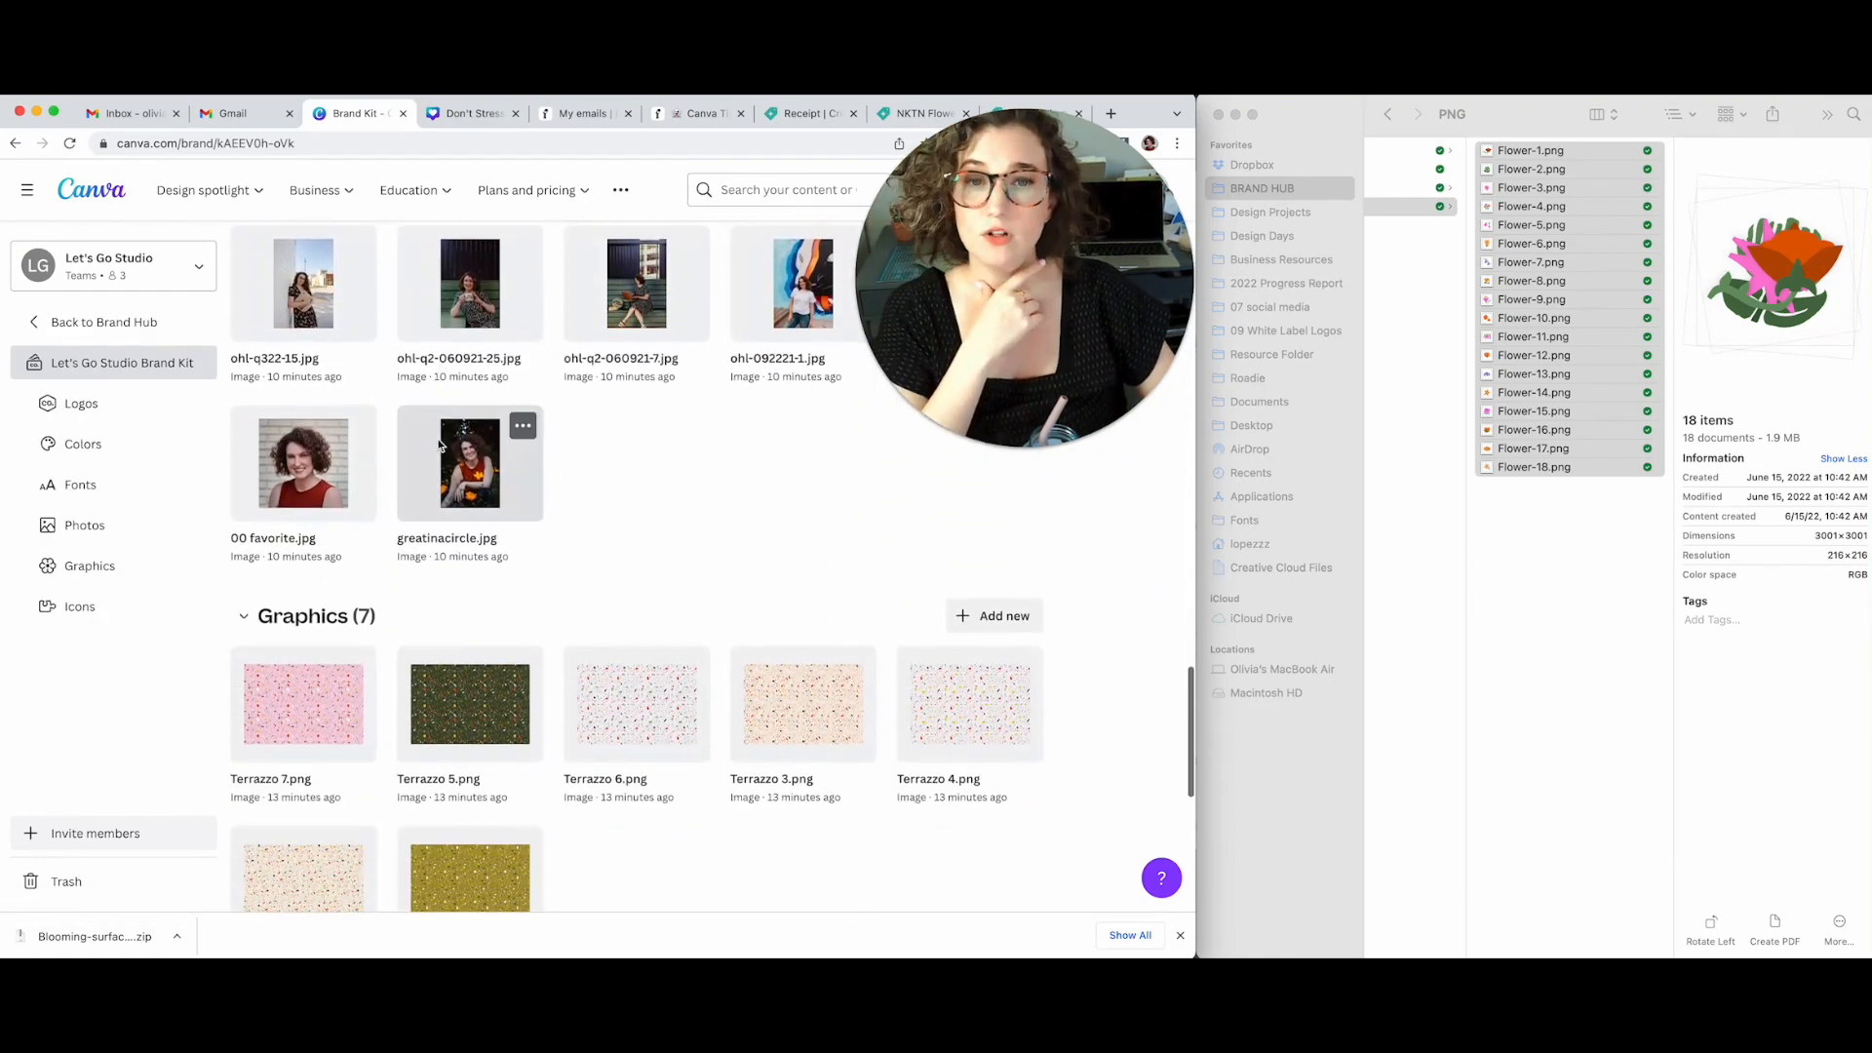
{"action": "scroll", "scroll_direction": "down", "scroll_amount": 3}
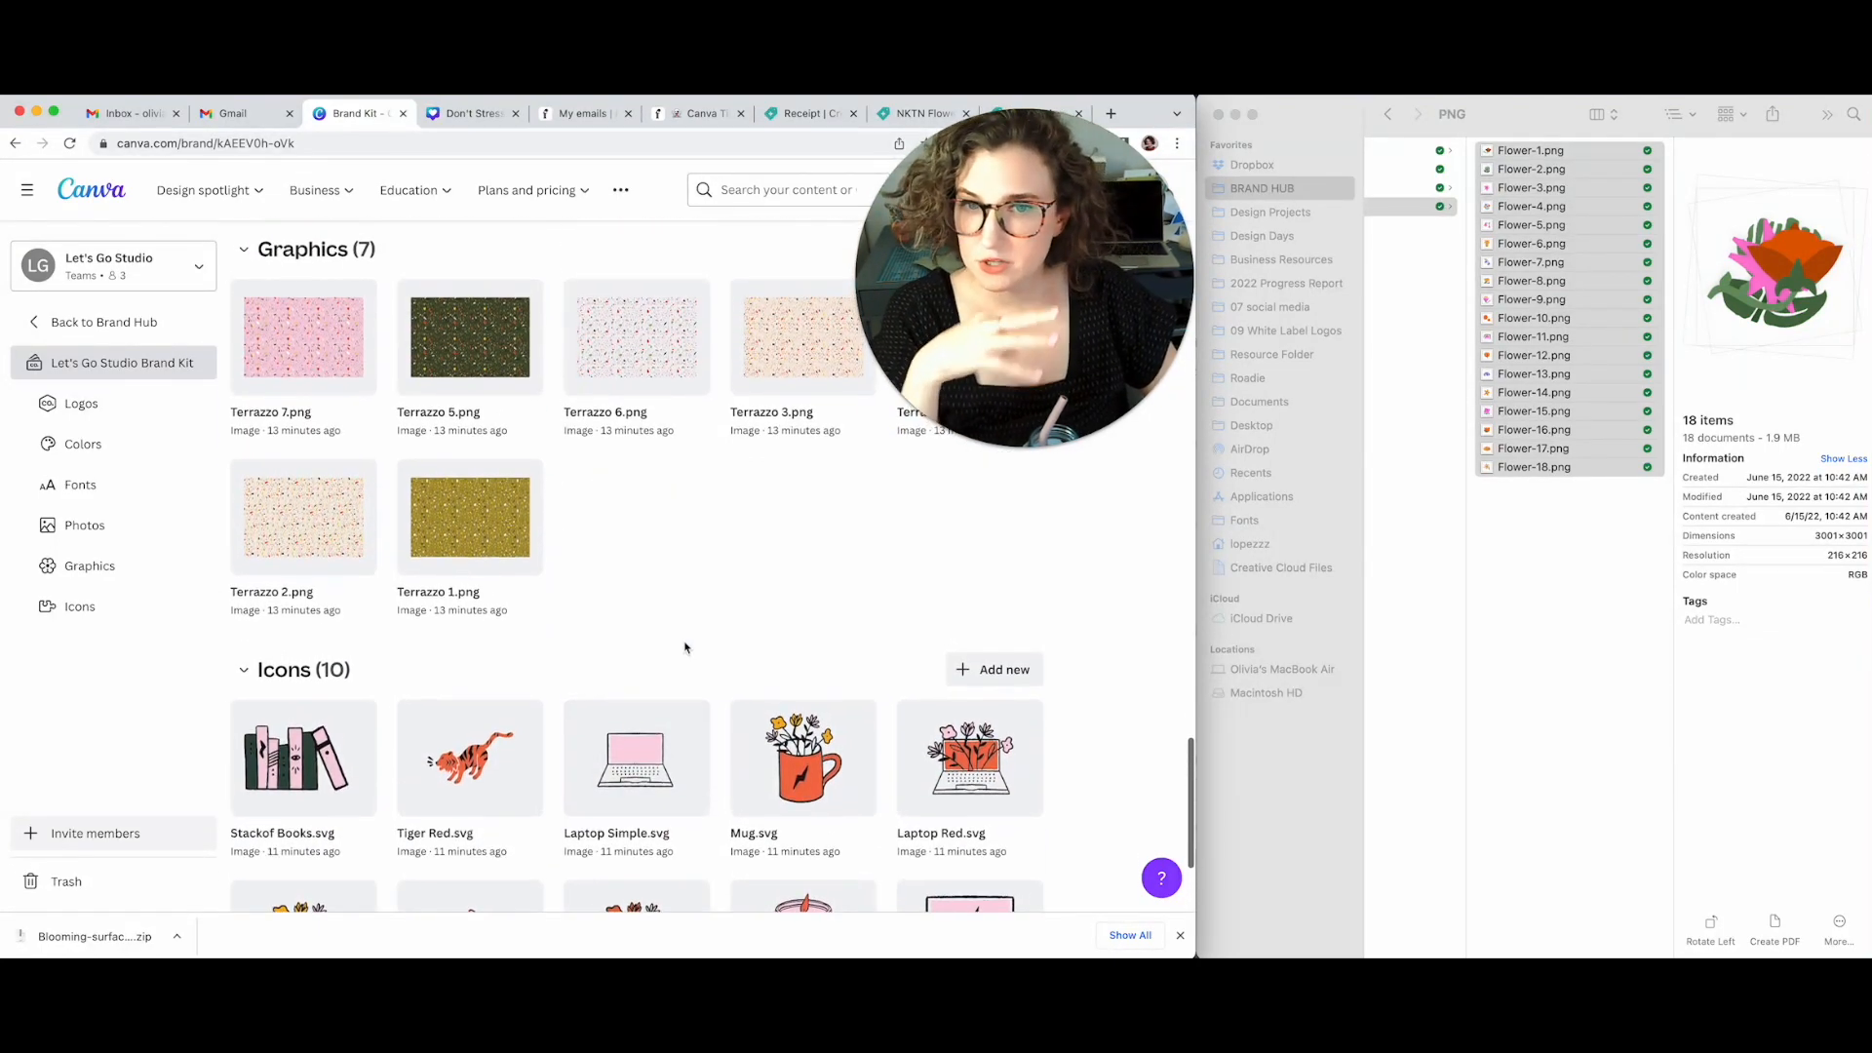
{"action": "mouse_move", "coordinate": [105, 322]}
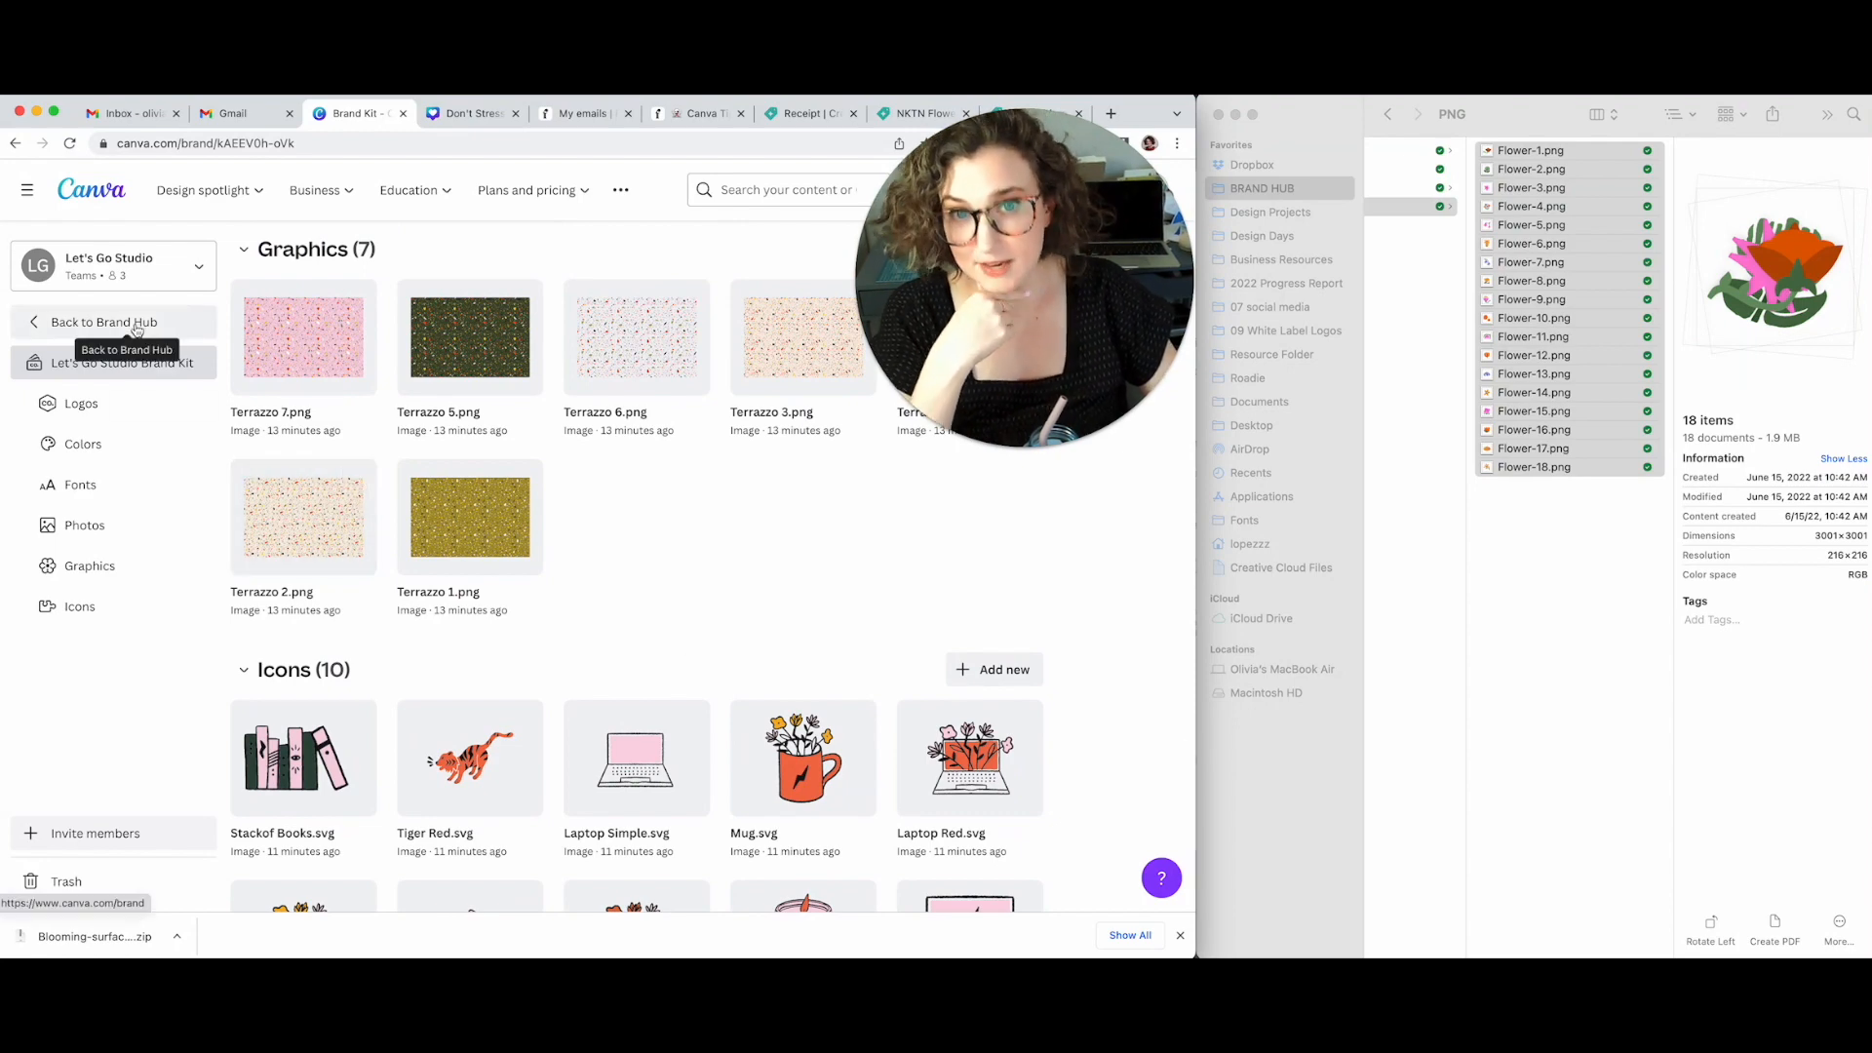
Back out to the Canva home page and switch to the Flodesk newsletter email
{"action": "left_click", "coordinate": [109, 322]}
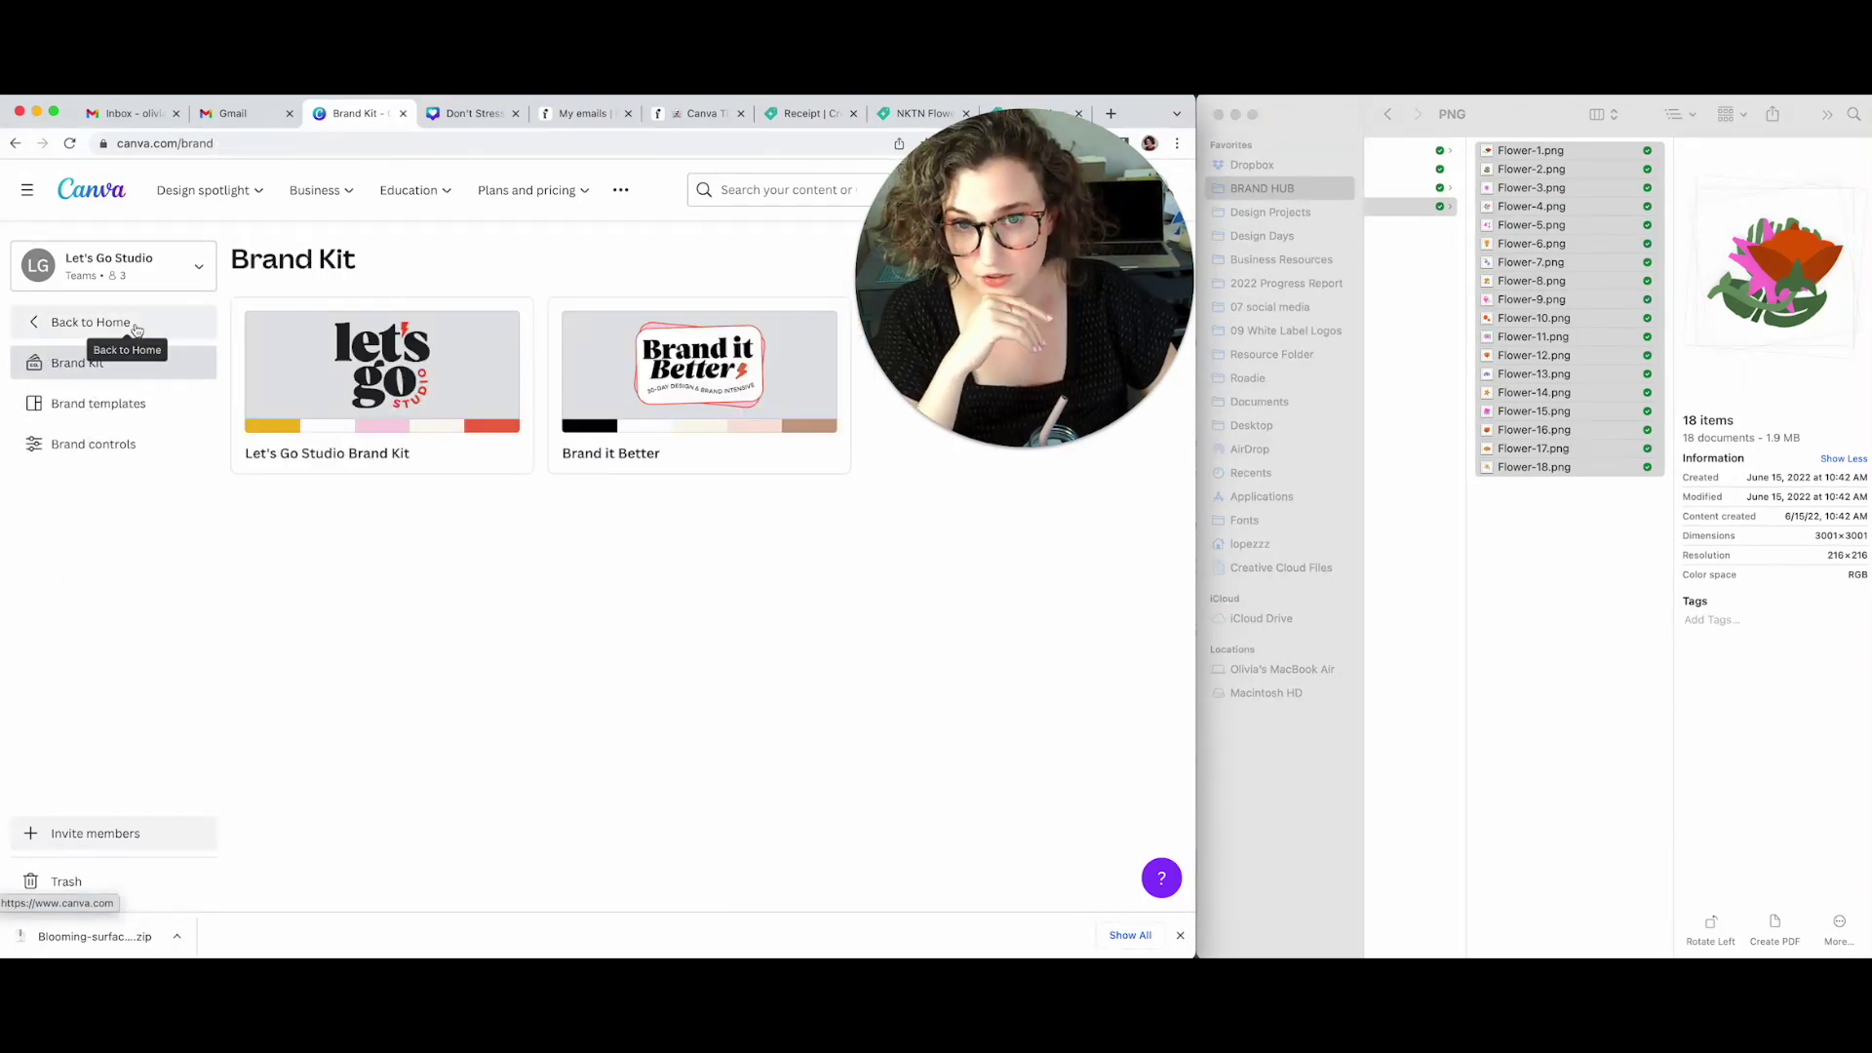
{"action": "left_click", "coordinate": [88, 322]}
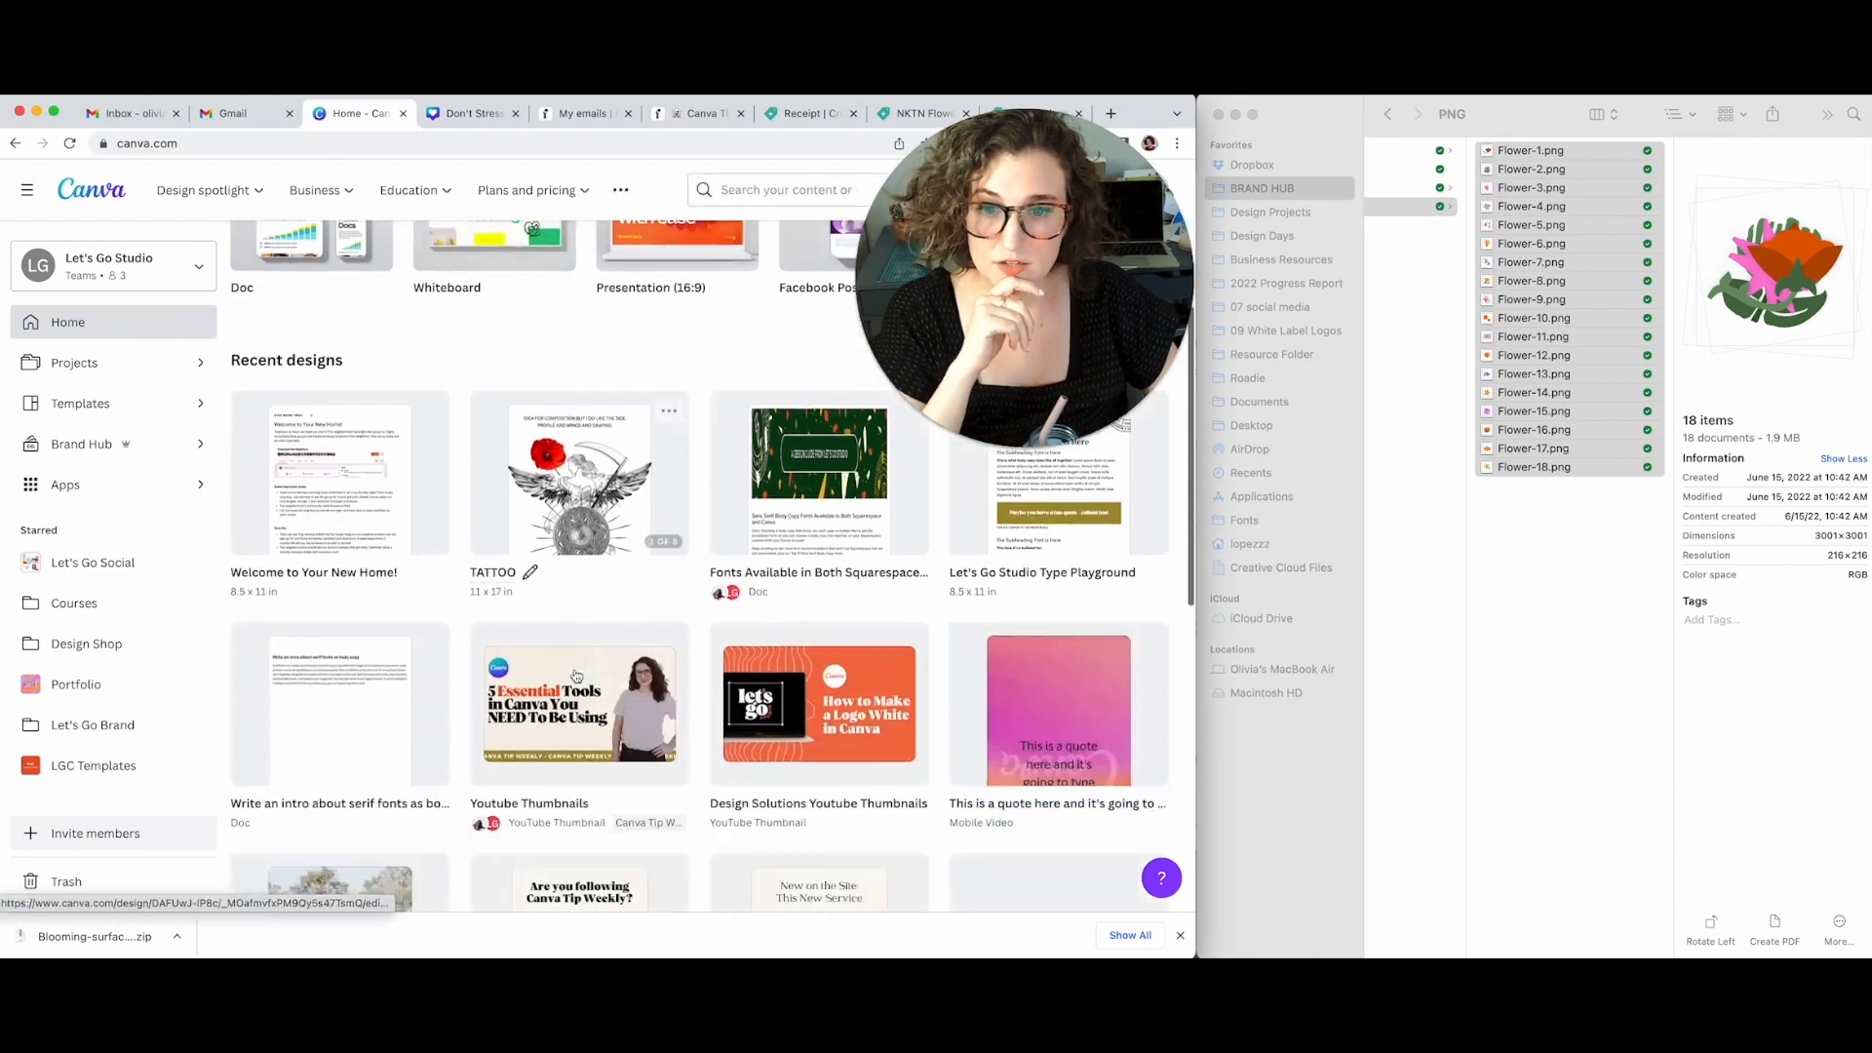
{"action": "scroll", "scroll_direction": "down", "scroll_amount": 3}
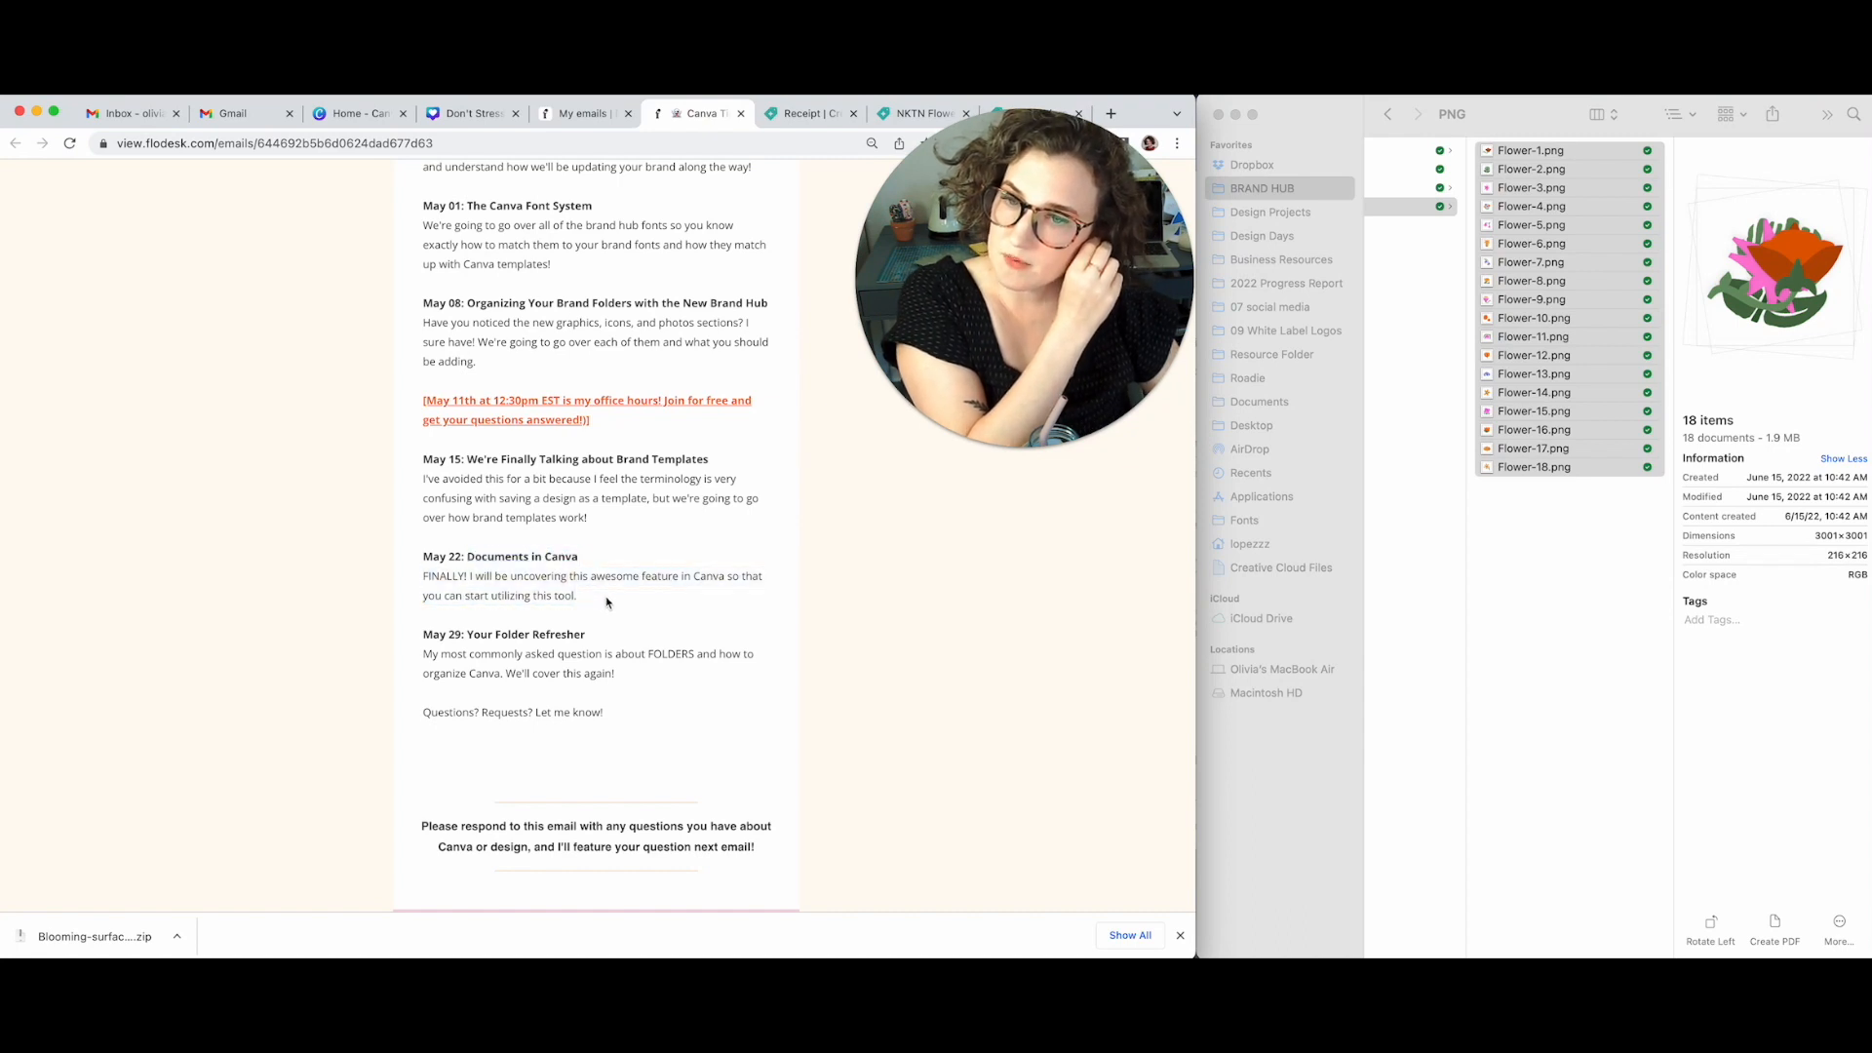
{"action": "left_click_drag", "start_coordinate": [421, 632], "coordinate": [614, 672]}
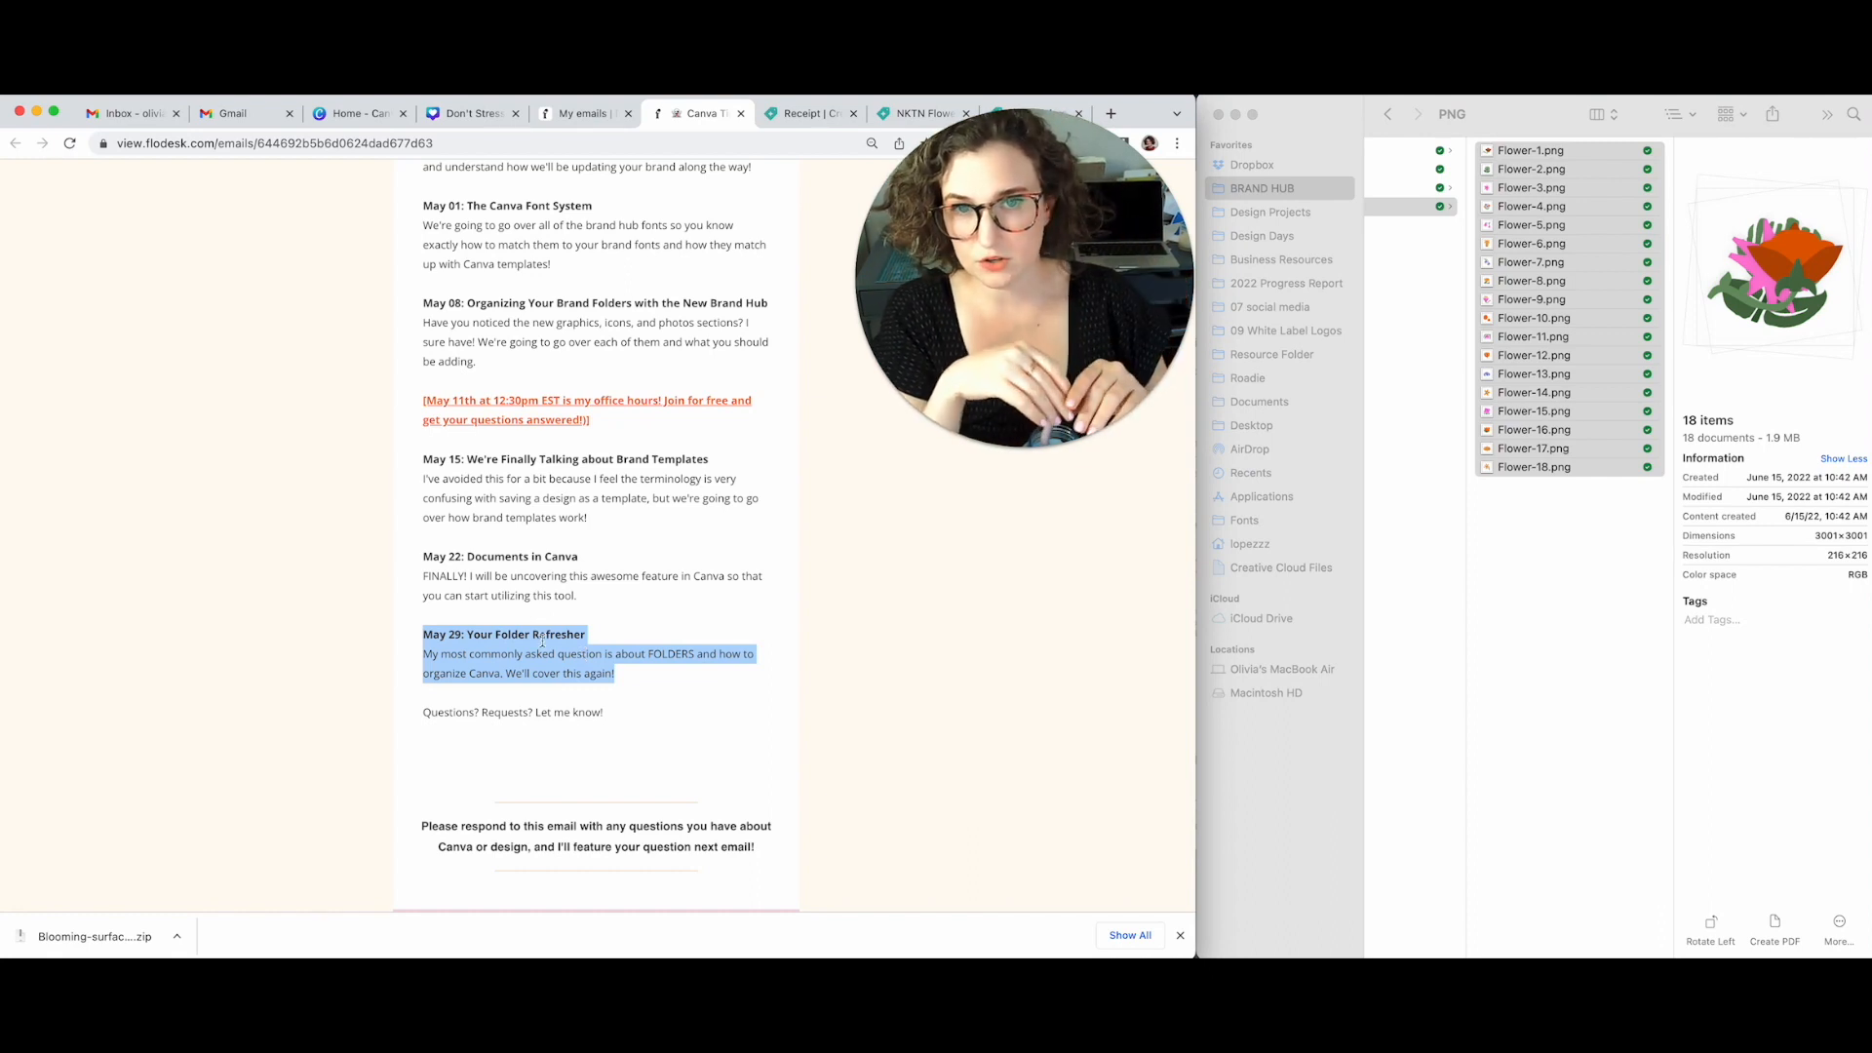
{"action": "left_click", "coordinate": [659, 632]}
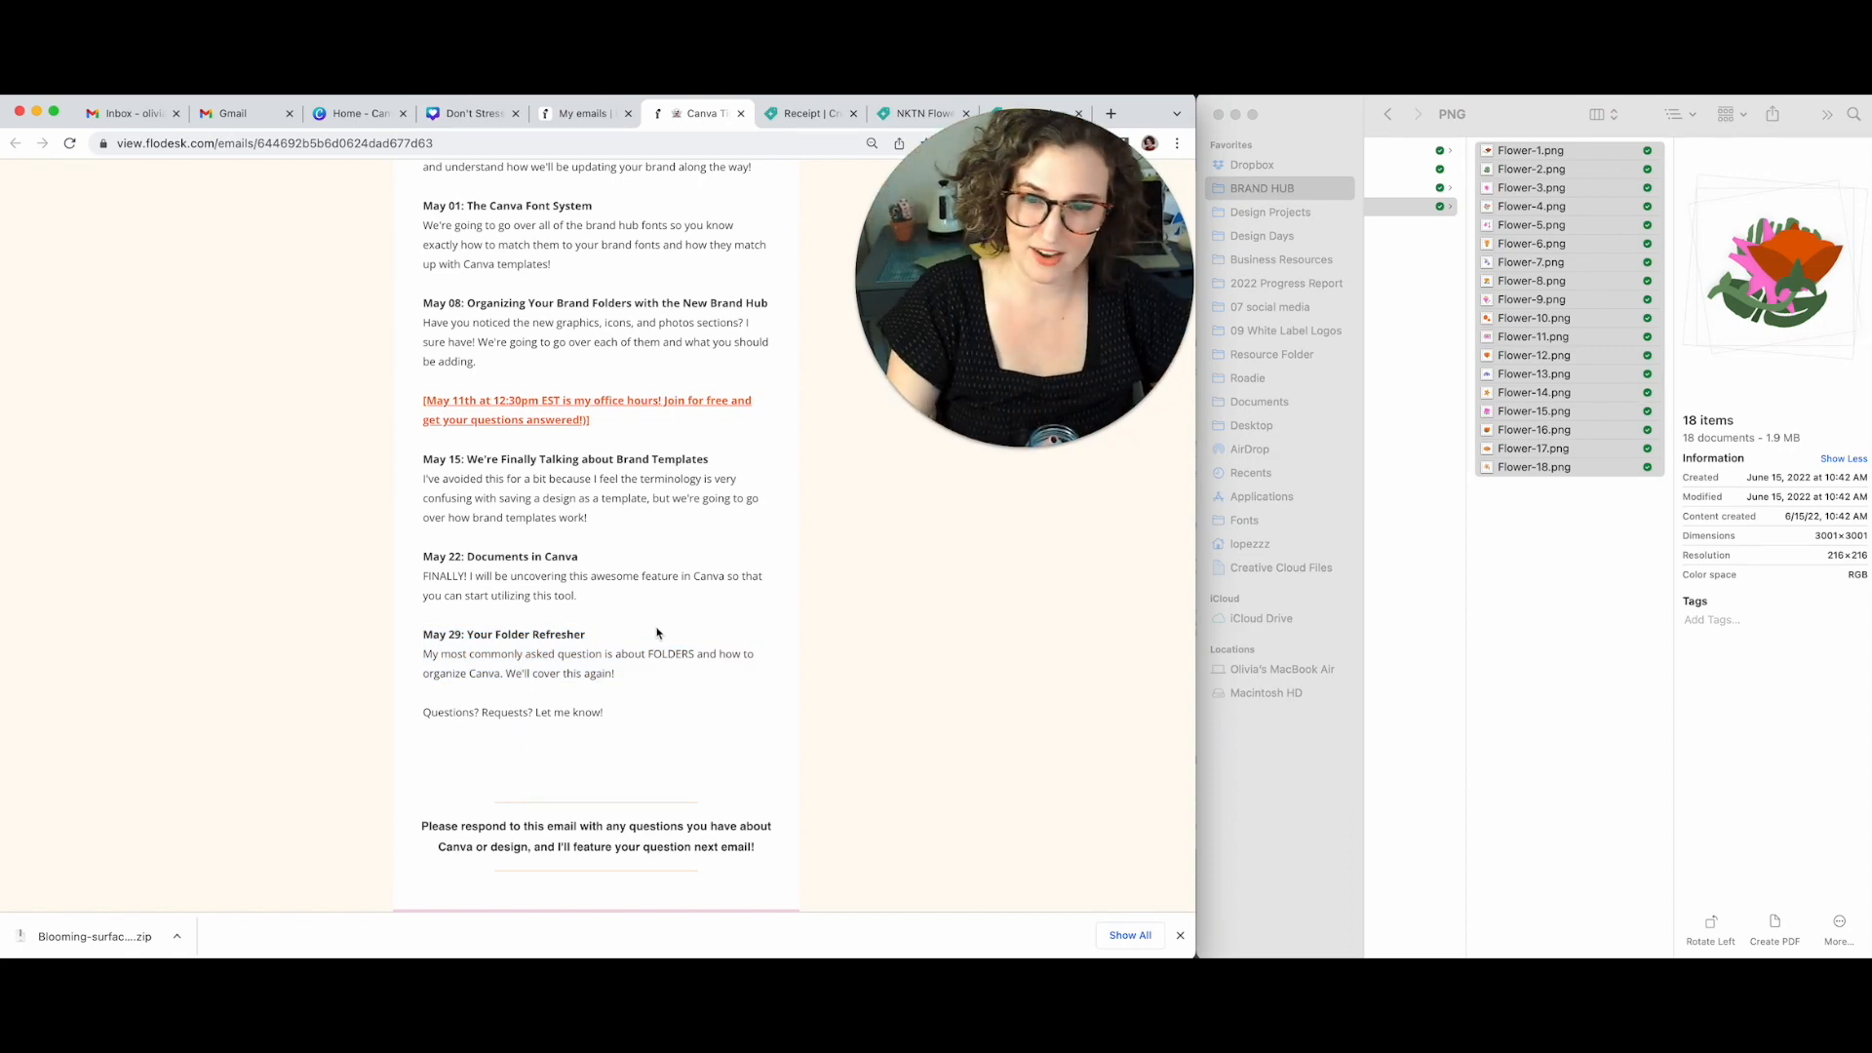
{"action": "scroll", "scroll_direction": "up", "scroll_amount": 3}
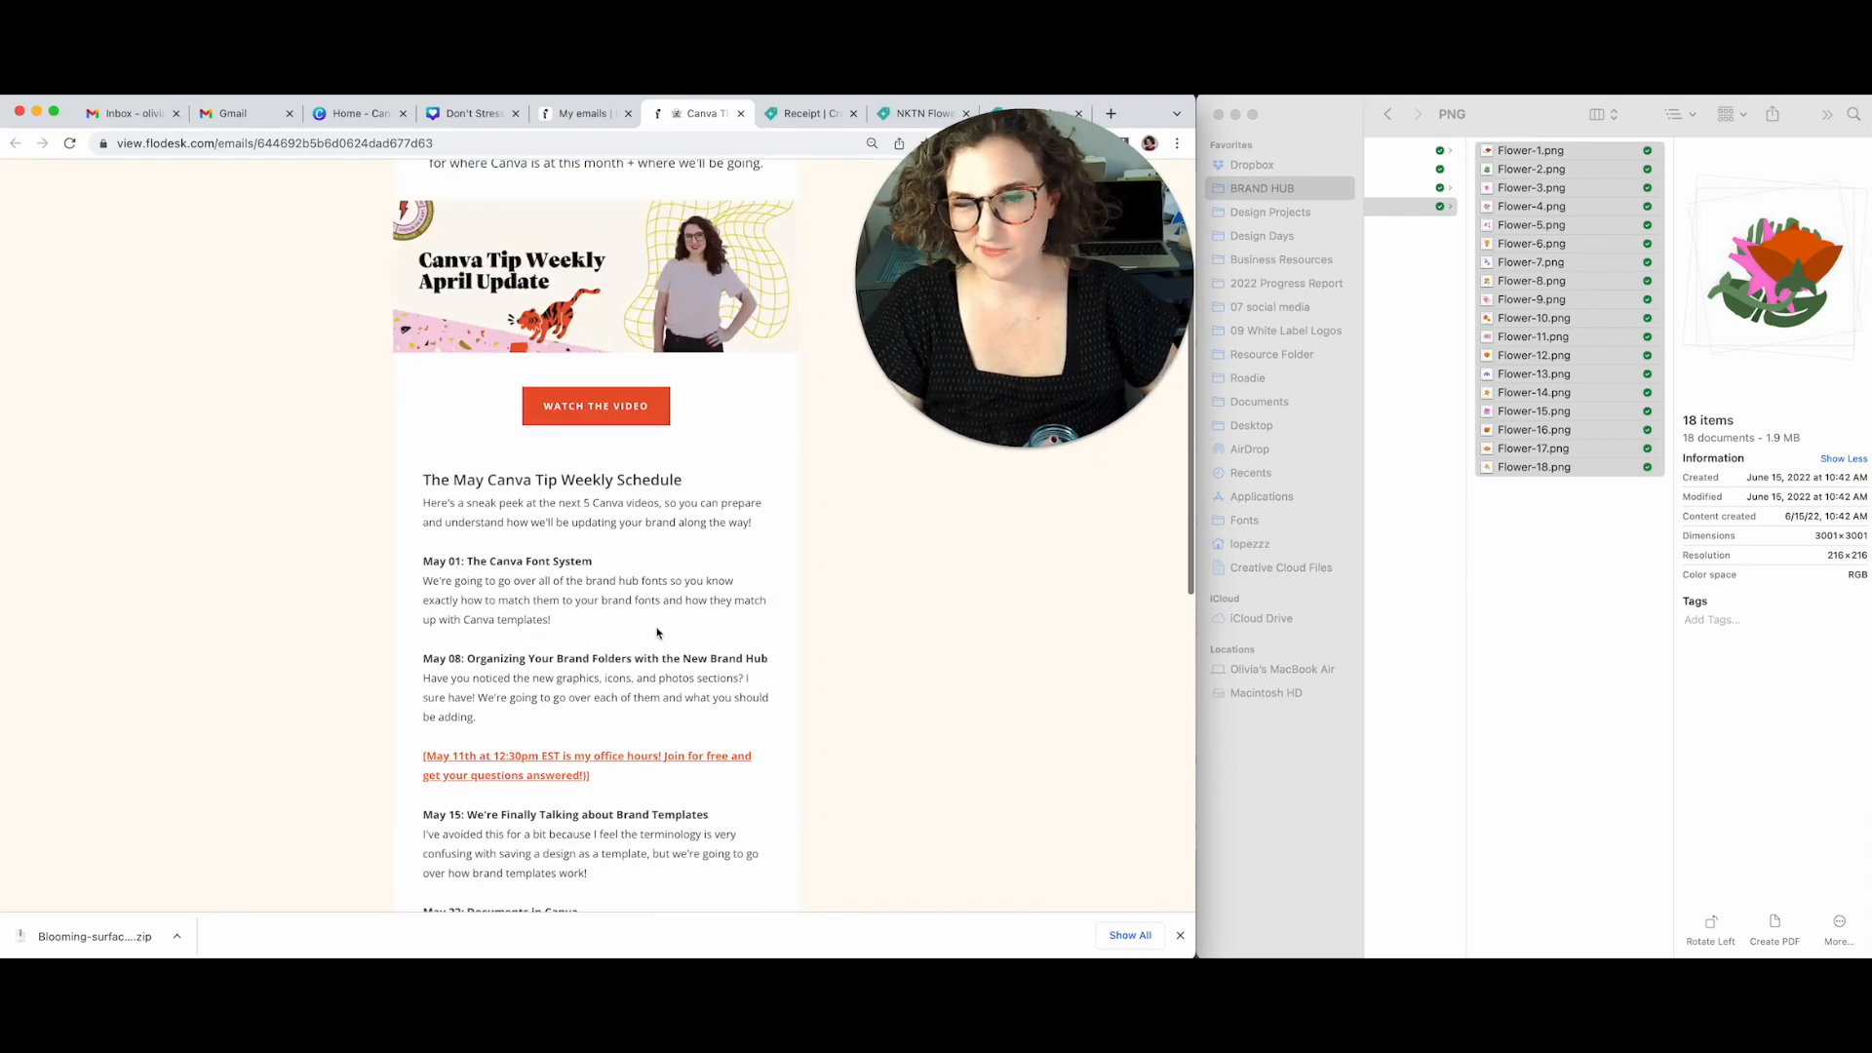